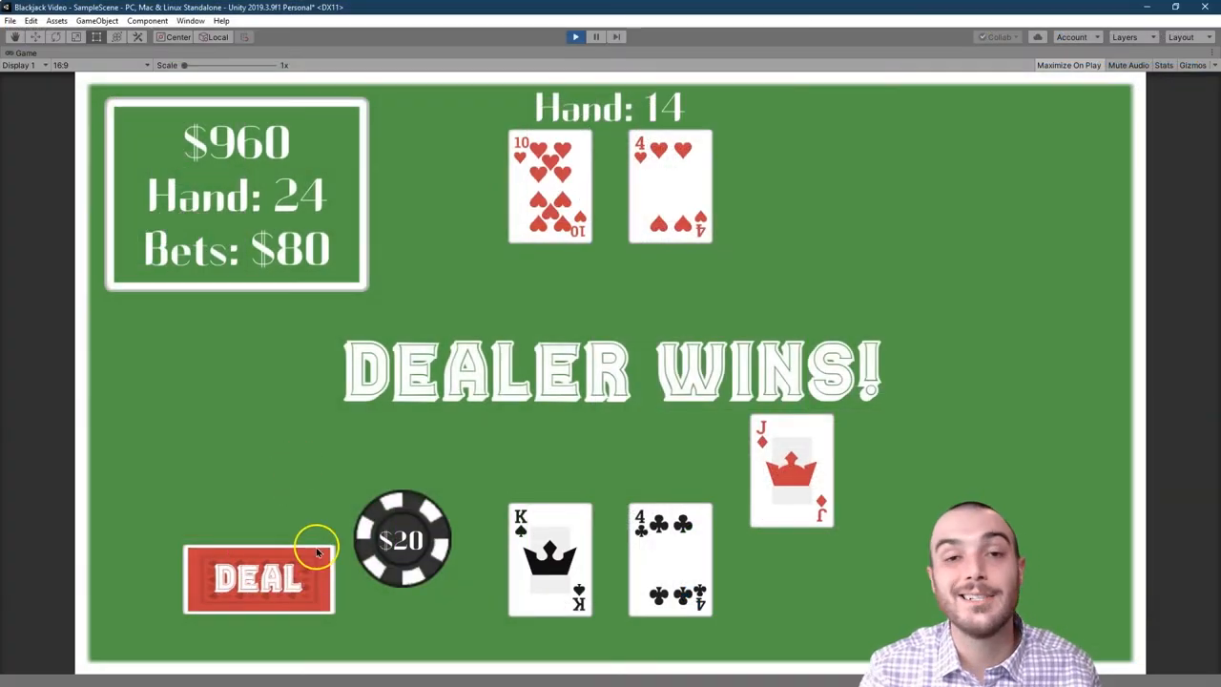
Play three hands, raising the bet, hitting and standing so the dealer plays out
left_click(257, 579)
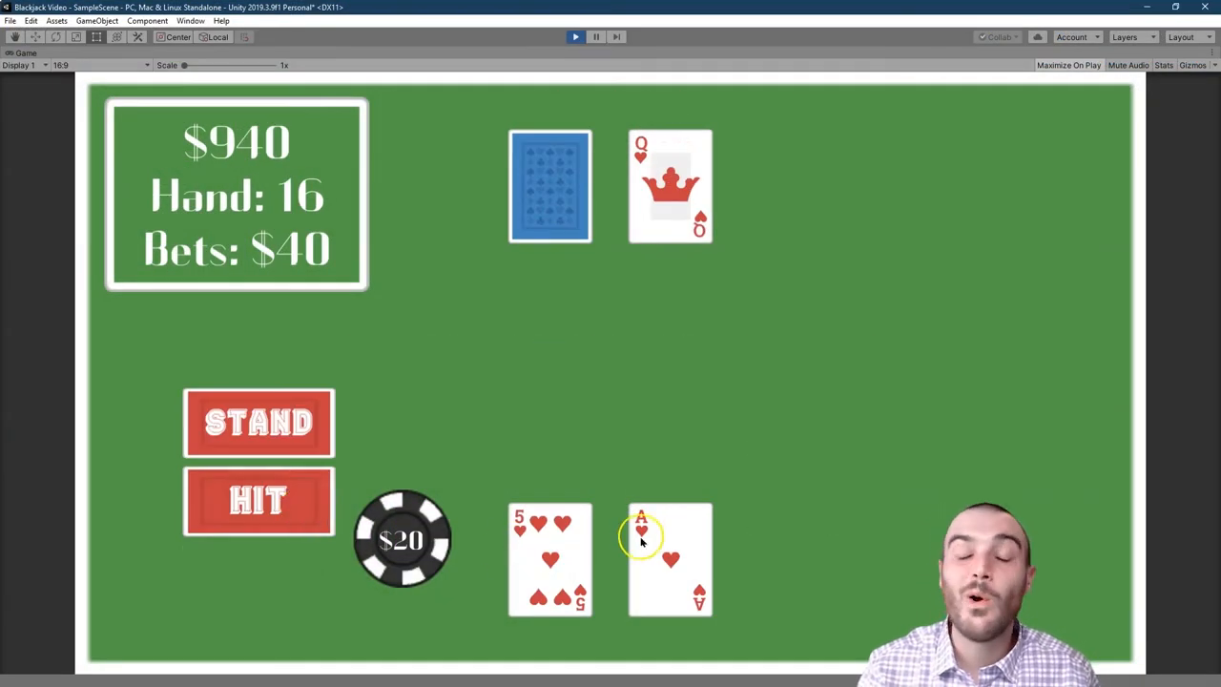
left_click(257, 501)
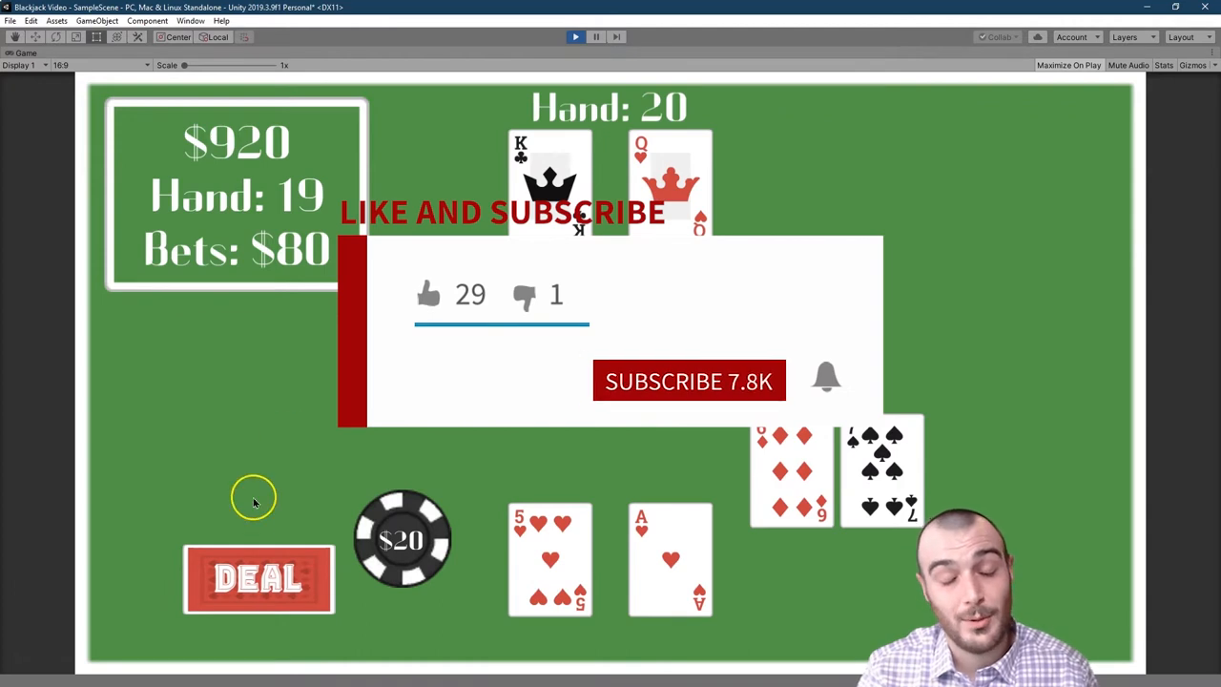
left_click(258, 579)
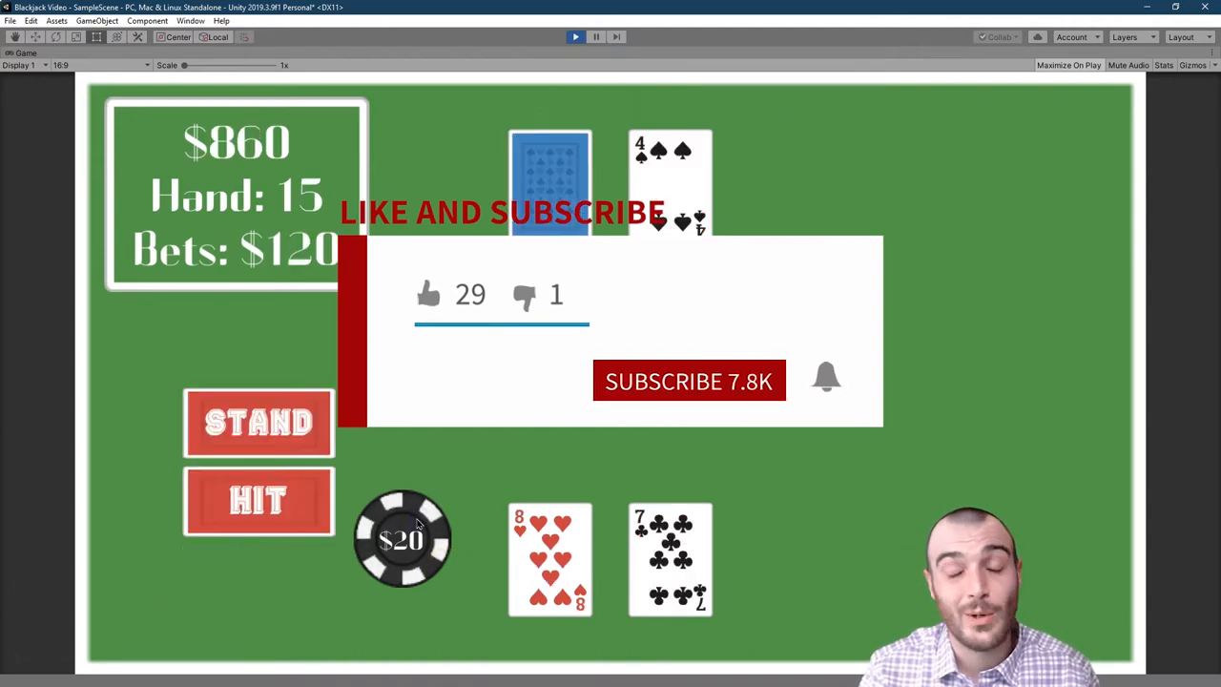
left_click(258, 501)
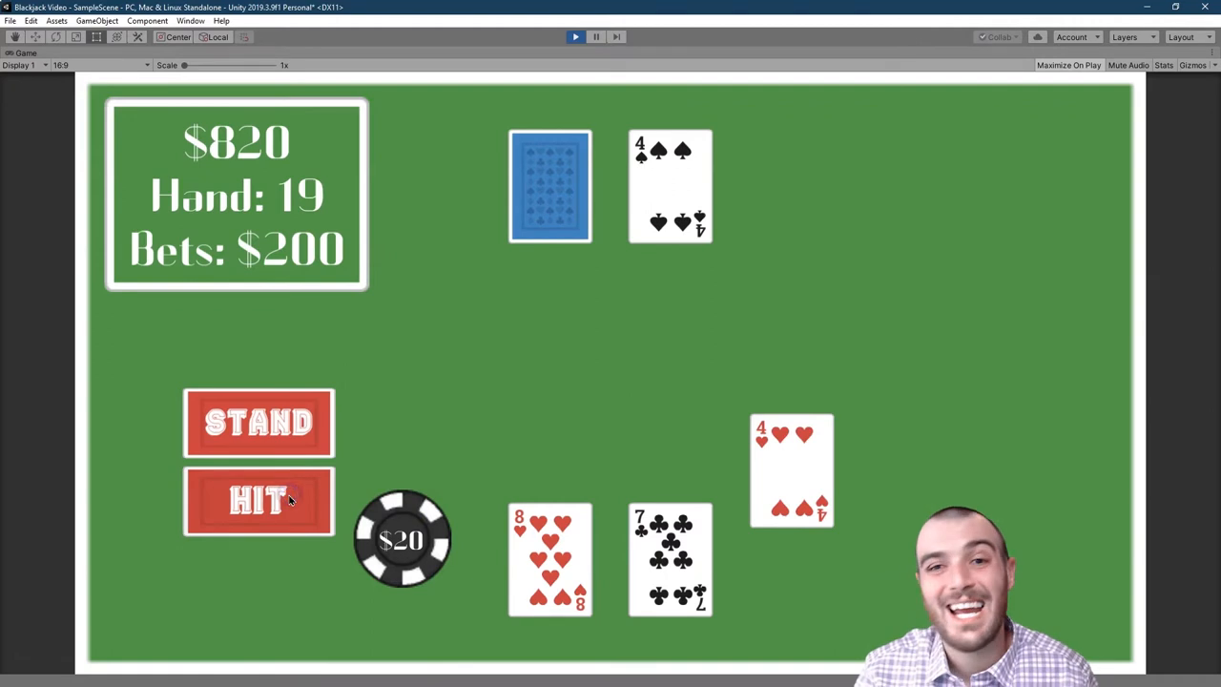
left_click(258, 423)
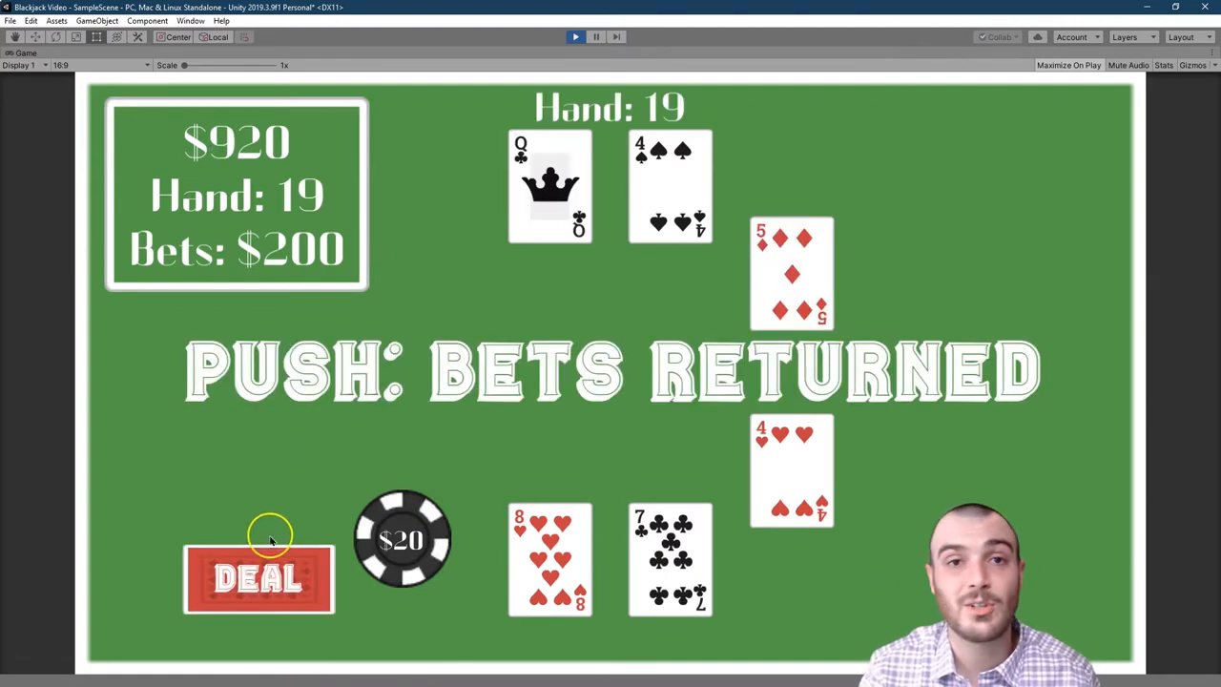
left_click(258, 578)
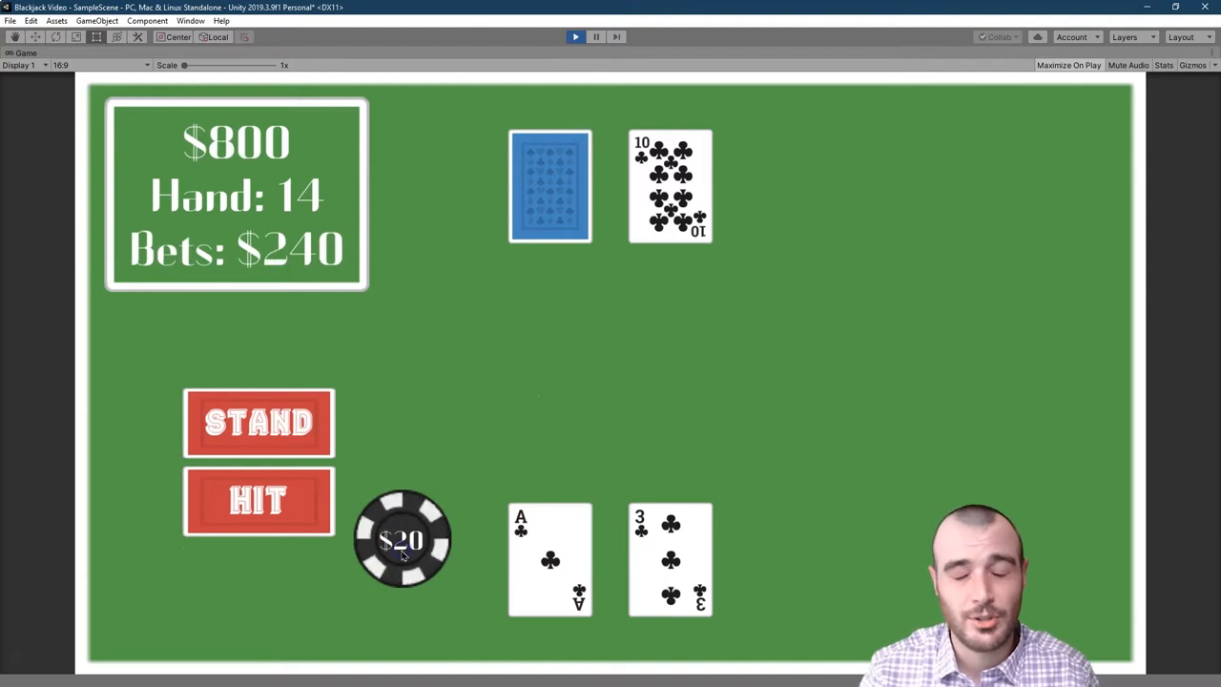
left_click(257, 500)
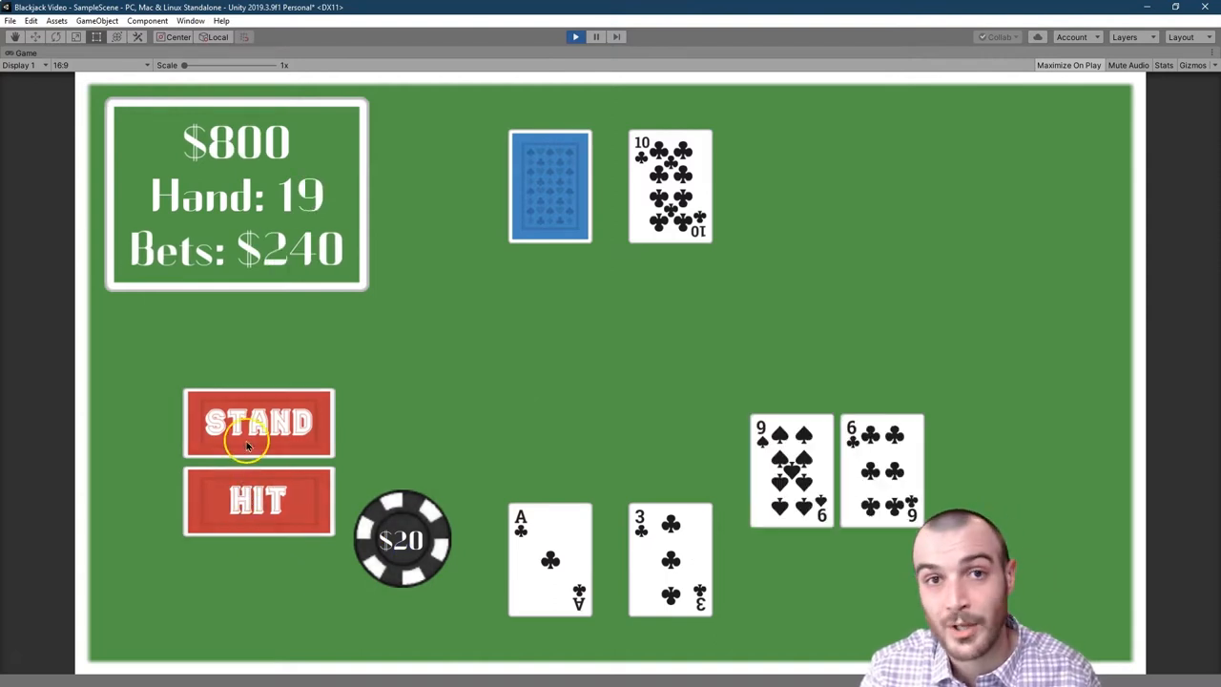
left_click(257, 423)
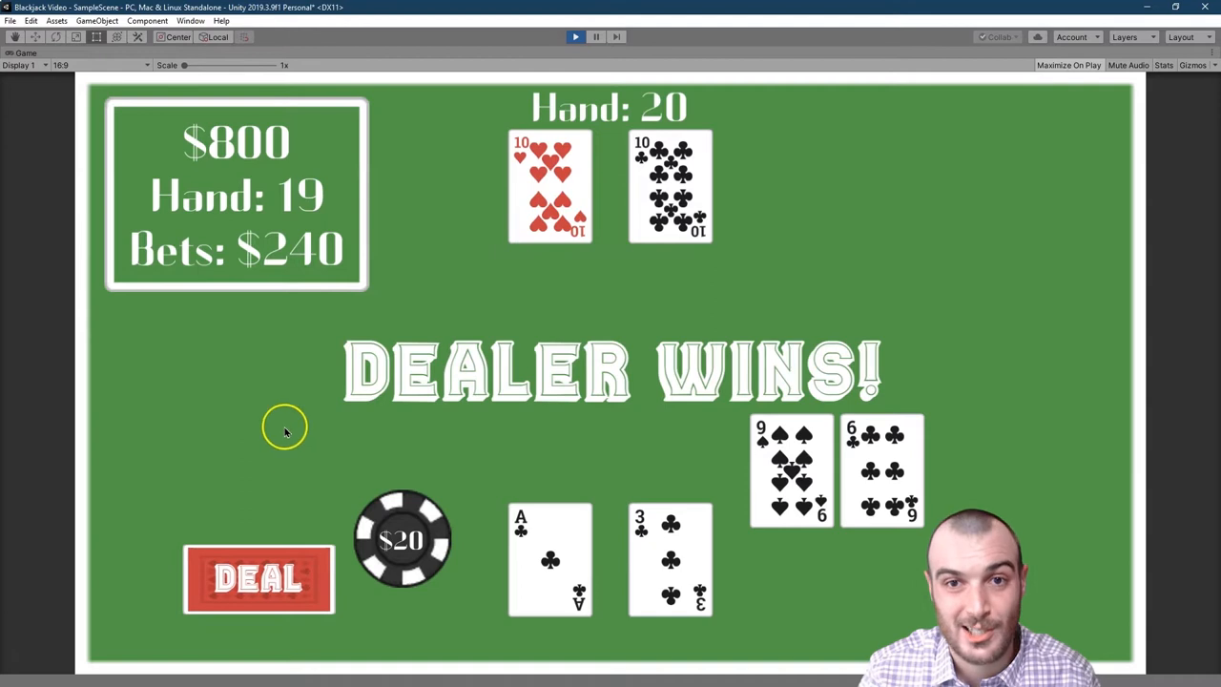
Play another hand with a $20 chip bet, stand and call, then deal and hit again
left_click(257, 579)
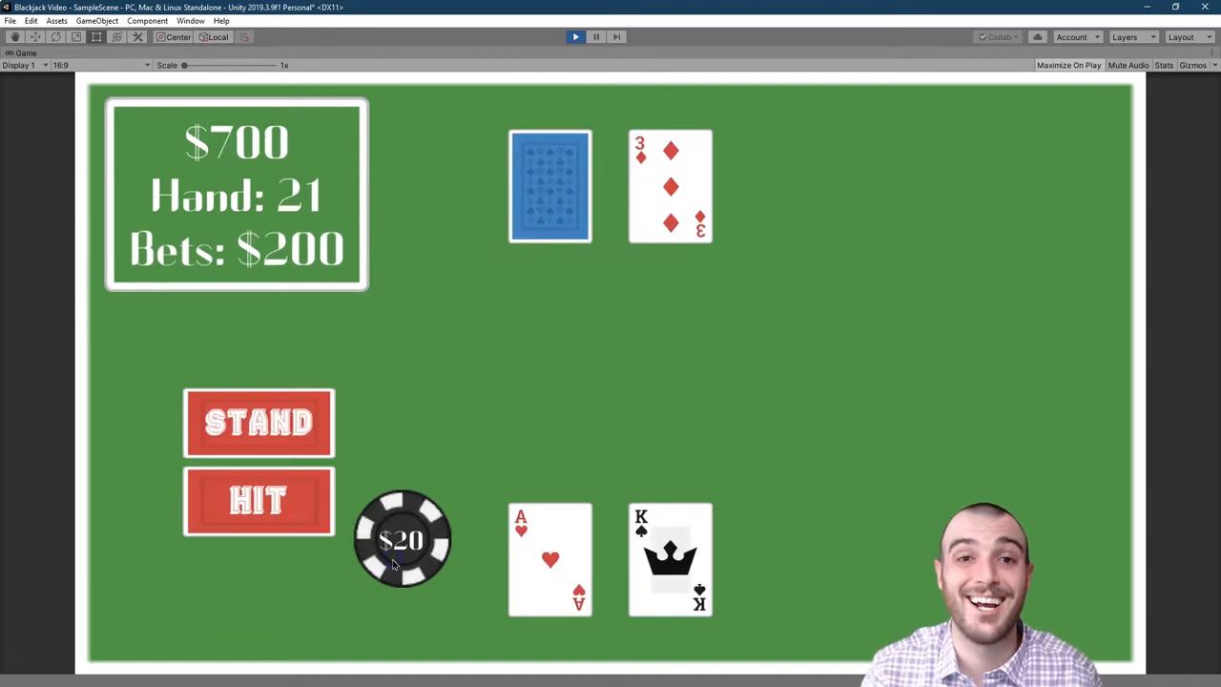
left_click(402, 539)
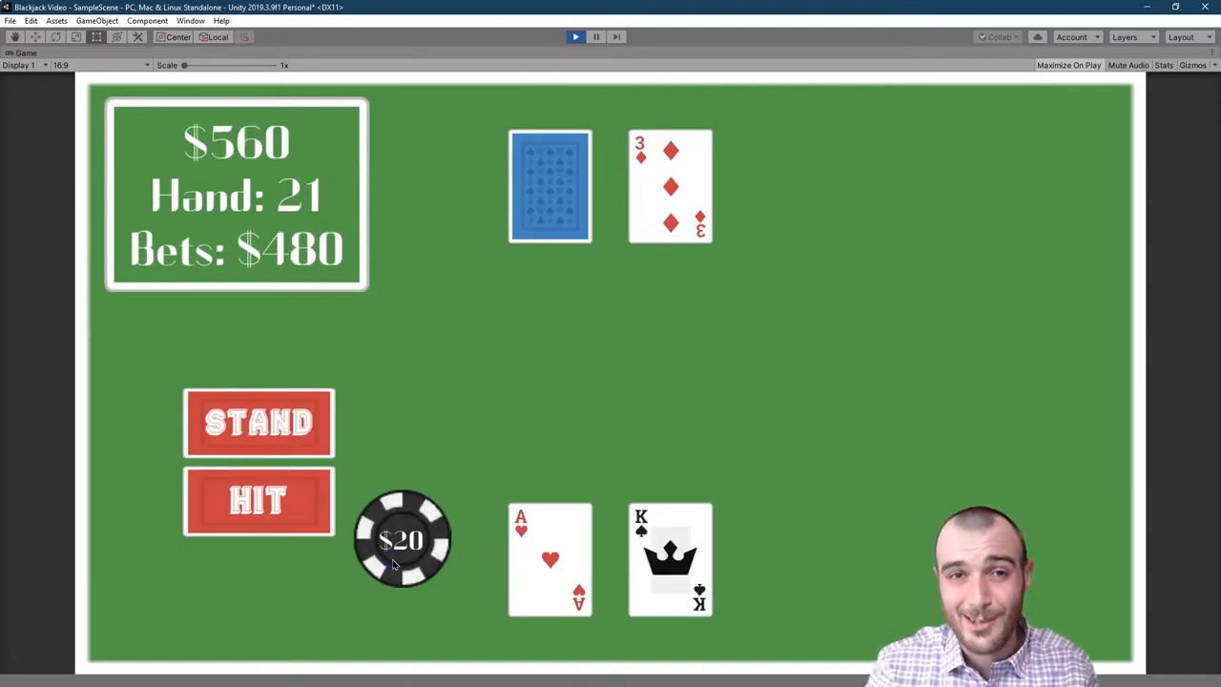
left_click(258, 421)
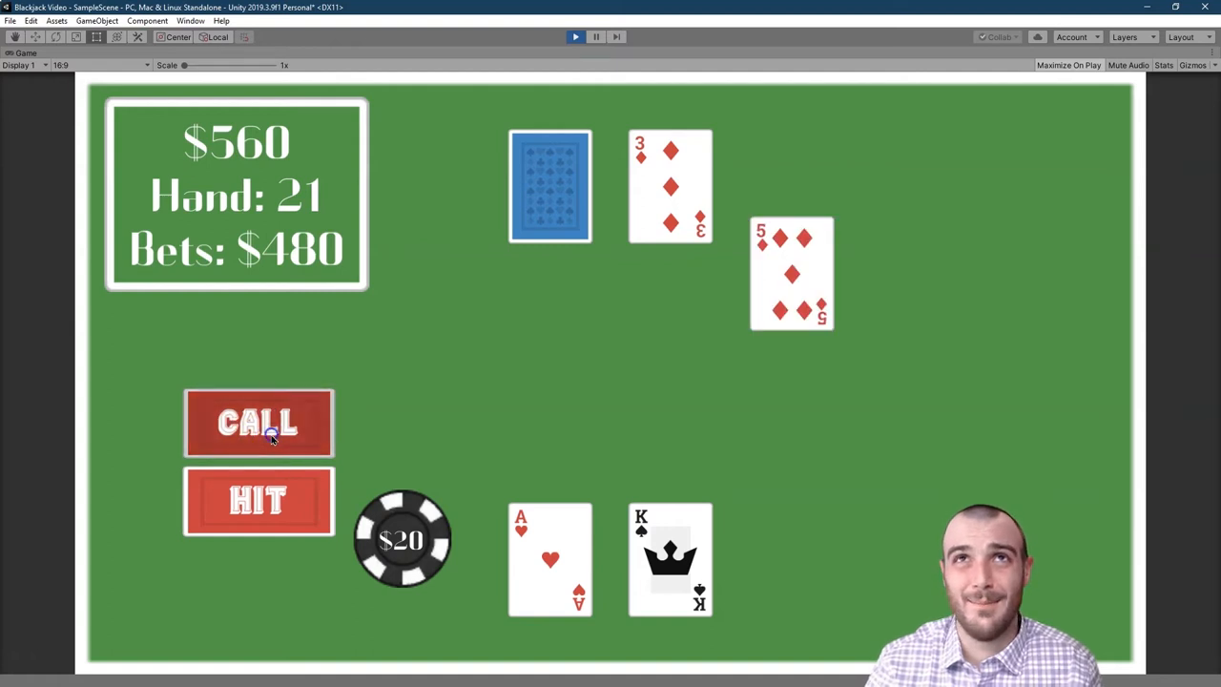
left_click(257, 422)
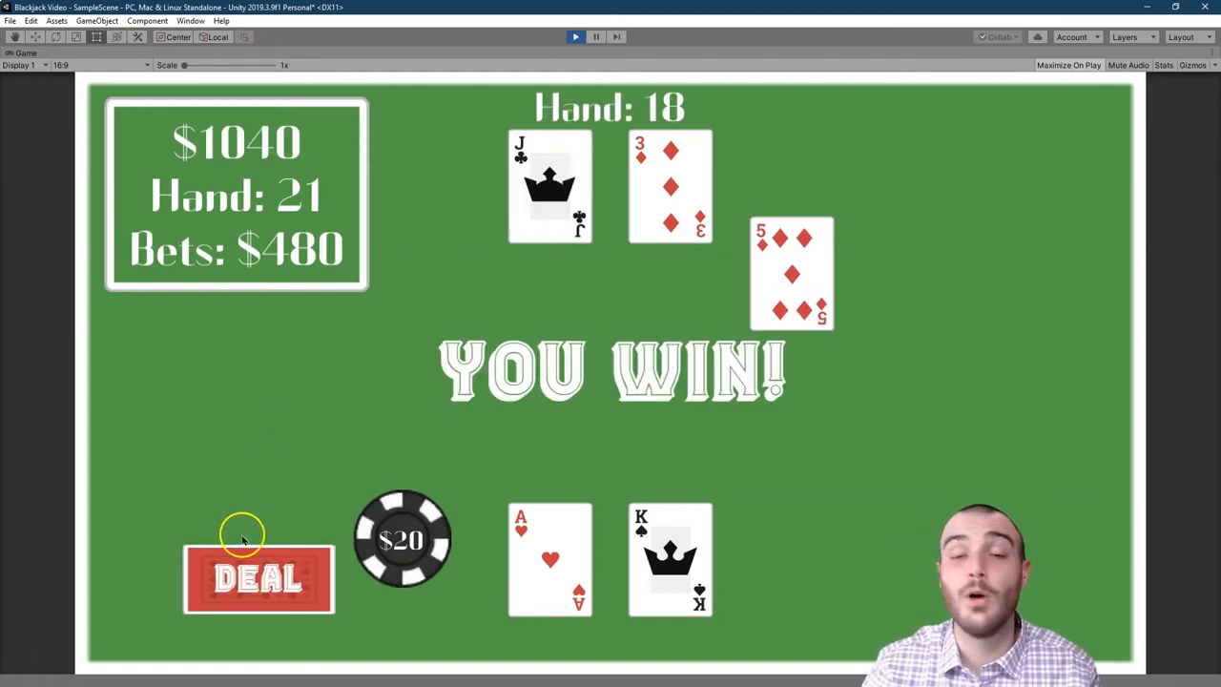
left_click(257, 579)
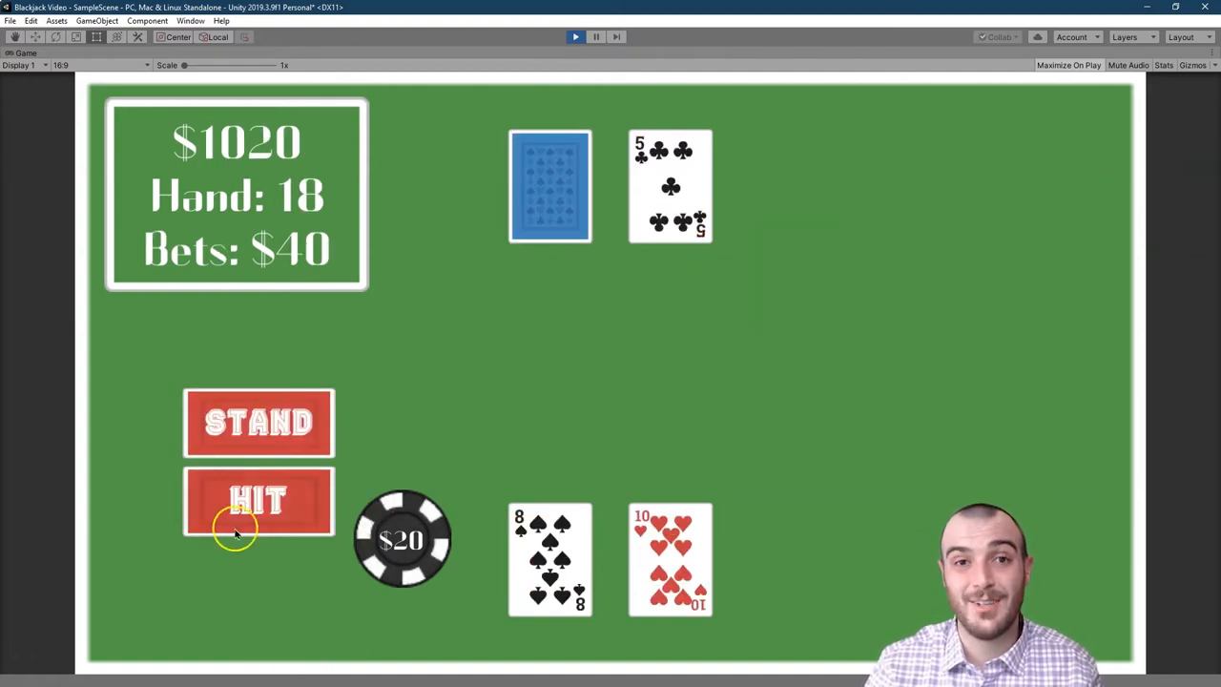
left_click(257, 501)
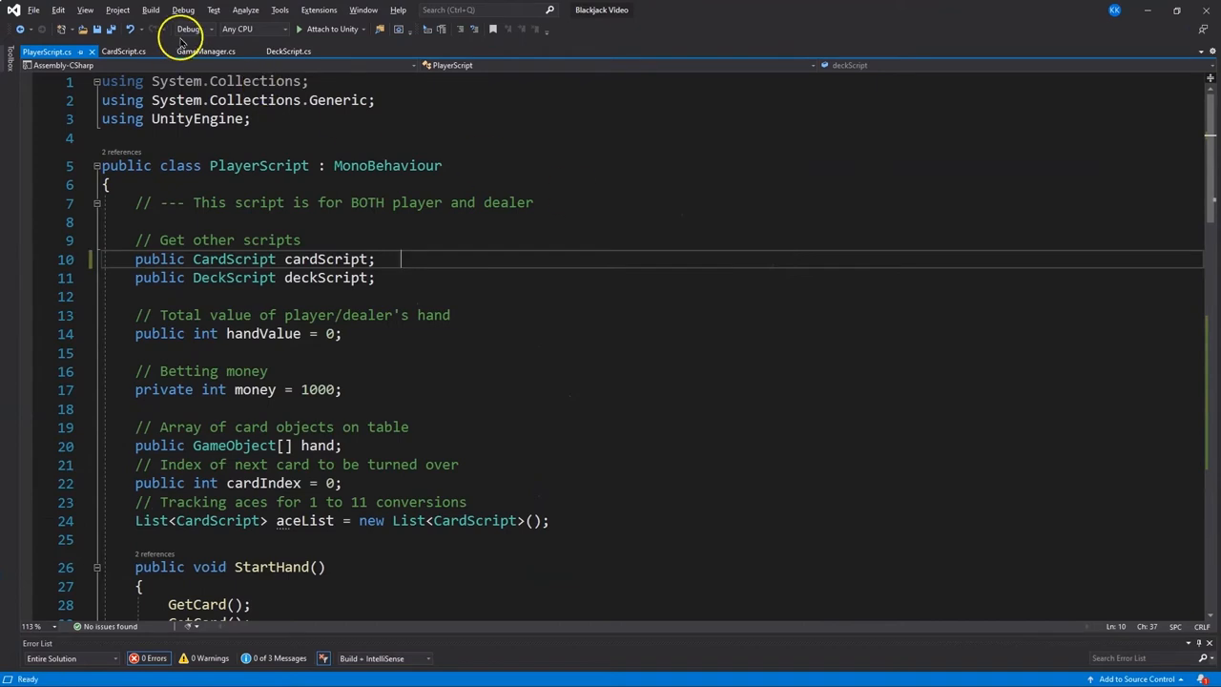
Switch to GameManager.cs and scroll past HitDealer to the end of the class
left_click(206, 50)
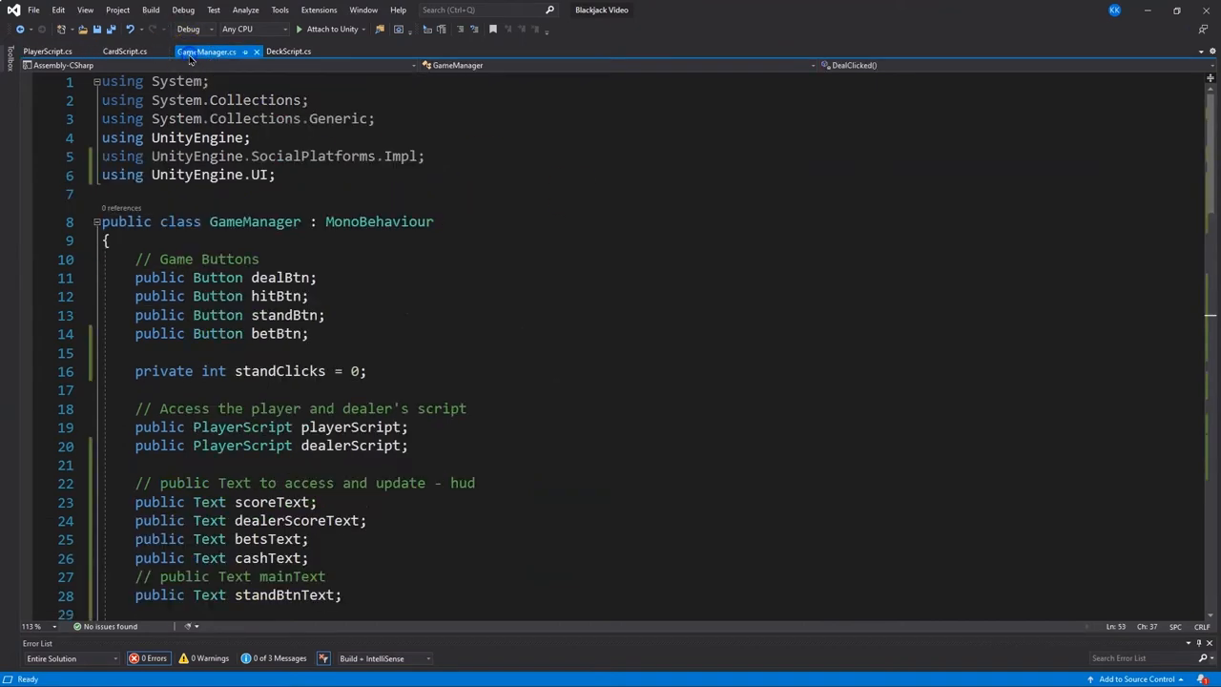
scroll("down", 3)
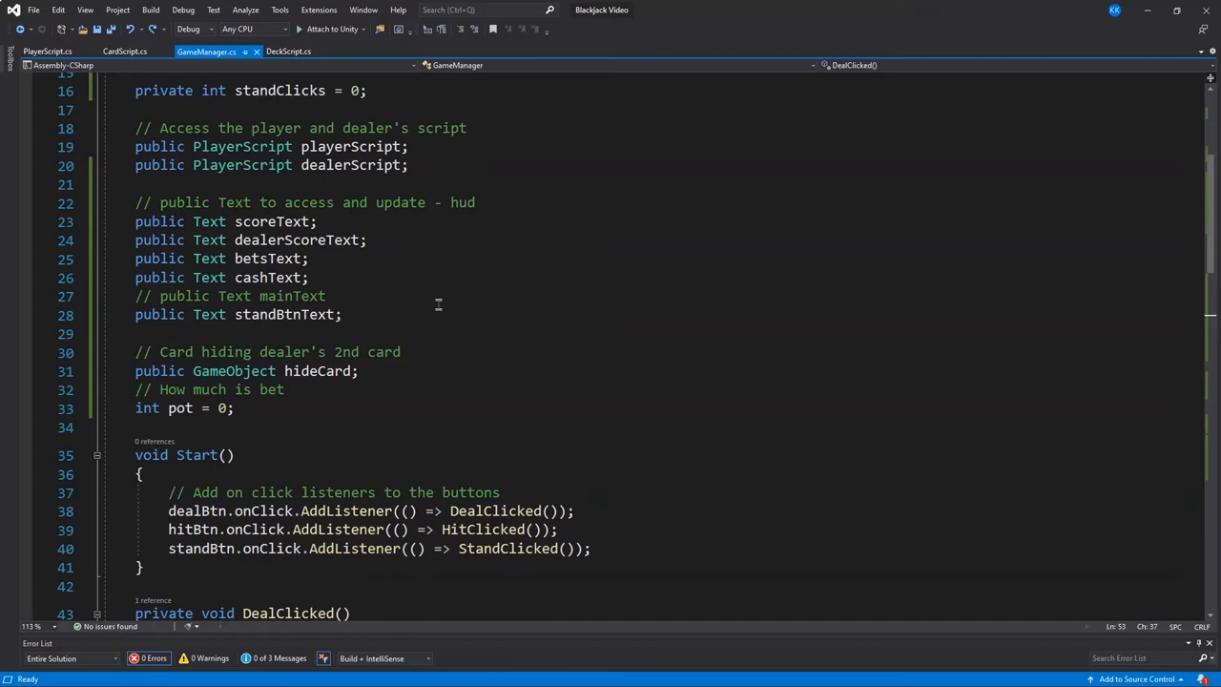
scroll("down", 3)
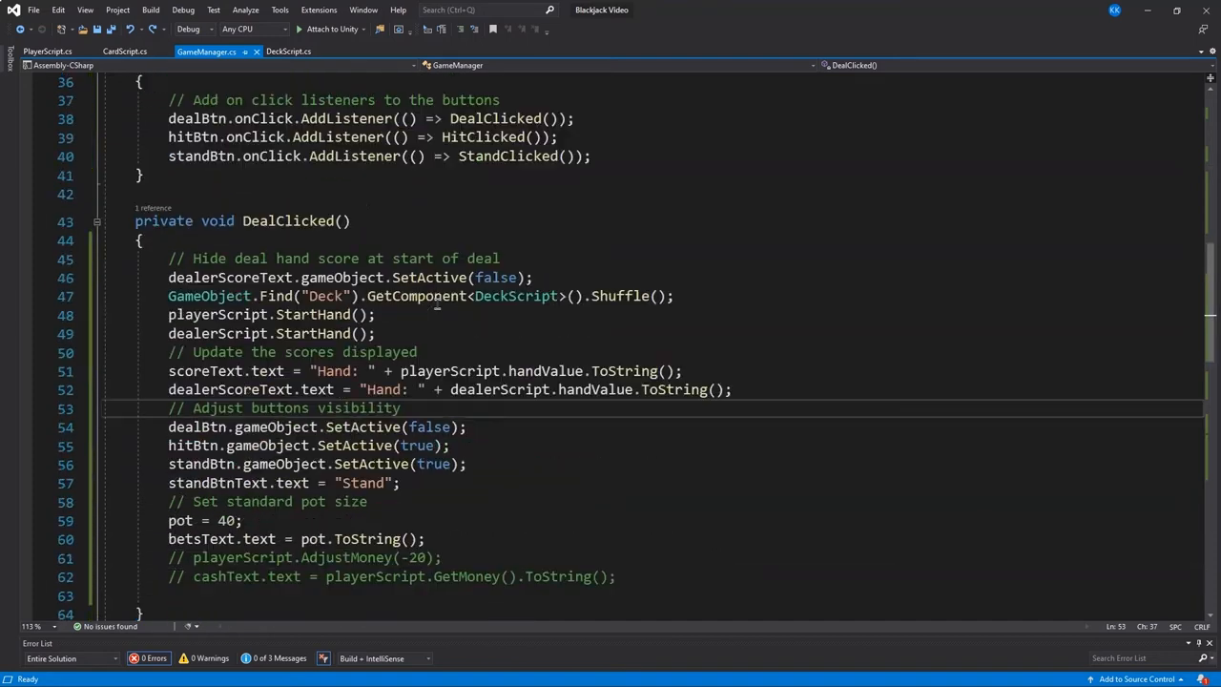
scroll("down", 3)
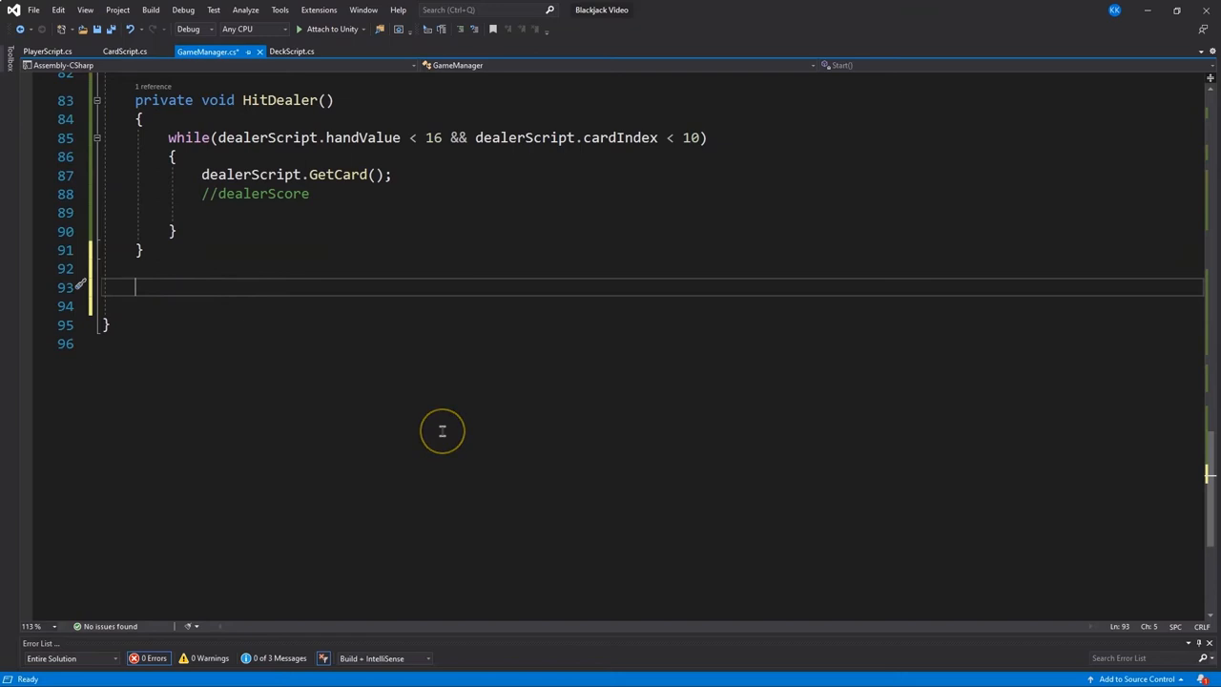
mouse_move(441, 430)
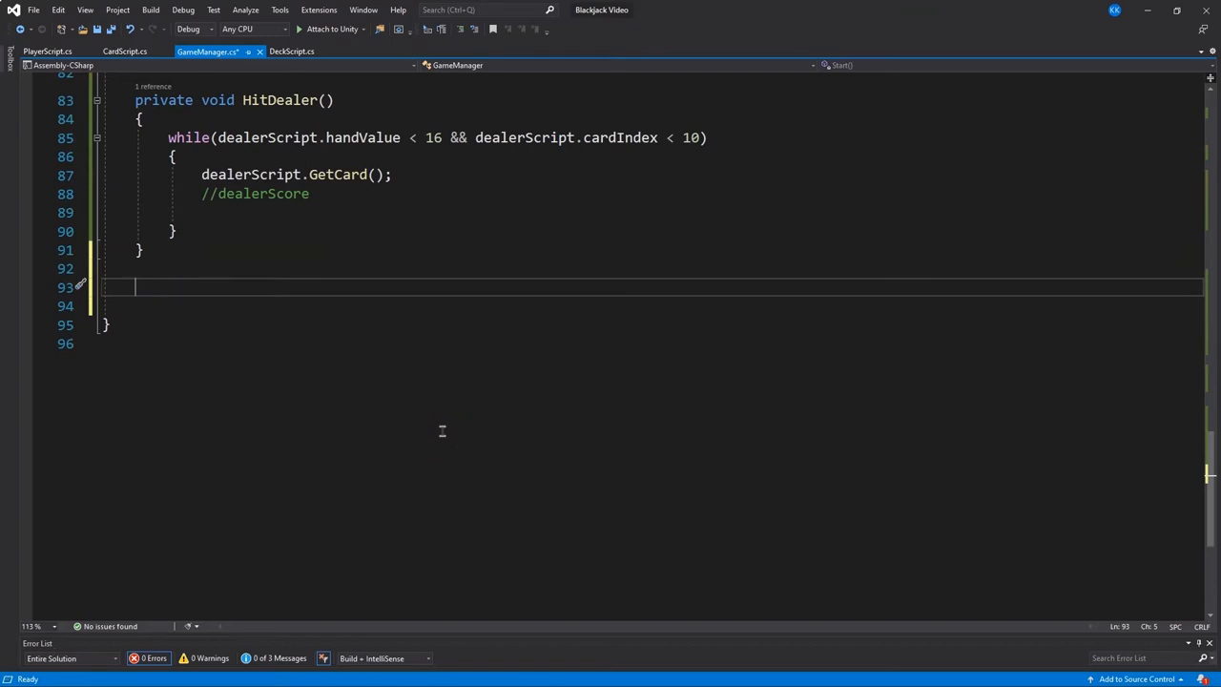
Below HitDealer, add a 'Check for winner and loser' comment and an empty void RoundOver()
type("// Check for")
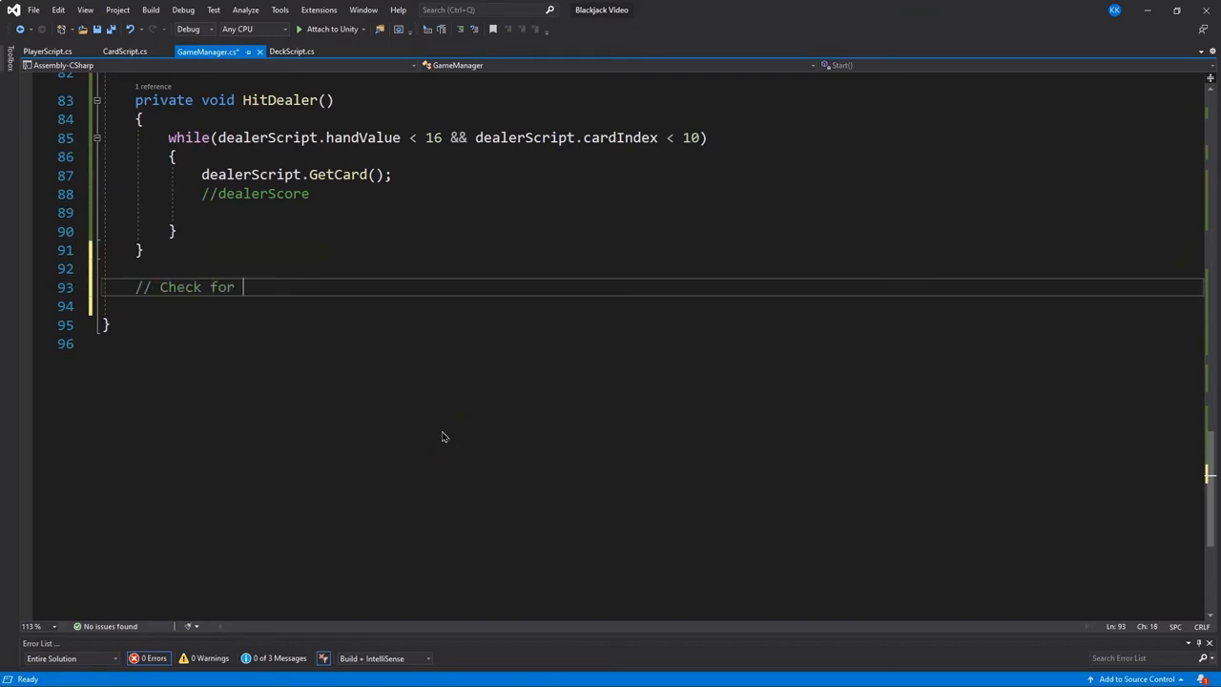
type("winnner and loser, hand is over")
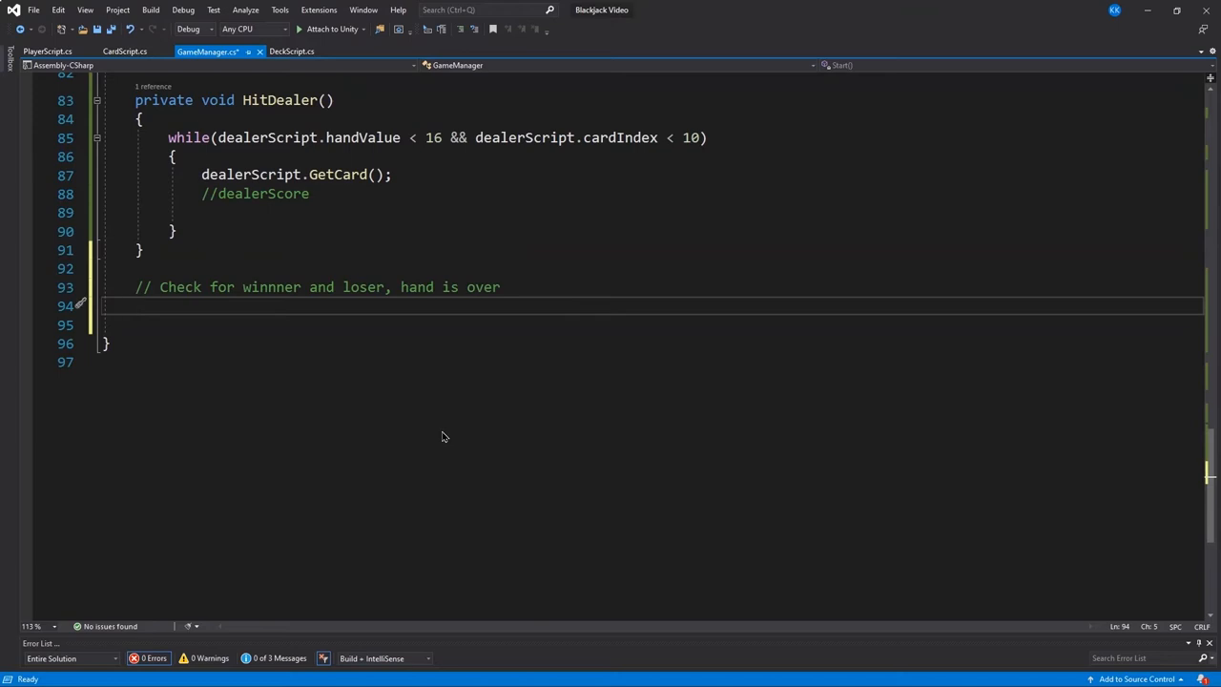
type("void RoundOver")
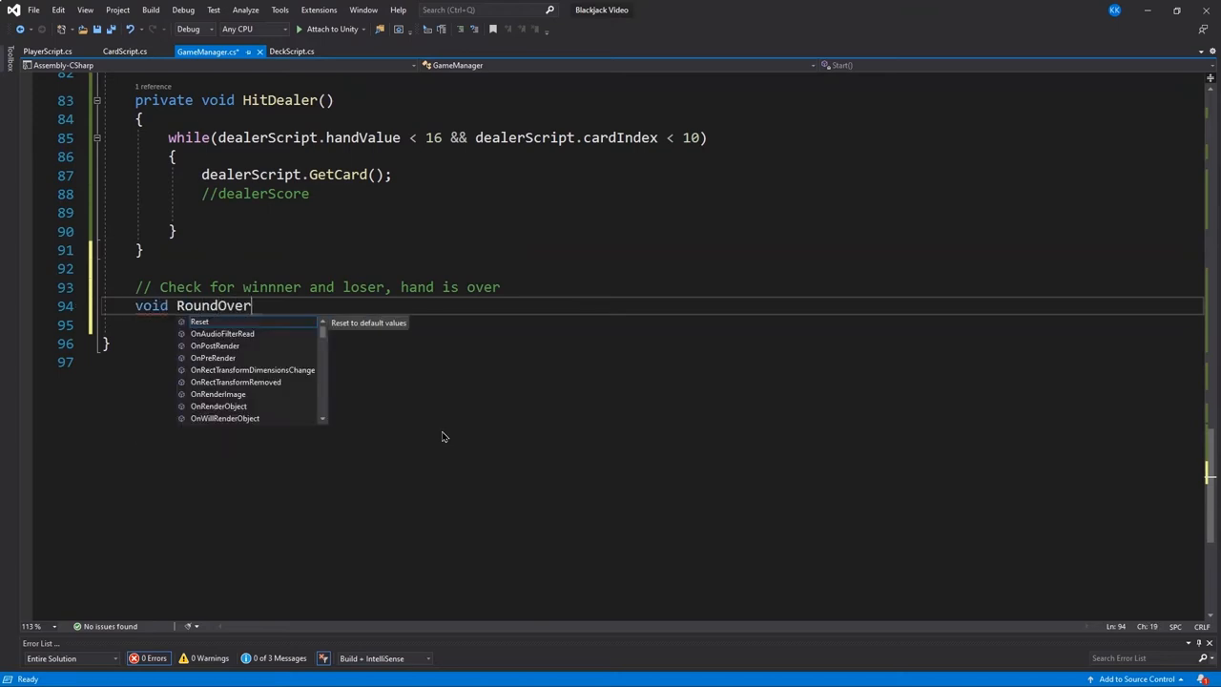
type("()")
left_click(649, 324)
type("{")
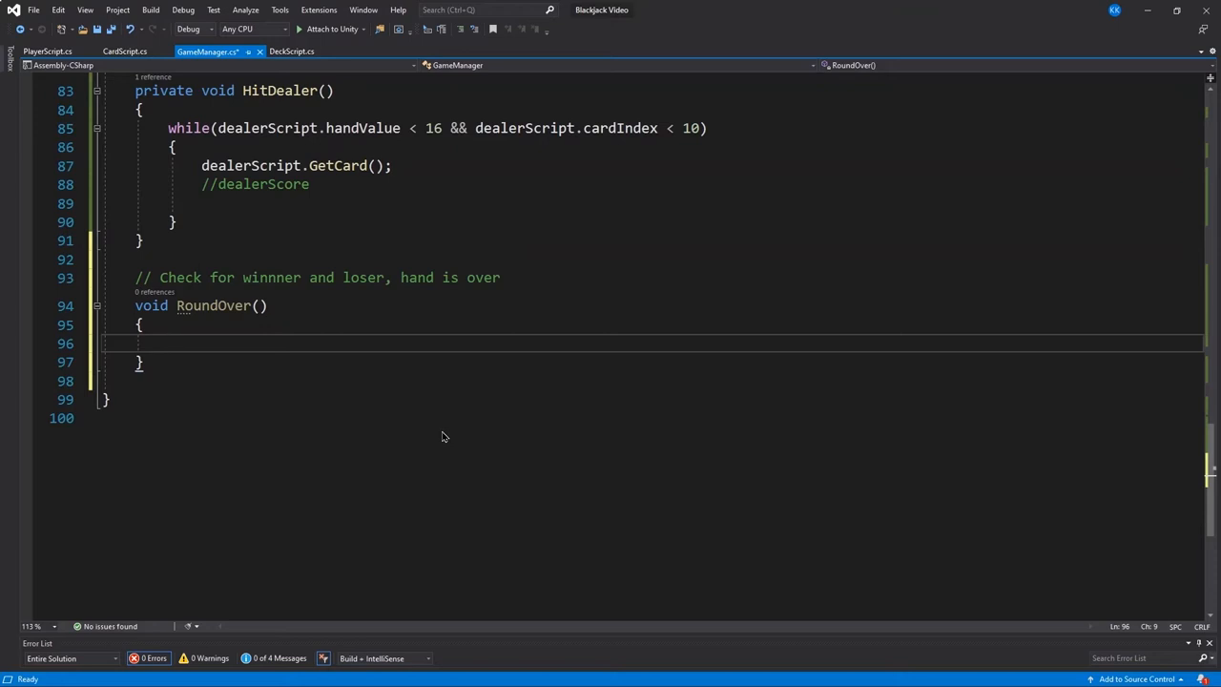
Declare playerBust, dealerBust, player21 and dealer21 booleans in RoundOver, plus a quit-early comment
type("// Booleans (true/false) for bust and blackjack/21")
type("bool playerBust = playerScript.handValue")
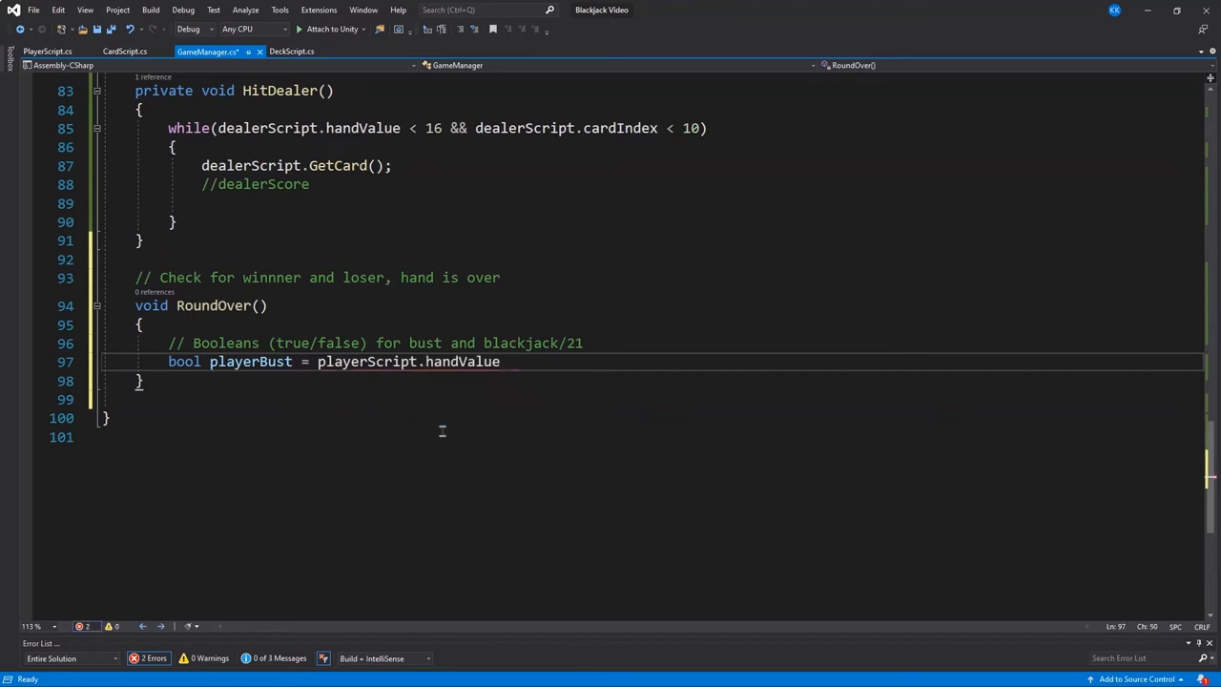
type("> 21;")
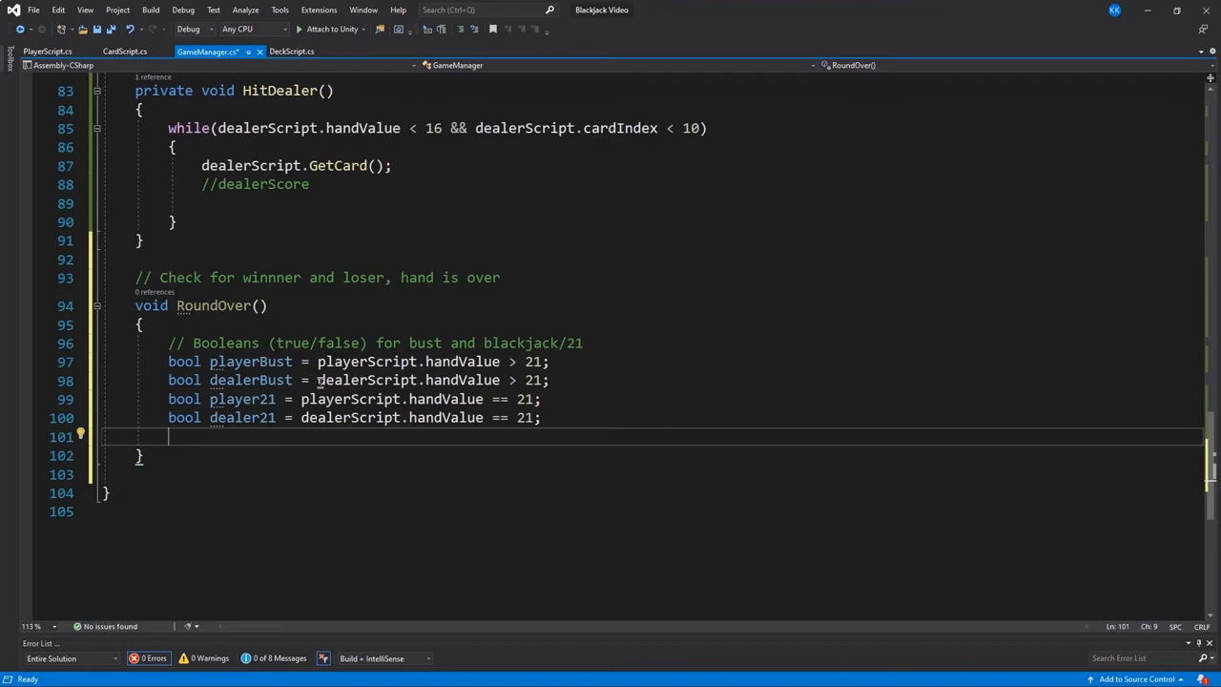
type("// If stand has been clicked less than twice, n")
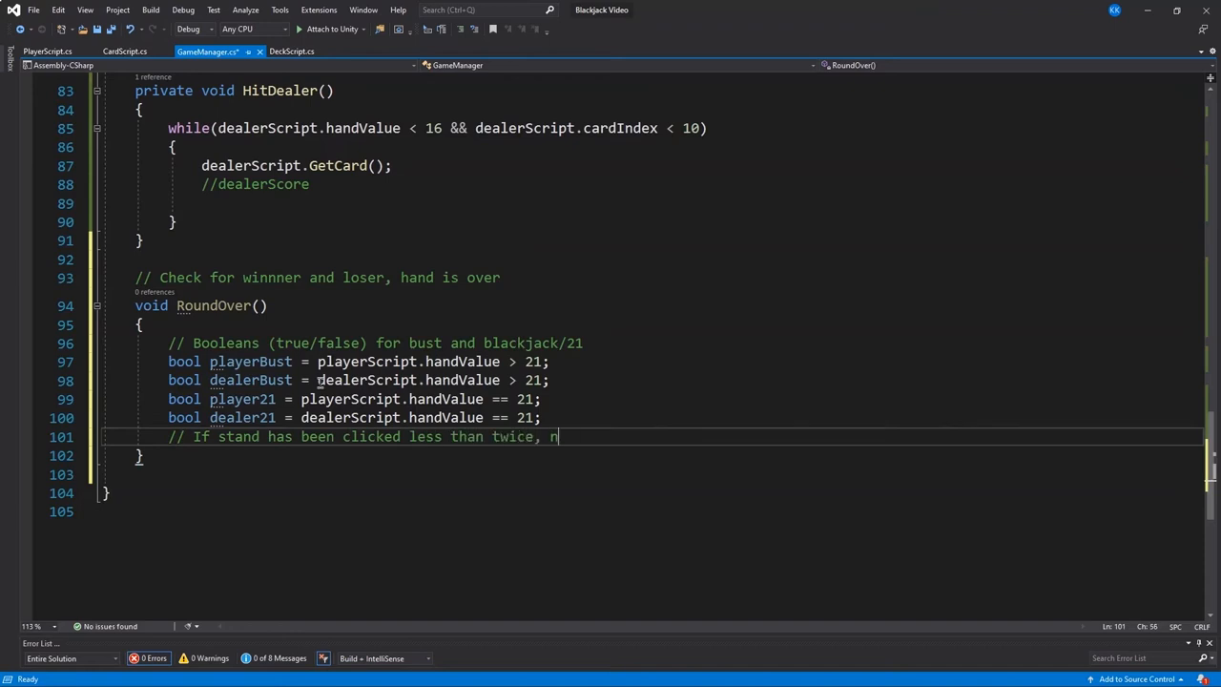
type("o 21s or busts,")
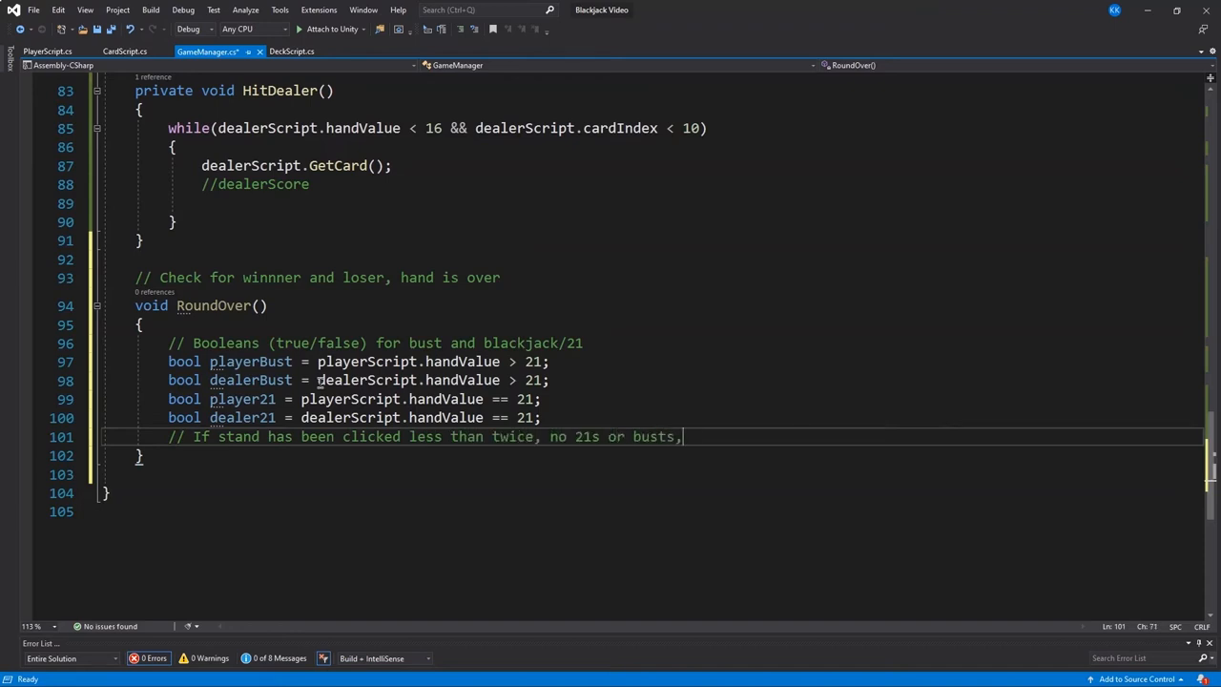
type("quit function")
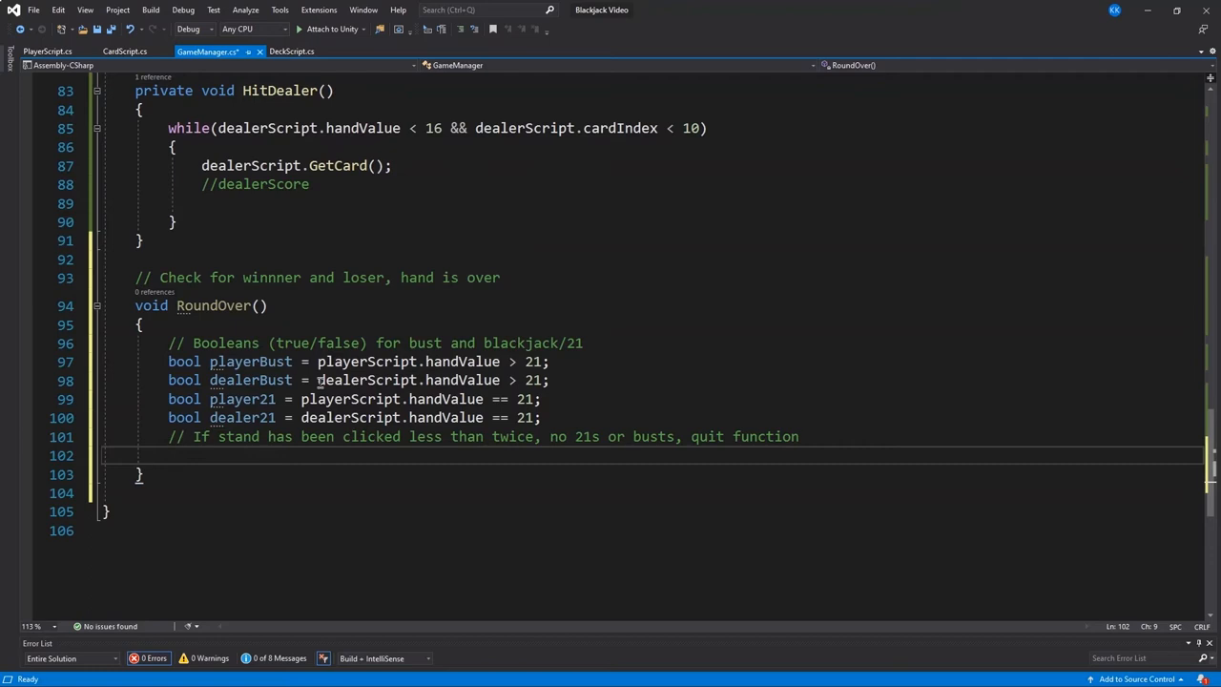
Add if (standClicks < 2 && no busts or 21s) return; to RoundOver
type("if")
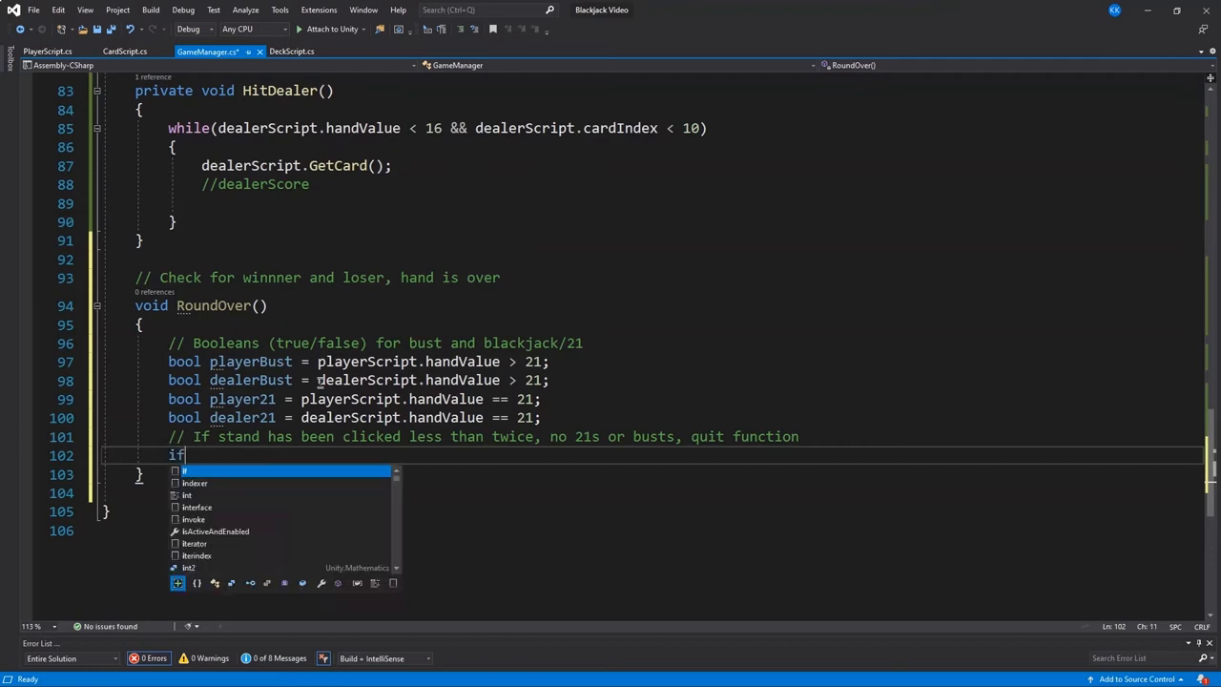
type("(standClicks < 2 )")
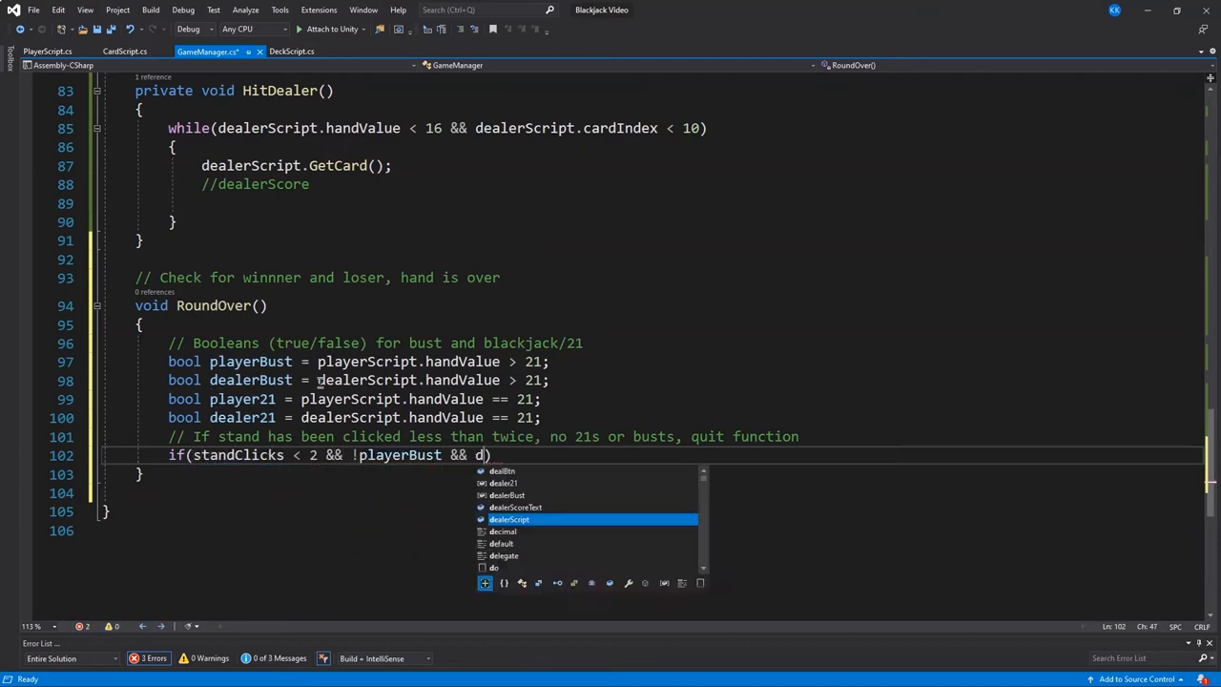
type("ealerBust && !lp")
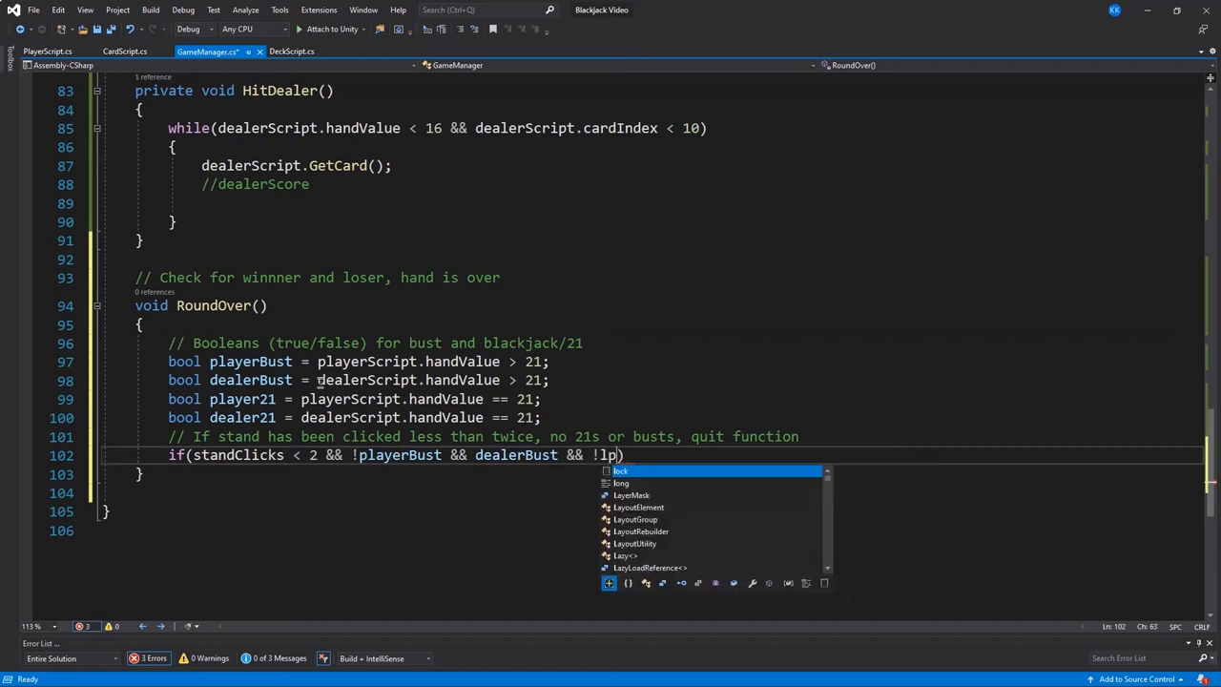
type("layer21 && !dealer21")
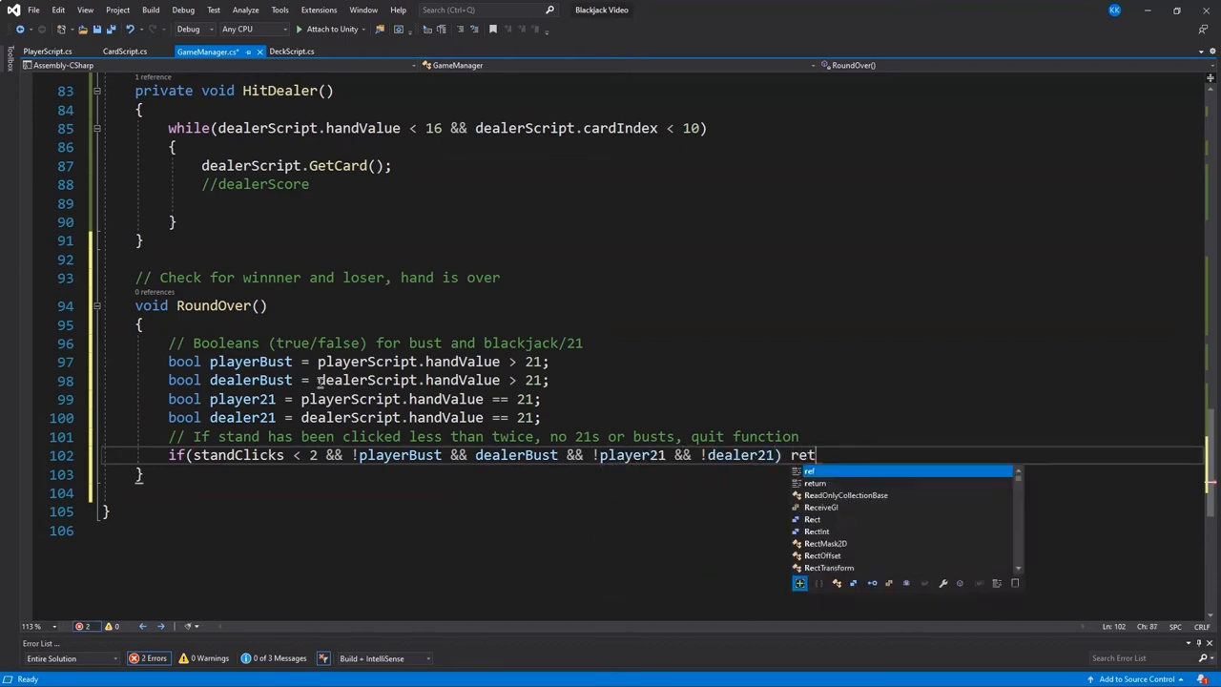
type("urn;")
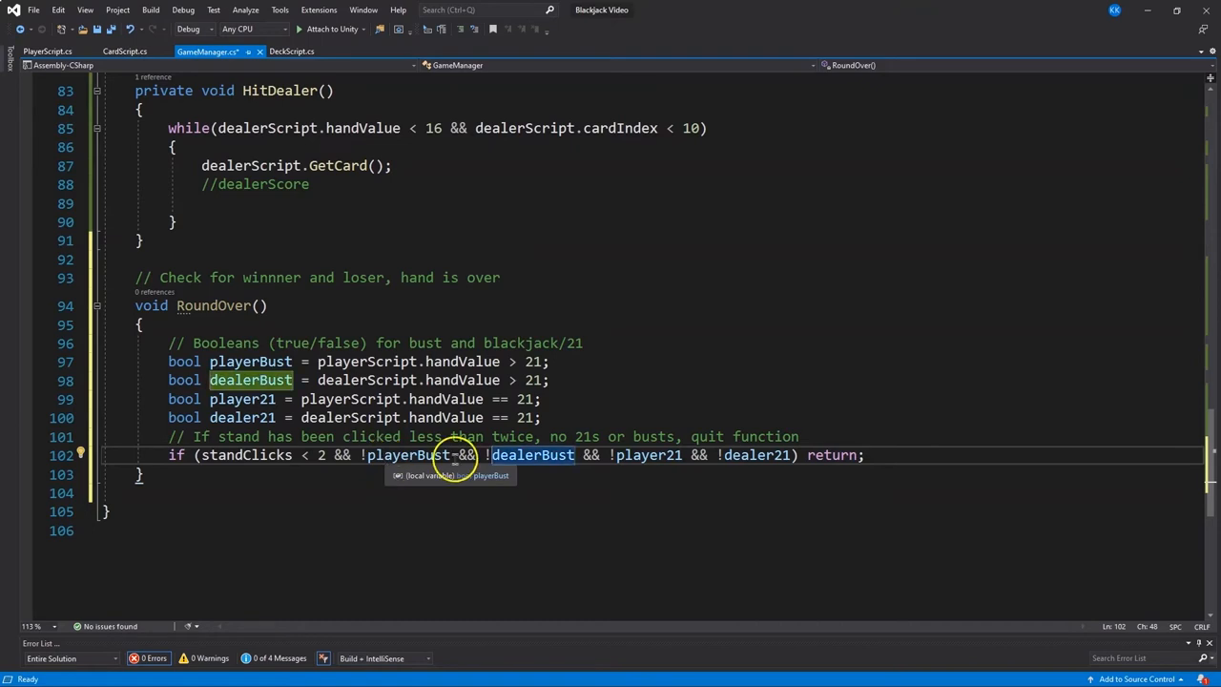
mouse_move(792, 455)
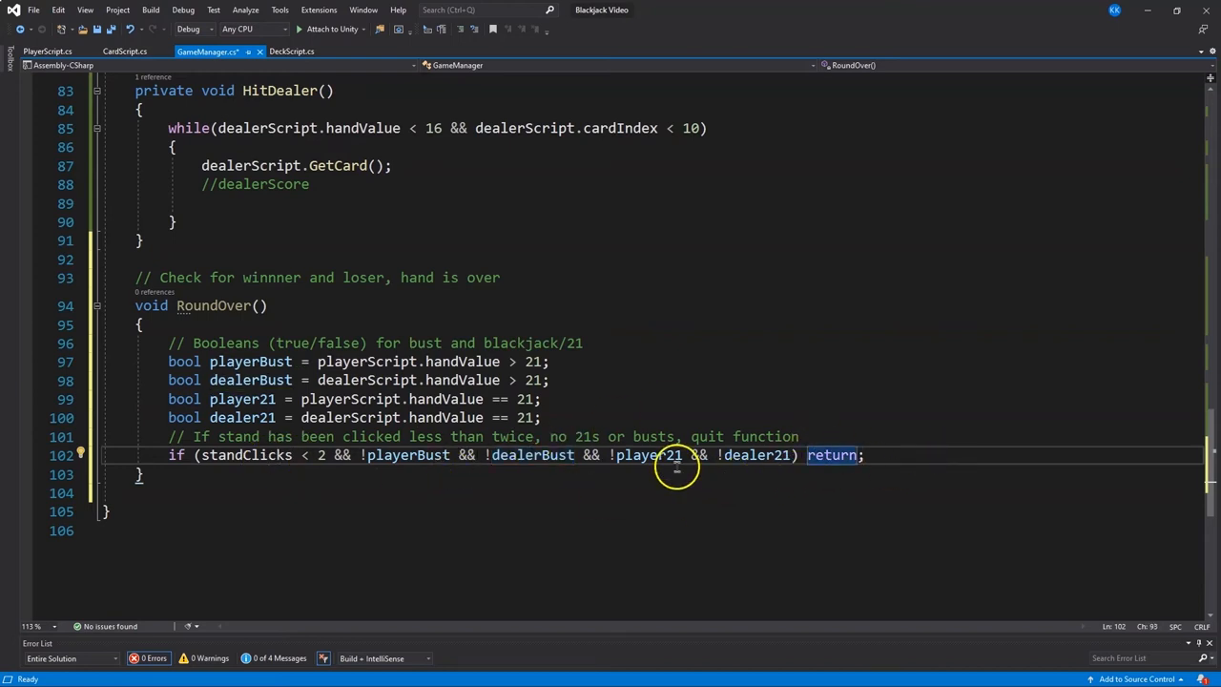
mouse_move(732, 505)
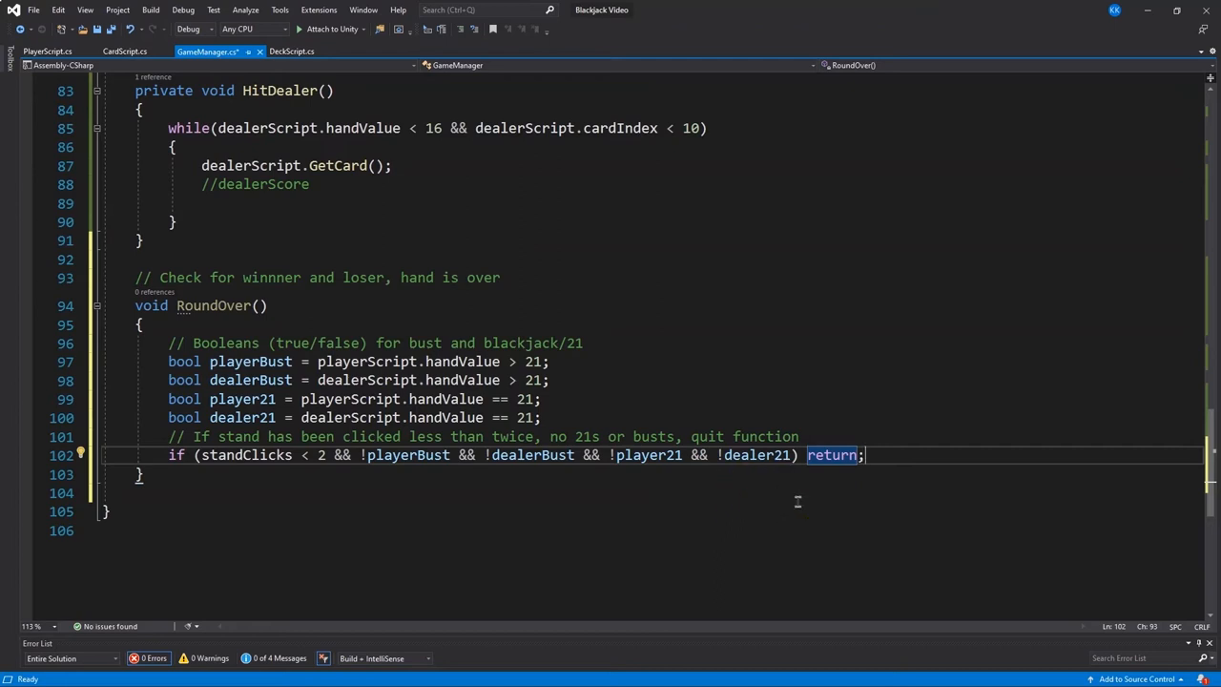
mouse_move(827, 512)
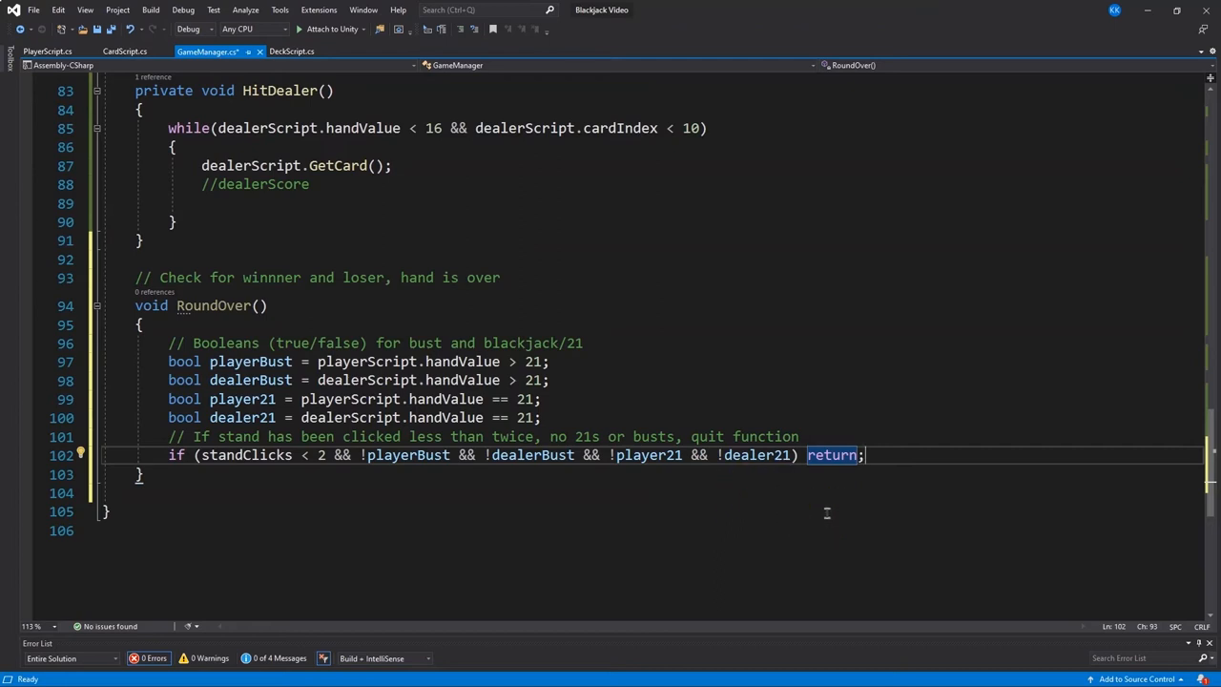
mouse_move(882, 455)
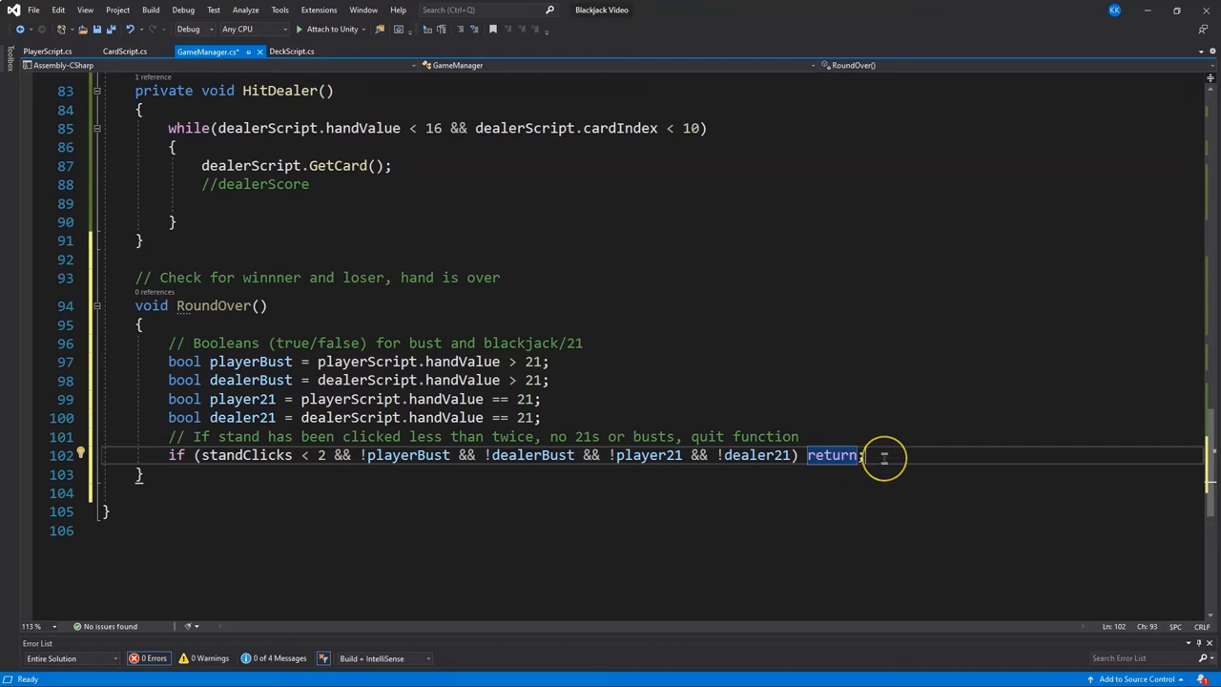
mouse_move(871, 477)
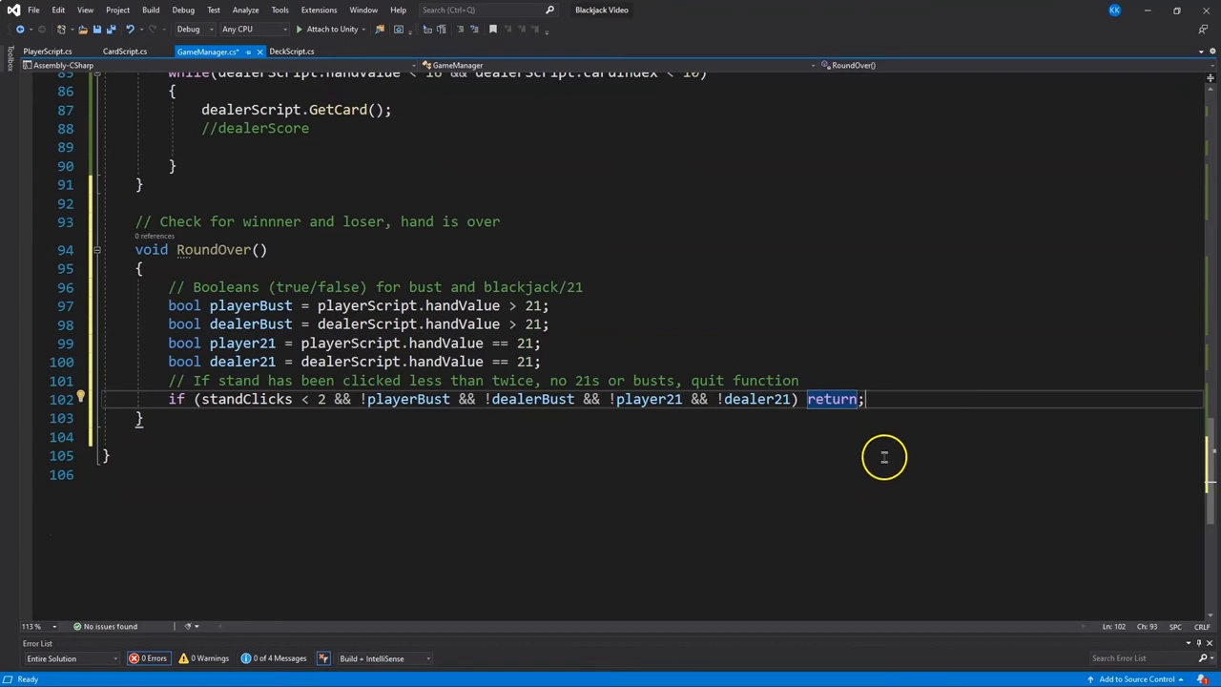
mouse_move(870, 439)
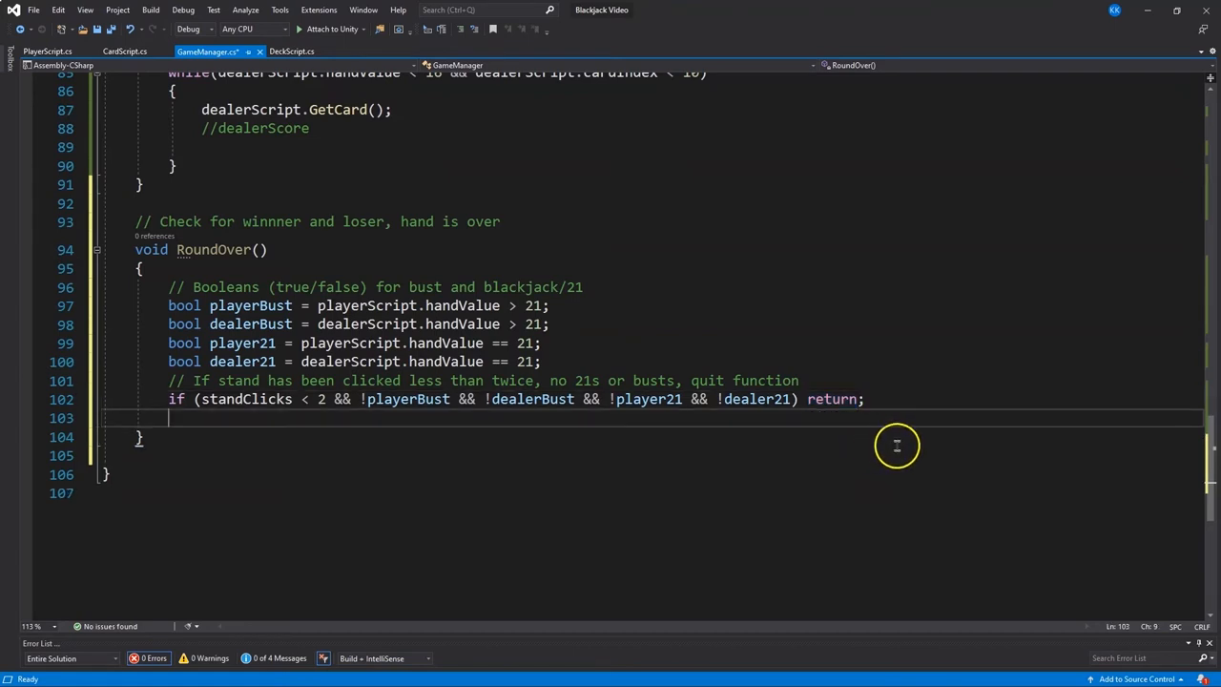
Add bool roundOver = true; and begin if (playerBust && dealerBust)
type("bool round")
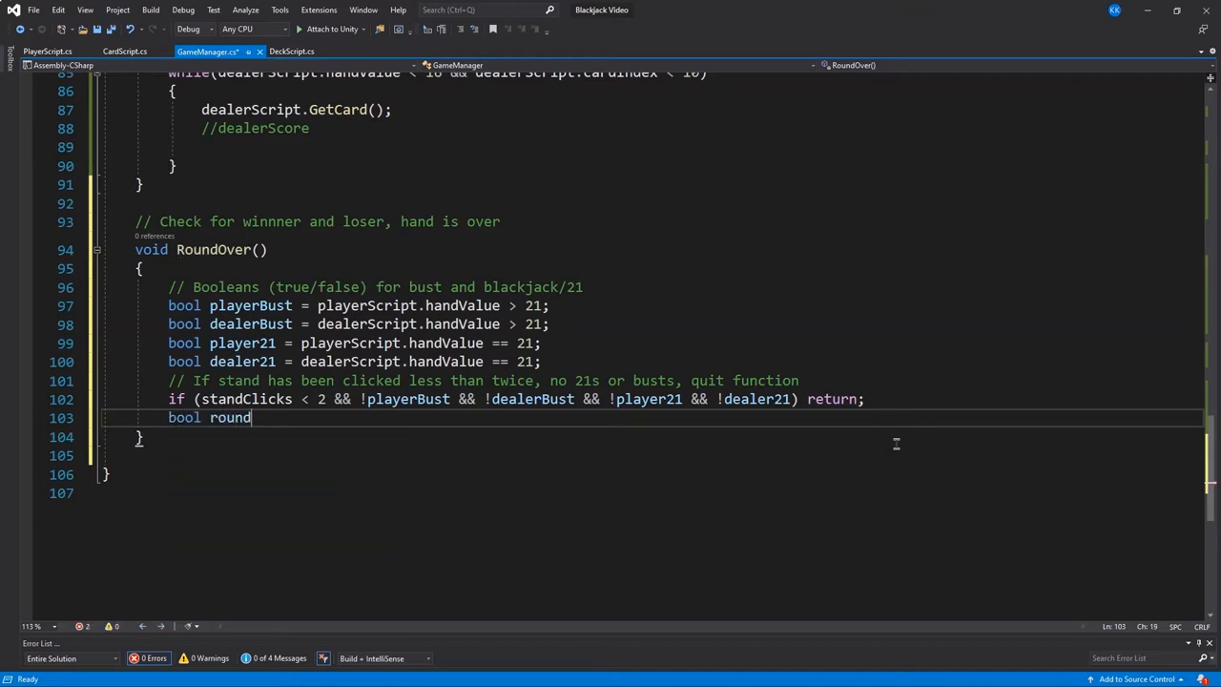
type("Over = true;")
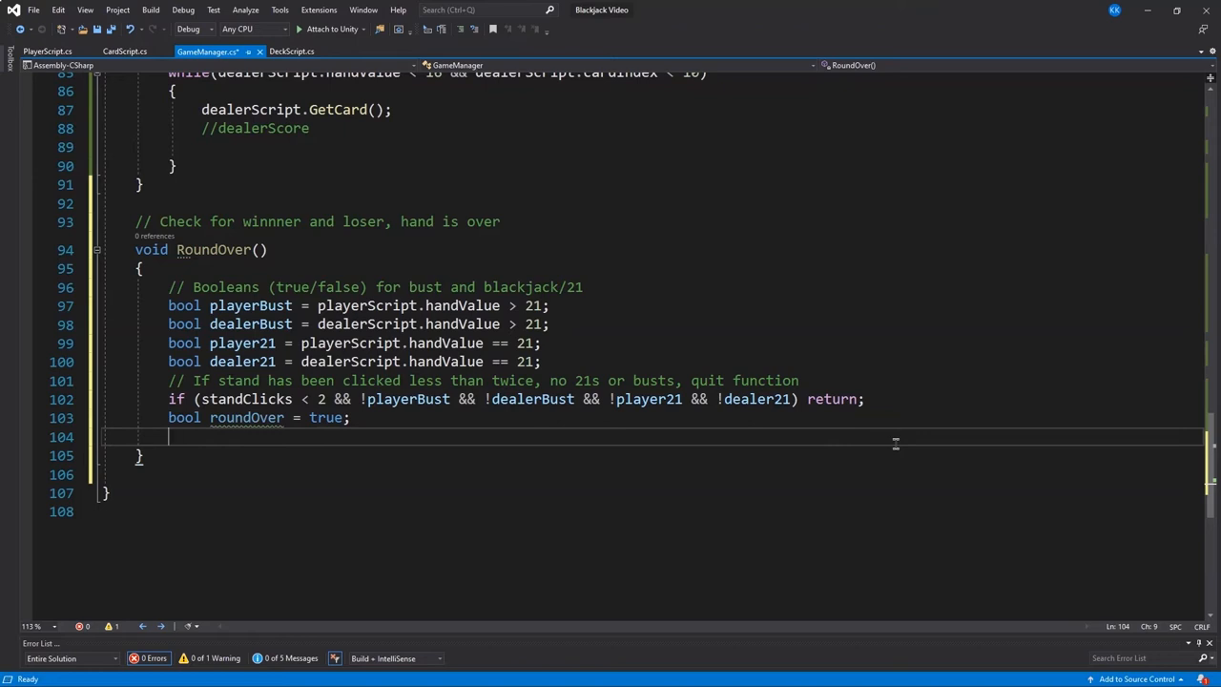
type("if")
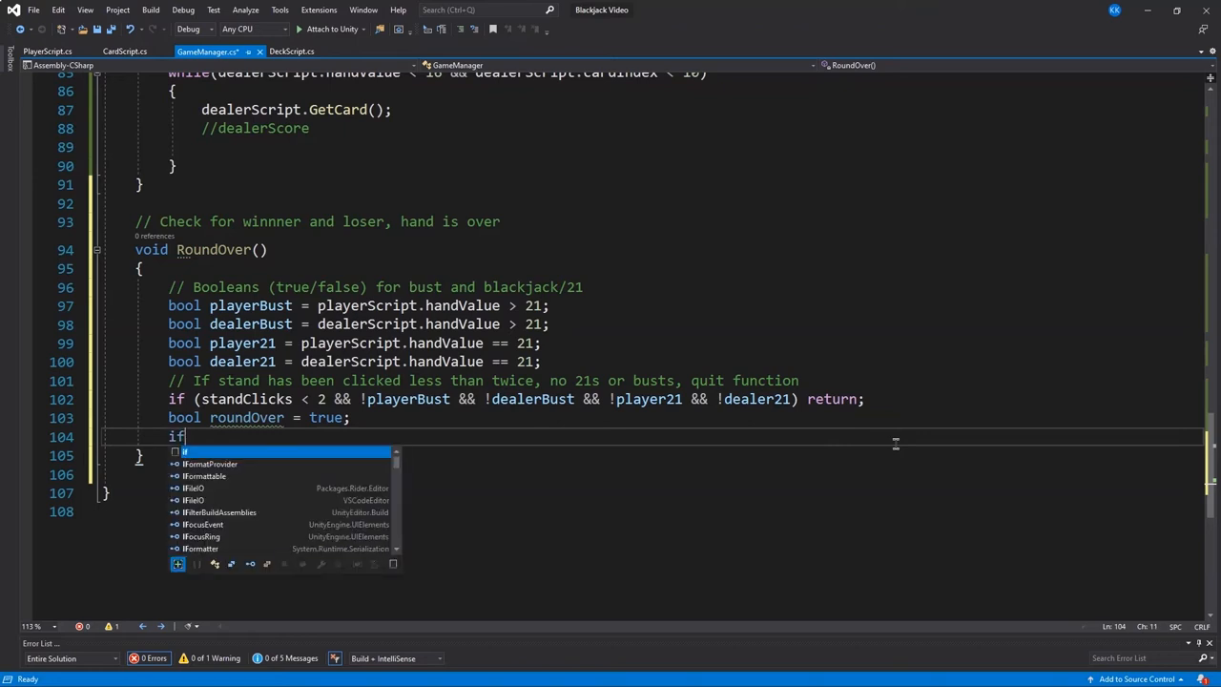
type("(playerBust && dea")
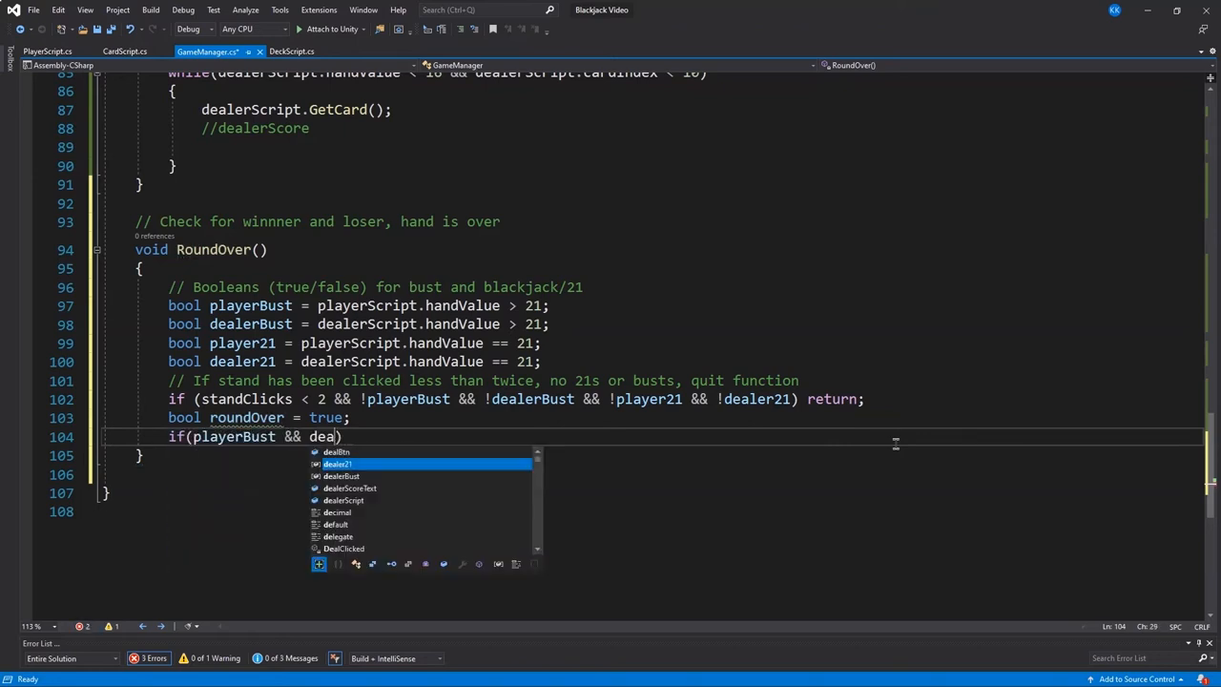
type("dealerBust")
type("{")
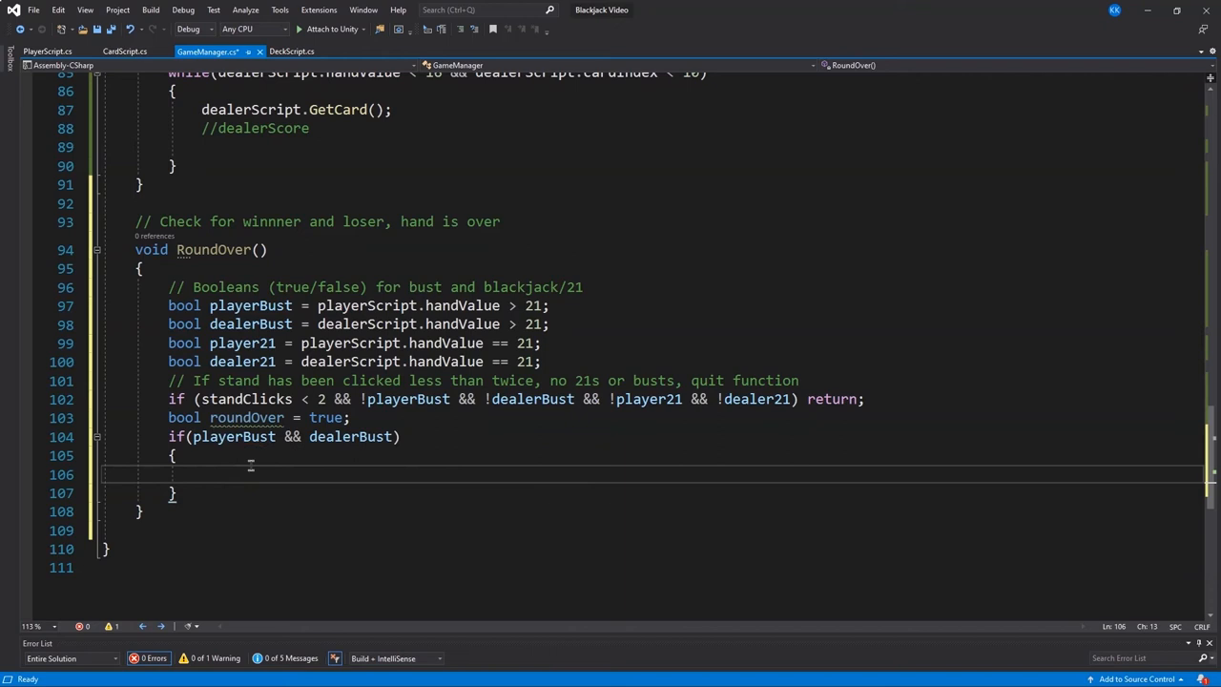
mouse_move(203, 485)
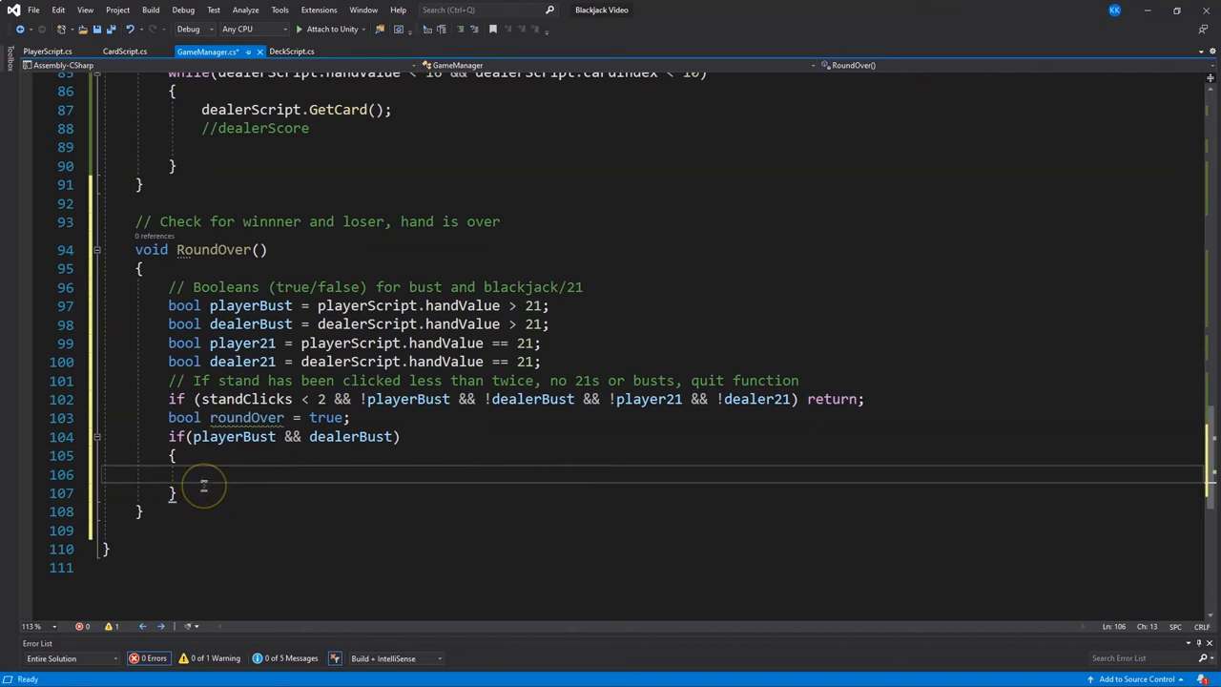
mouse_move(233, 436)
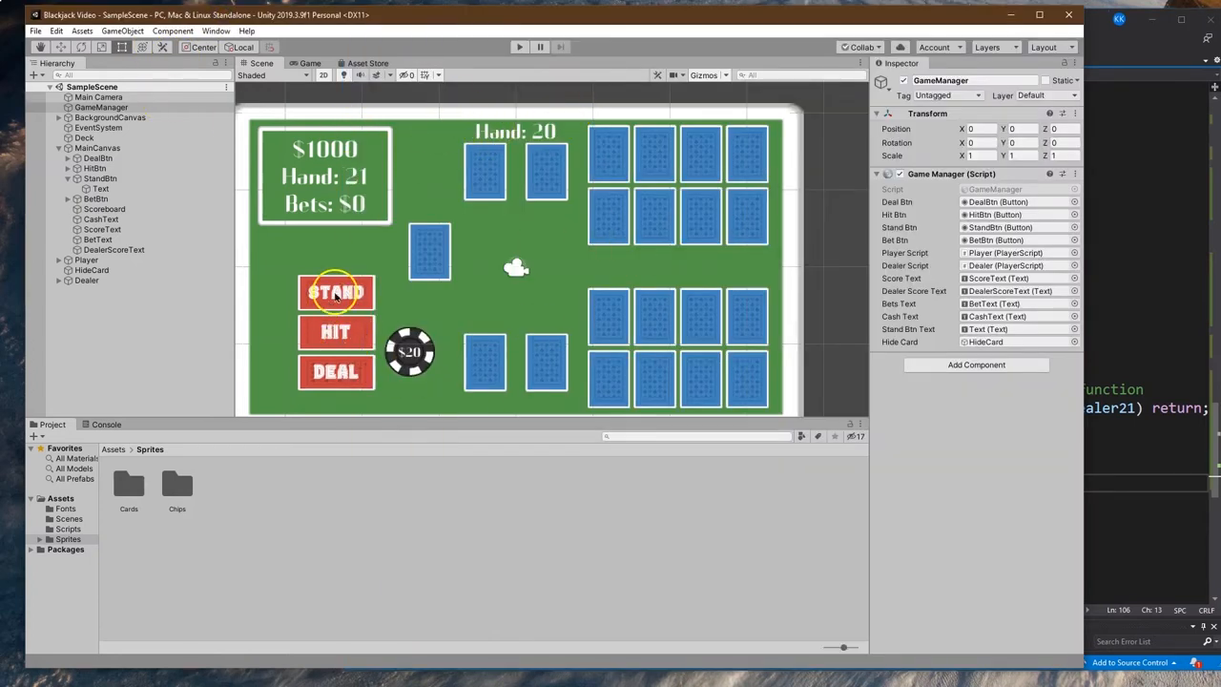
Create MainText UI Text under MainCanvas with font size 175, Casino3DFilled font, white
left_click(100, 188)
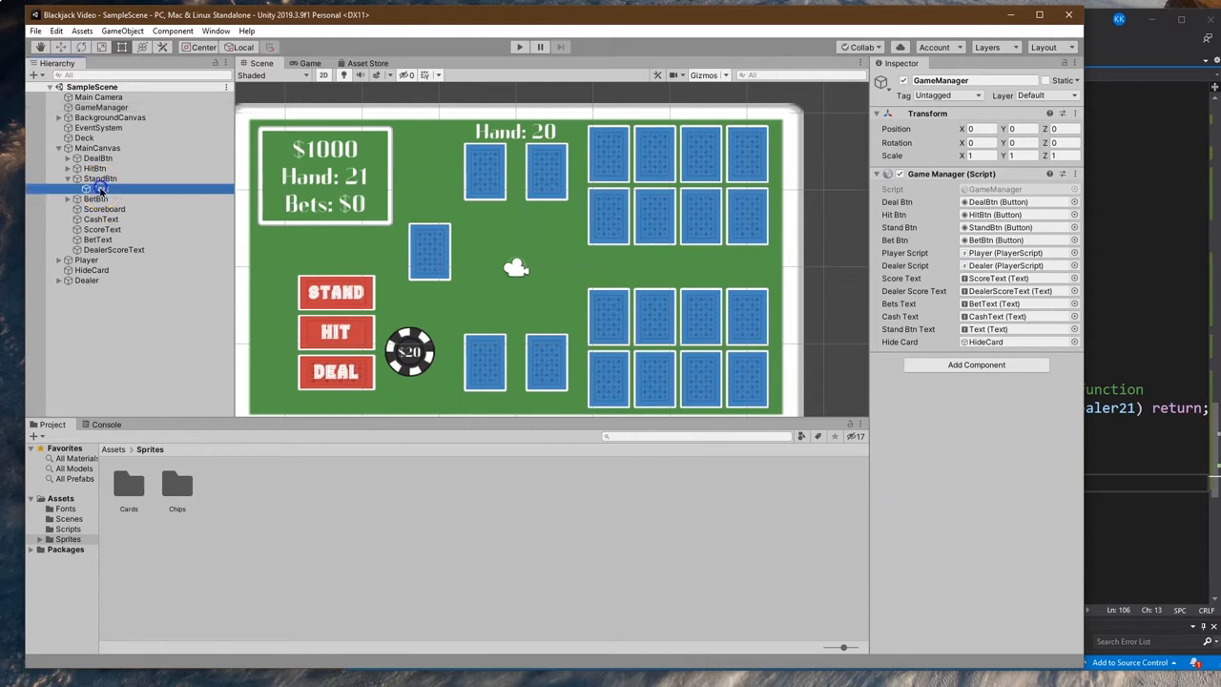
right_click(96, 188)
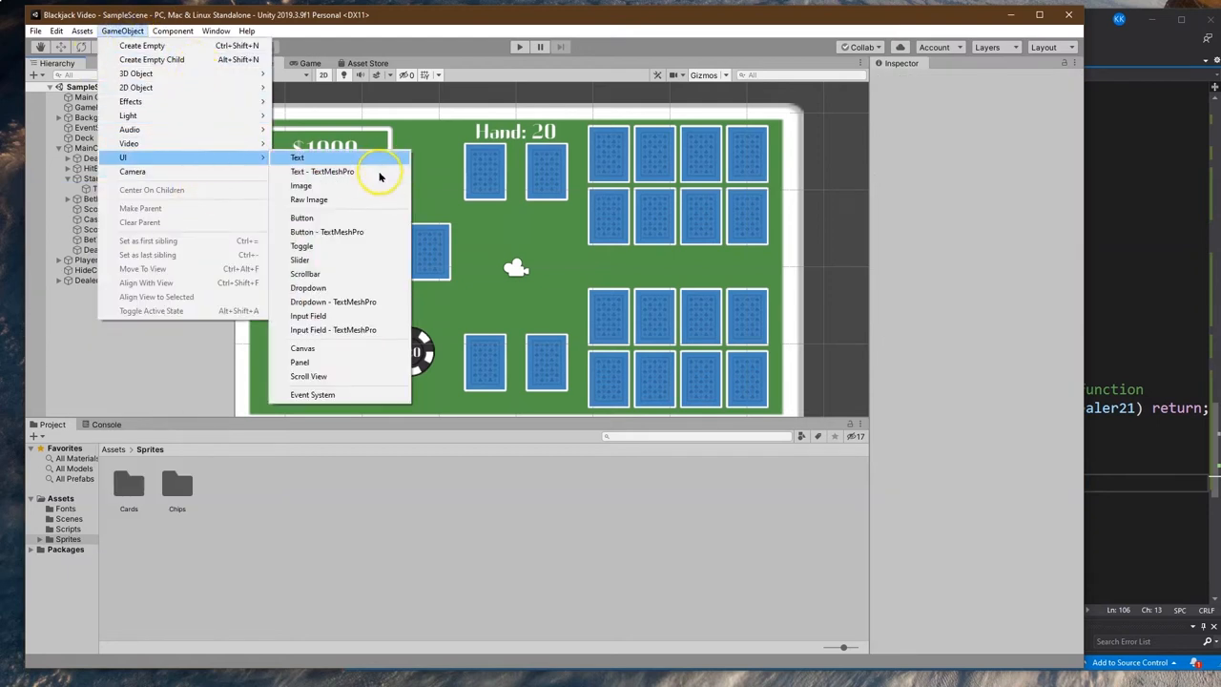
left_click(297, 158)
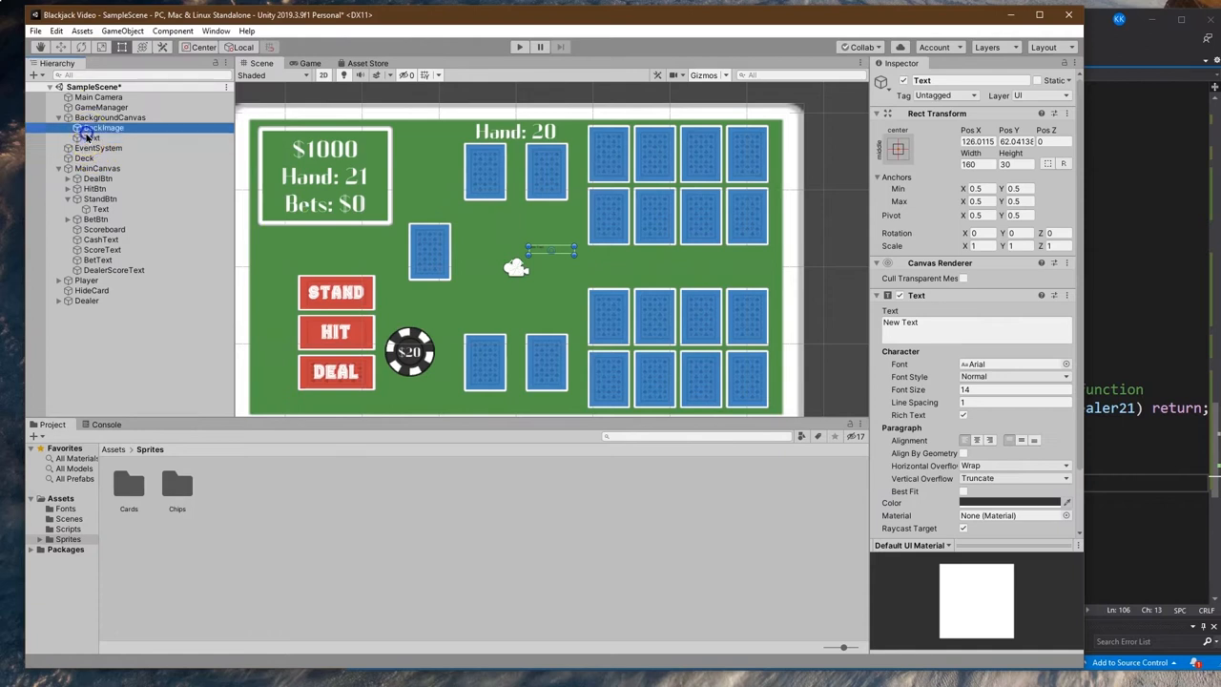
left_click(104, 127)
type("Main")
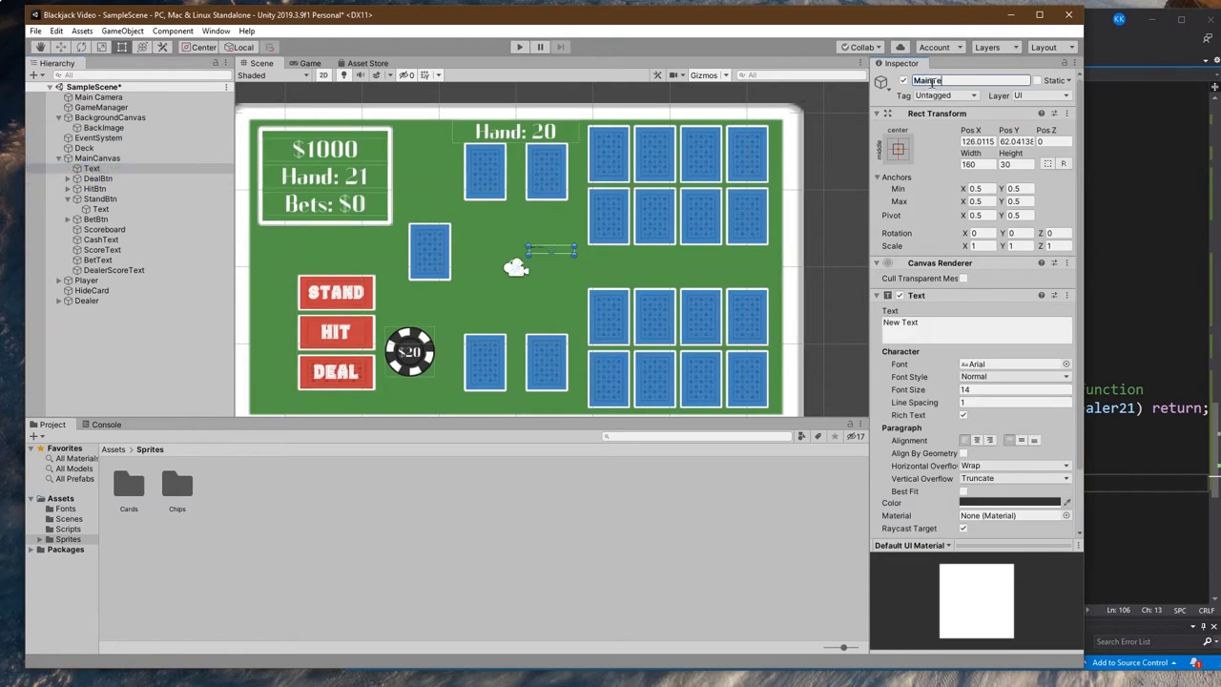
left_click(1014, 389)
type("175")
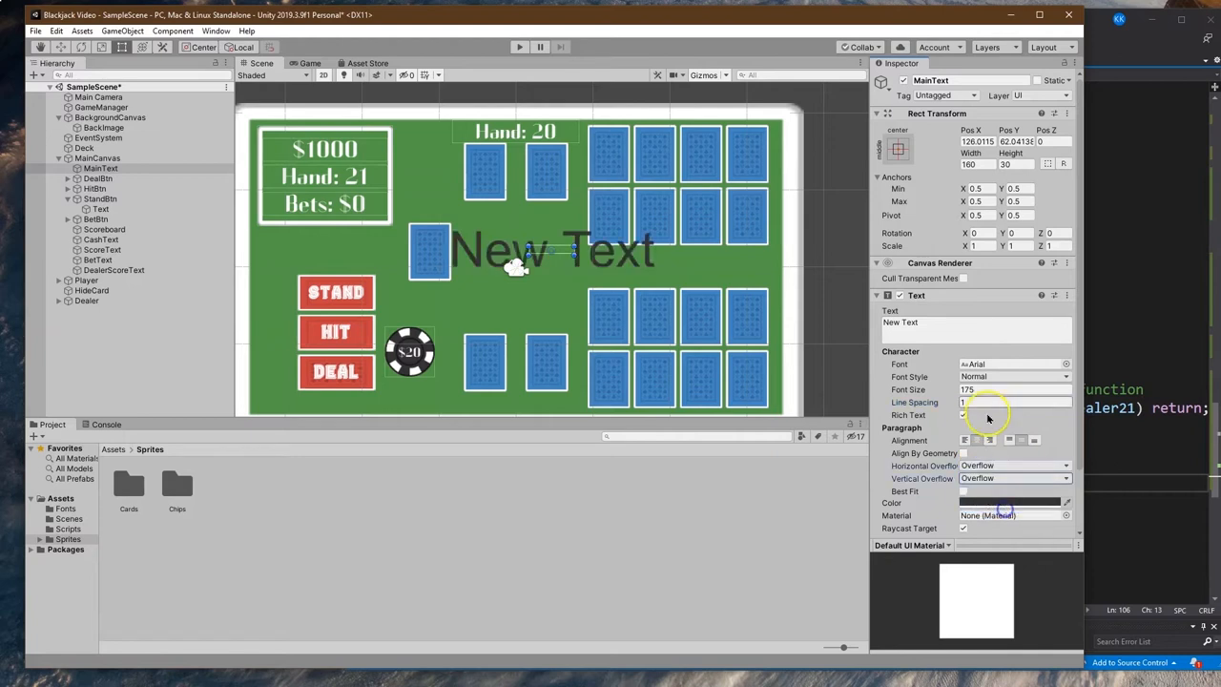
left_click(1065, 364)
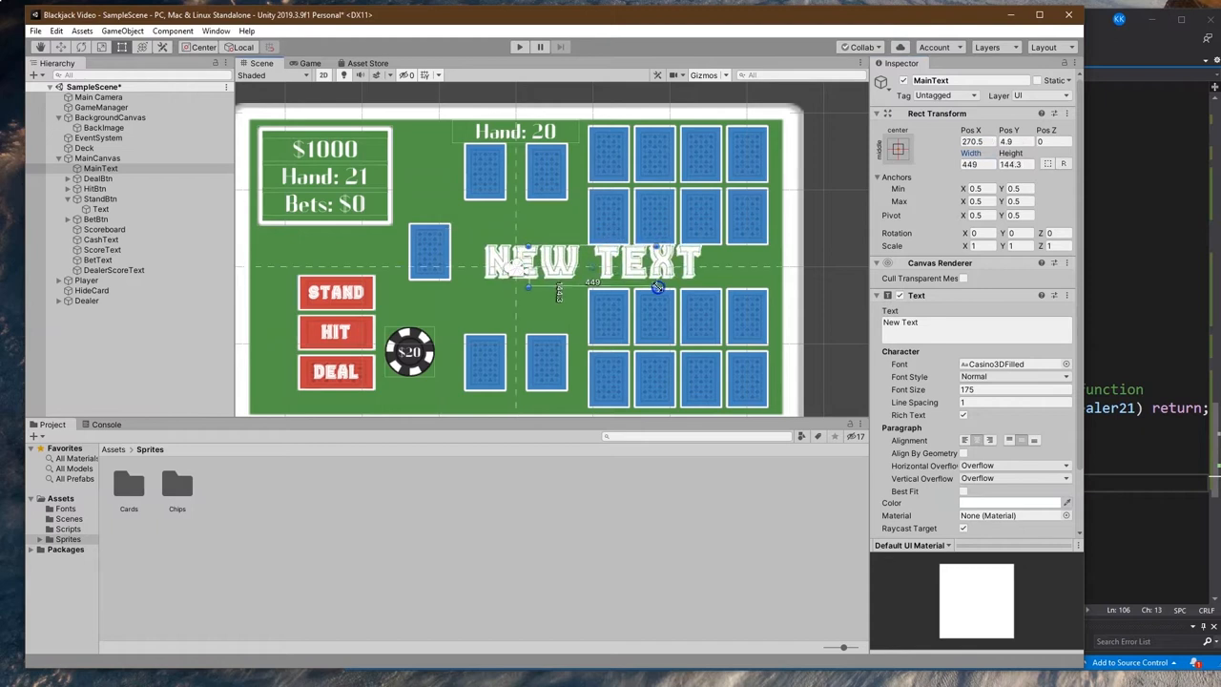
Resize MainText's Rect Transform to span the full table width, centred on the board
left_click_drag(648, 286, 629, 291)
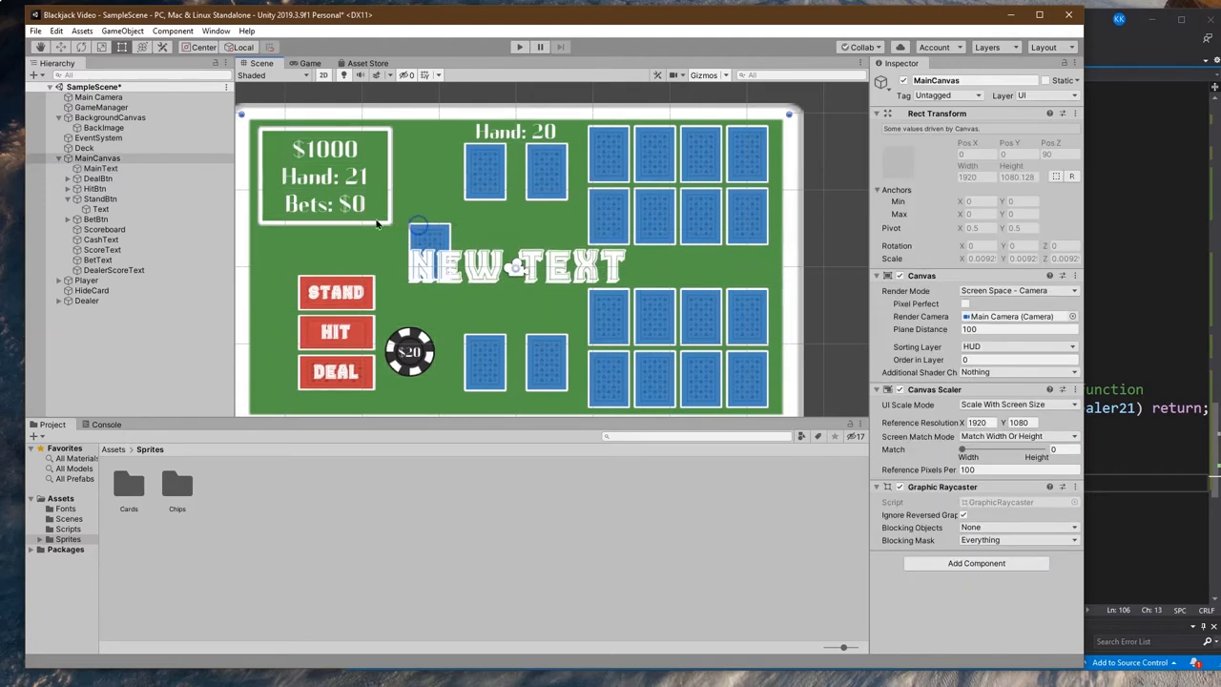
left_click(84, 148)
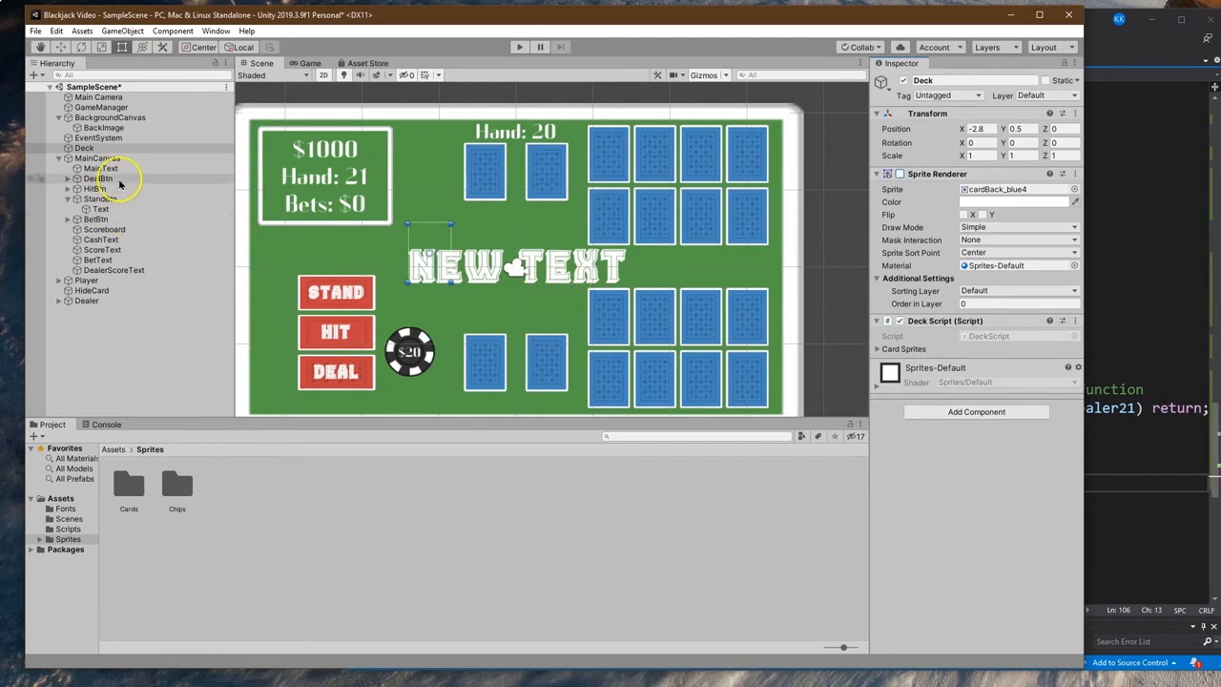
left_click(100, 168)
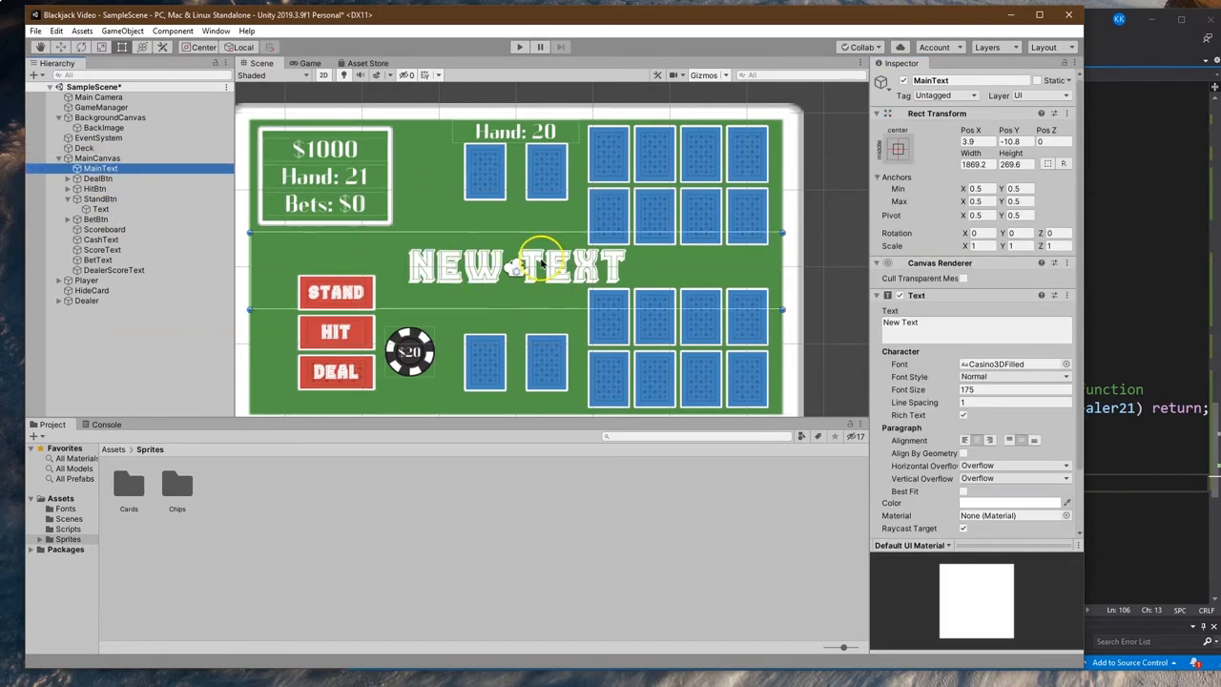
left_click(976, 321)
type("public Text")
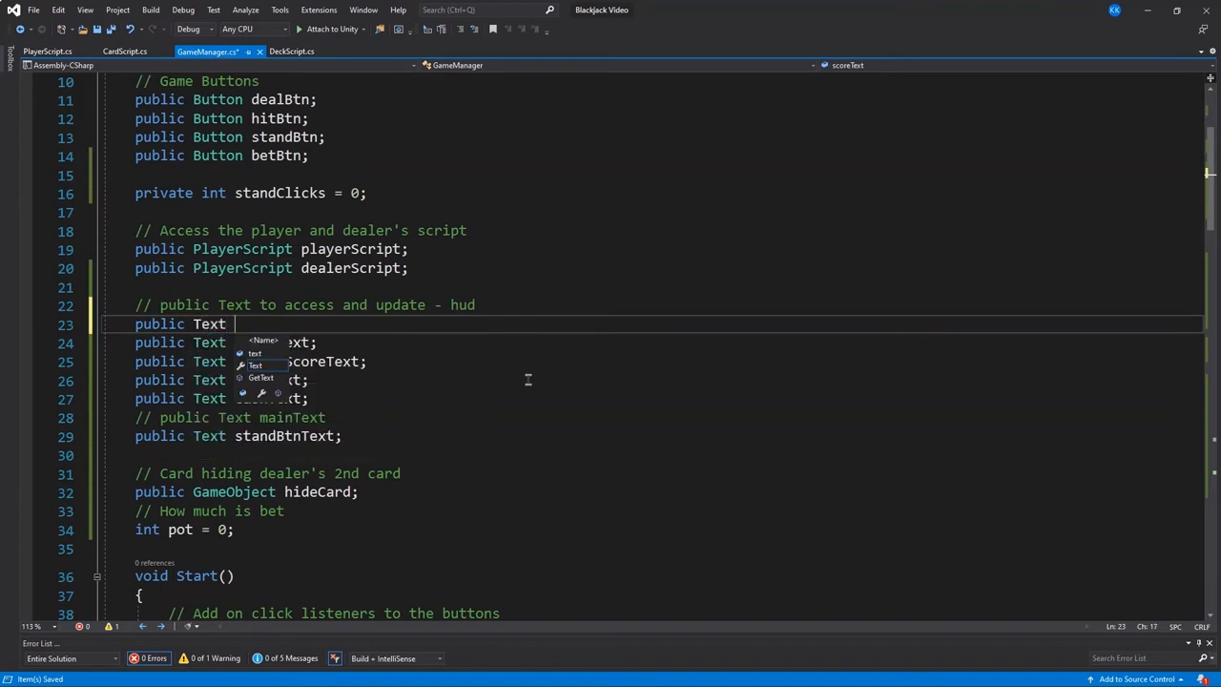
Declare public Text MainText; among GameManager's HUD text fields
type("MainText")
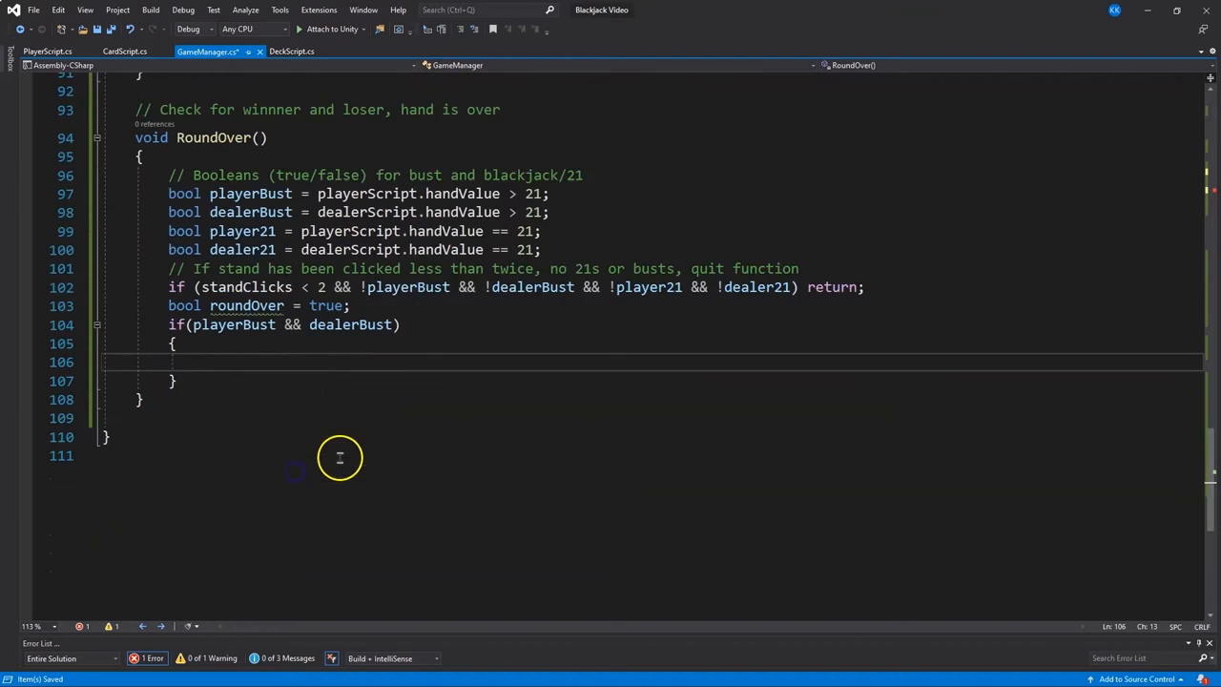
mouse_move(416, 532)
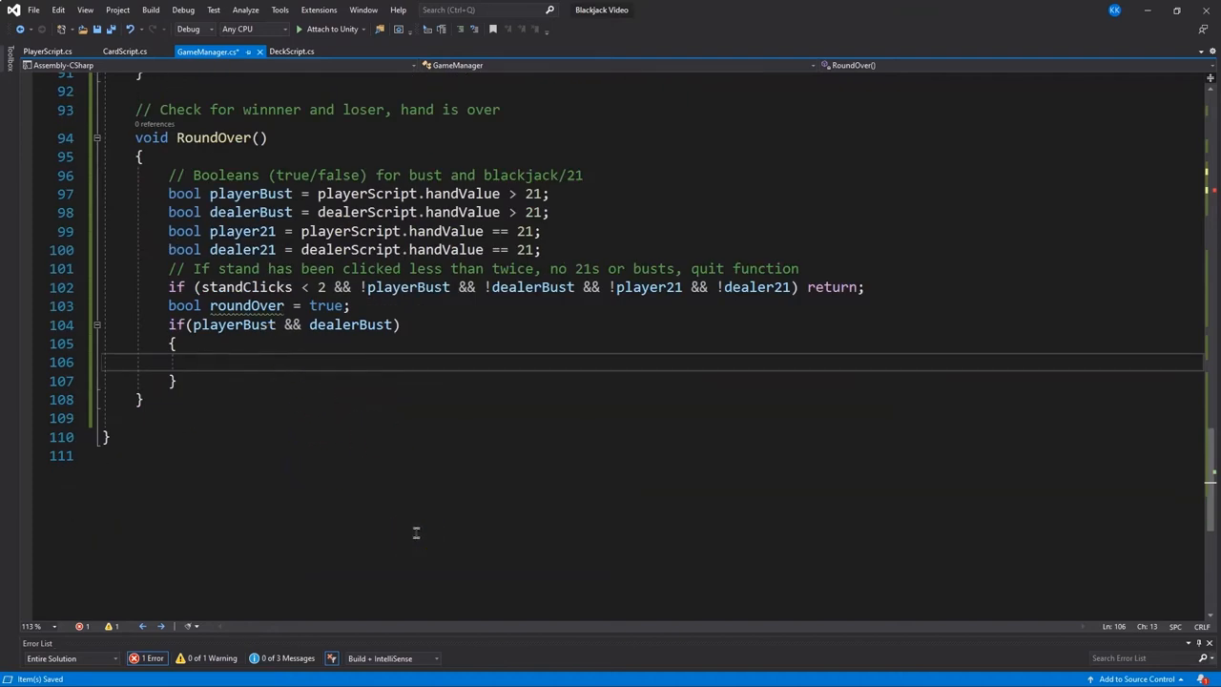
In the both-bust block, show 'All Bust: Bets Returned', refund pot / 2, and add a comment
type("mainText.text")
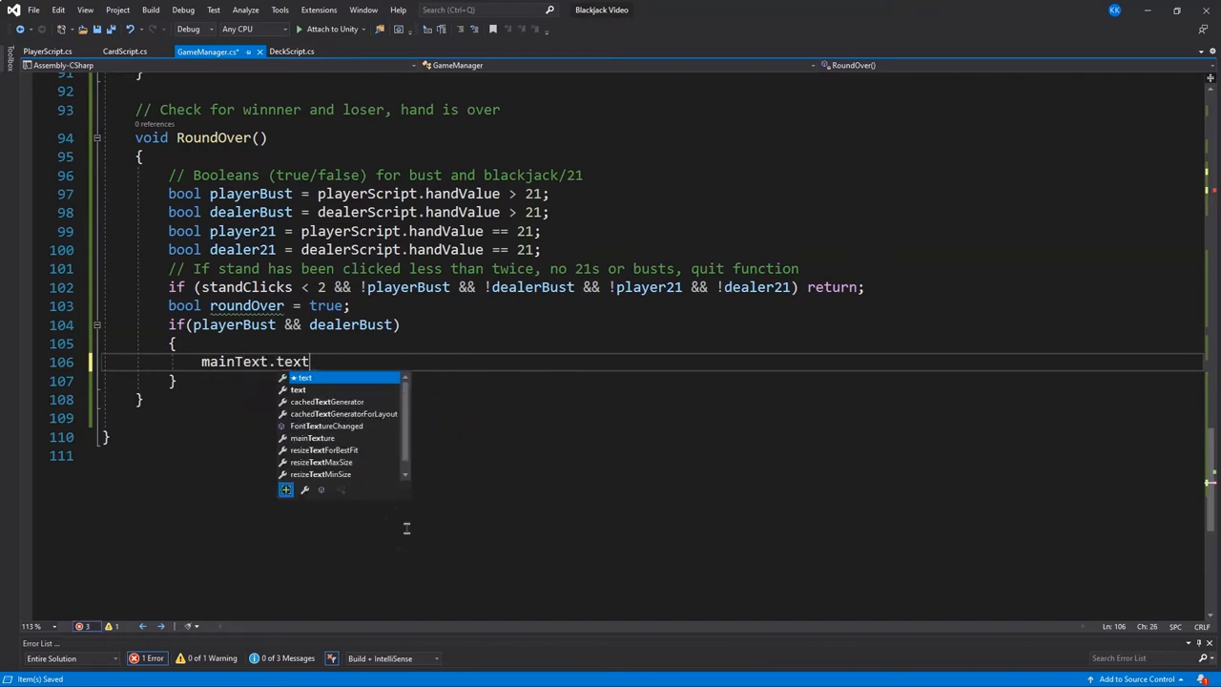
type("= \"\"")
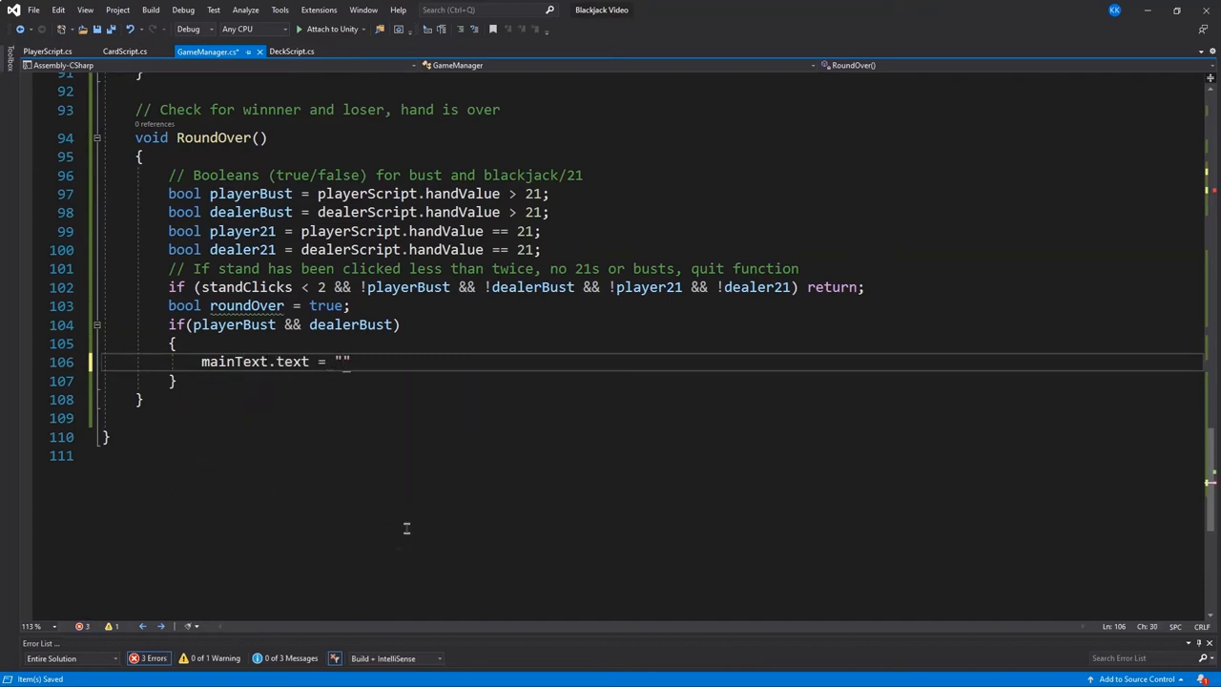
type("All Bust: Bets R")
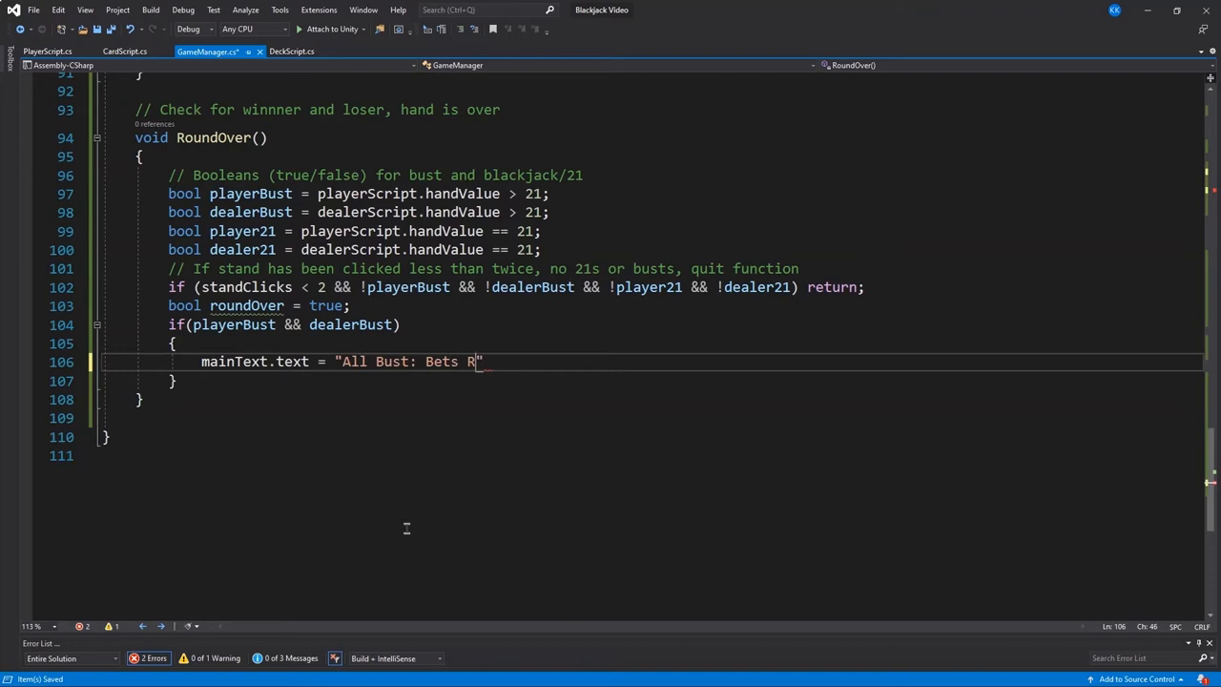
type("eturned")
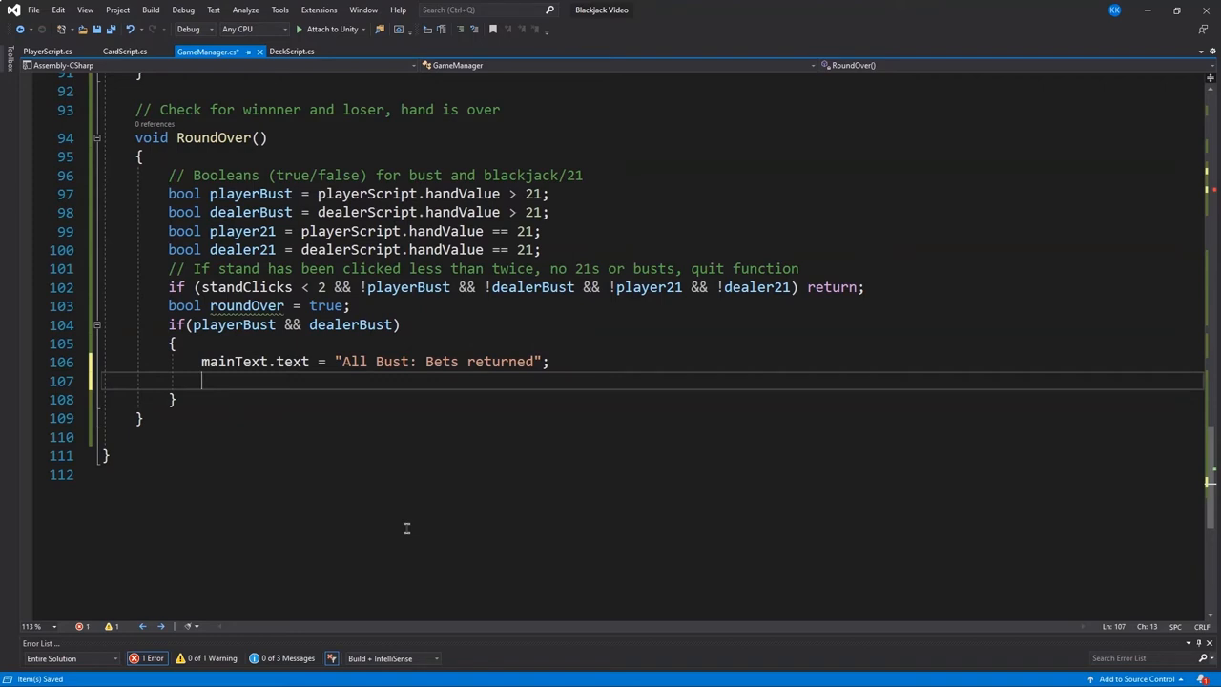
type("playerScript.AdjustMoney(pot")
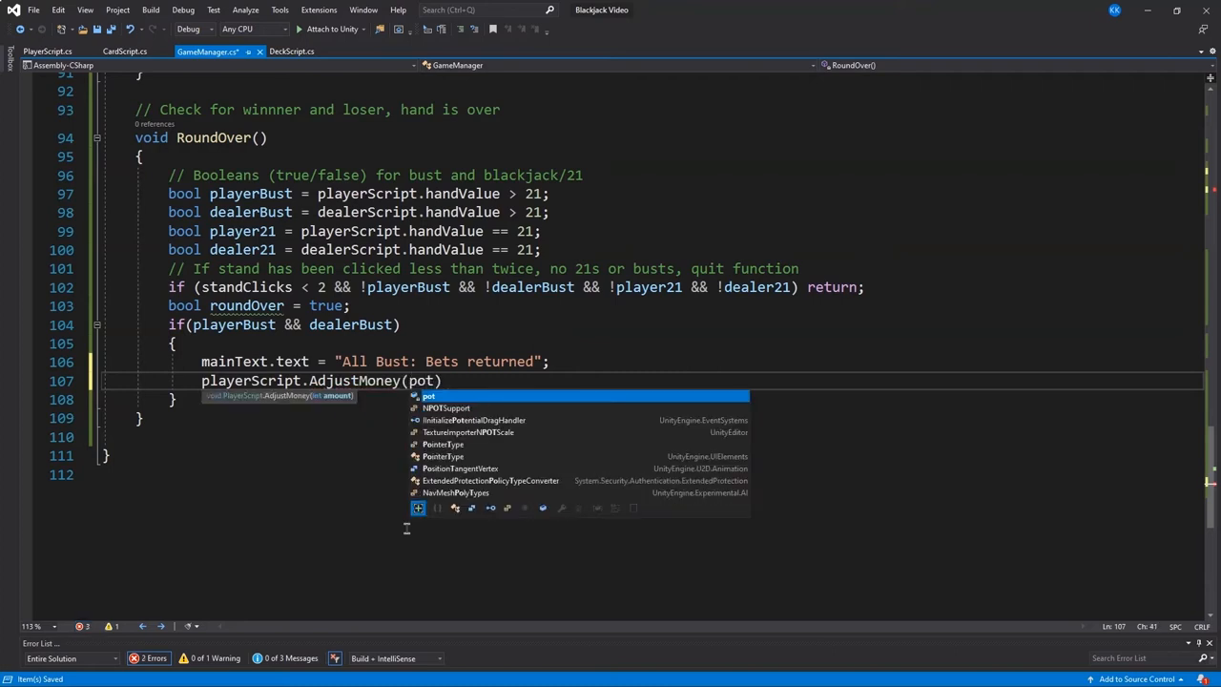
type("/ 2)")
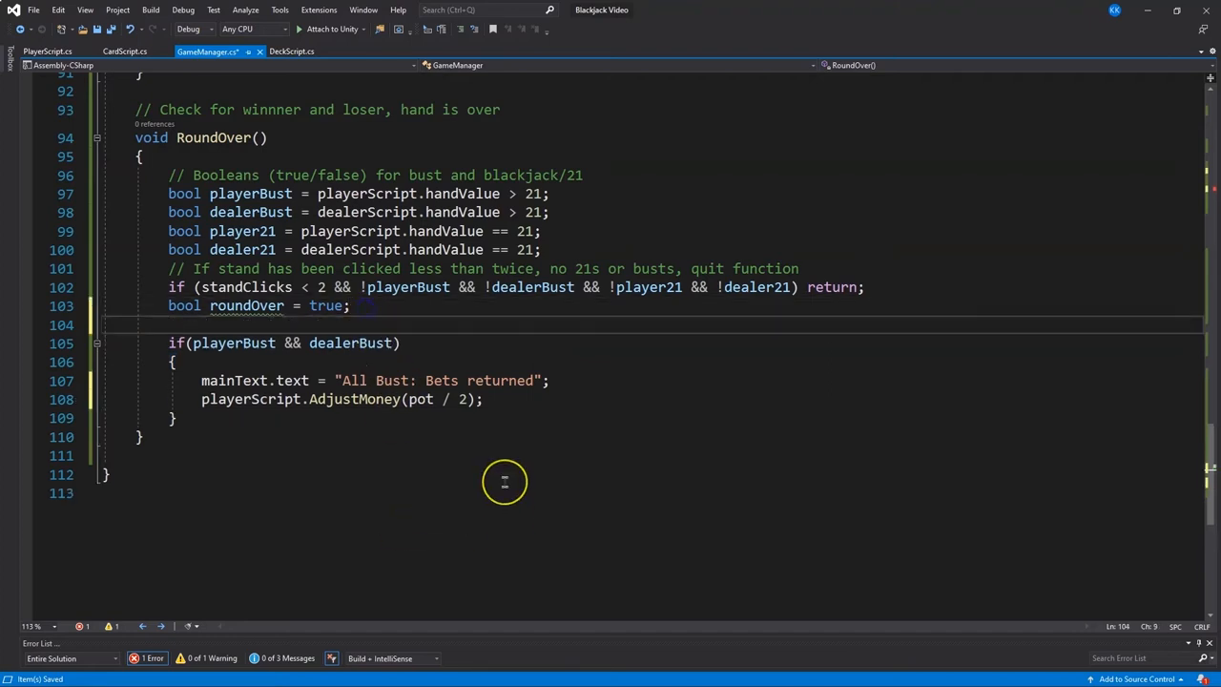
type("// All bust, bets")
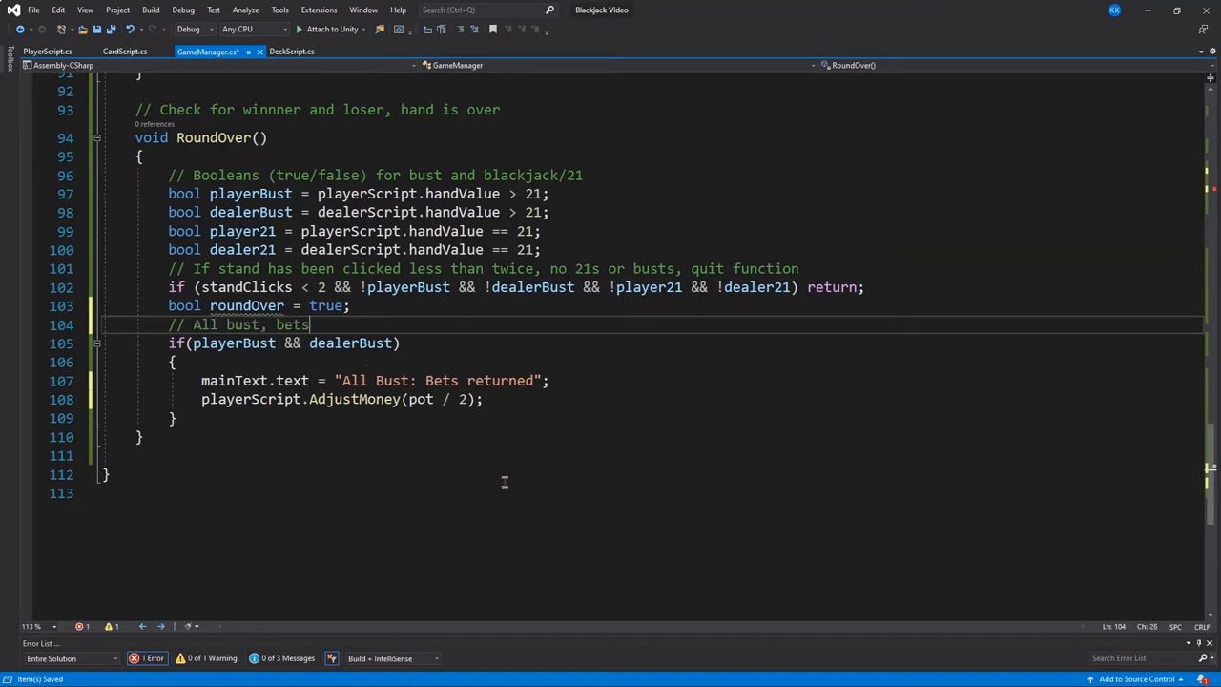
type("returned")
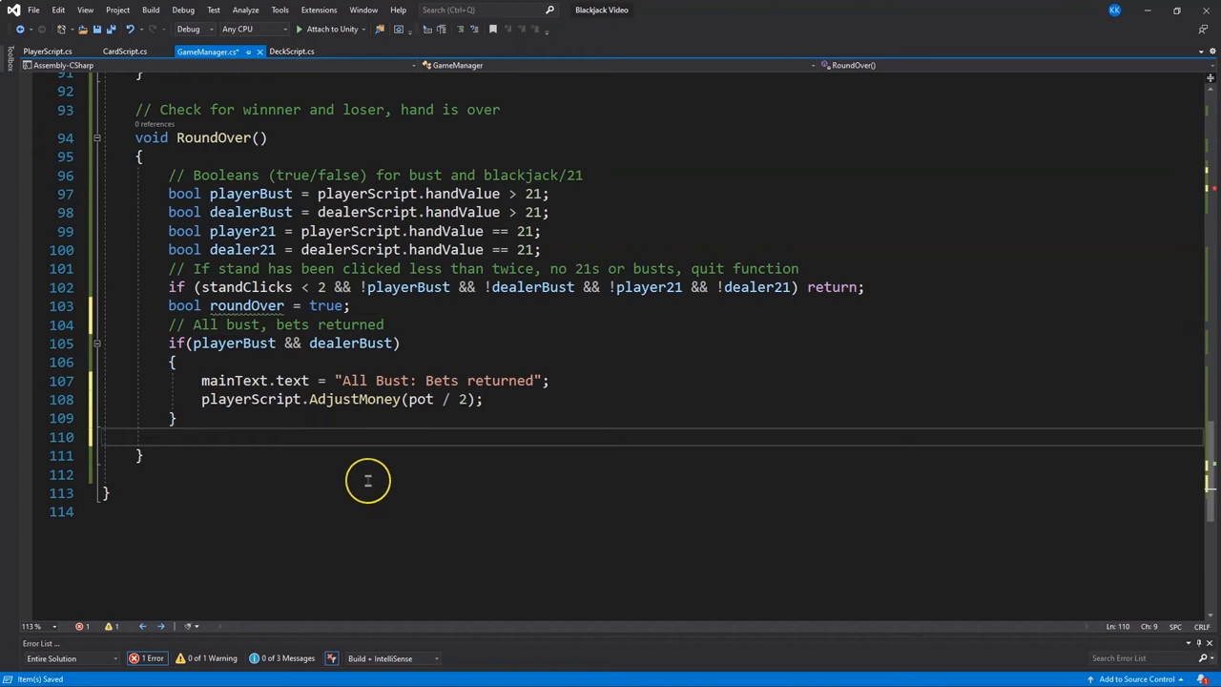
Add a commented else-if showing "Dealer wins!" when playerBust or the dealer's handValue is higher
type("// if player busts or")
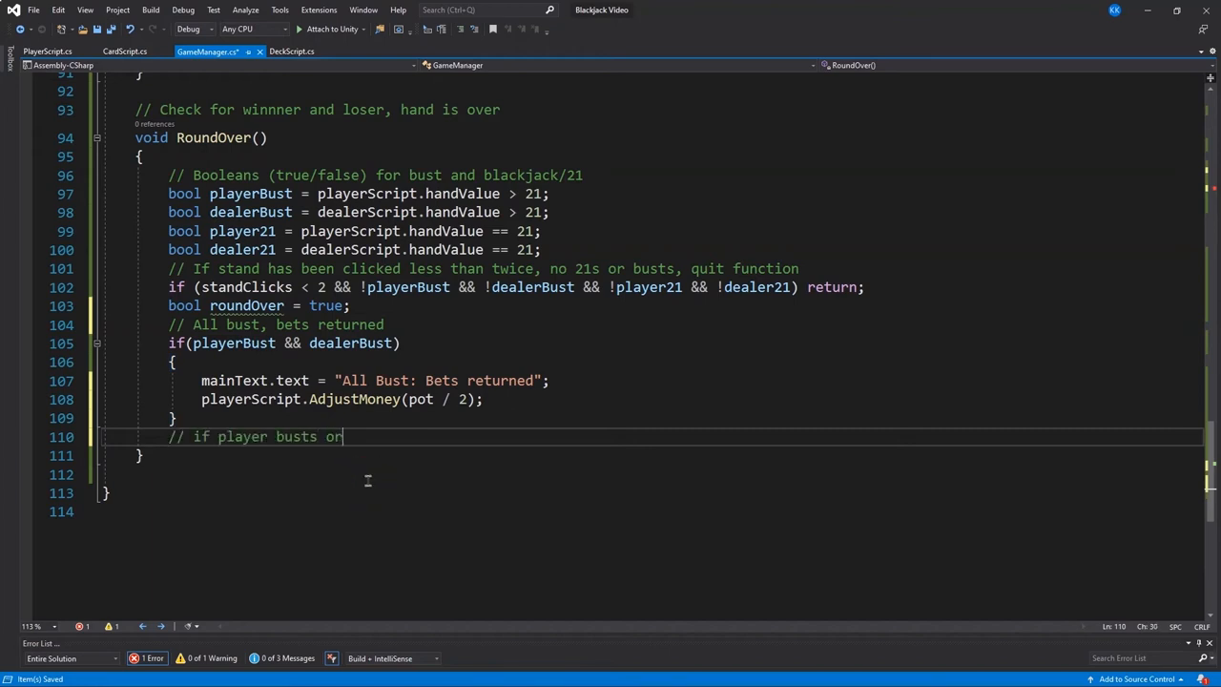
type(", dealer didnt,")
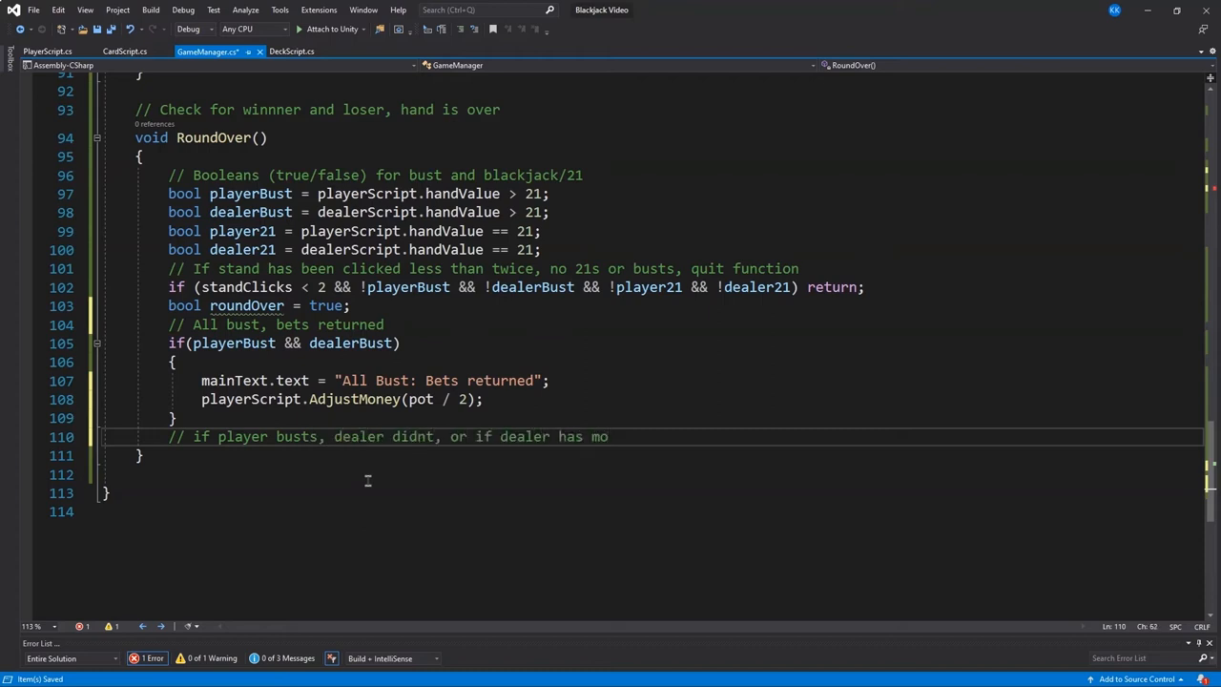
type("re points, deal wins")
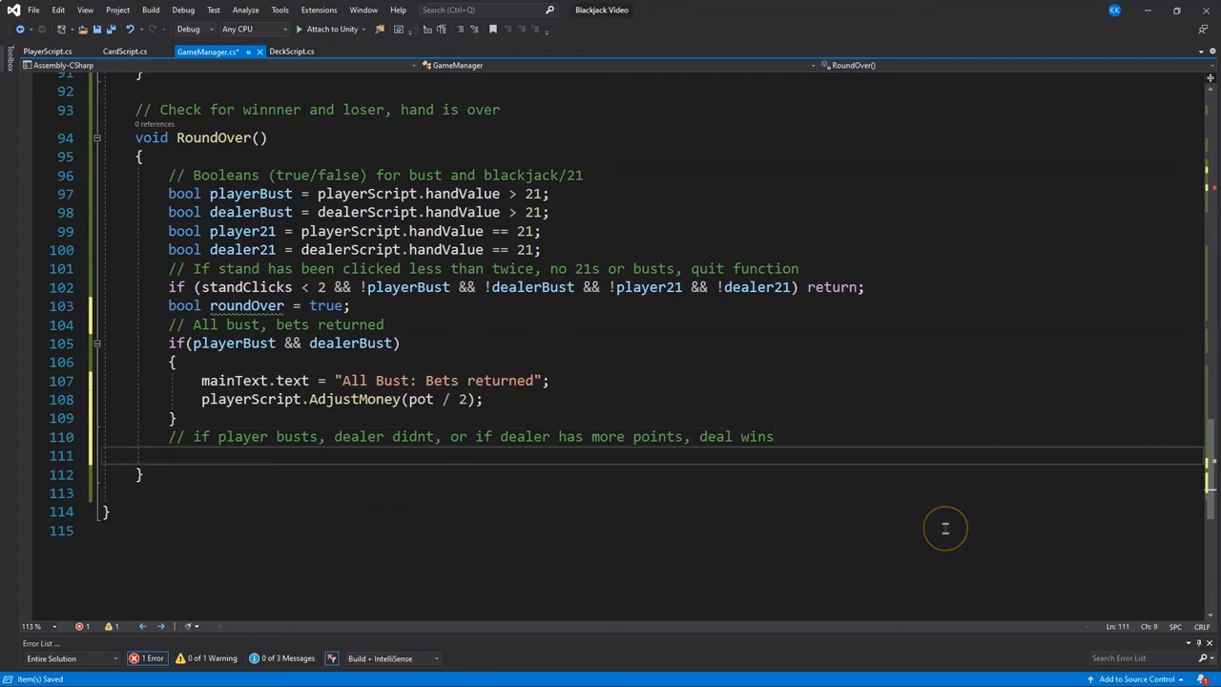
mouse_move(877, 496)
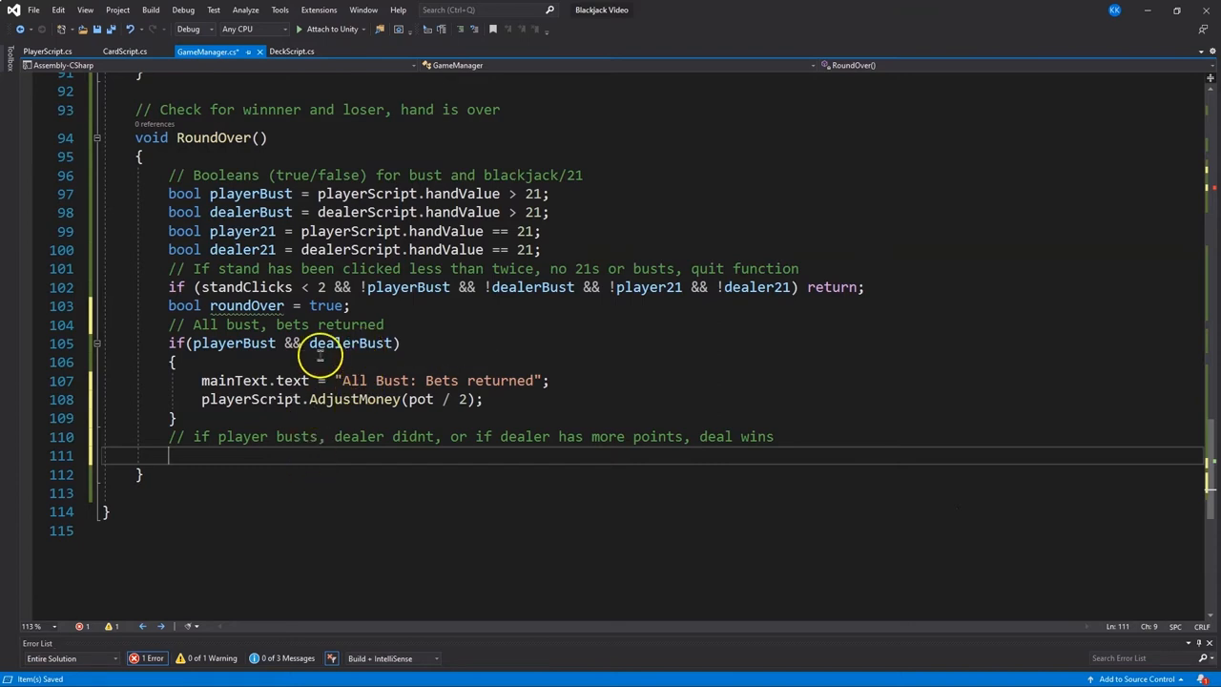
mouse_move(285, 496)
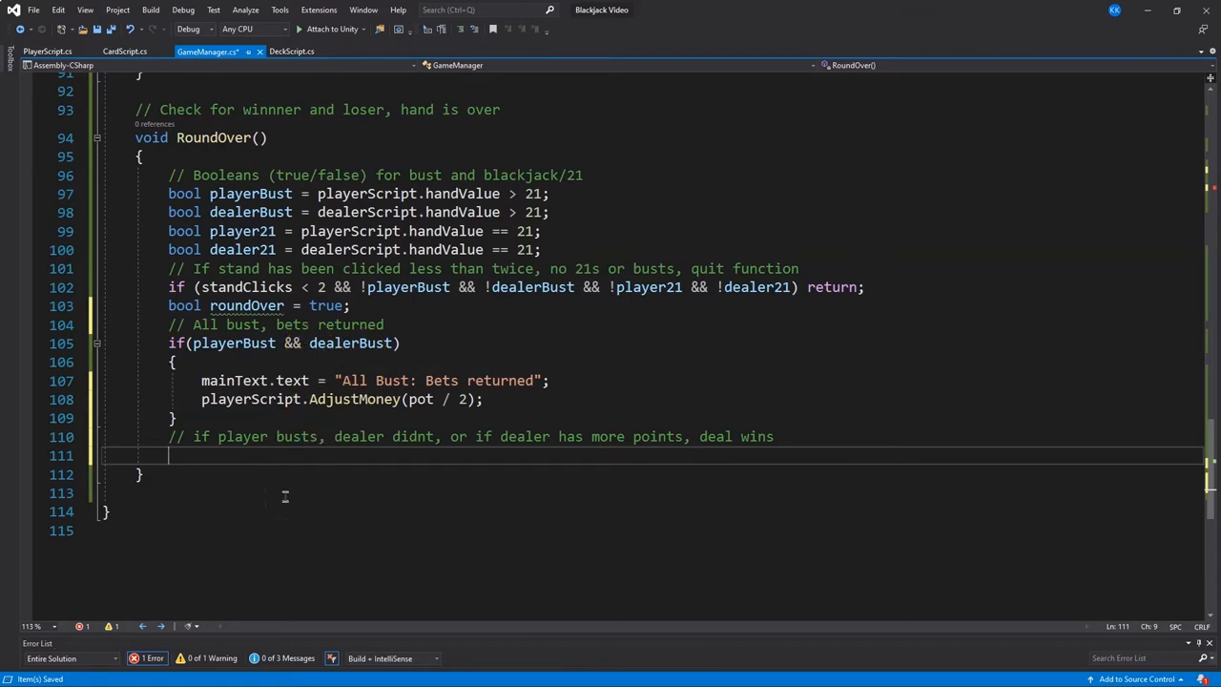
type("e")
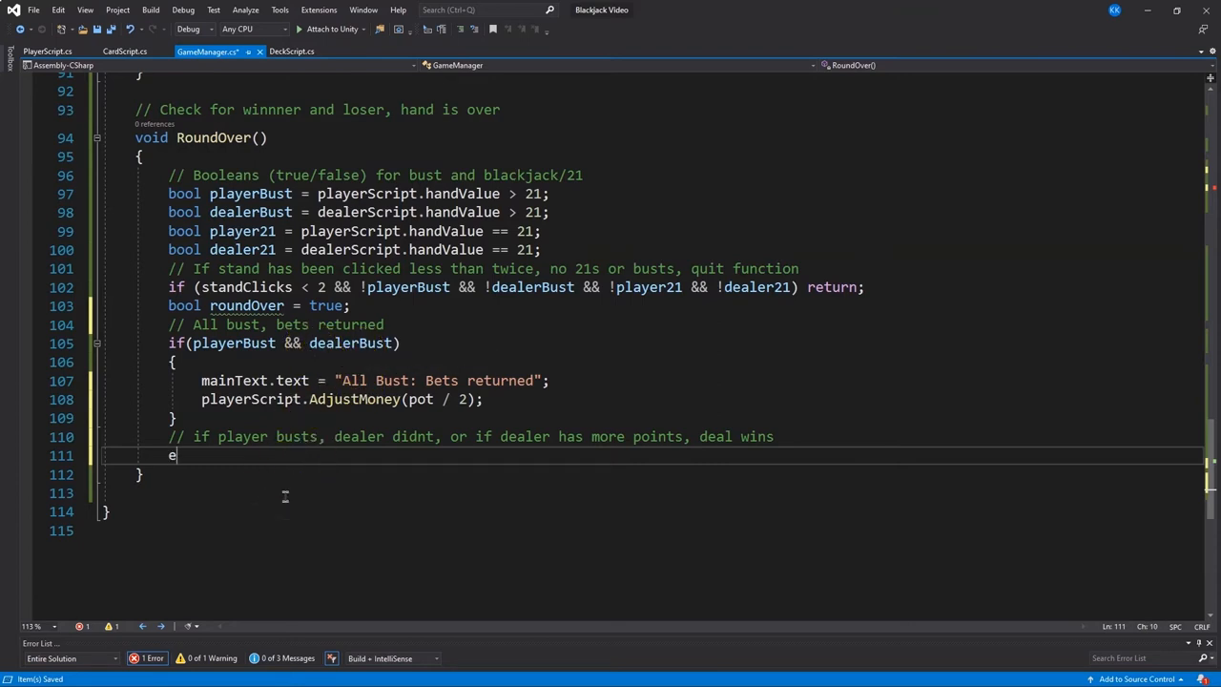
type("lse if (playerbust")
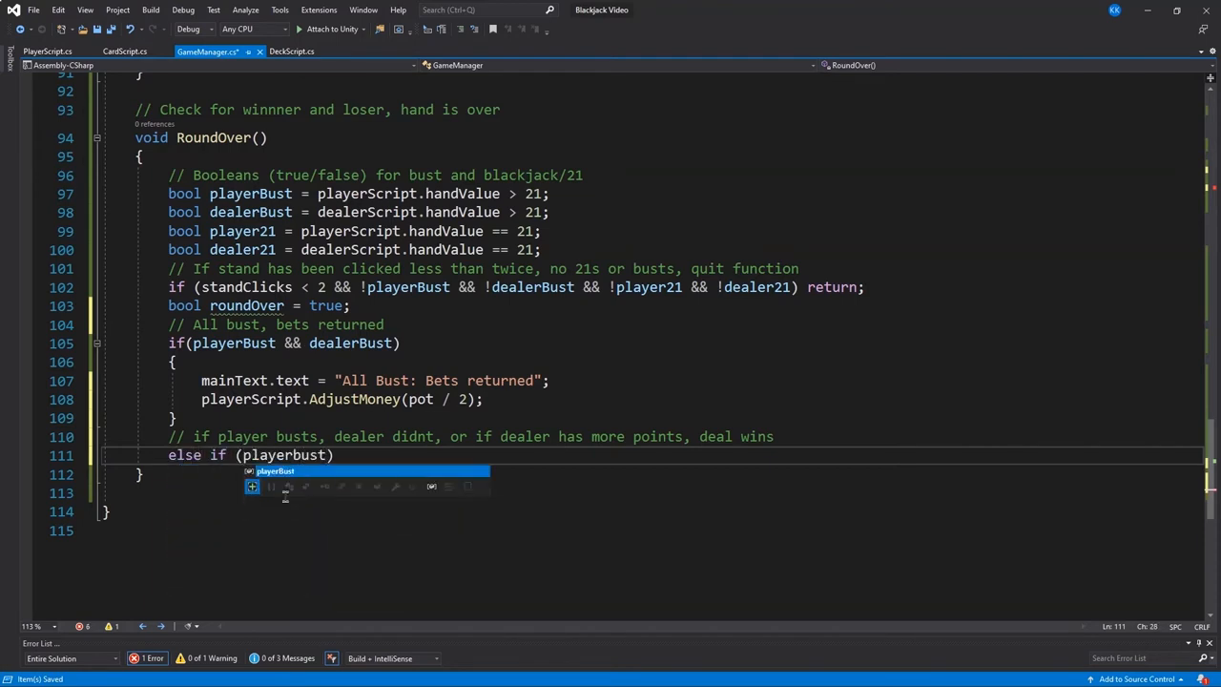
type("|| dealerScript.h")
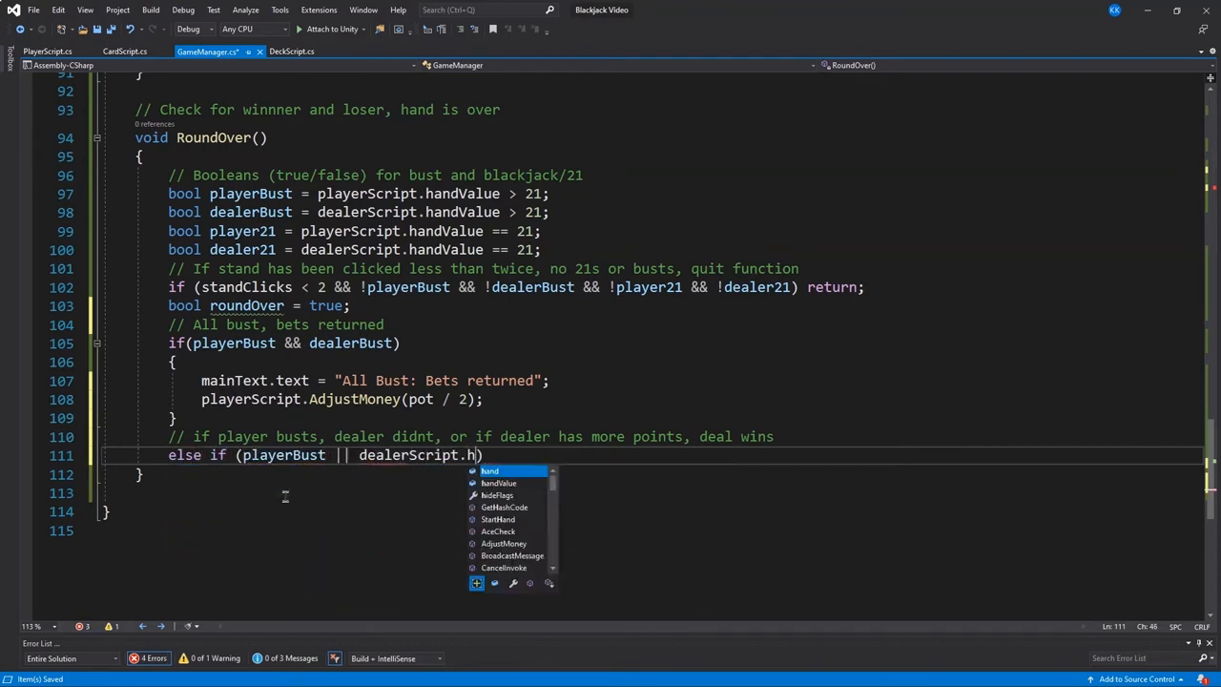
type("andValue > playerScript.handValue")
type("{")
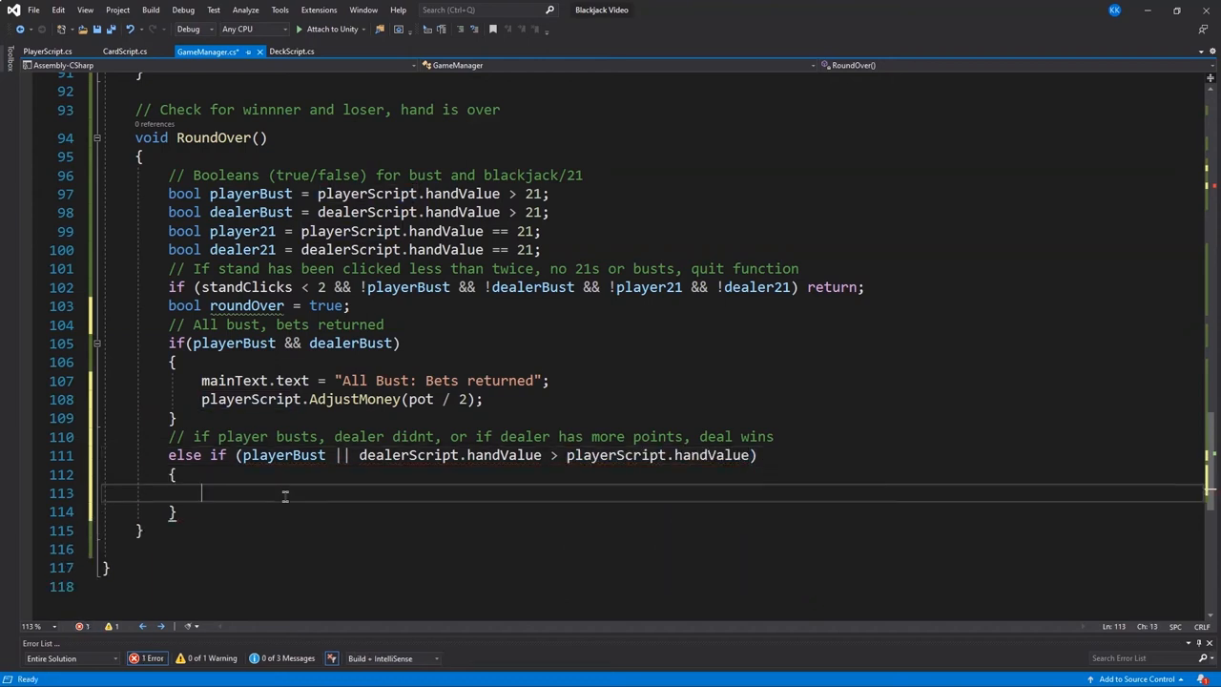
type("mainText.text = \"Dealer \"")
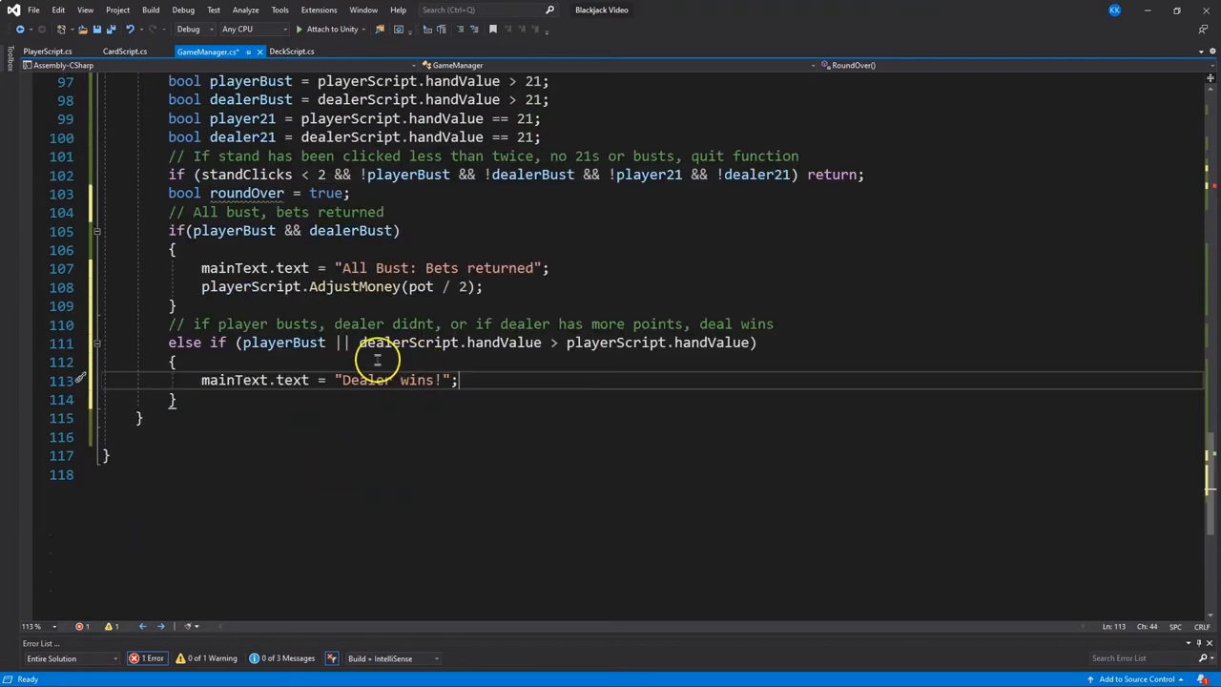
mouse_move(429, 342)
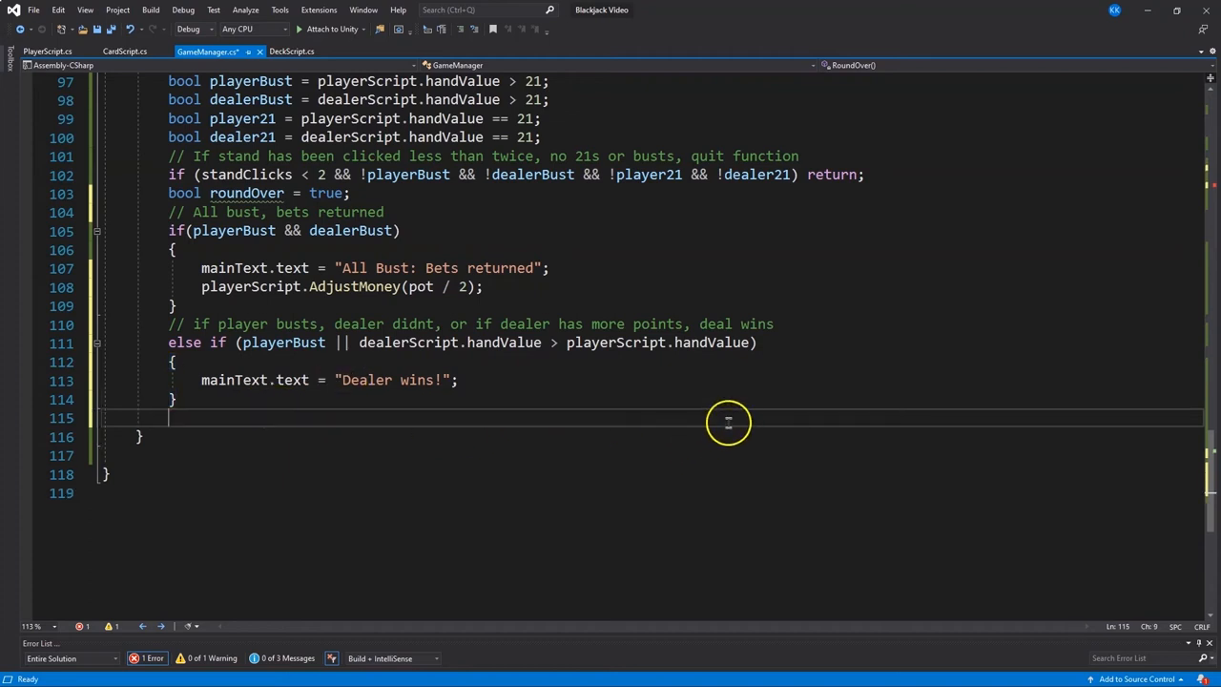
type("//")
type("else if")
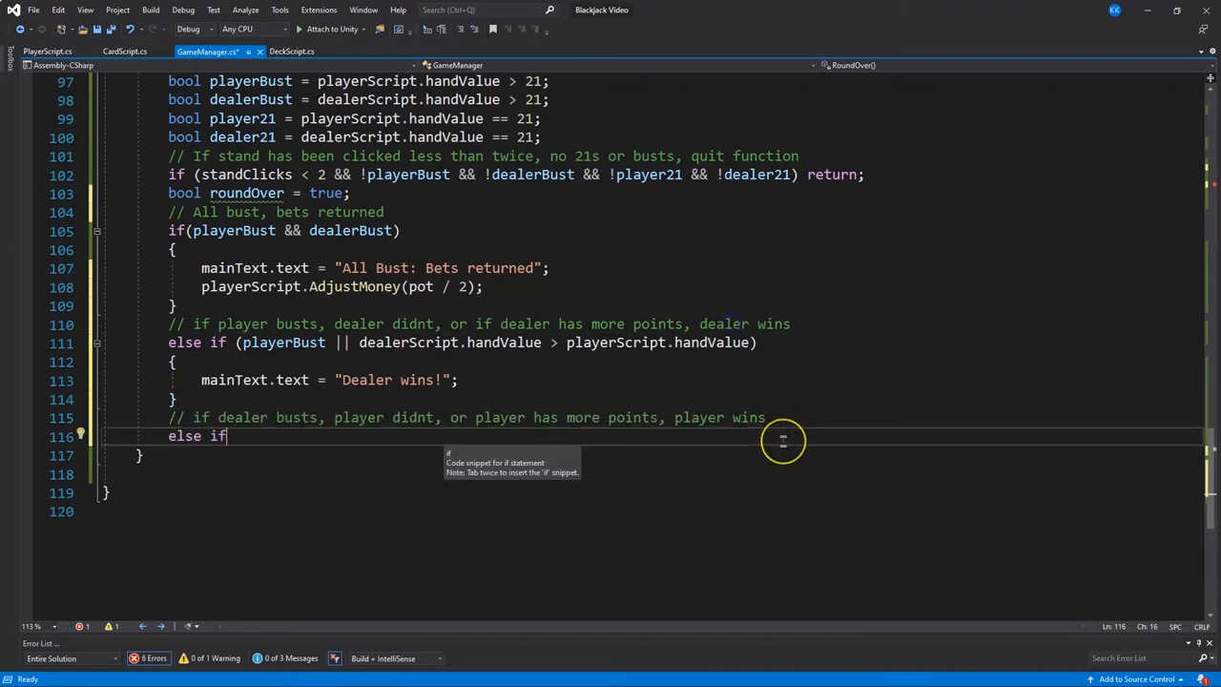
Add else if (dealerBust || player handValue > dealer handValue) showing "You win!" and AdjustMoney(pot)
type("(dealerBust || playerScript.handValue > dealerScript.handValue)")
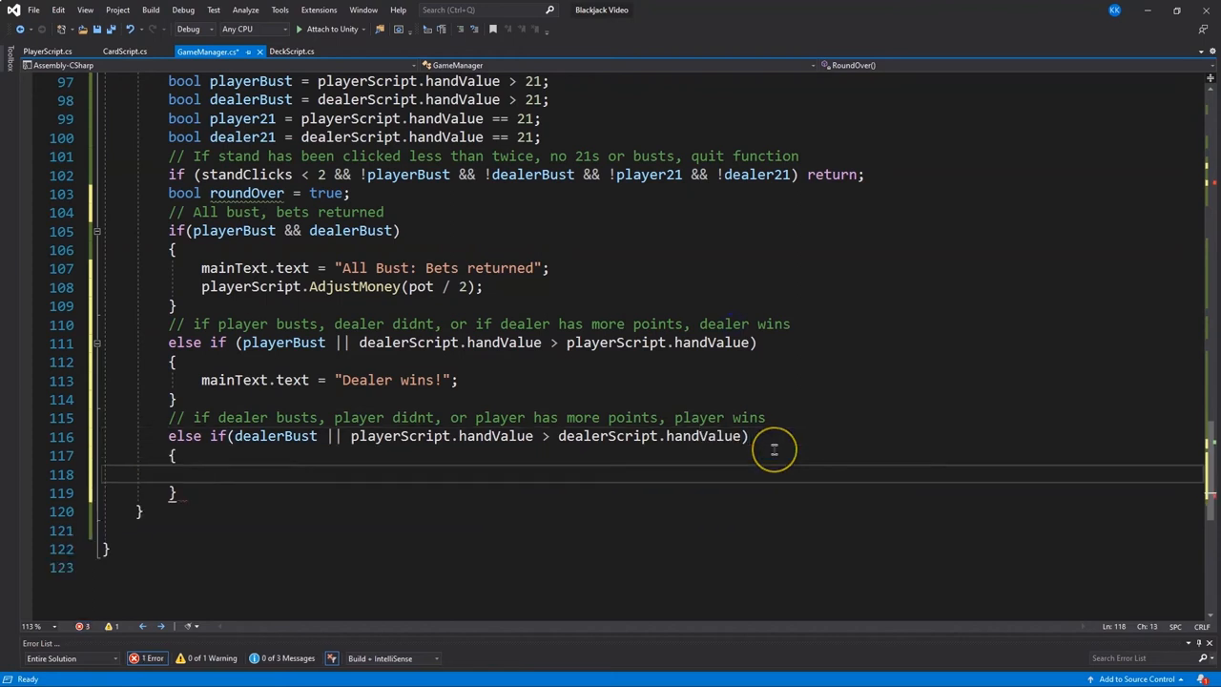
type("mainText.text = \"You win!\";")
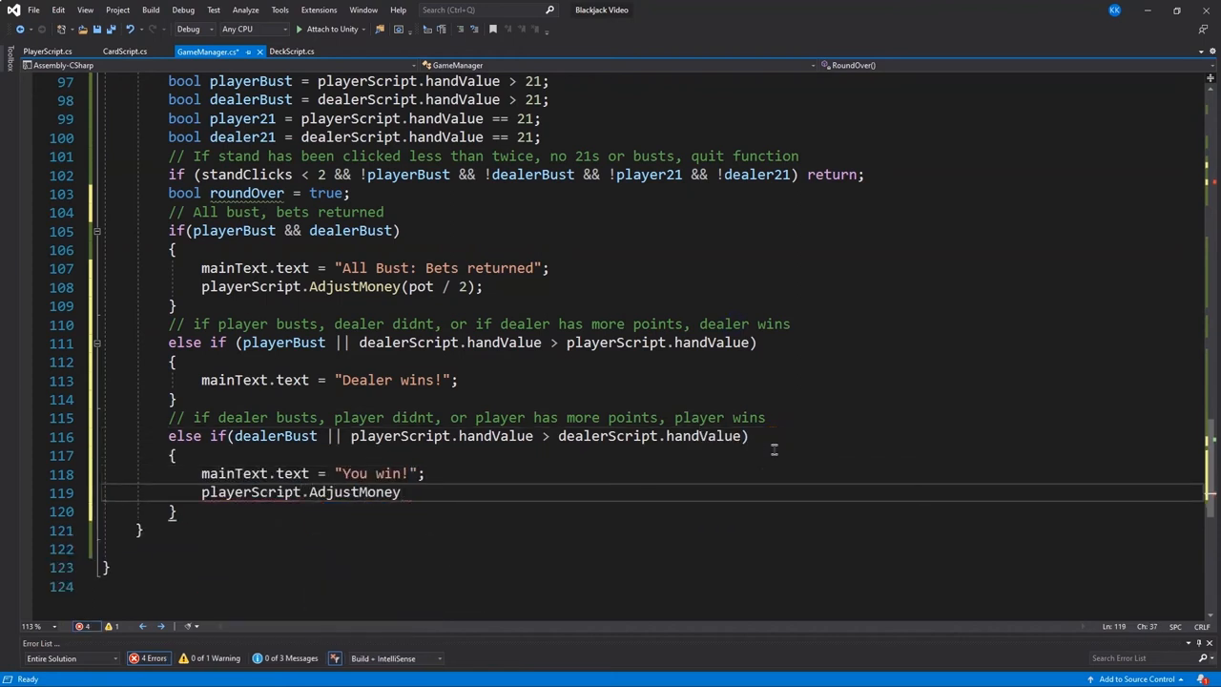
type("(pot);")
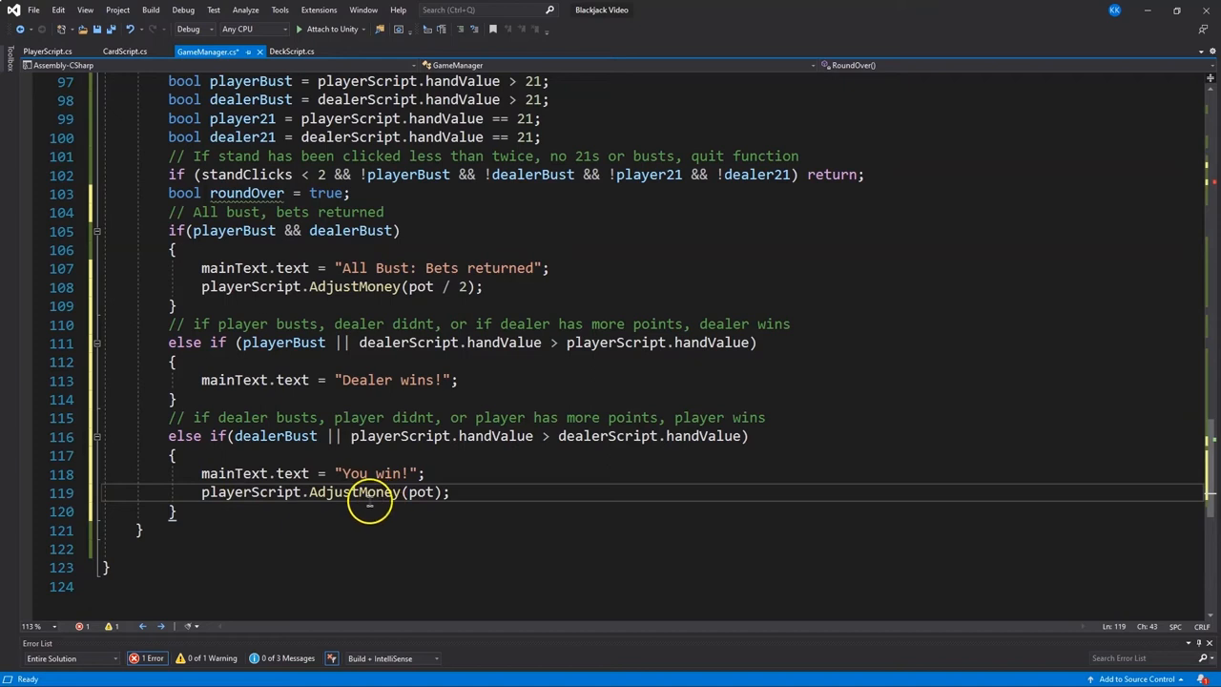
mouse_move(422, 492)
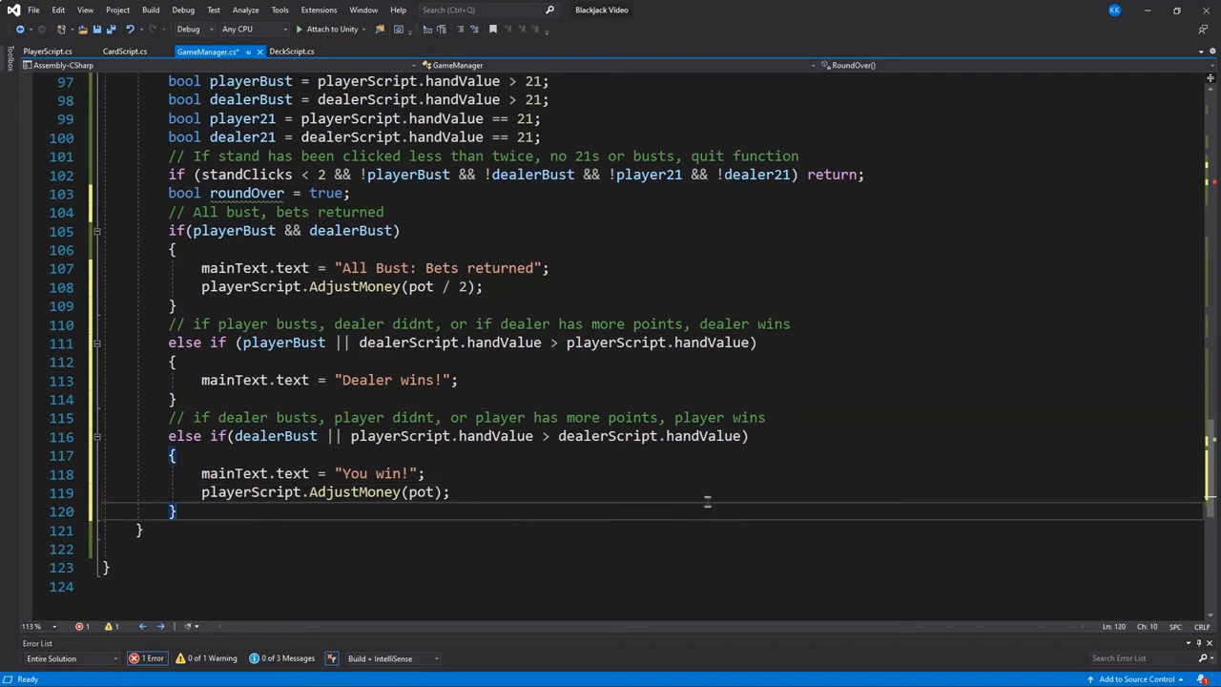
type("//Check for tie, return bets")
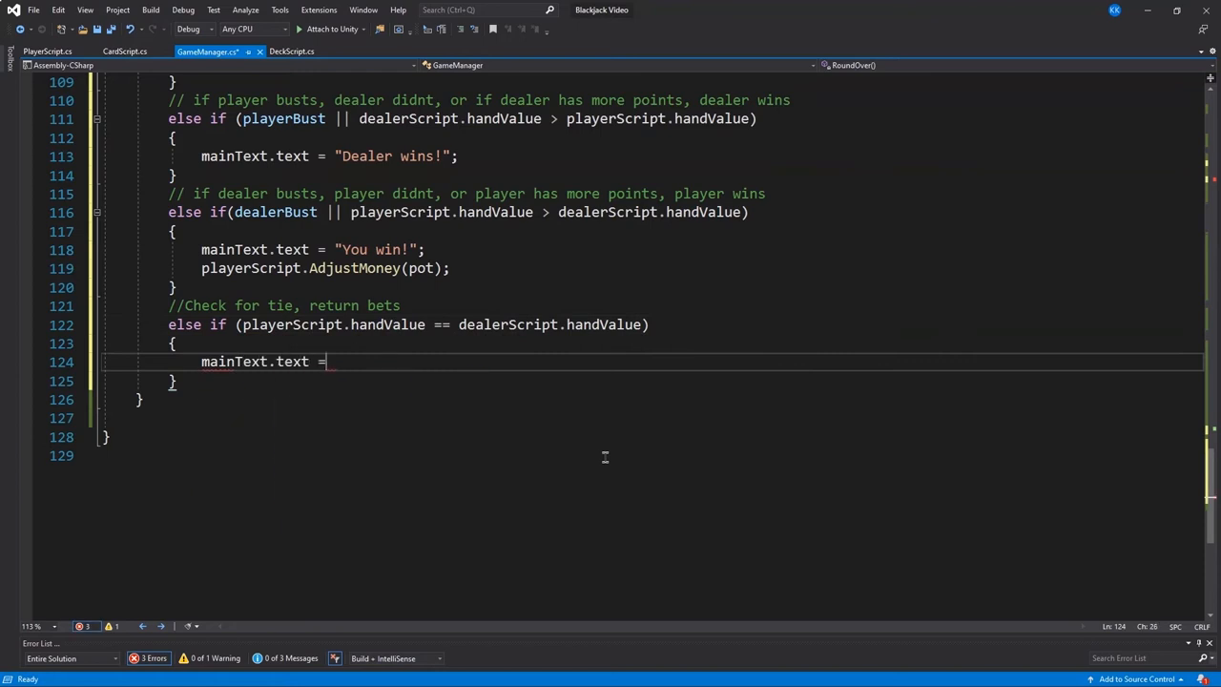
Add an equal-hands else-if showing "Push: Bets returned" and calling AdjustMoney(pot / 2)
type("Push: Bets returned\";")
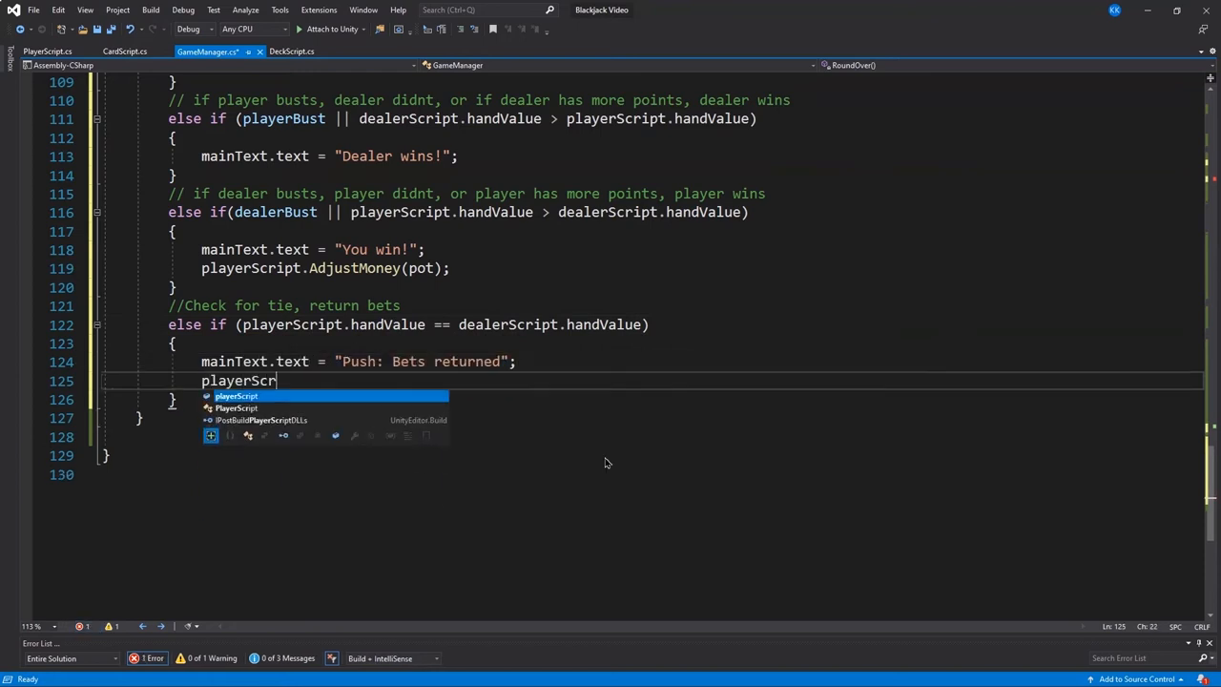
type("ipt.AdjustMoney(pot / 2);")
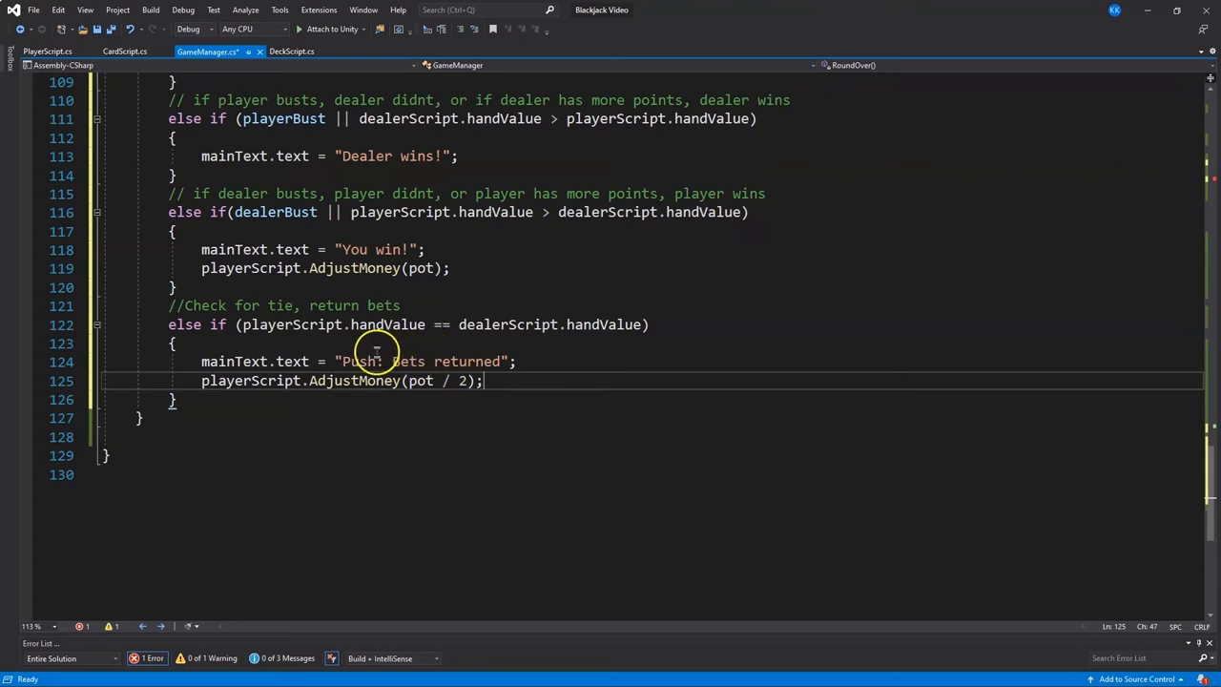
mouse_move(527, 440)
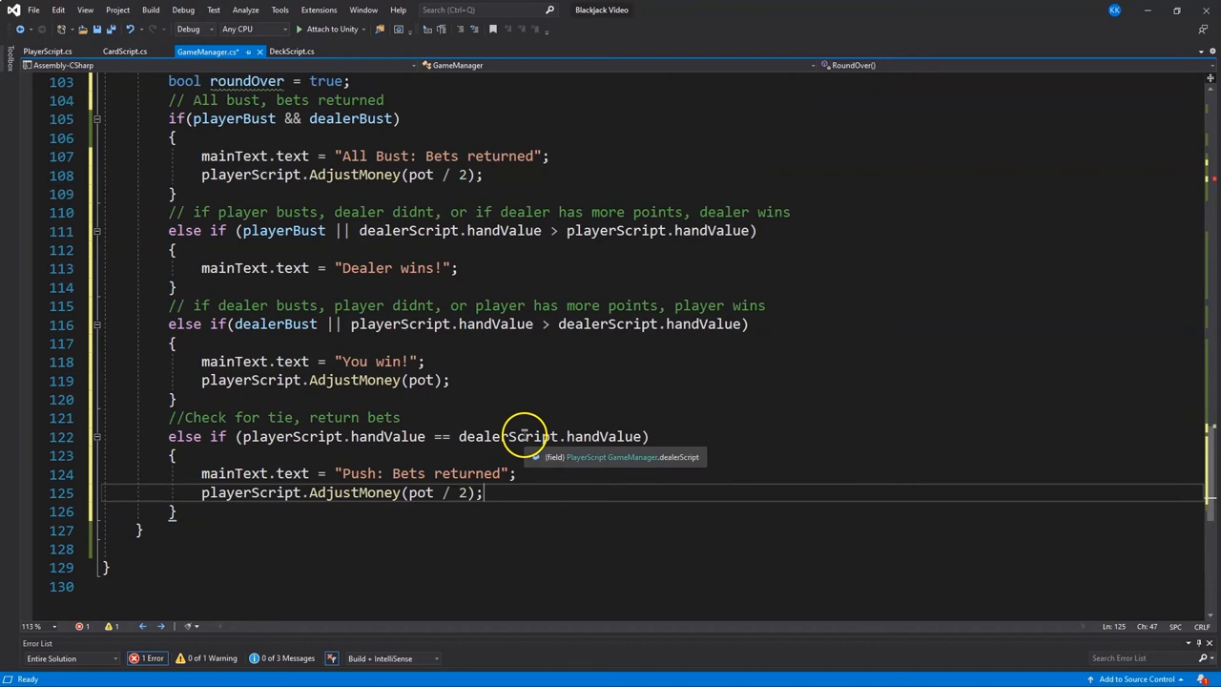
scroll("down", 3)
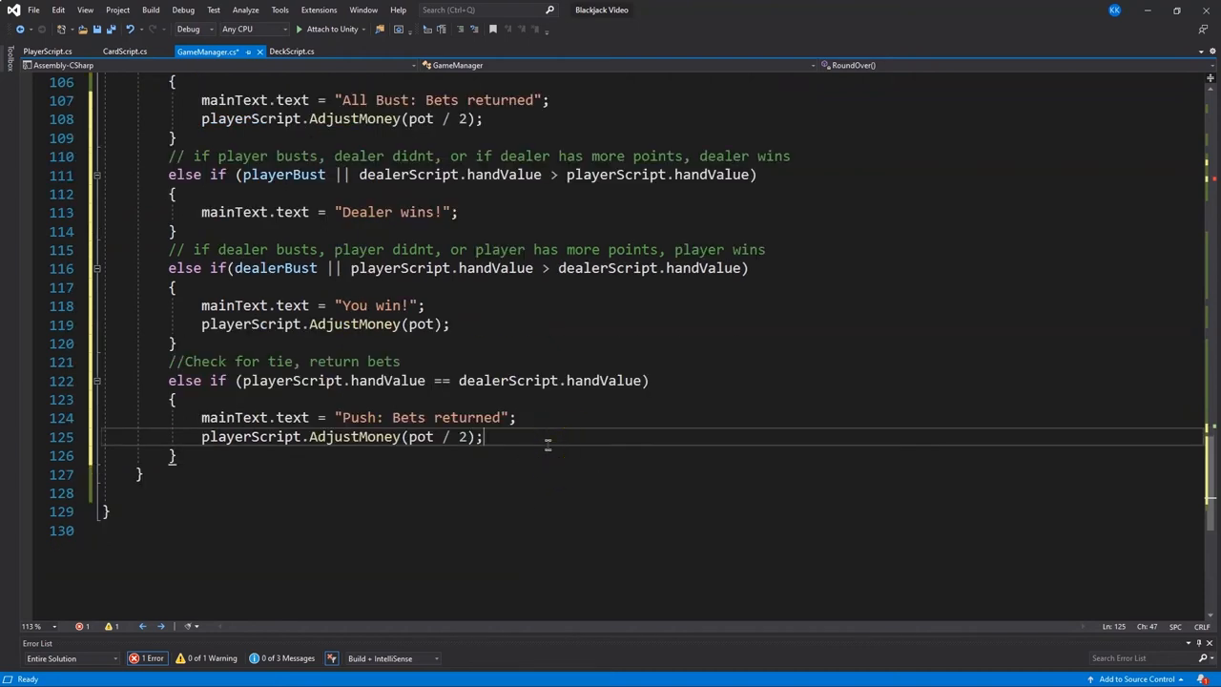
Add a final else block in RoundOver setting roundOver = false
type("e")
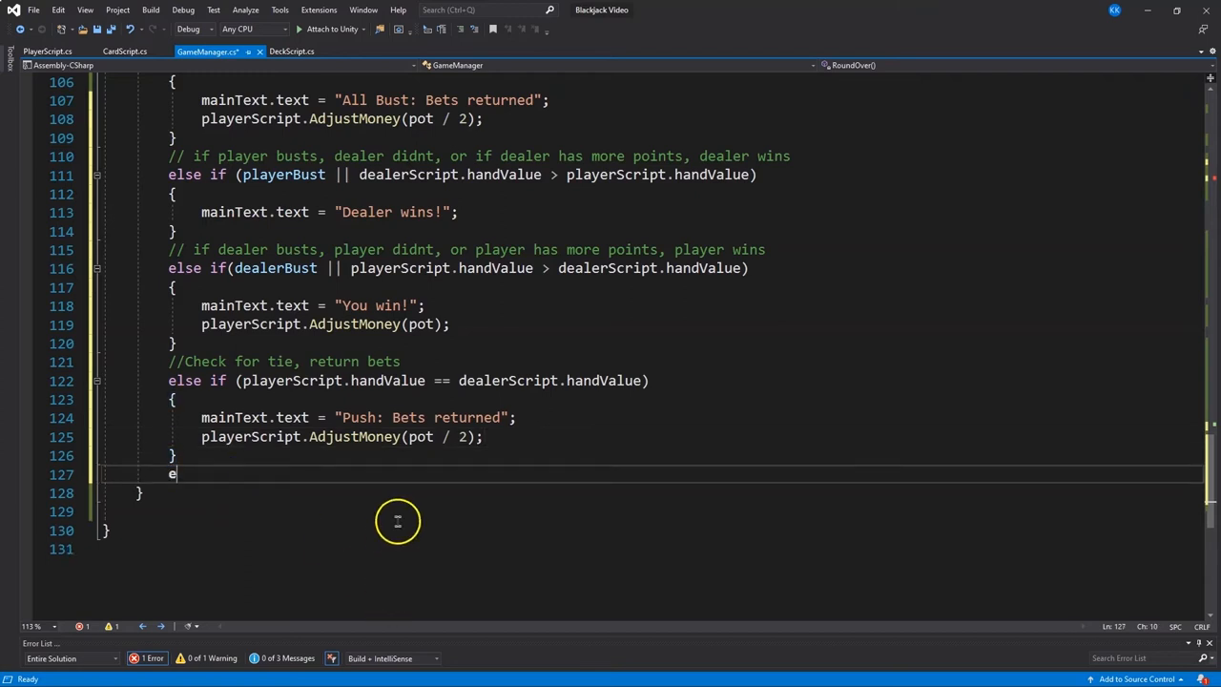
type("lse")
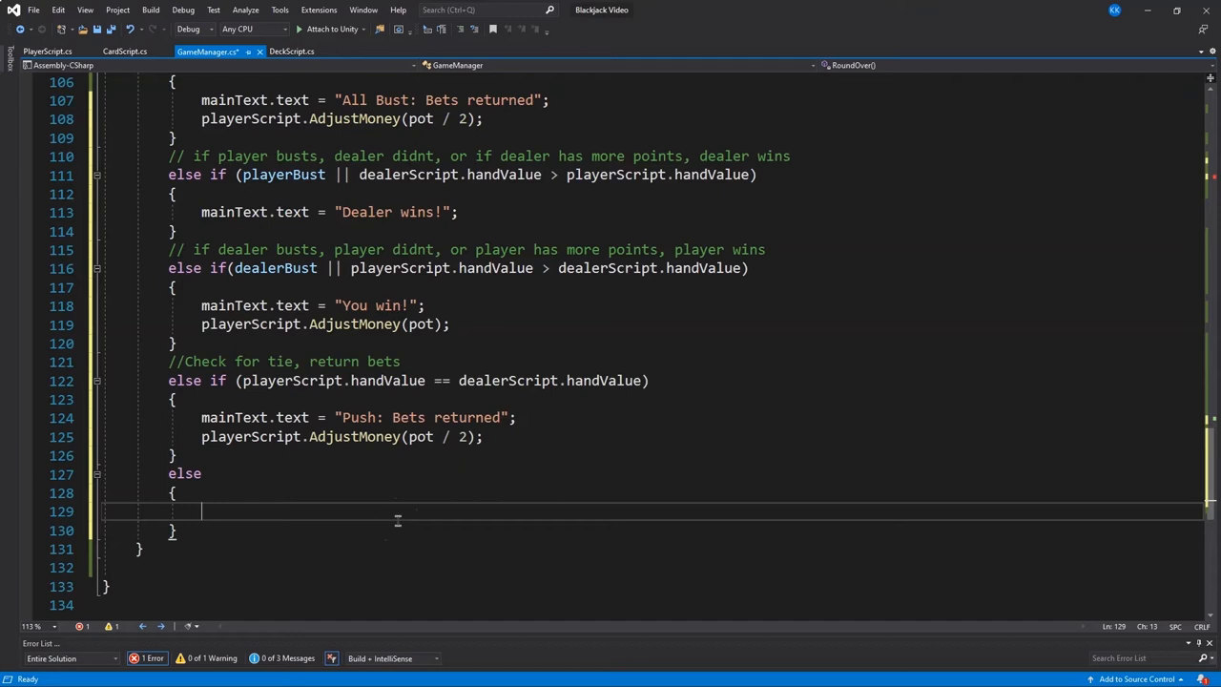
type("roundOver")
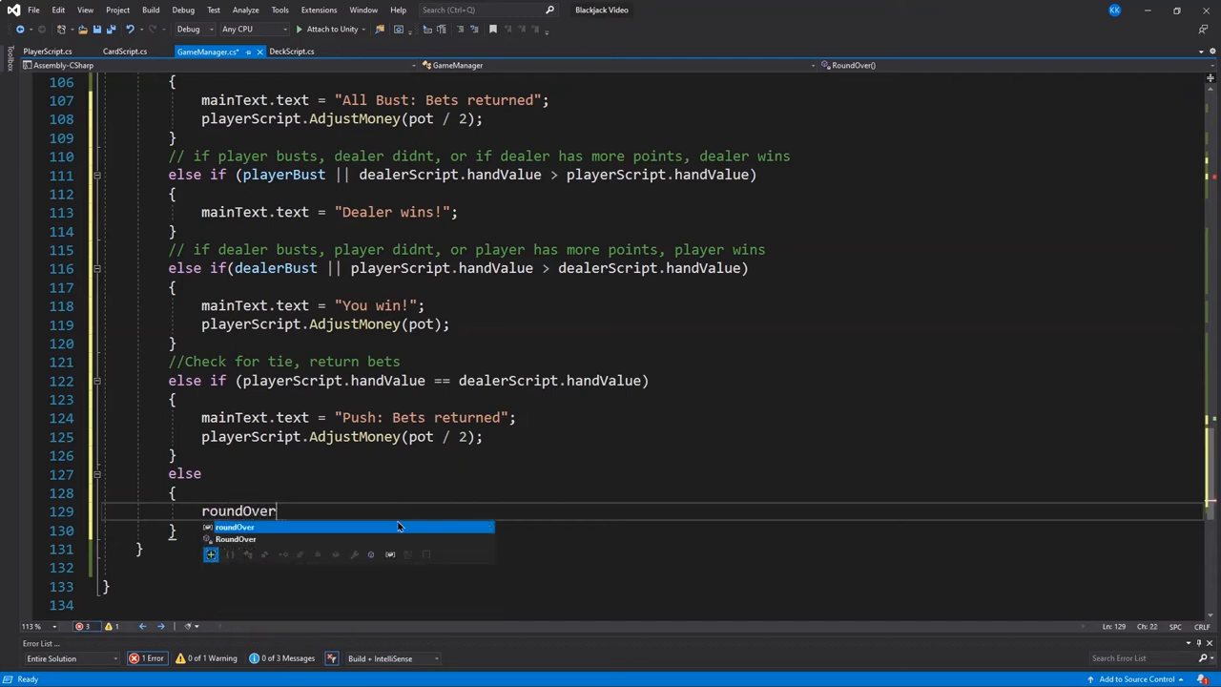
type("= false;")
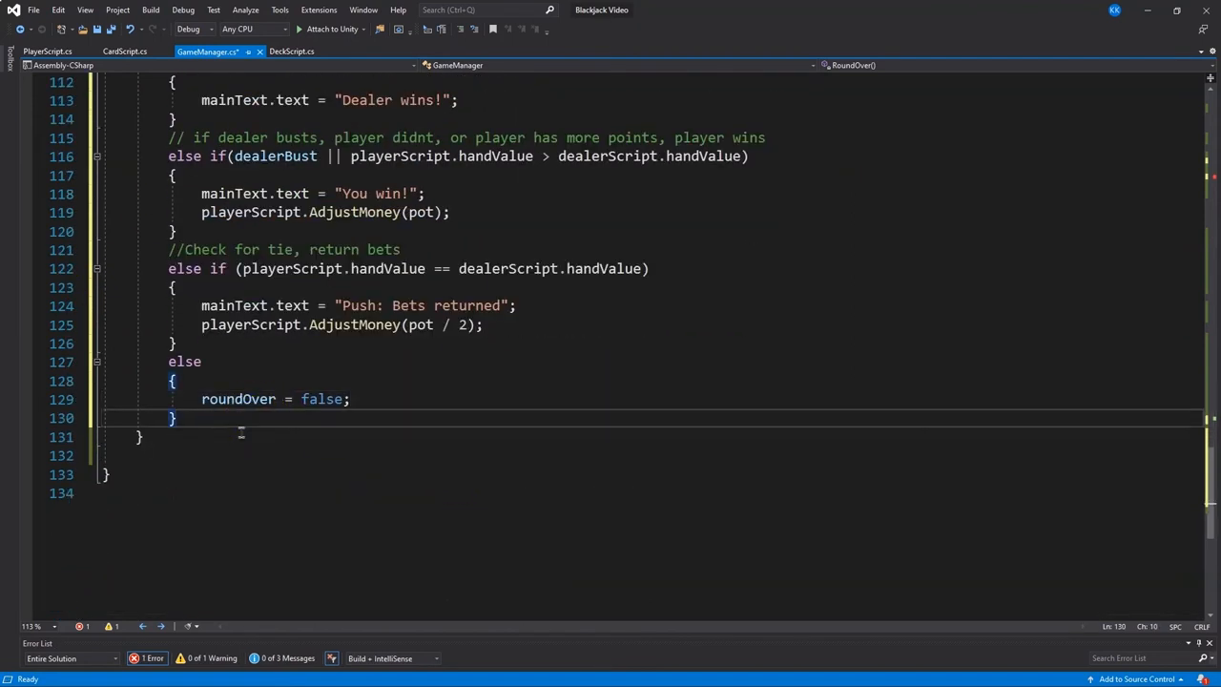
mouse_move(253, 421)
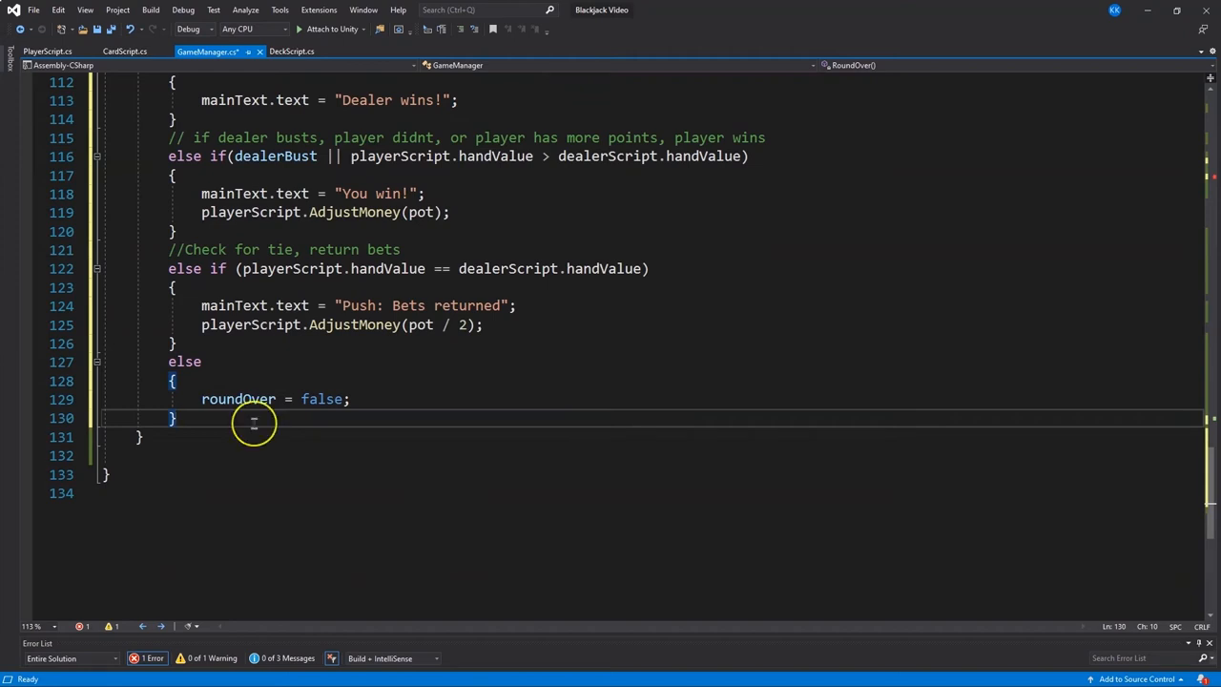
mouse_move(435, 446)
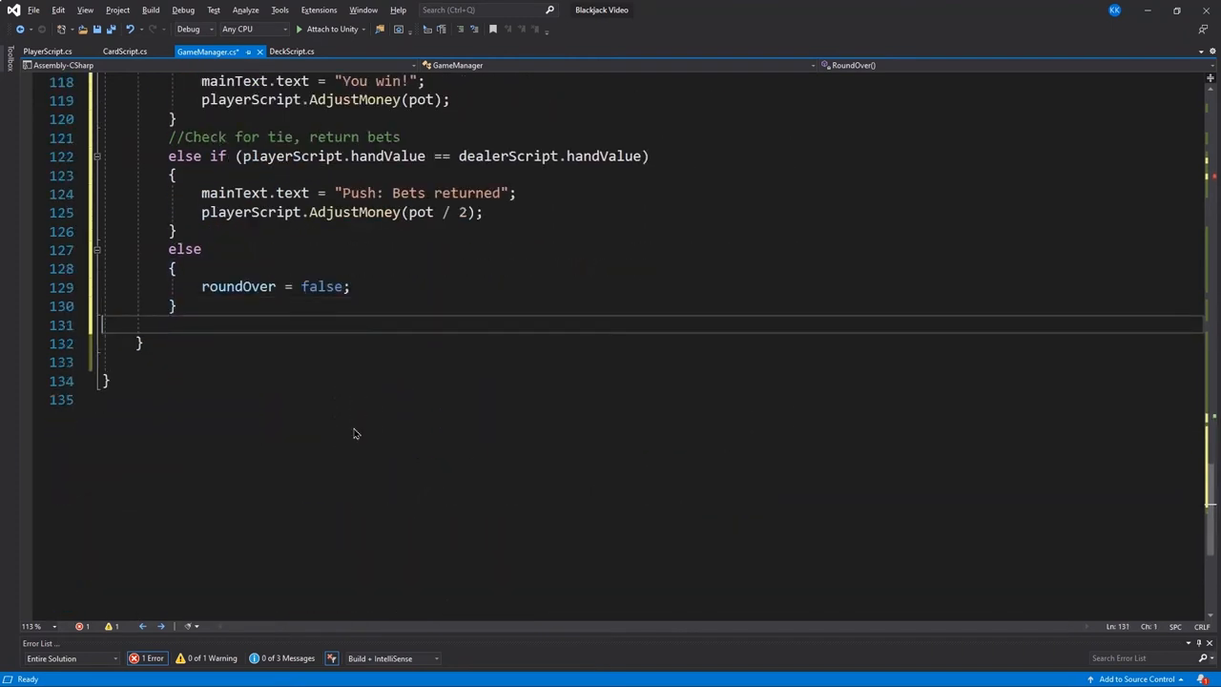
Add a commented if (roundOver) block hiding the hit and stand buttons
type("//")
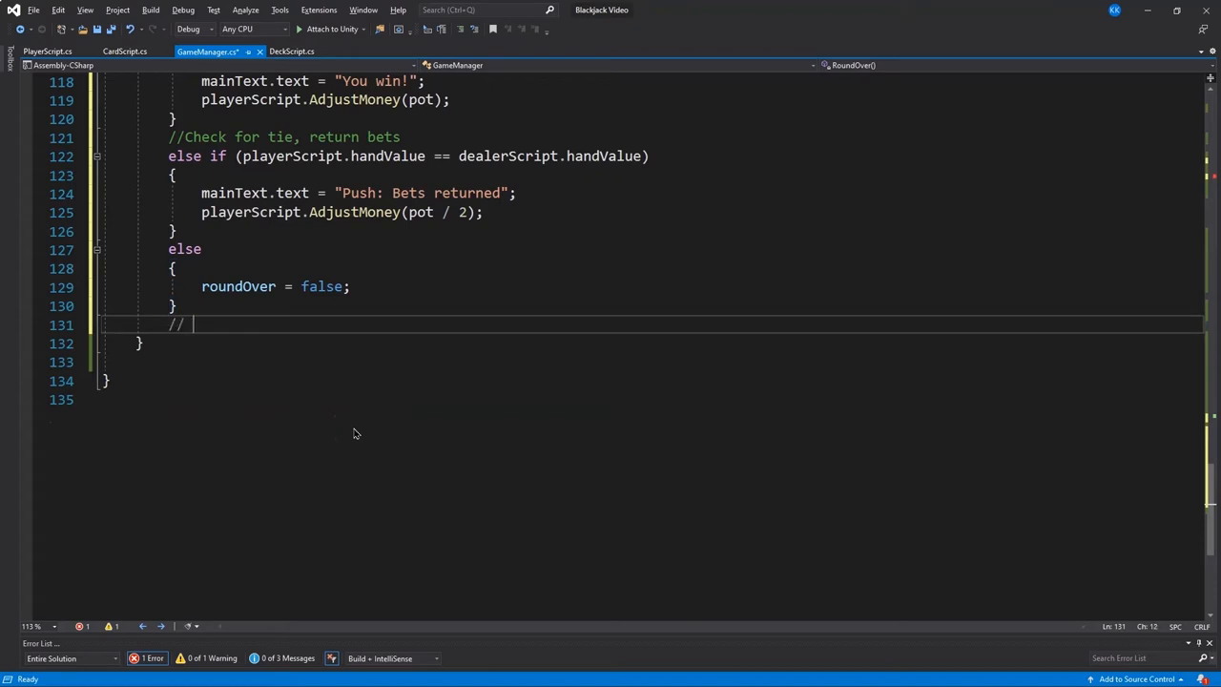
type("Set ui up for next move / hand / turn")
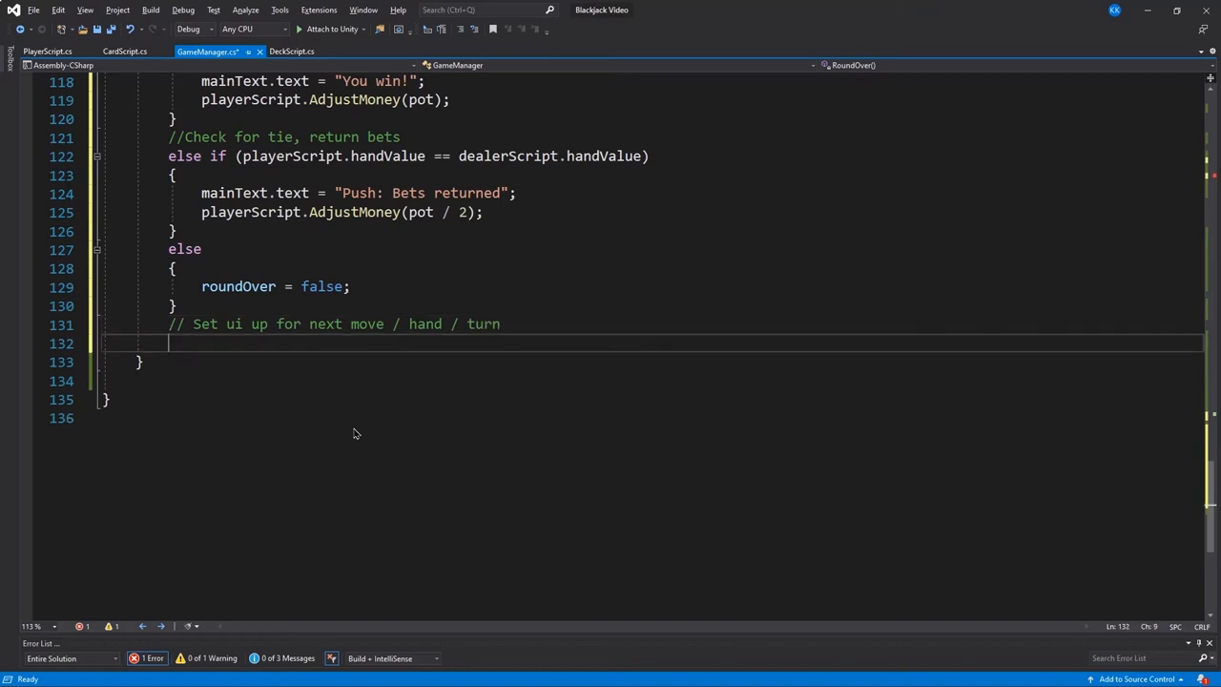
type("if(roundOver)")
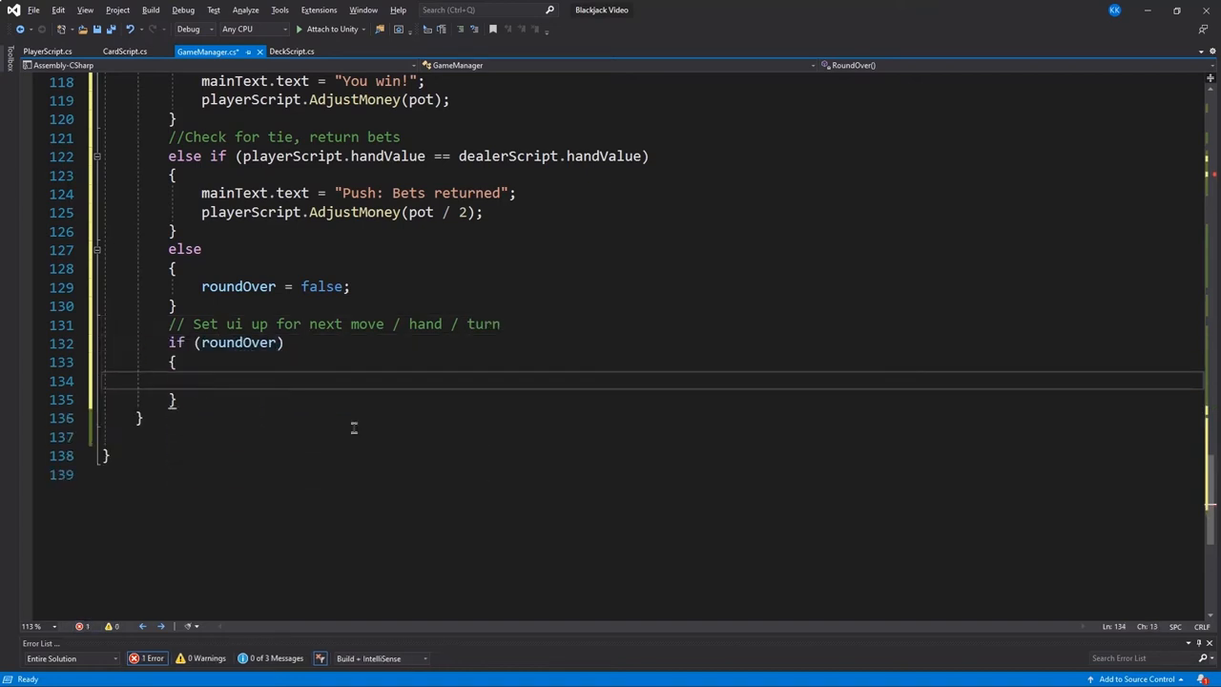
type("hitBtn.gameObject")
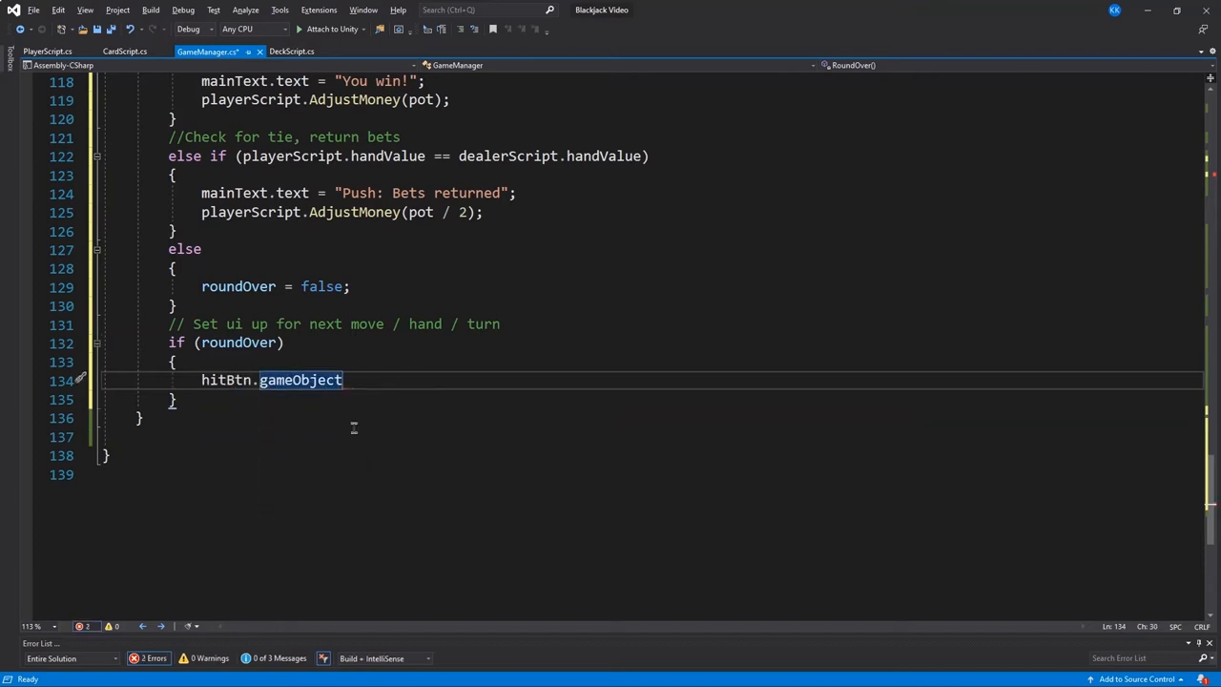
type(".SetActive(false);")
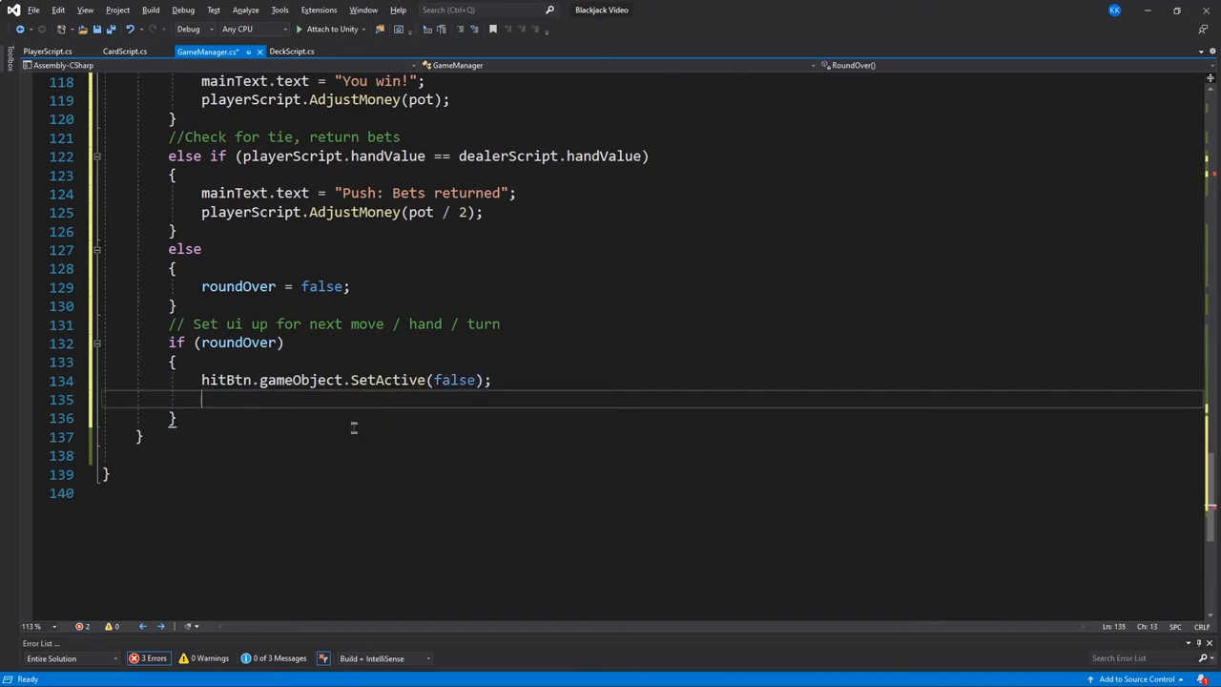
type("standBtn.gameObject.SetActive(false);")
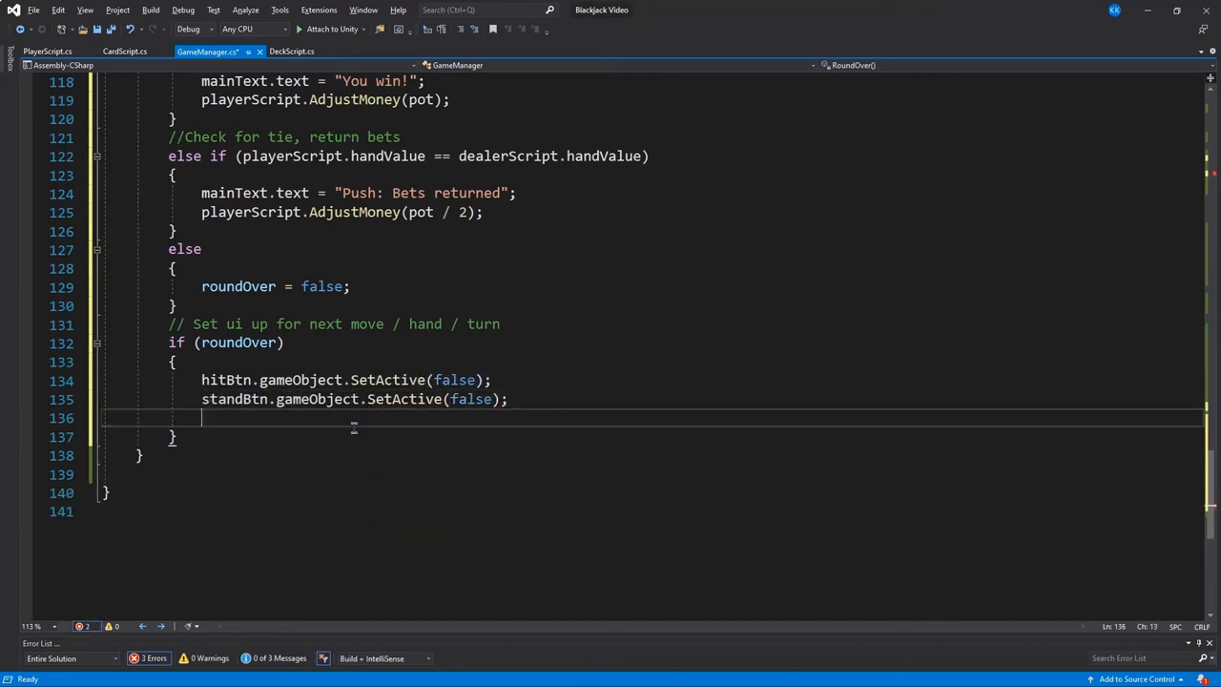
Inside the roundOver block, show the deal button, main text and dealer score label
type("dealBtn.gameObject.SetActive")
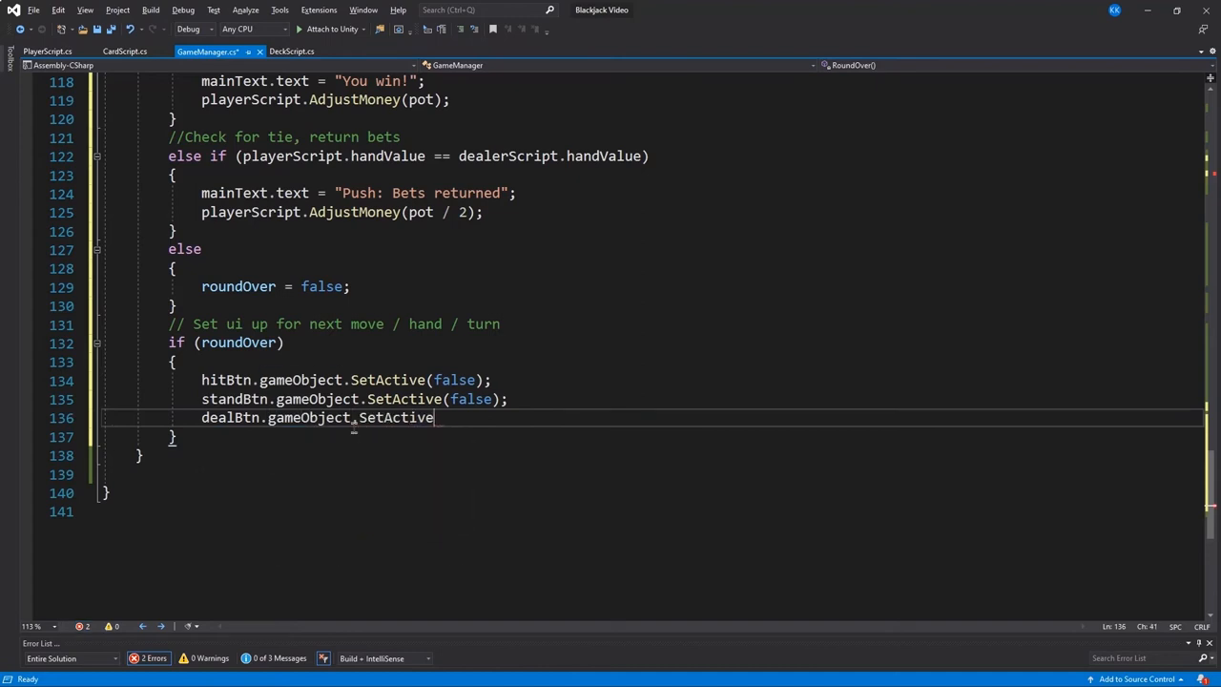
type("(true);")
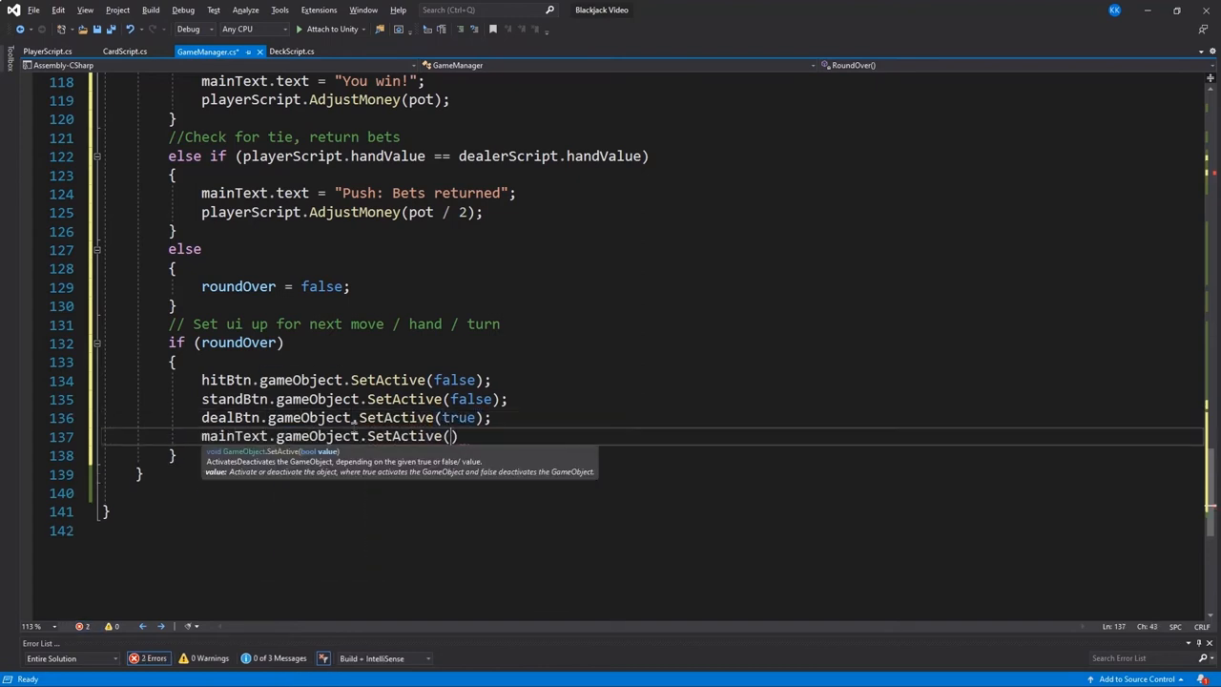
type("true);")
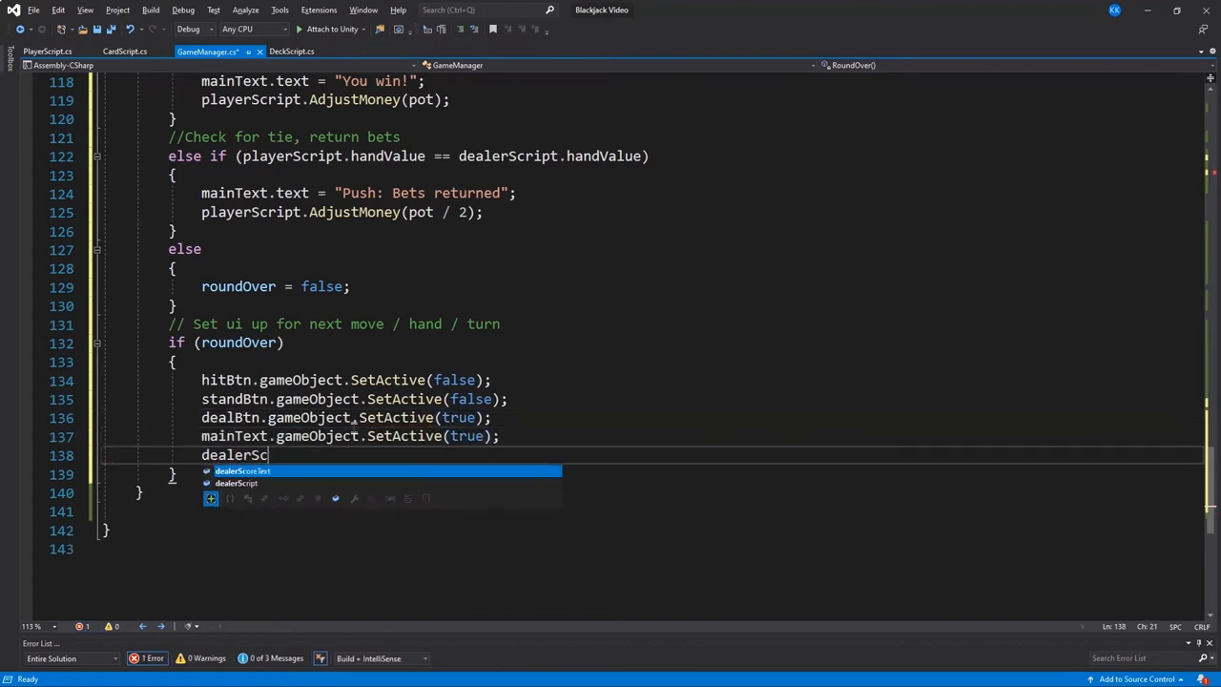
type("ore")
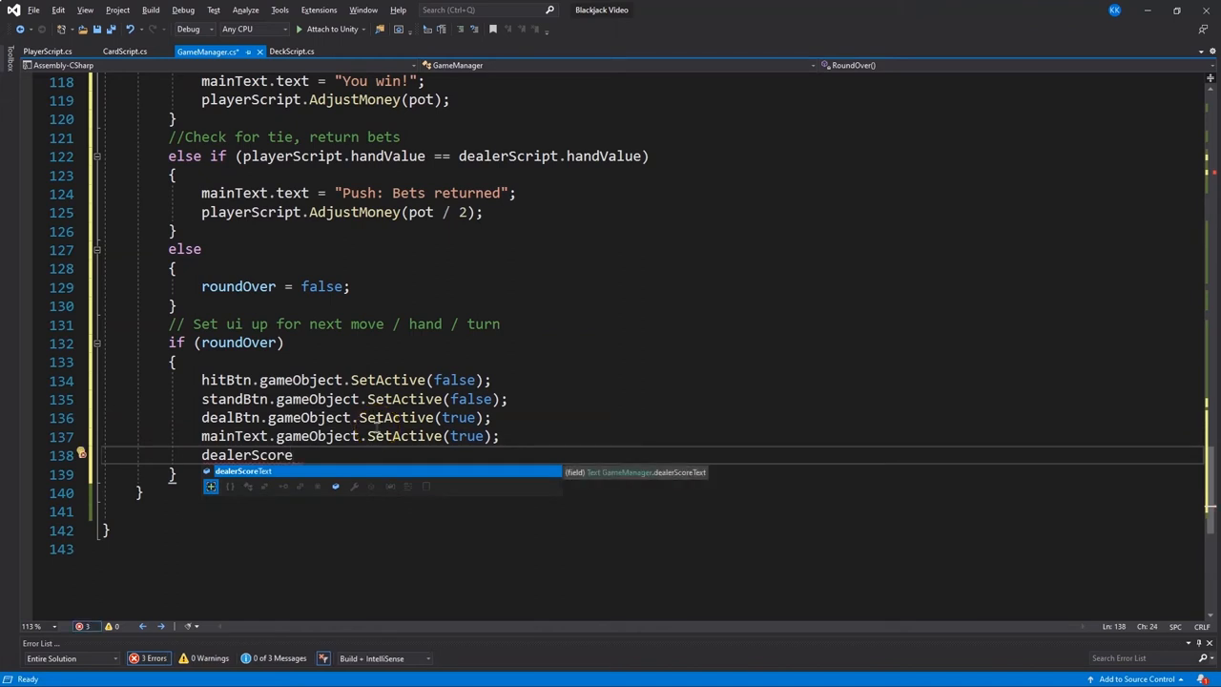
type("Label.")
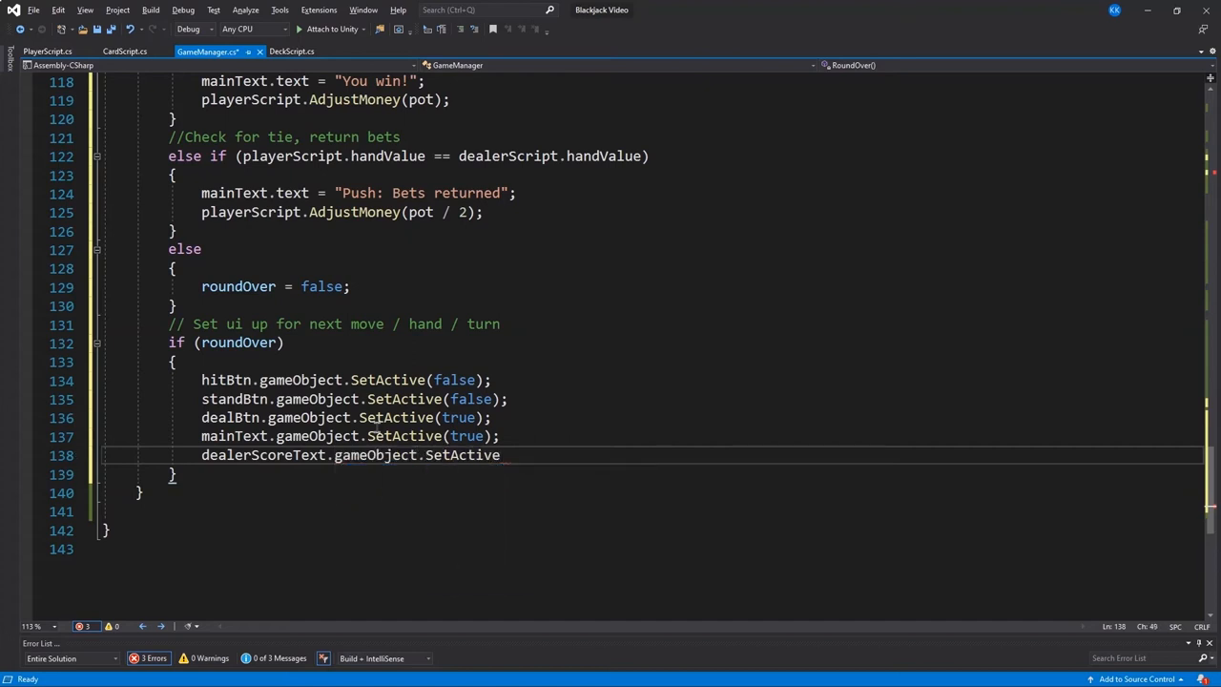
type("(true);")
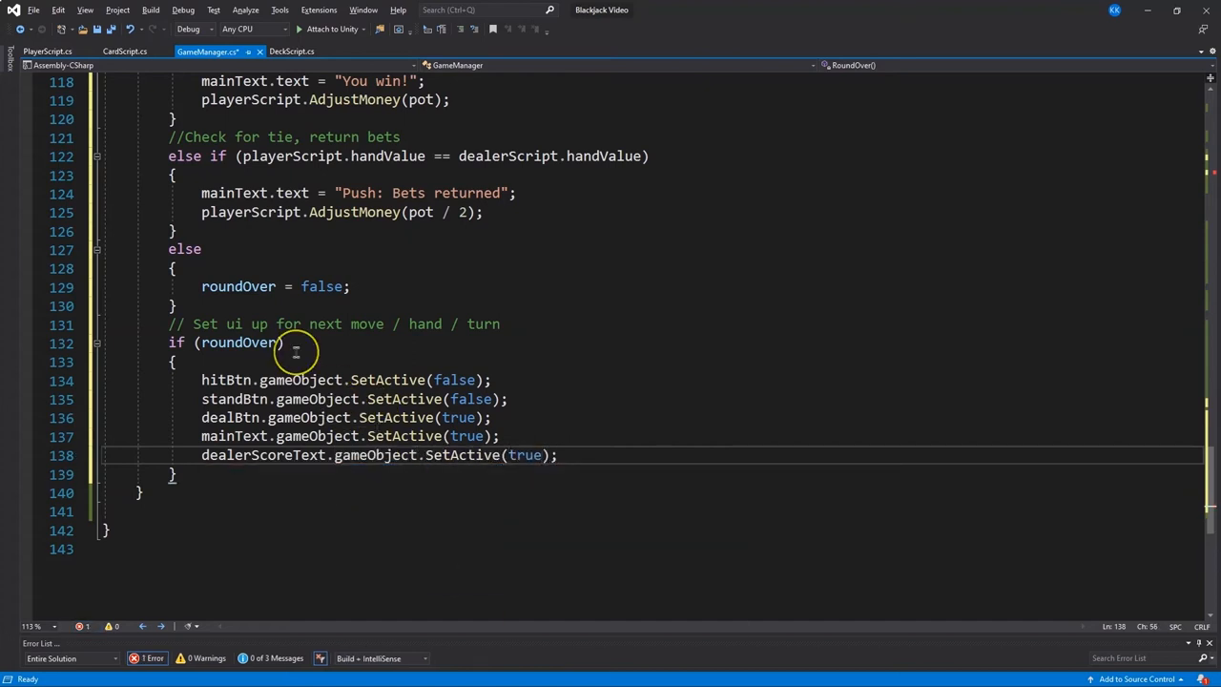
mouse_move(253, 342)
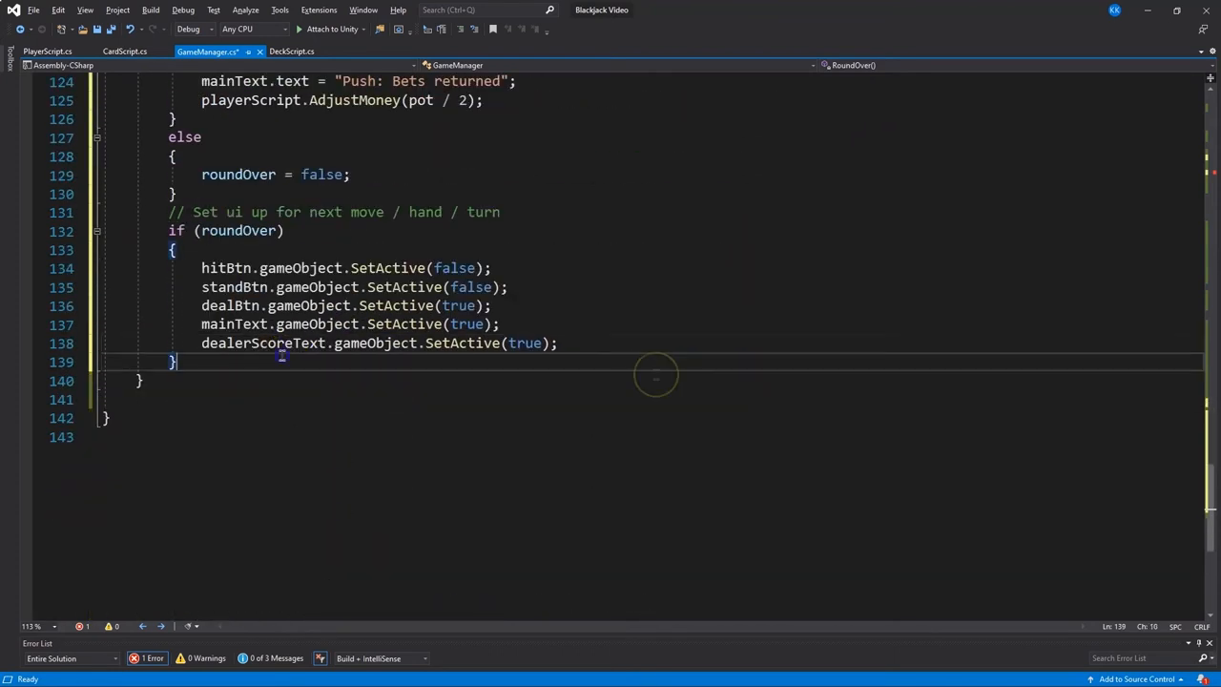
left_click(234, 175)
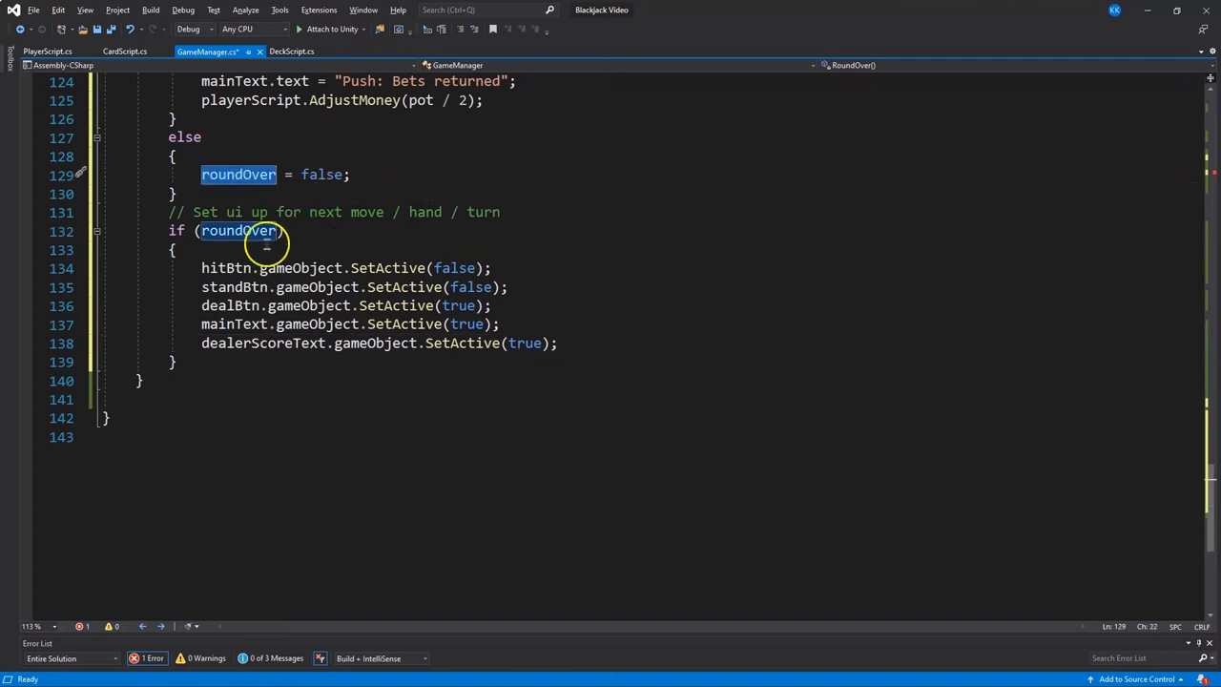
mouse_move(372, 246)
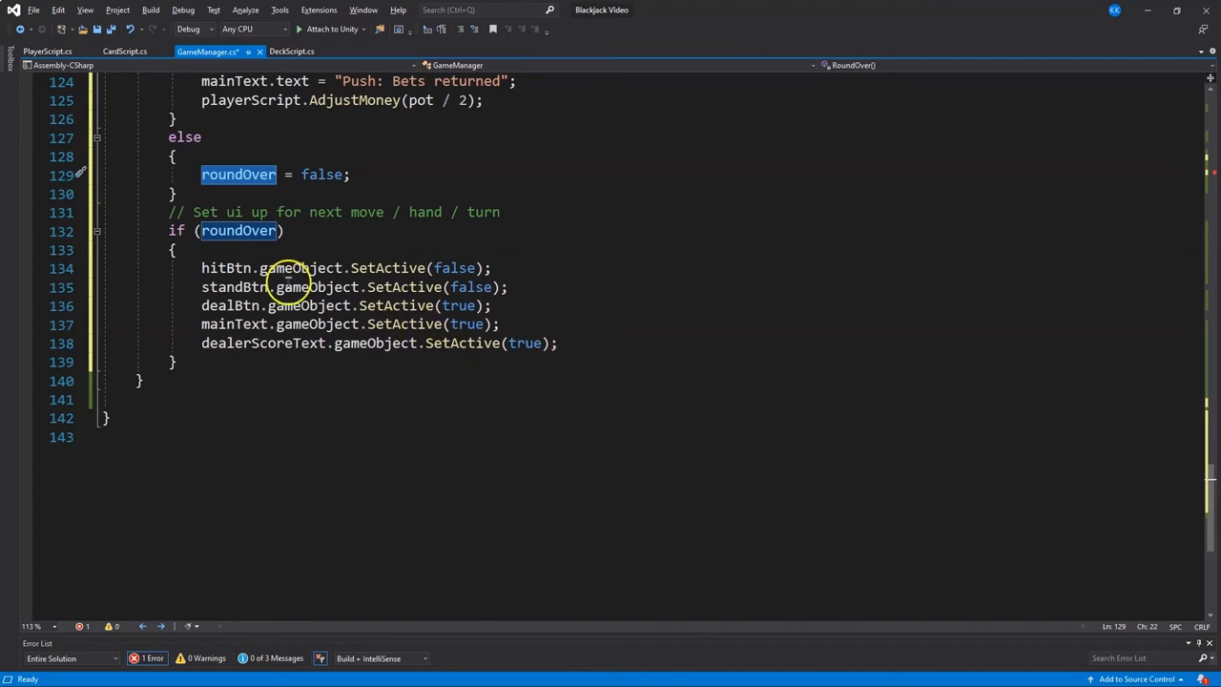
mouse_move(391, 305)
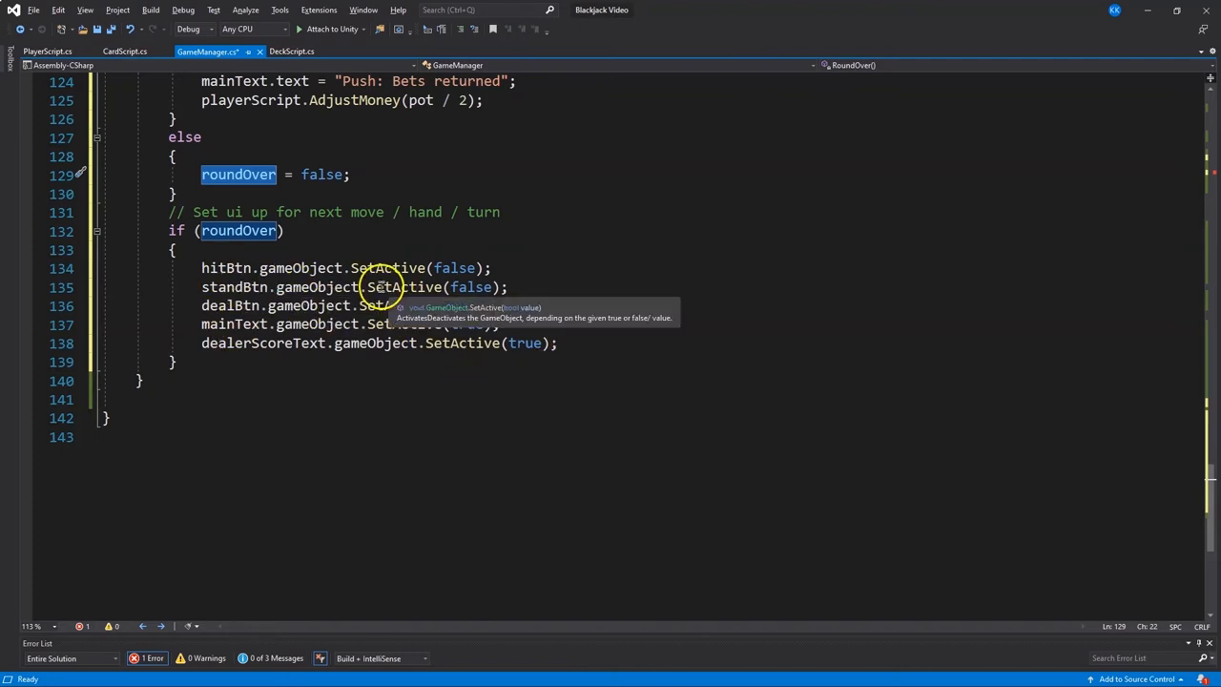
scroll("up", 3)
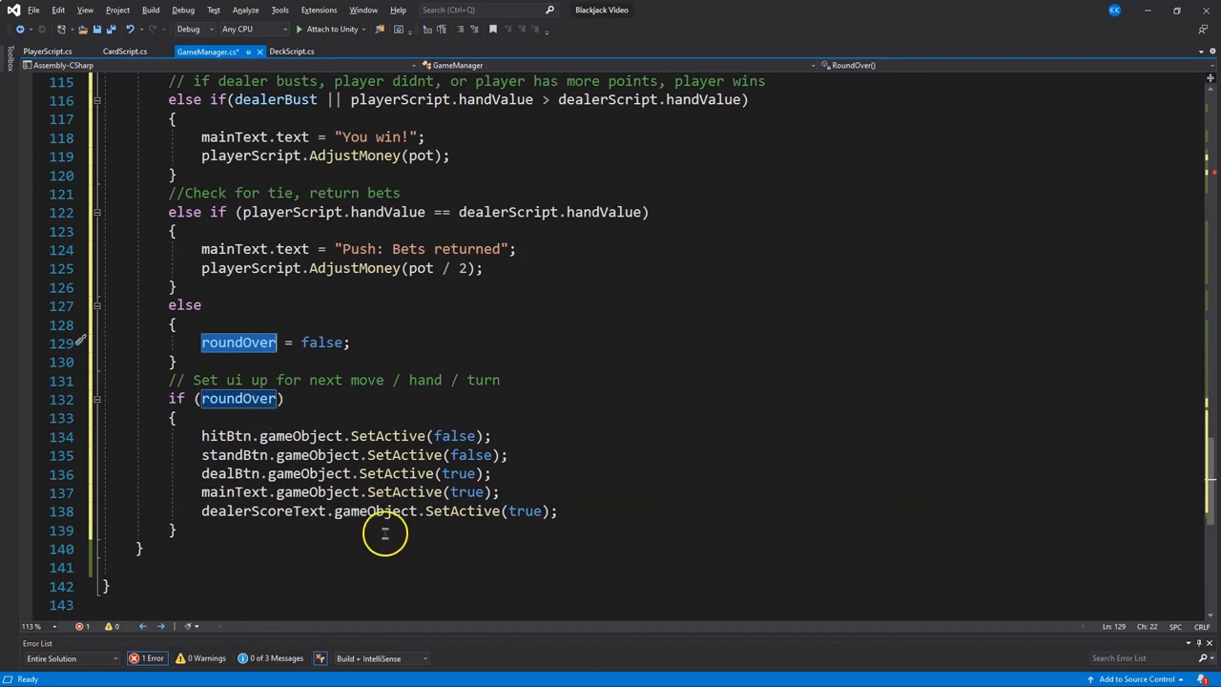
mouse_move(587, 510)
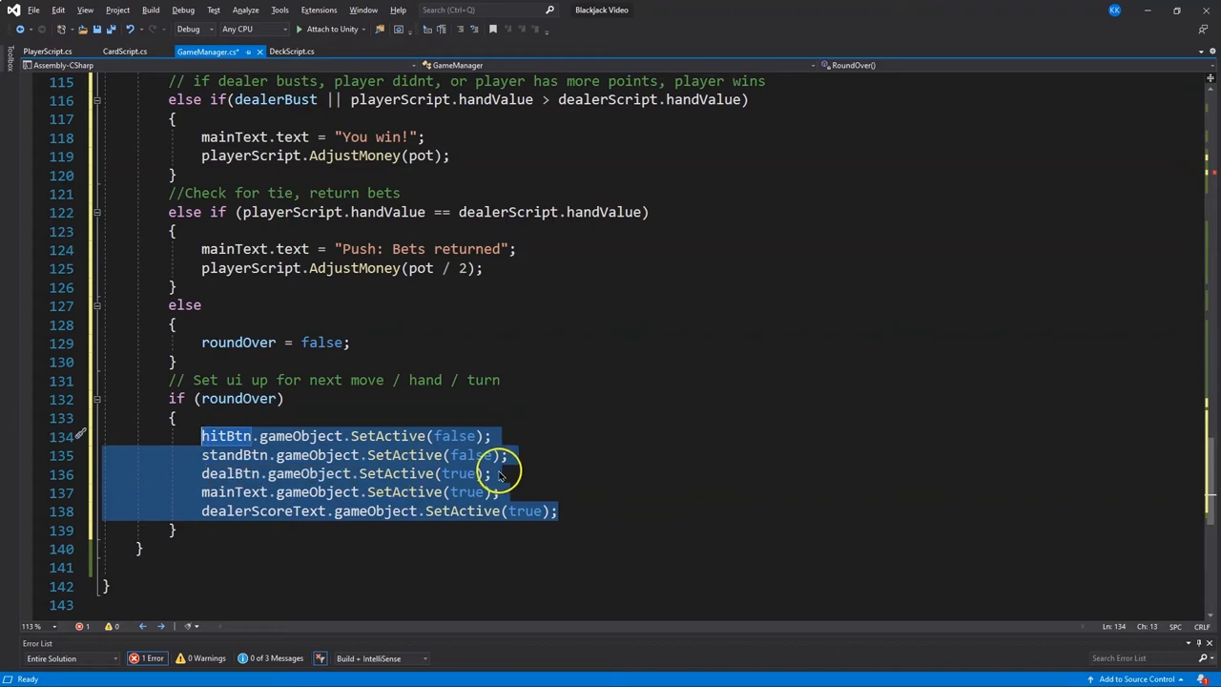
left_click(510, 455)
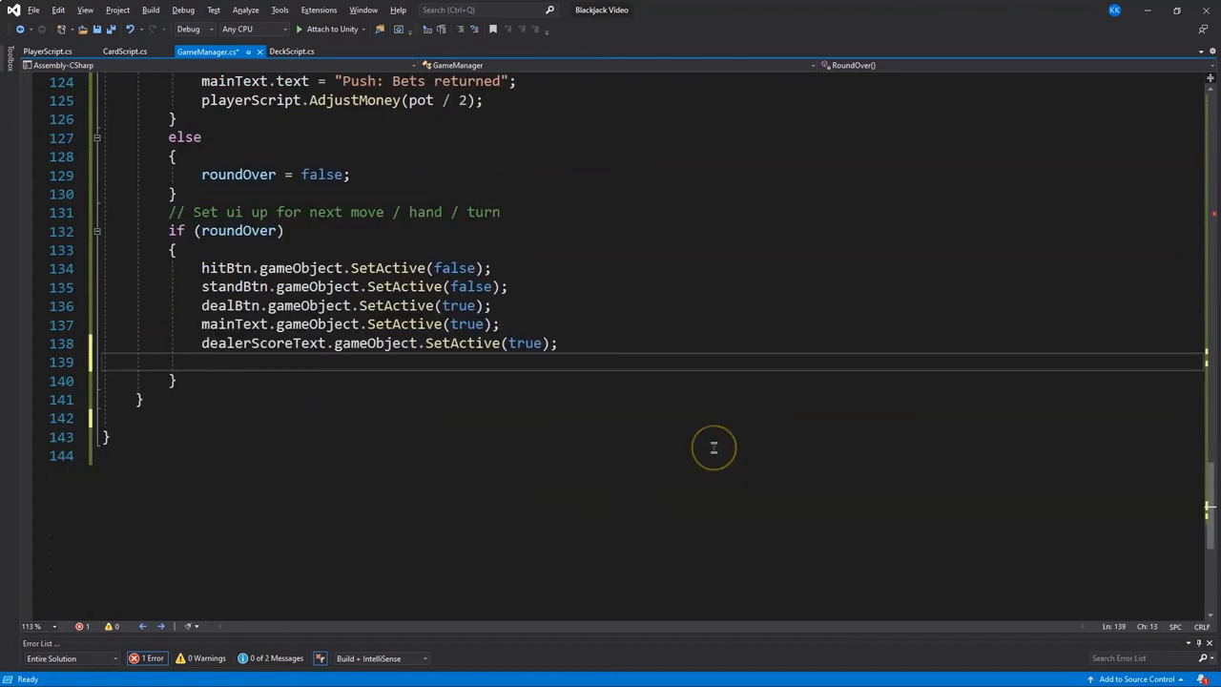
In the roundOver block, disable hideCard's Renderer, refresh cashText, and set standClicks = 0
type("hideCard.Get")
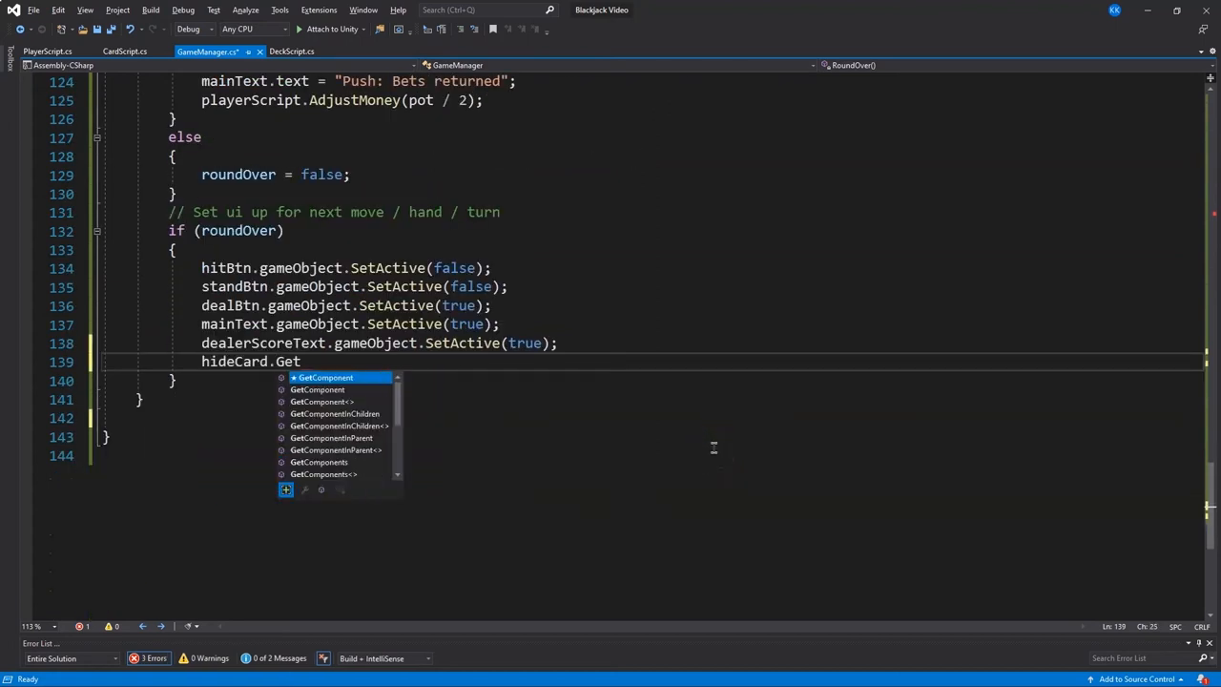
type("Component<Renderer>().enabled = false;")
type("standClicks")
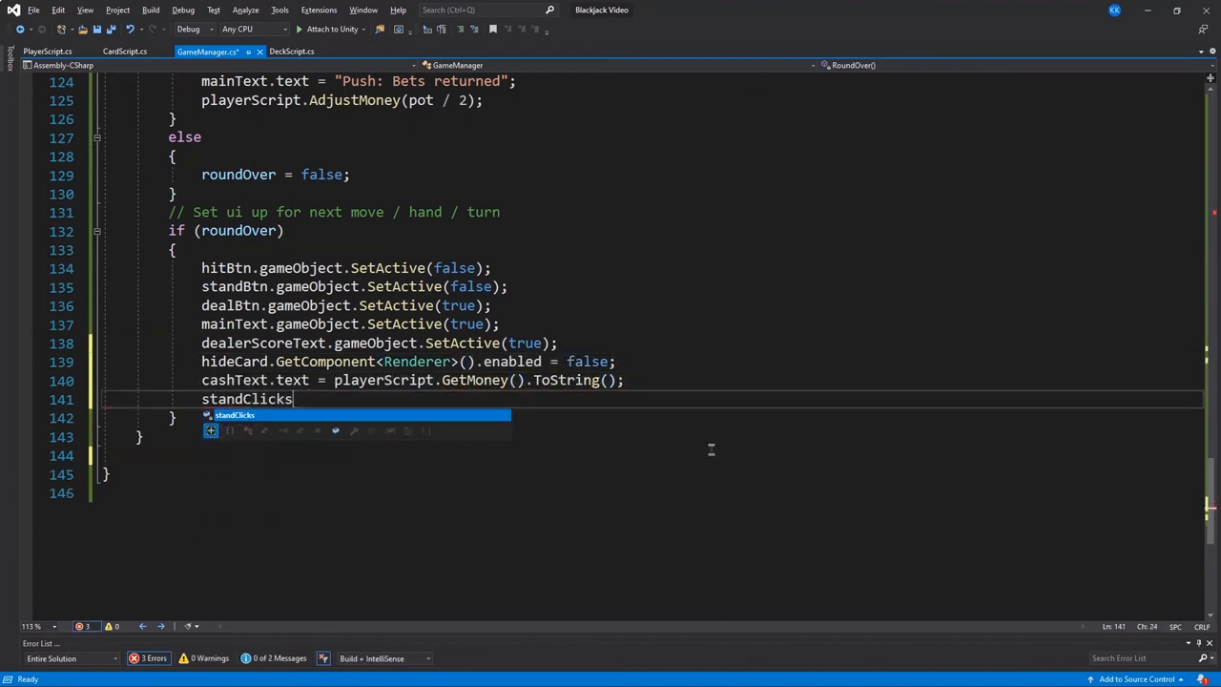
type("= 0;")
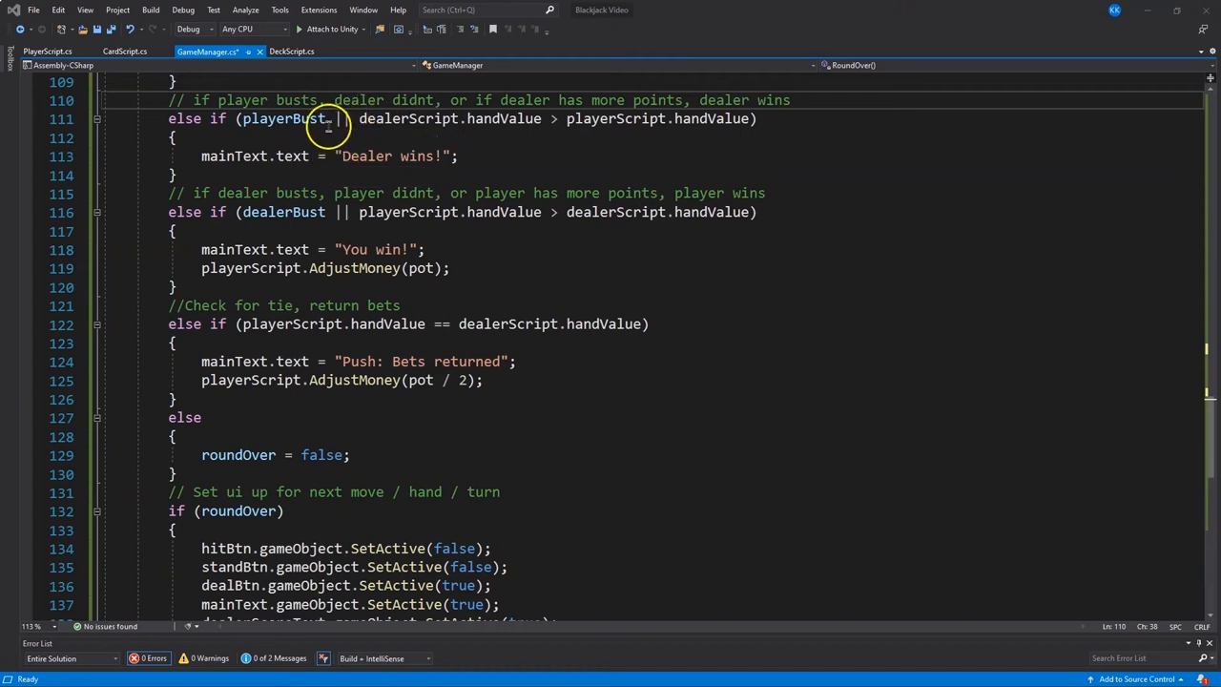
mouse_move(696, 118)
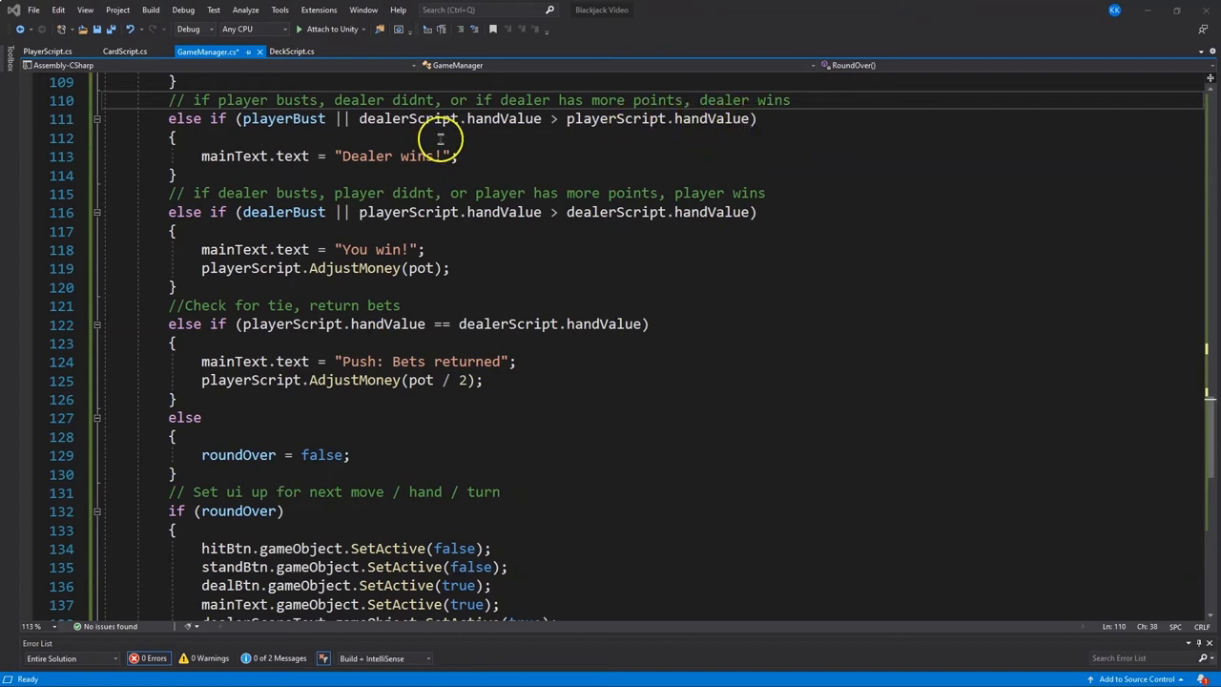
mouse_move(502, 118)
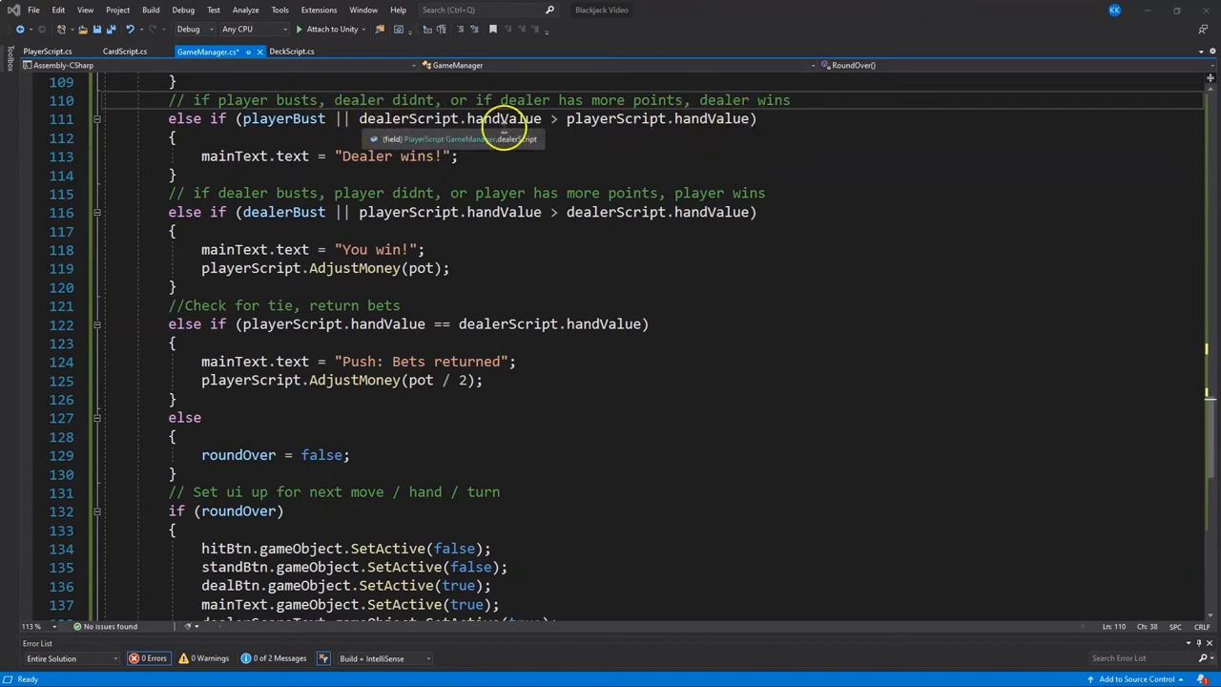
mouse_move(300, 118)
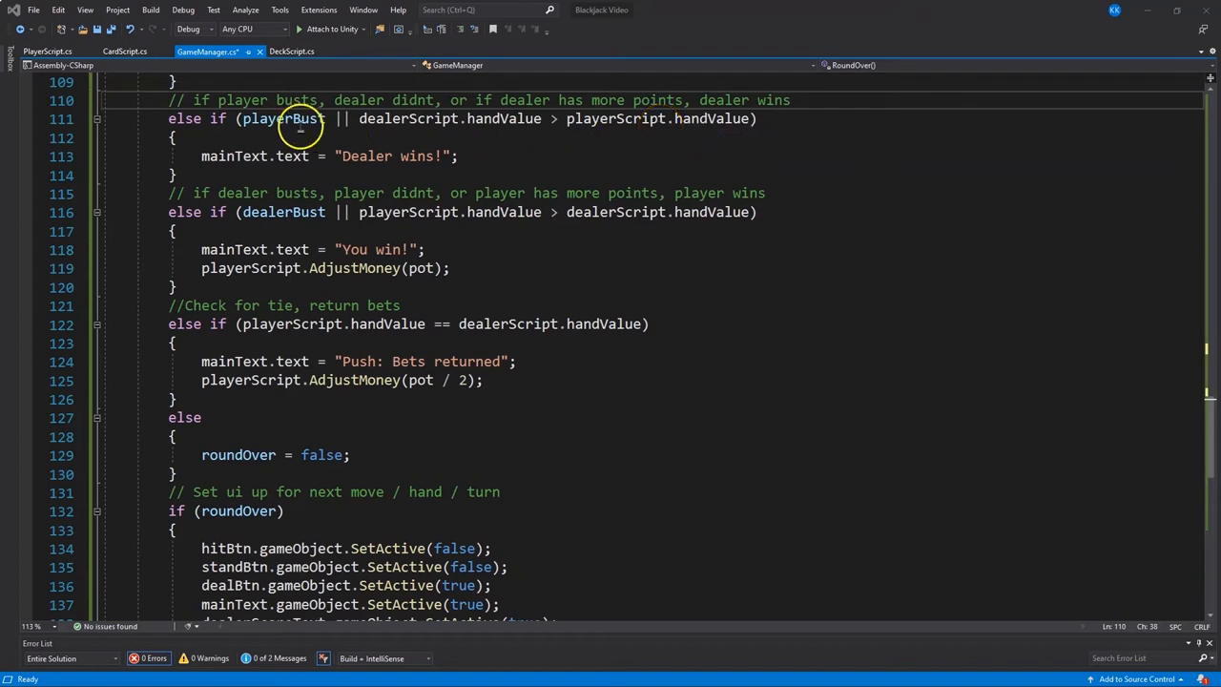
mouse_move(286, 118)
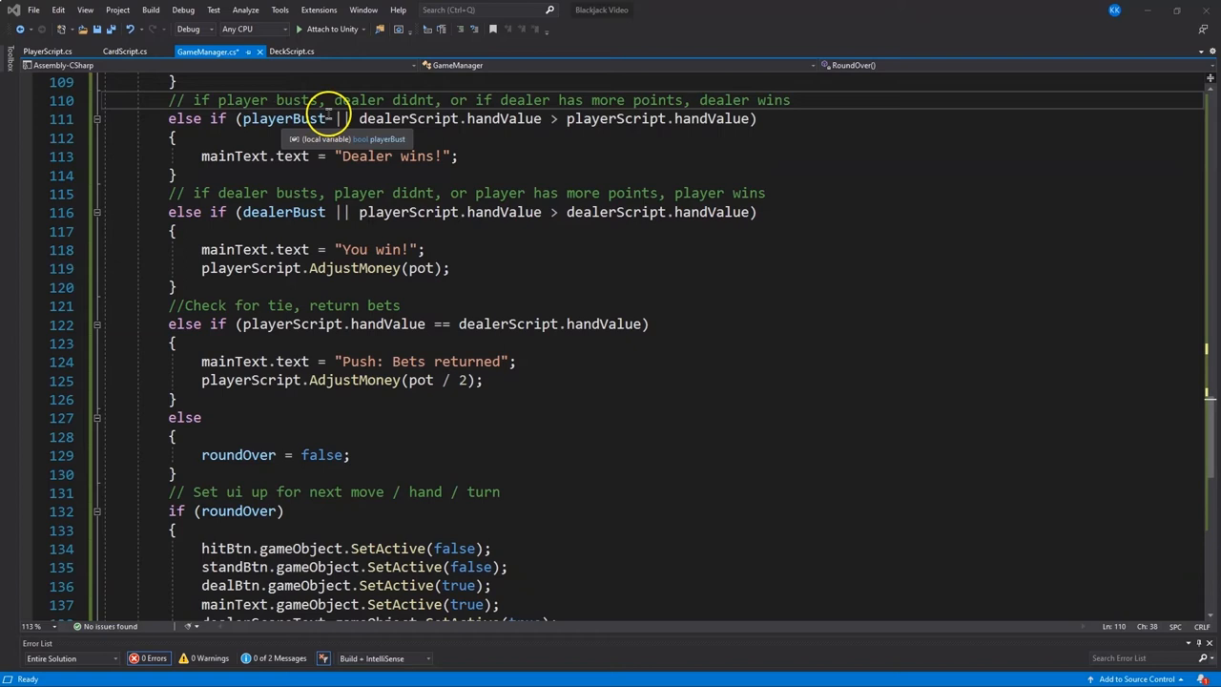
mouse_move(331, 136)
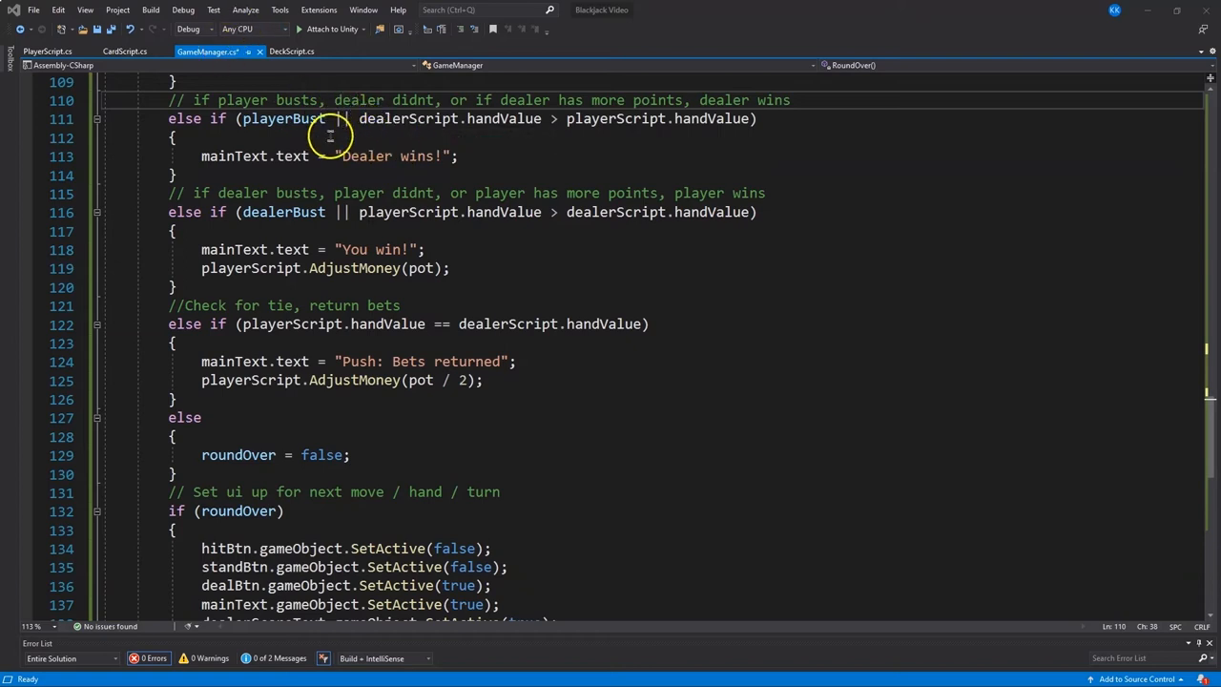
Make the dealer-wins condition also require !dealerBust and close its parentheses
double_click(408, 118)
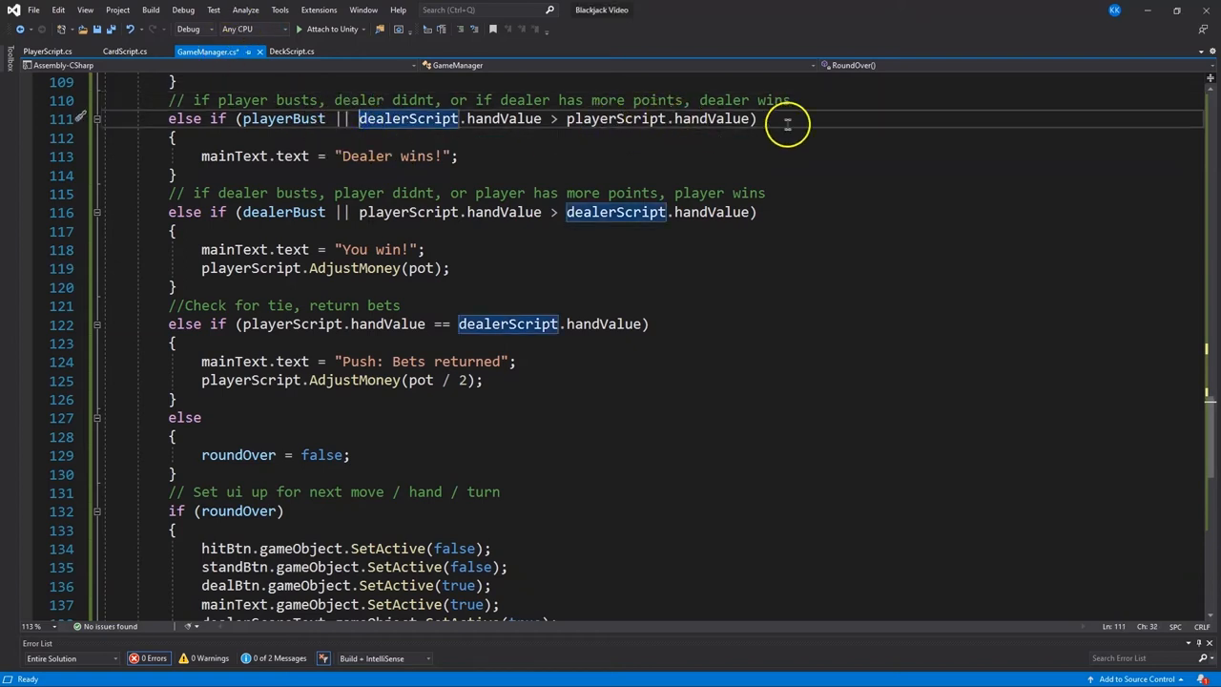
mouse_move(729, 119)
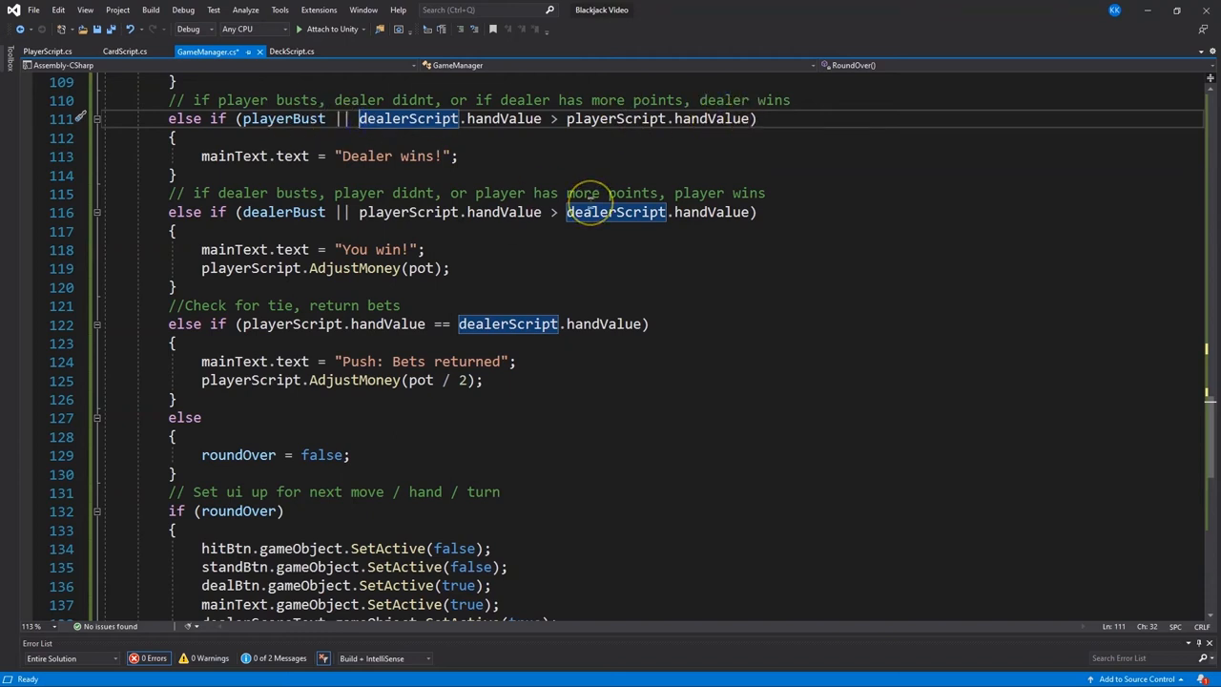
type("dealerBust &&")
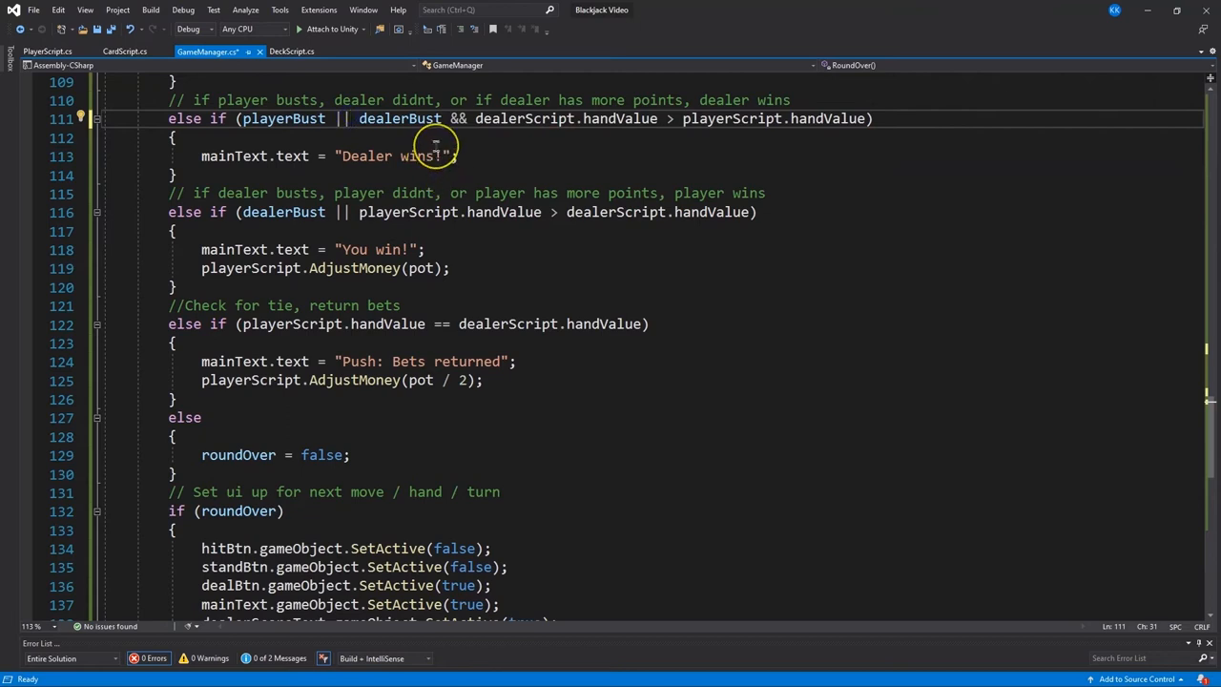
type("!")
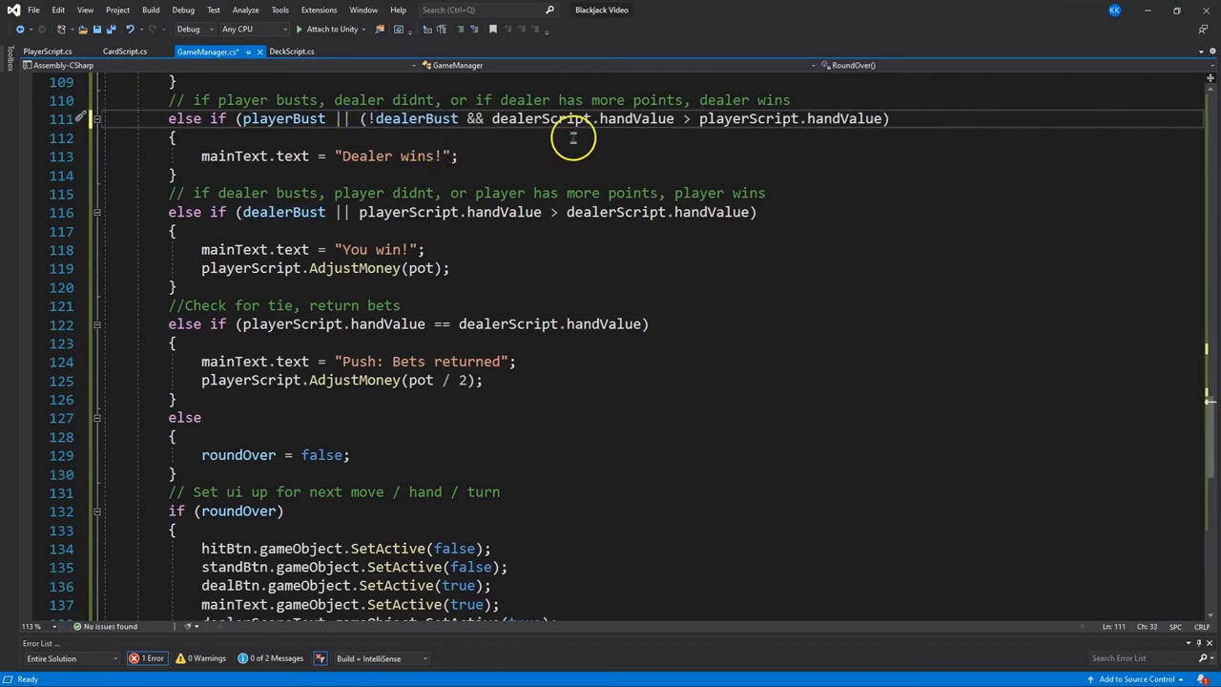
type(")")
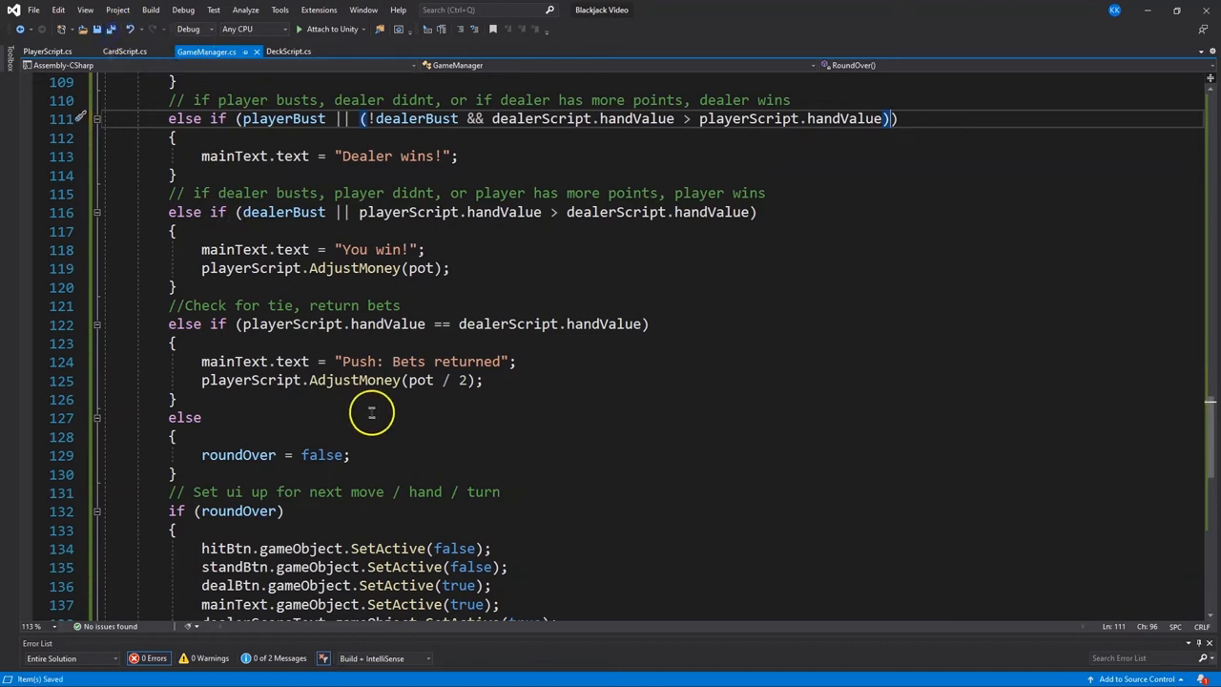
mouse_move(372, 491)
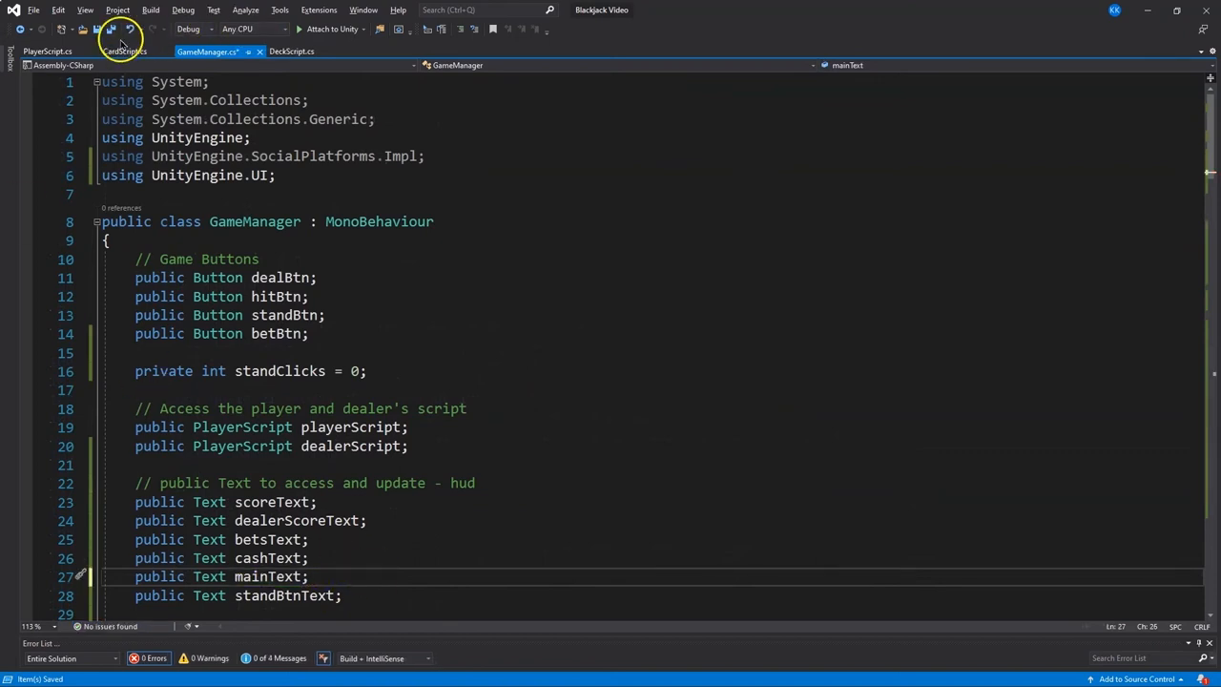
mouse_move(319, 155)
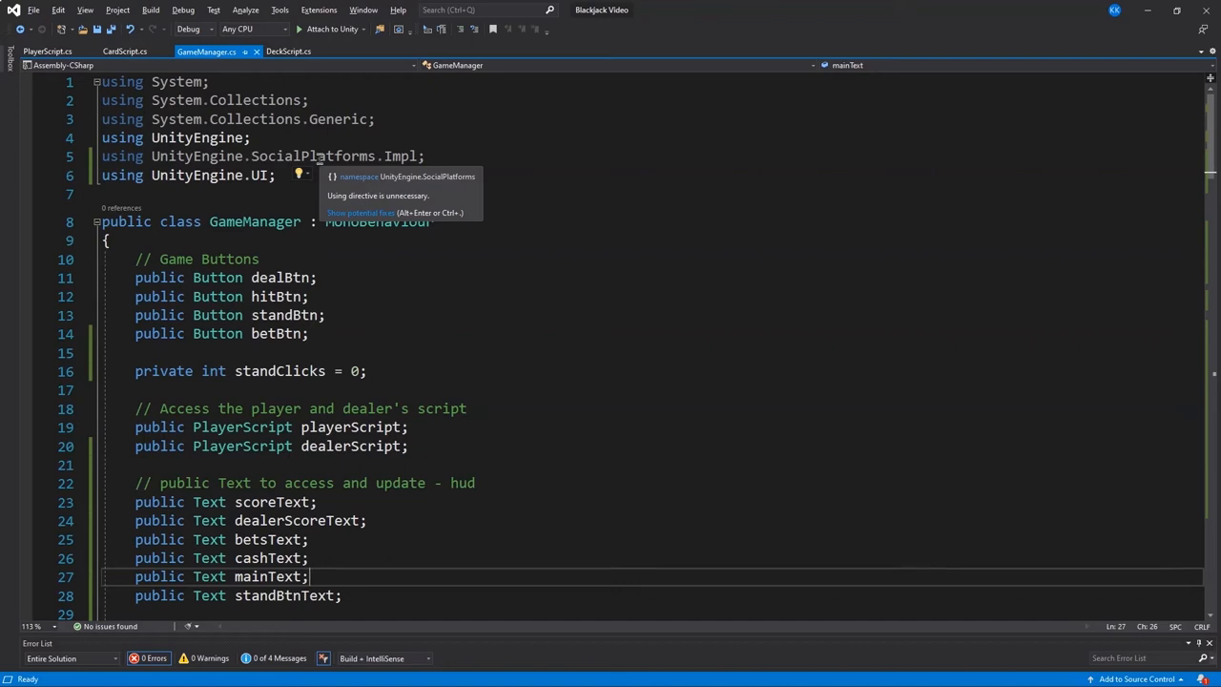
scroll("down", 3)
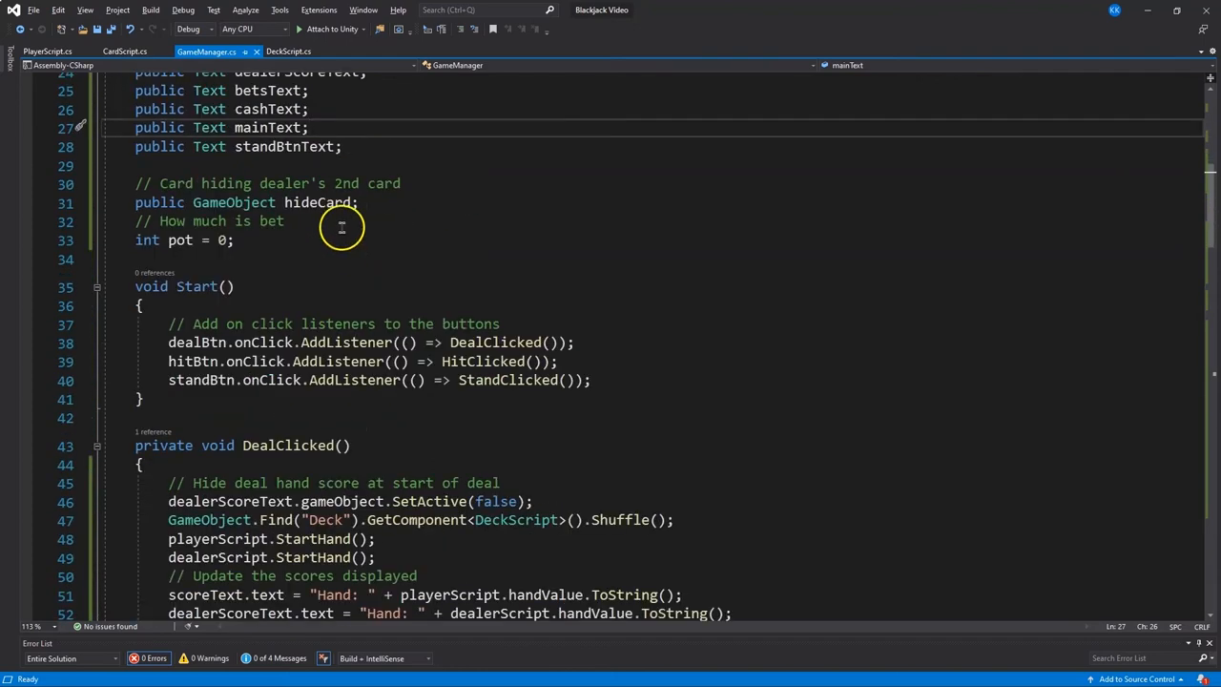
In HitClicked, call RoundOver() when playerScript.handValue exceeds 20
scroll("down", 3)
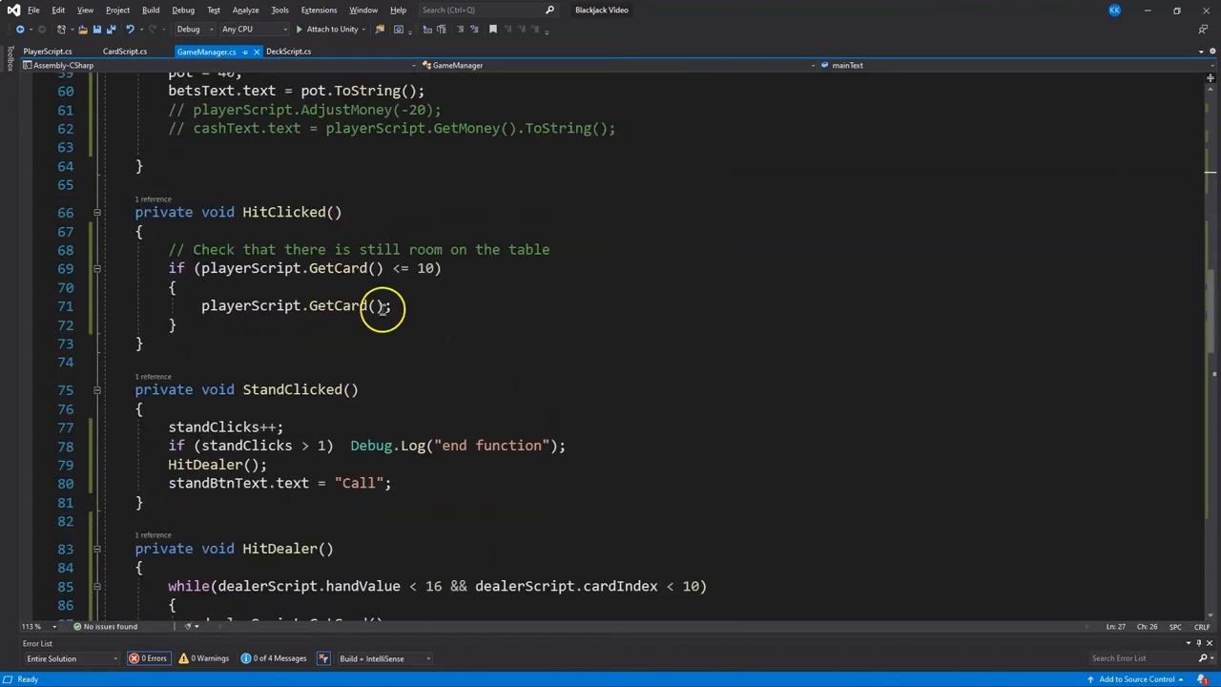
mouse_move(427, 305)
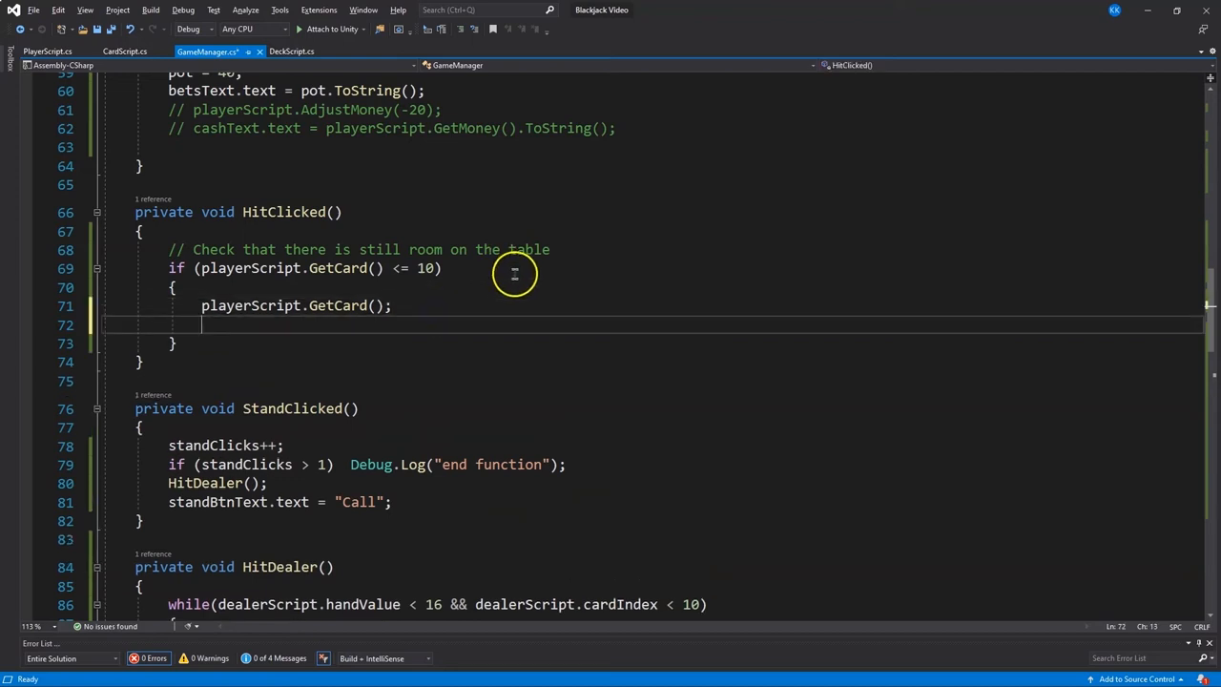
type("if(playerScript.handValue > 20")
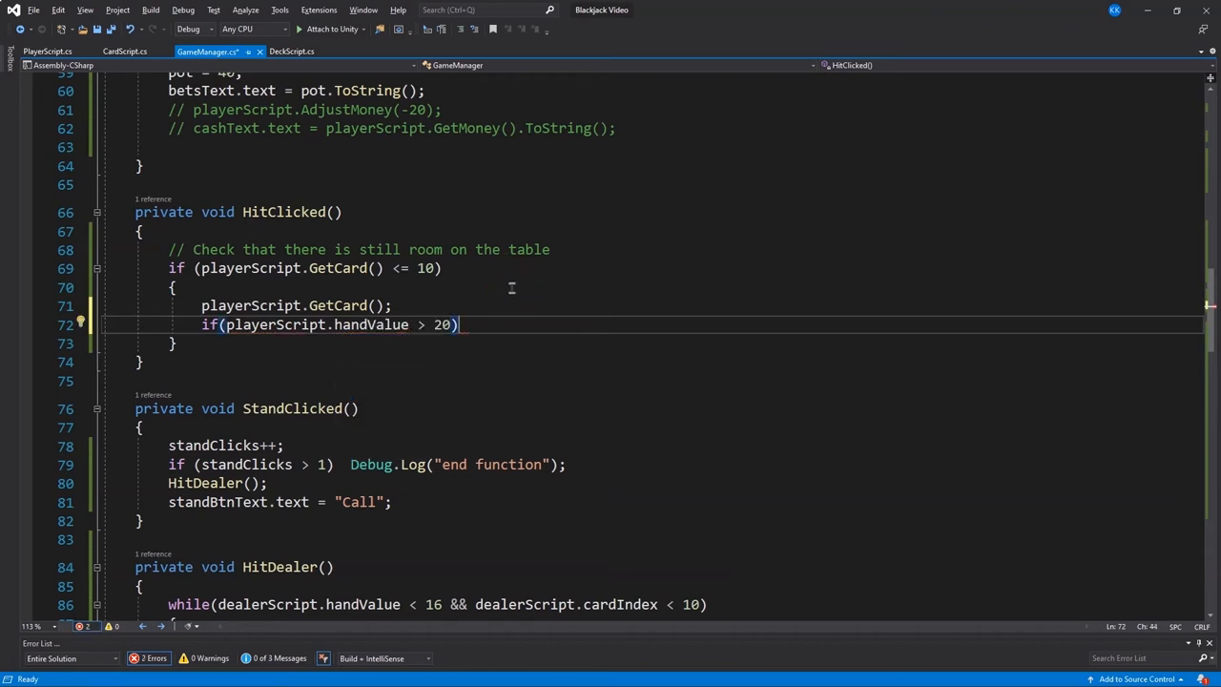
type("Round")
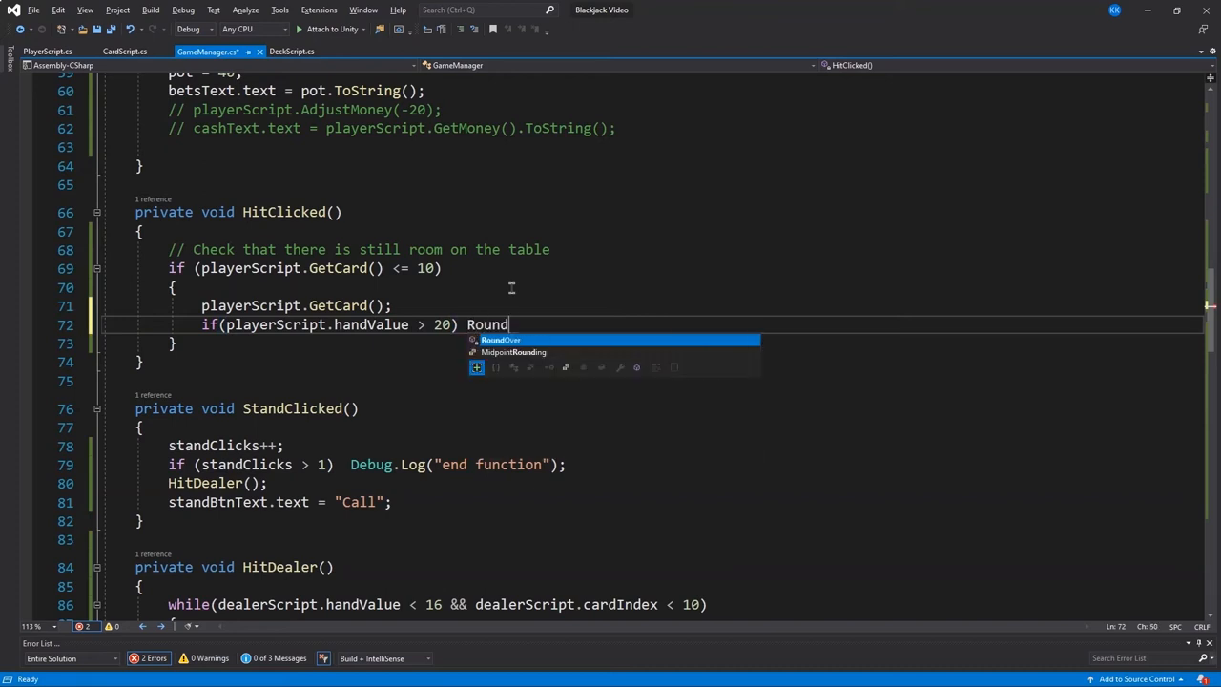
key("Tab")
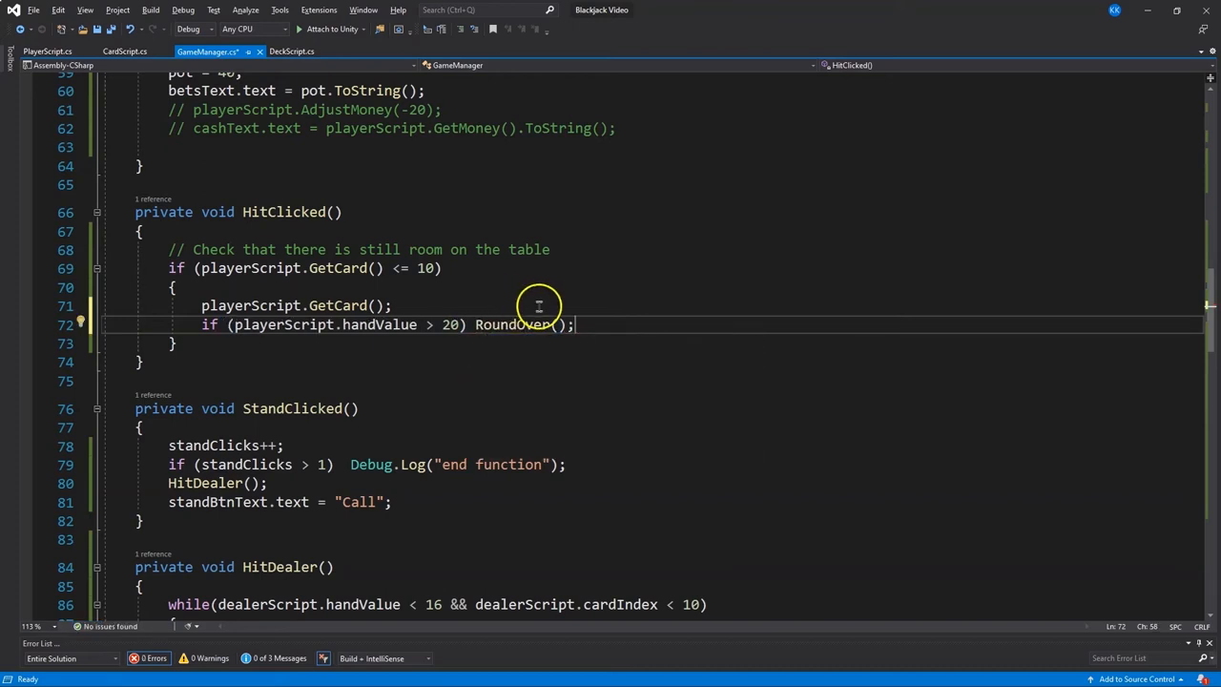
scroll("down", 3)
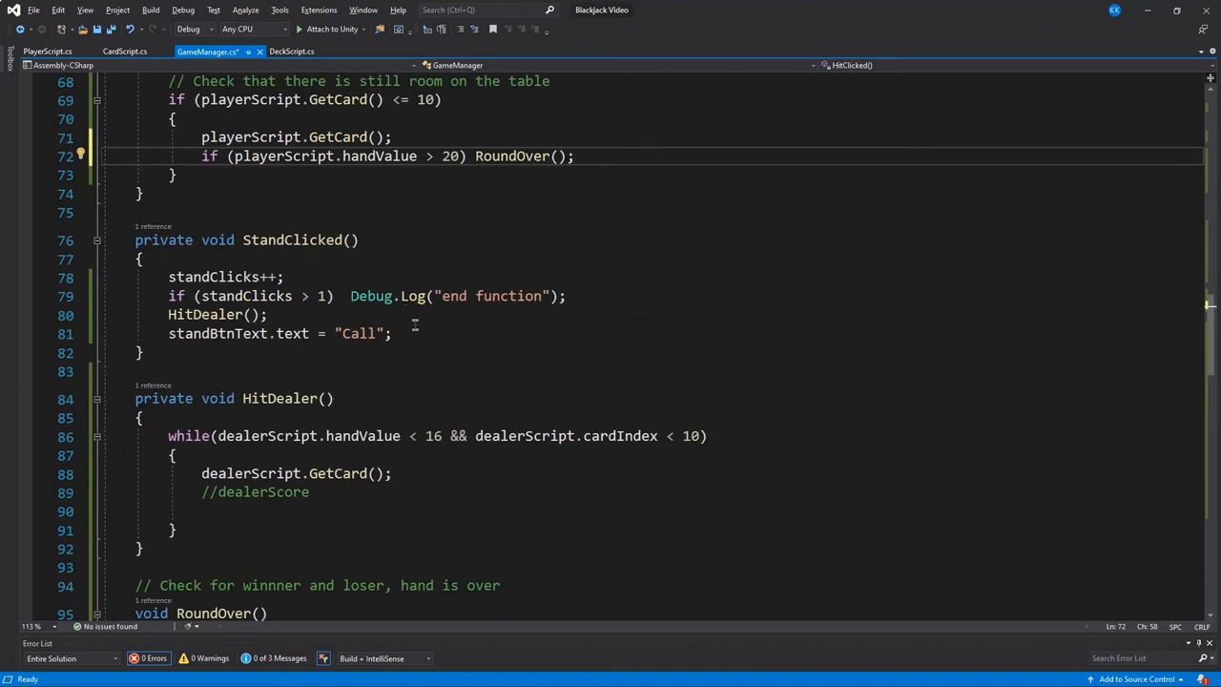
mouse_move(372, 296)
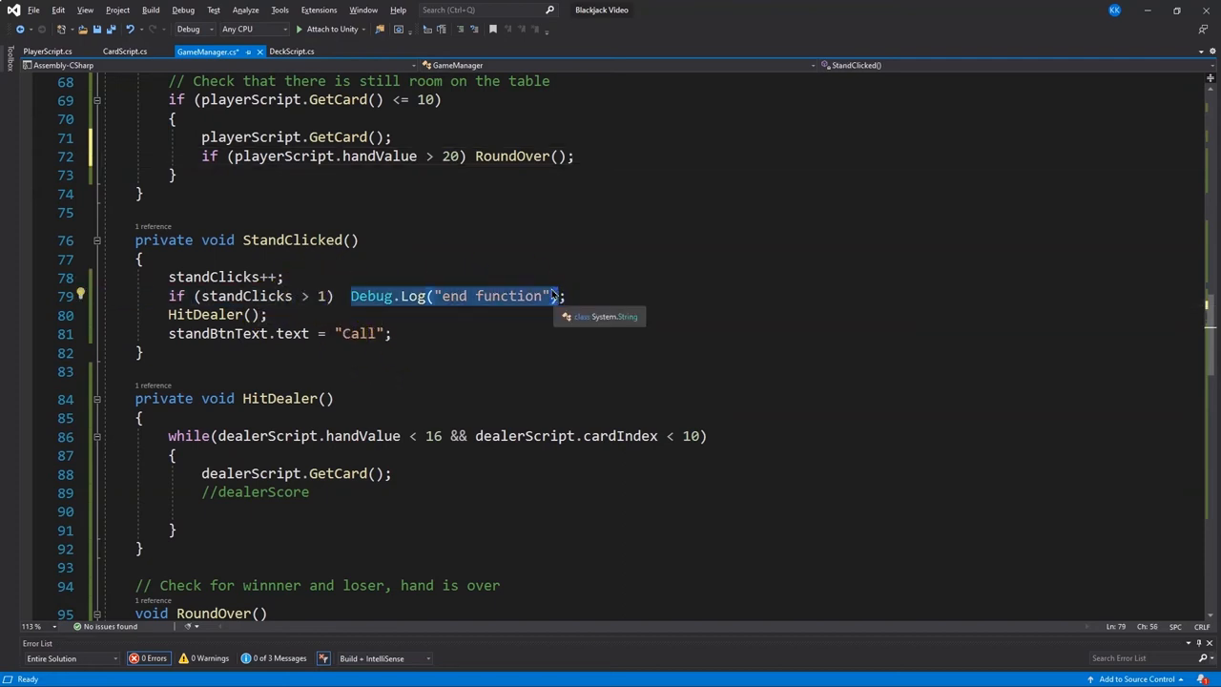
Call RoundOver() in StandClicked and set dealerScoreText to "Hand: " plus dealer handValue
type("RoundOver(")
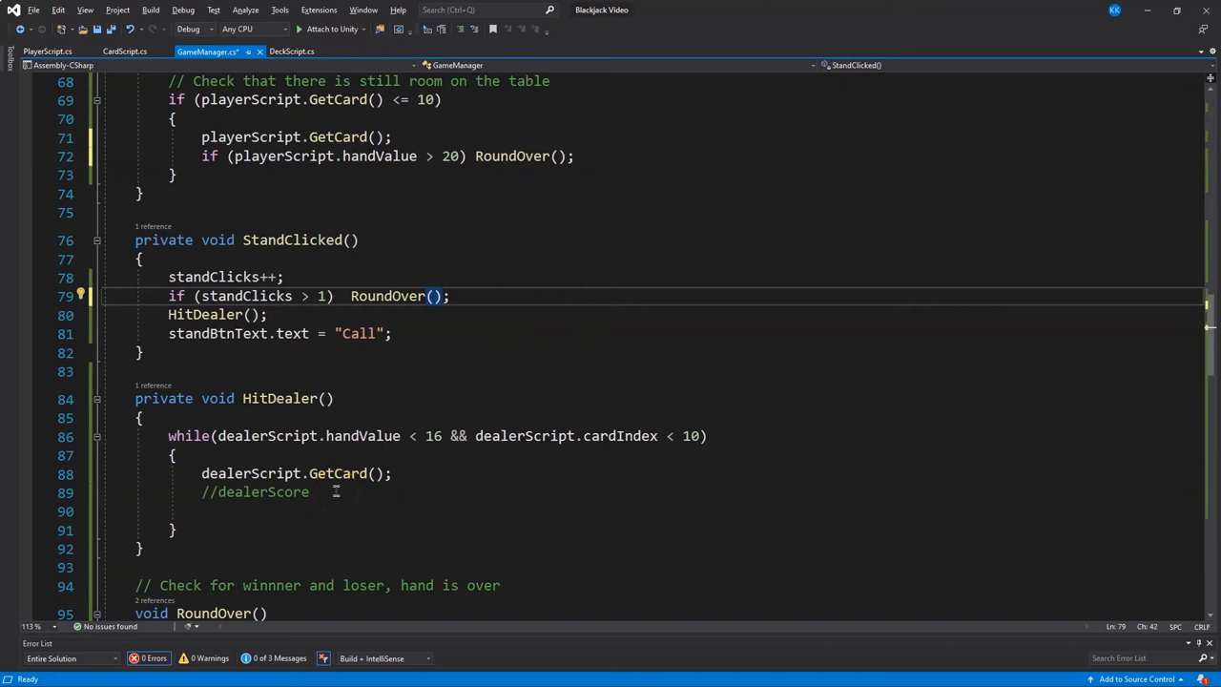
left_click(310, 491)
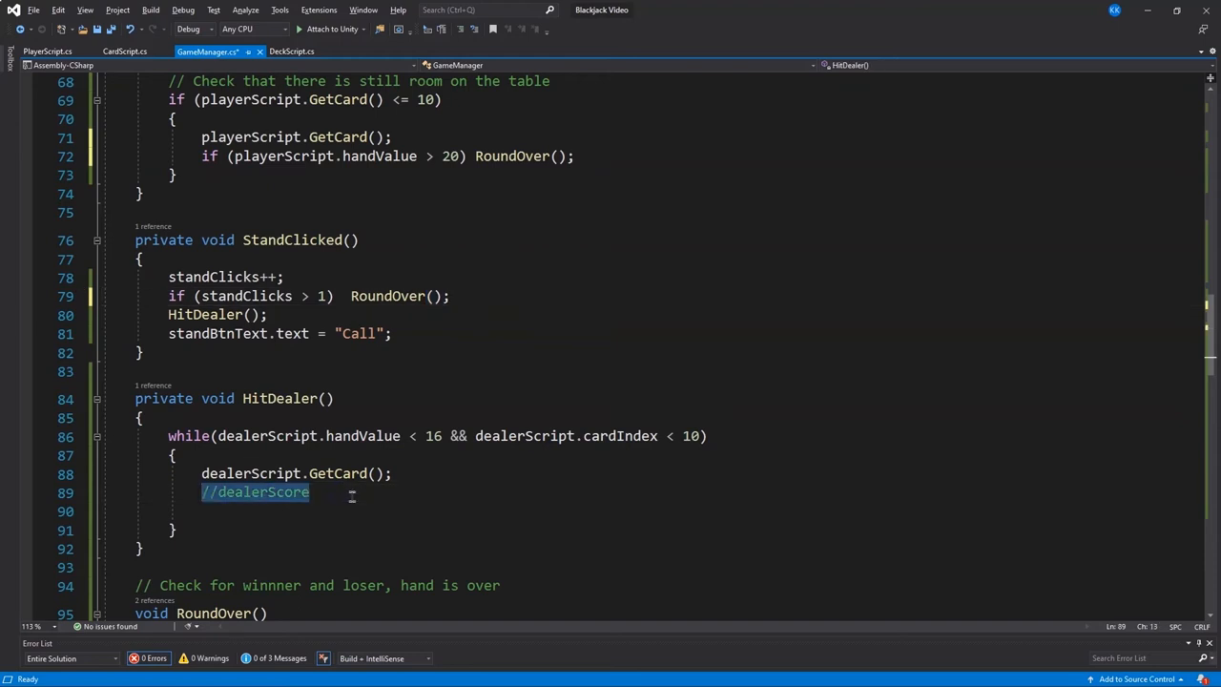
type("dealerScoreText")
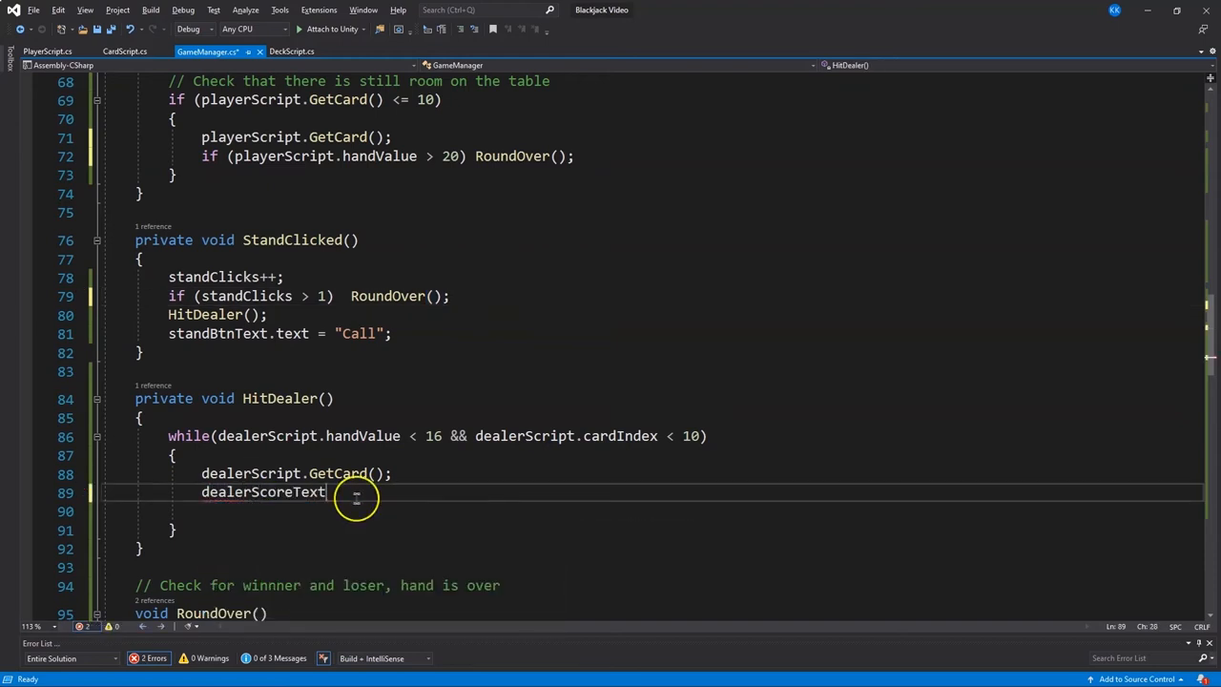
type(".text = \"Hand: \" dealerScript.handValue.ToString();")
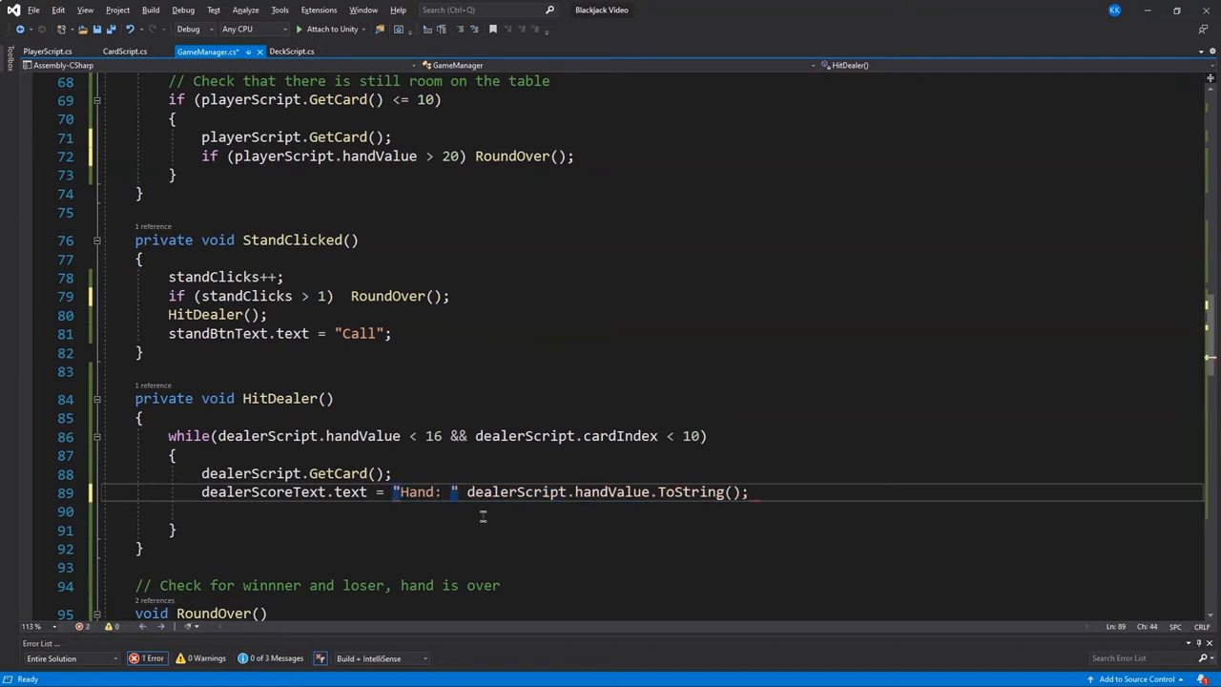
type("+")
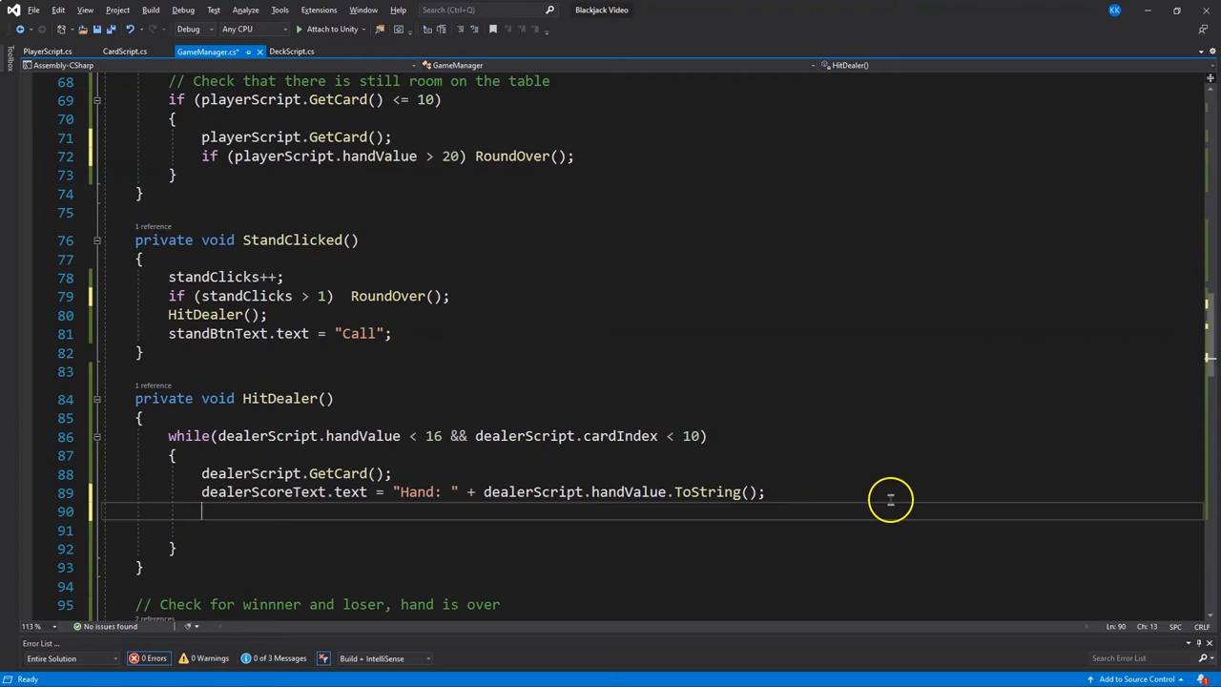
type("if(dealerScript.handValue > 2)")
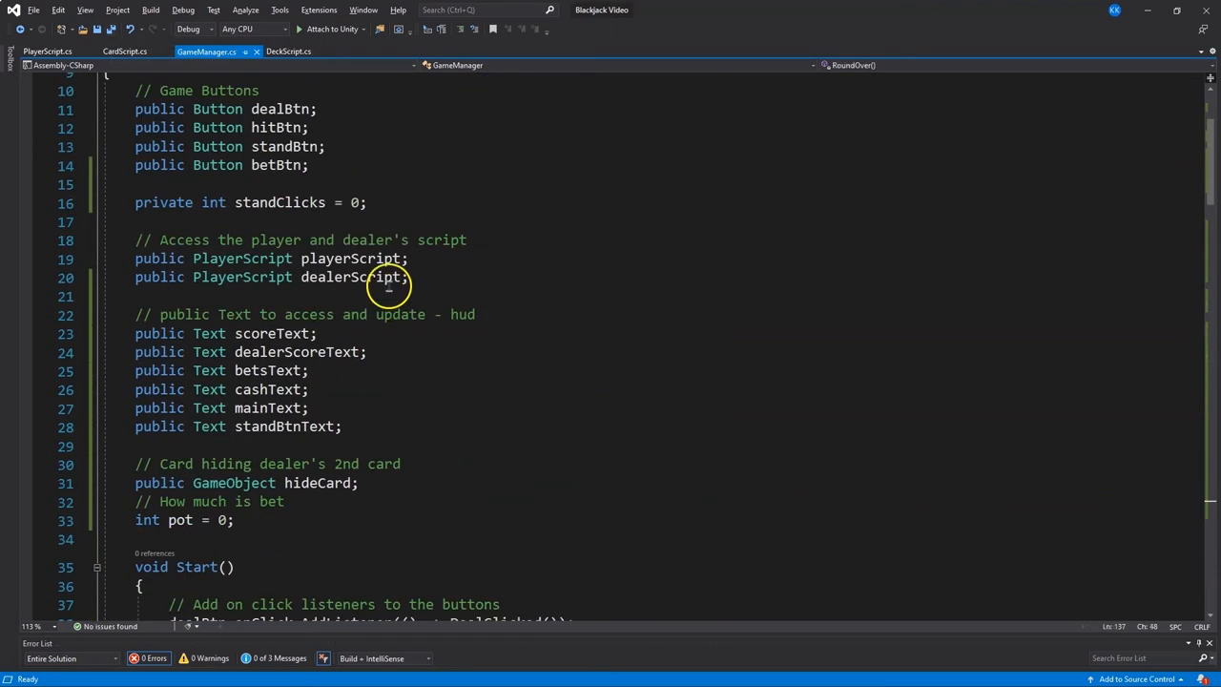
Uncomment DealClicked's AdjustMoney(-20) and cashText.text lines
scroll("down", 3)
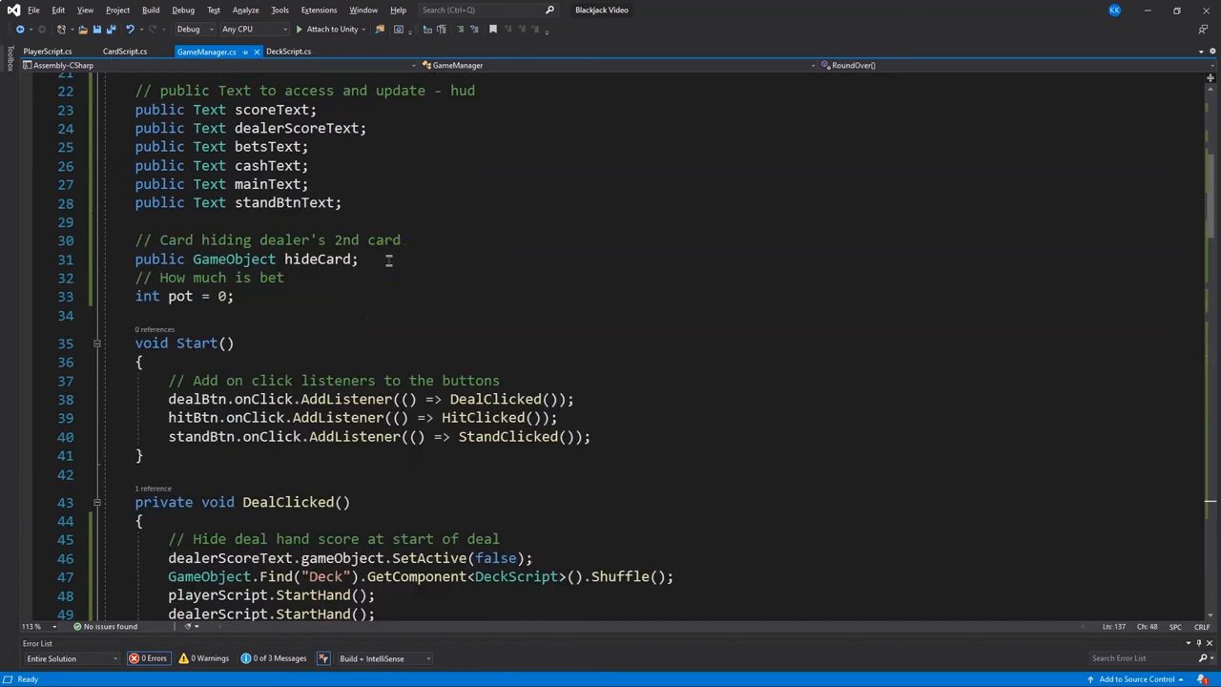
scroll("down", 3)
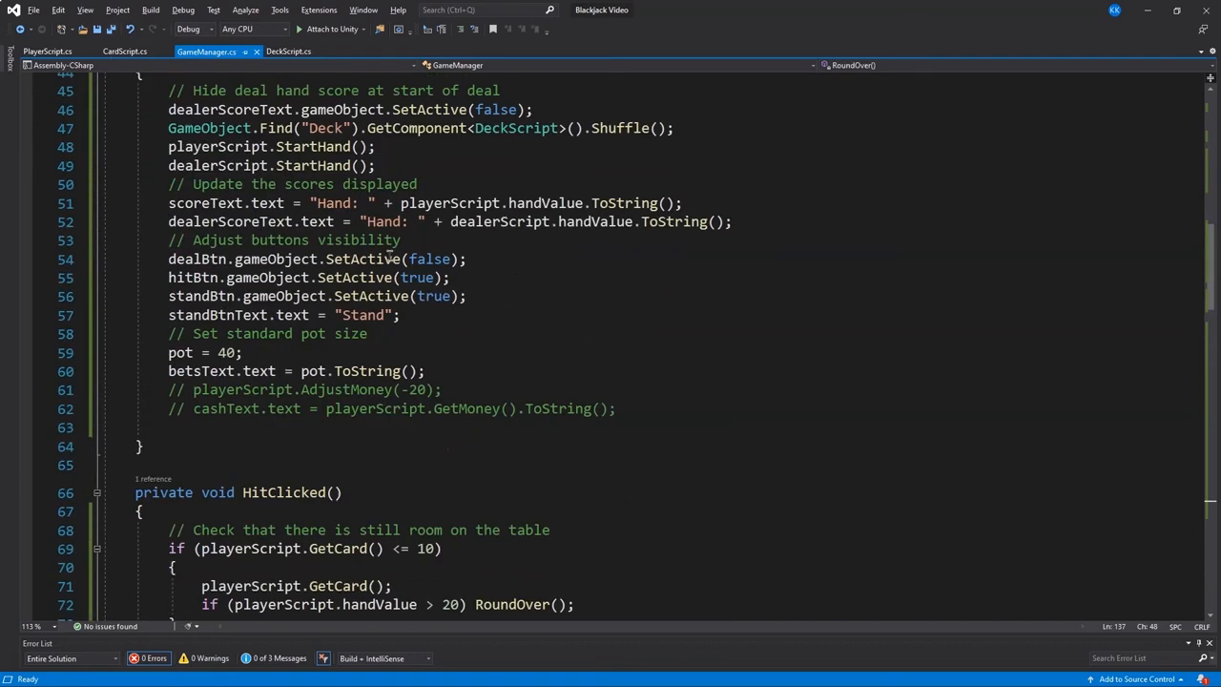
mouse_move(198, 373)
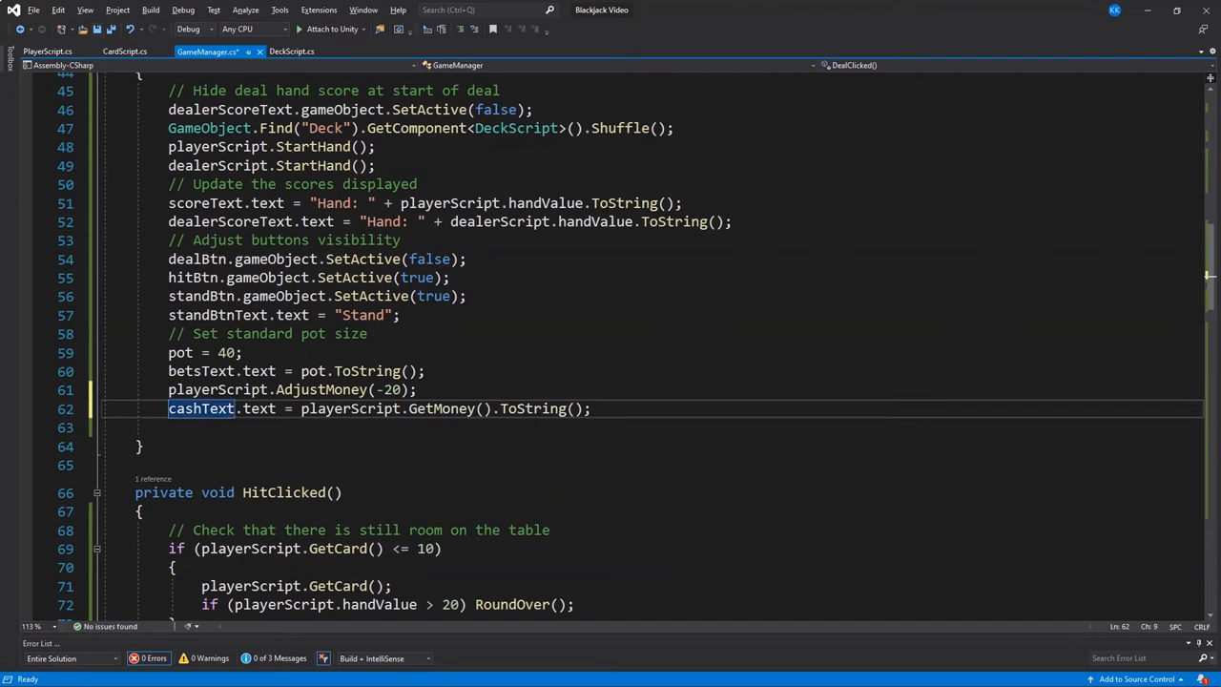
scroll("down", 3)
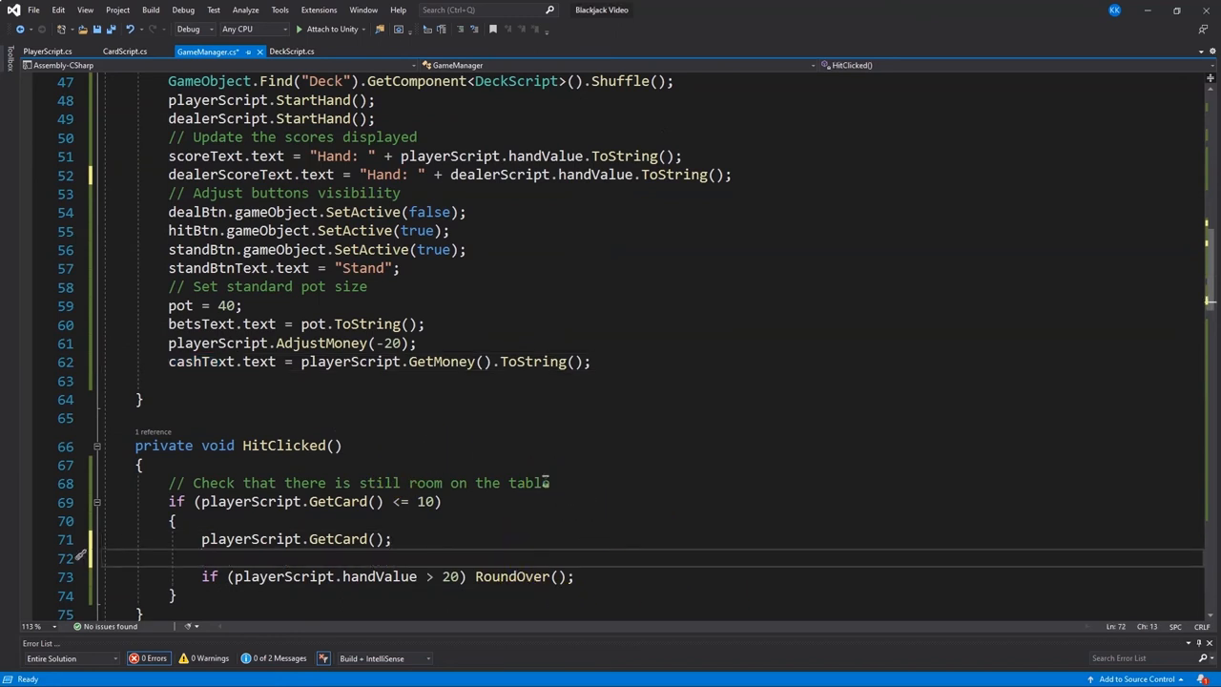
In HitClicked, set scoreText to "Hand: " plus playerScript.handValue after drawing a card
scroll("down", 3)
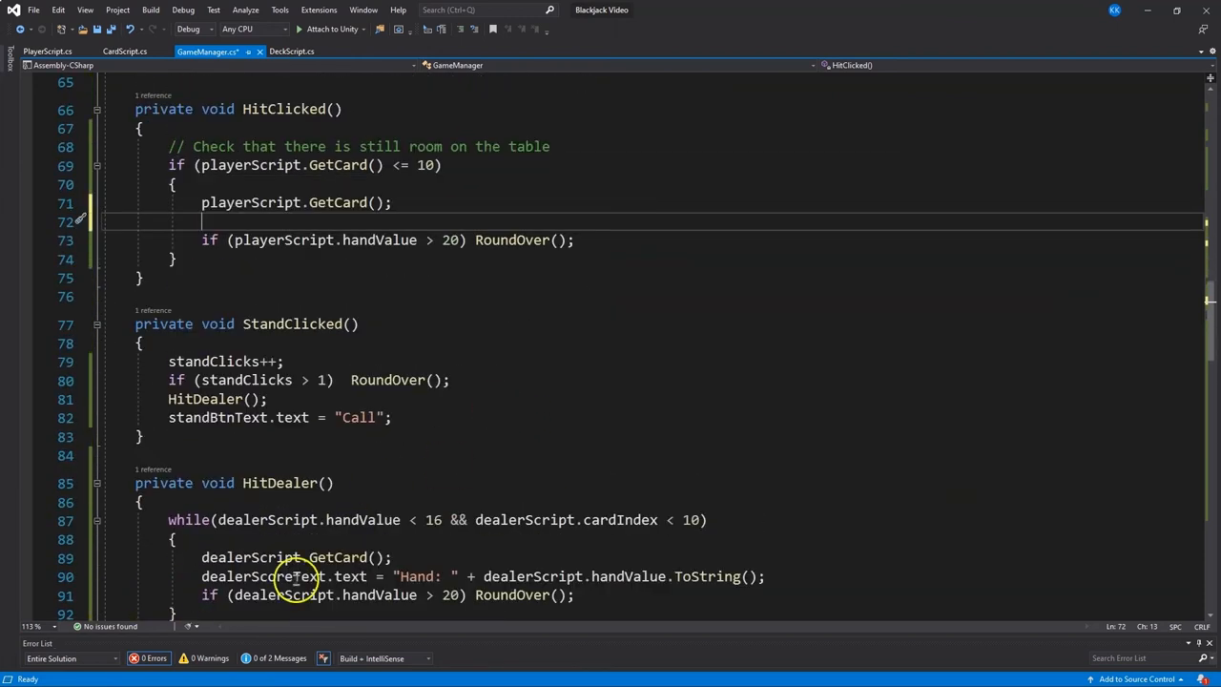
mouse_move(655, 312)
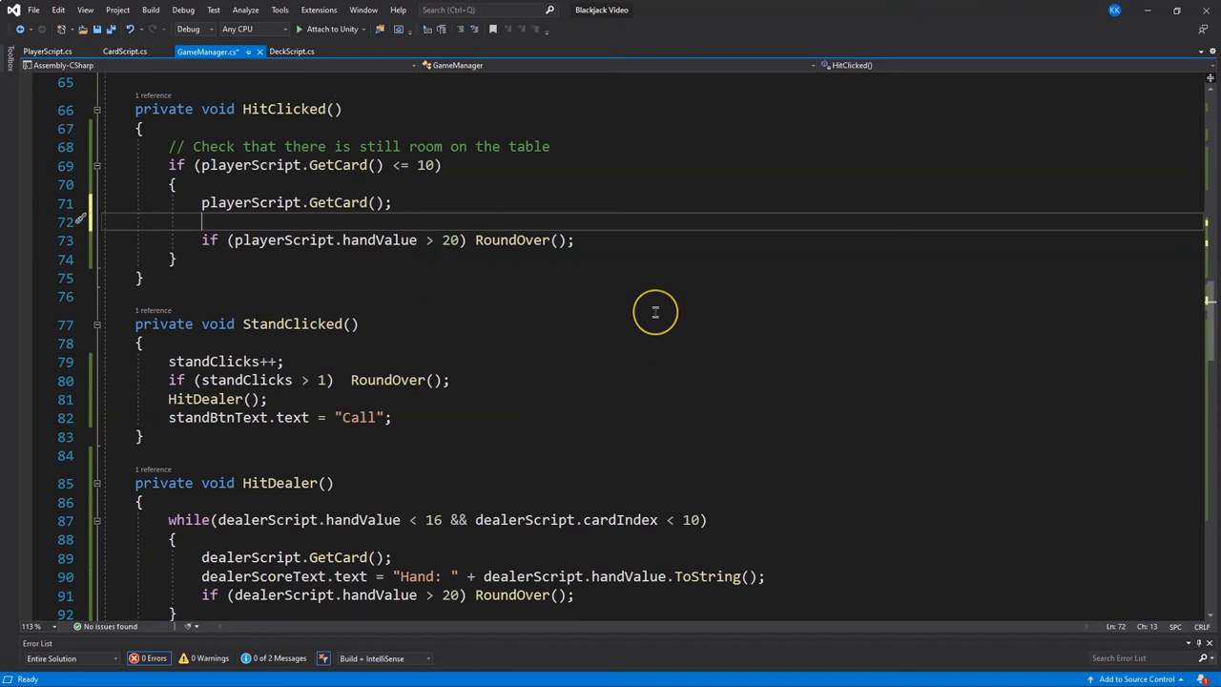
type("playe")
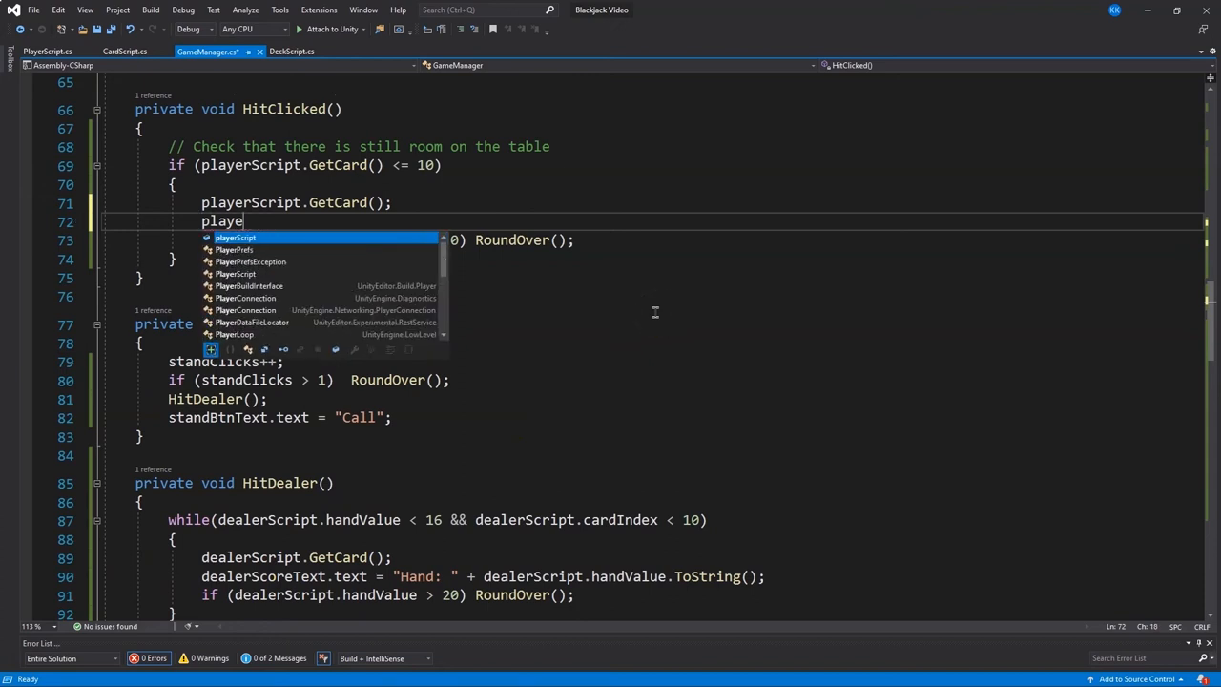
type("scoreText")
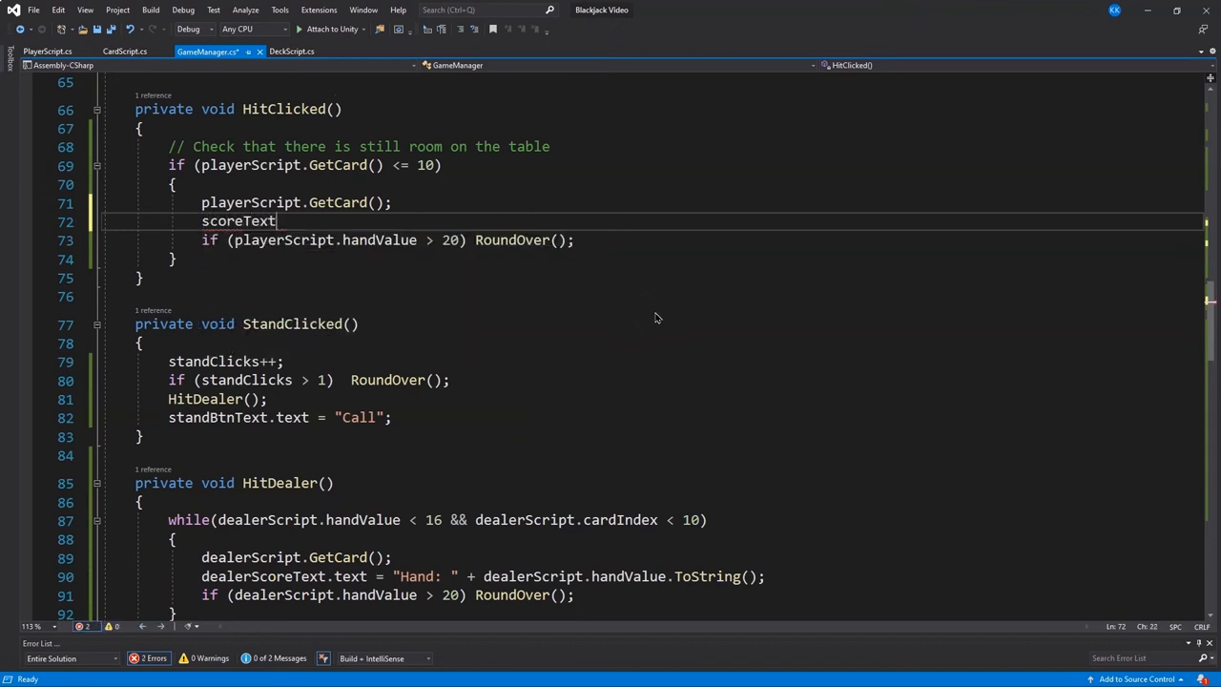
type(".text = \"\"")
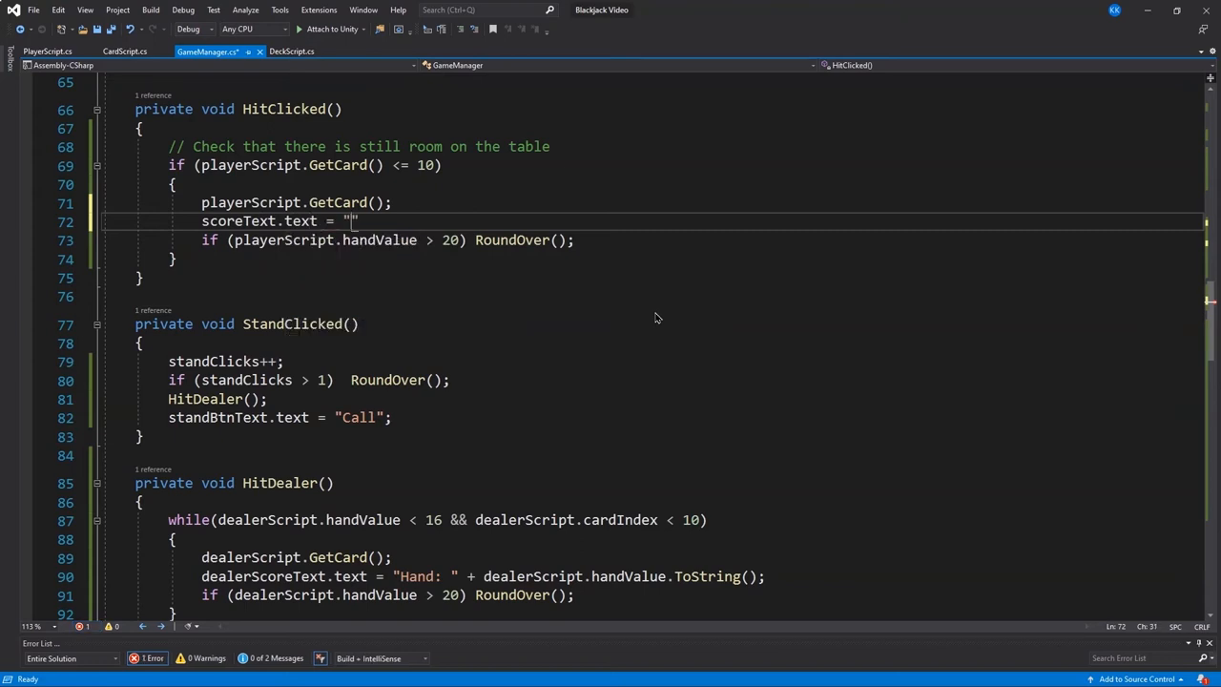
type("Hand: \" + okater")
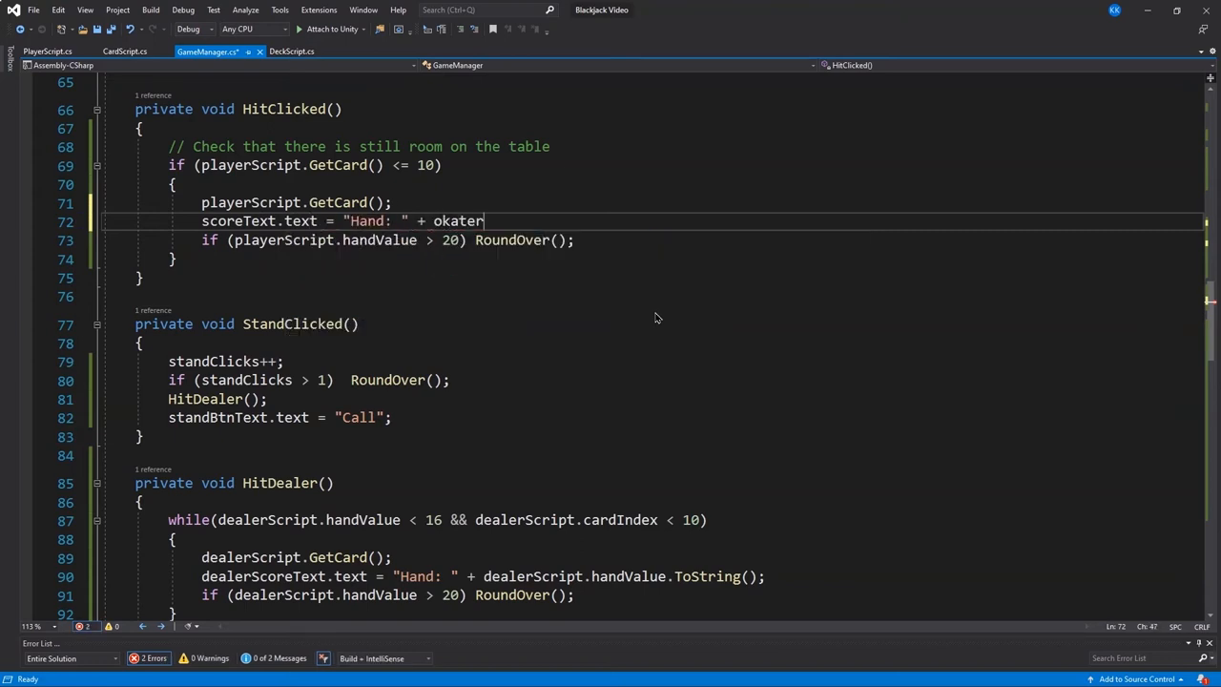
type("playerScript.hand")
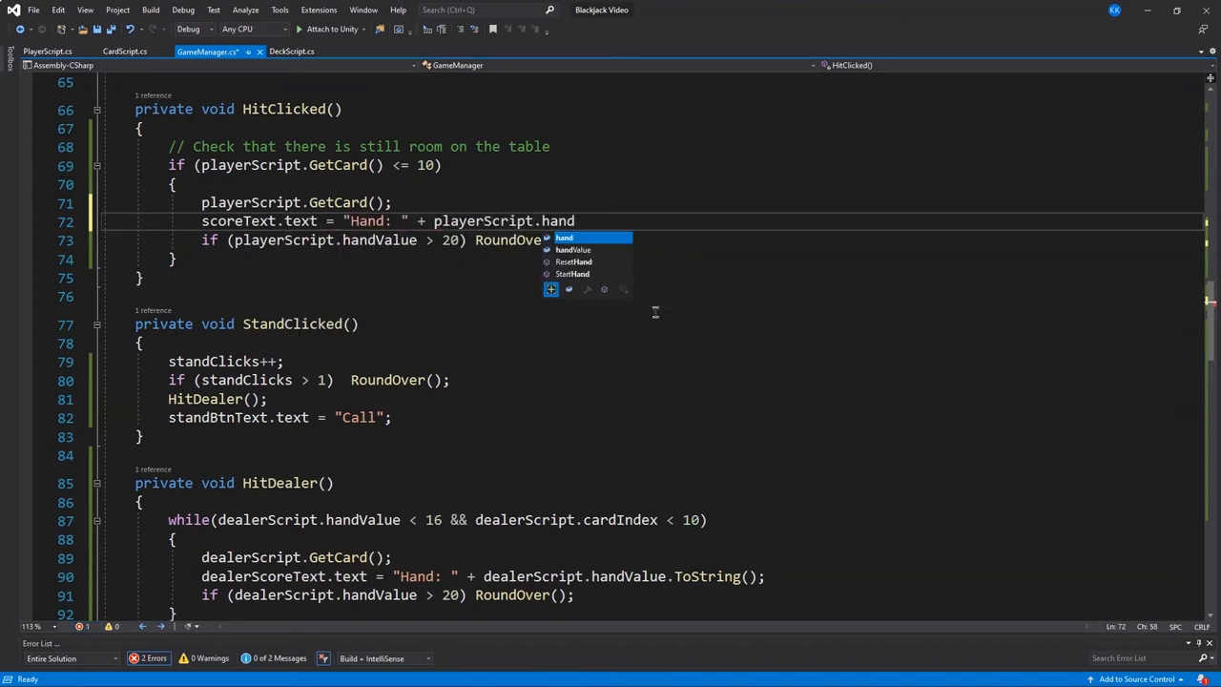
type("Value.ToString();")
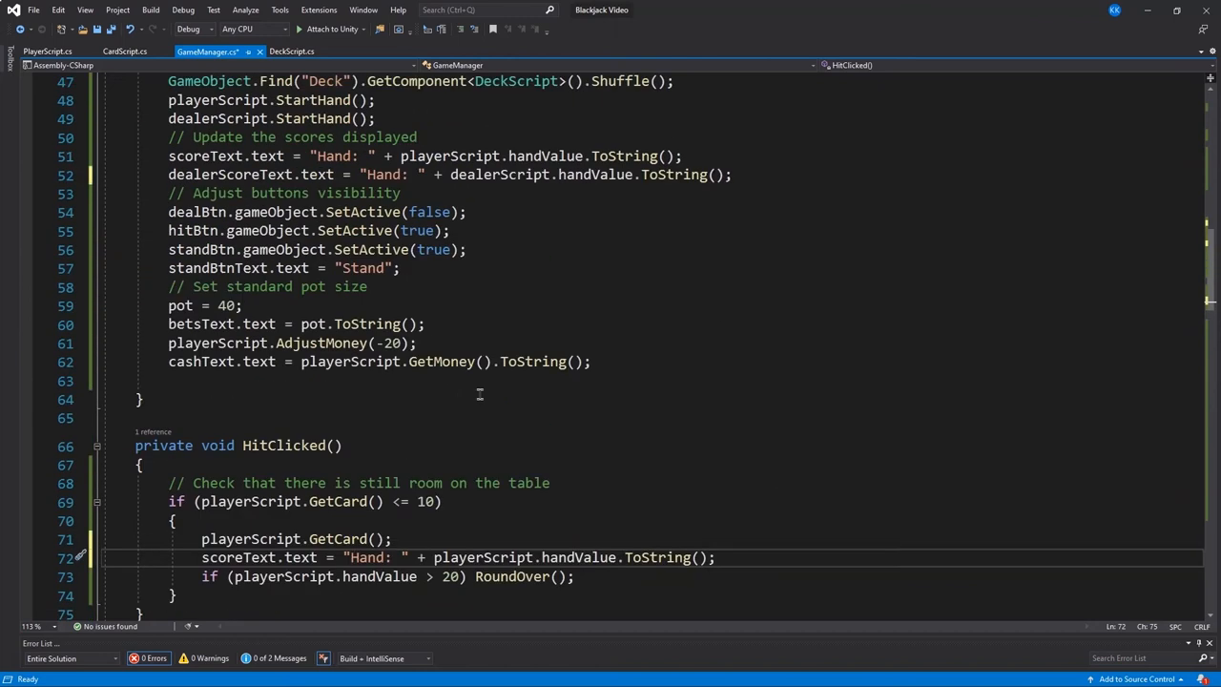
scroll("down", 3)
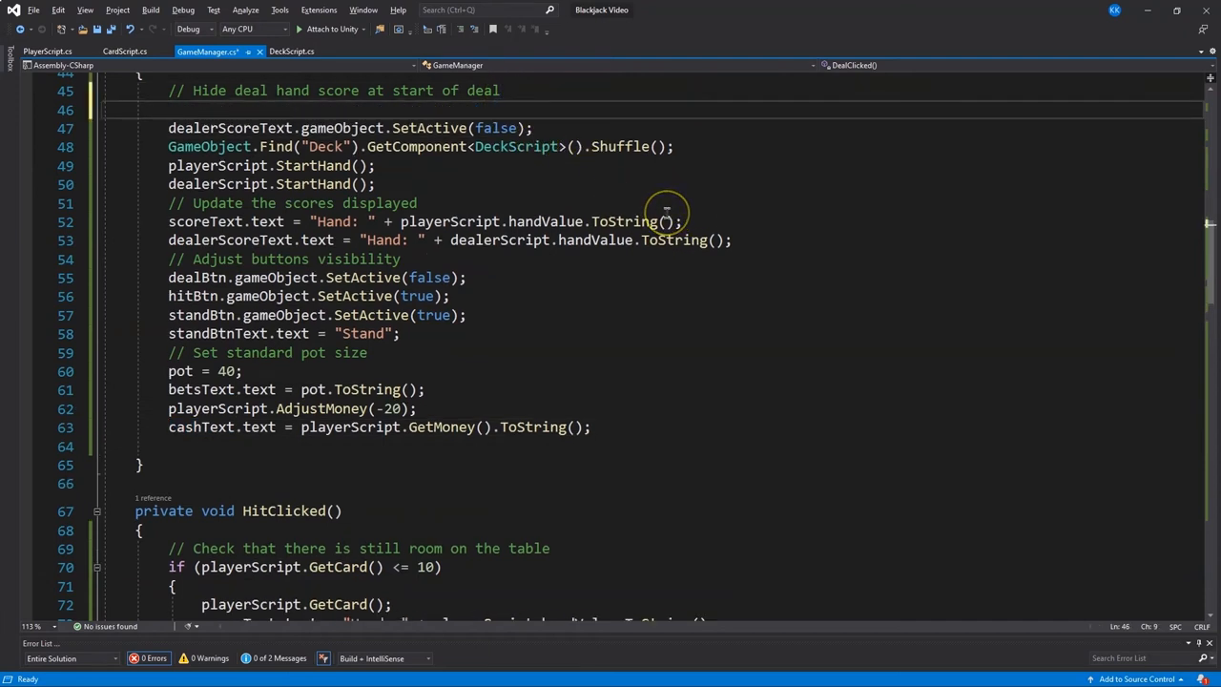
mouse_move(677, 240)
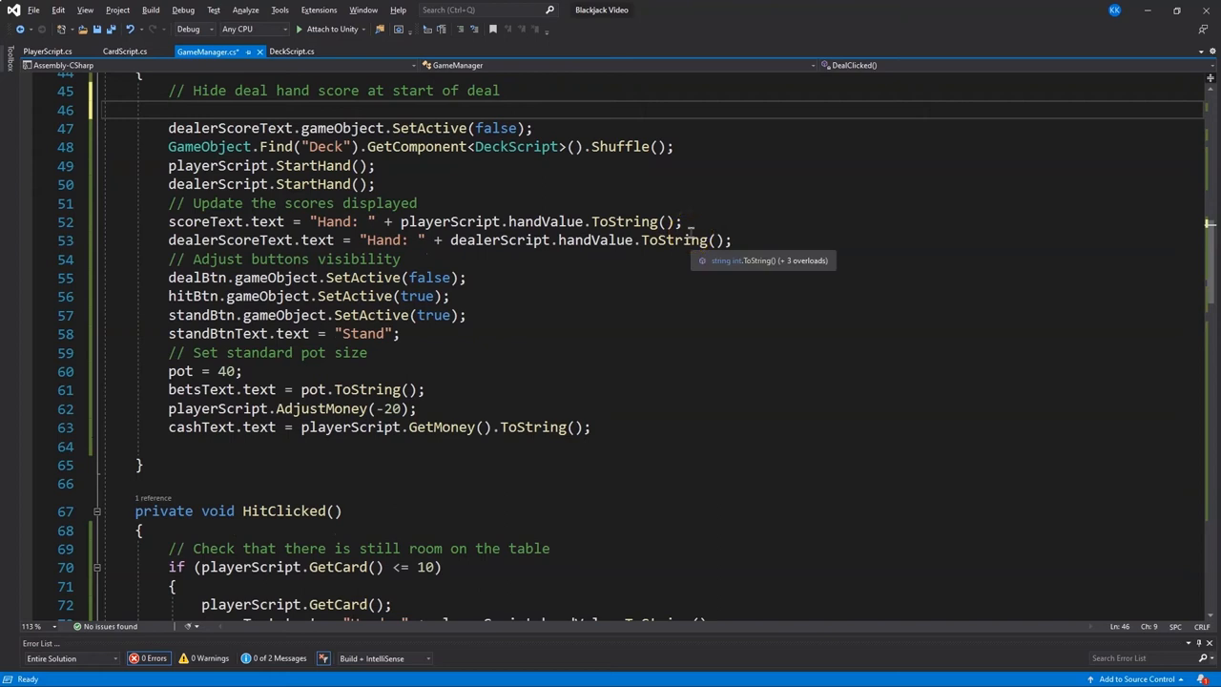
In DealClicked, hide mainText and enable hideCard's Renderer, with a comment about hiding a dealer card
type("mainText.gameObject.SetActive(false);")
type("//")
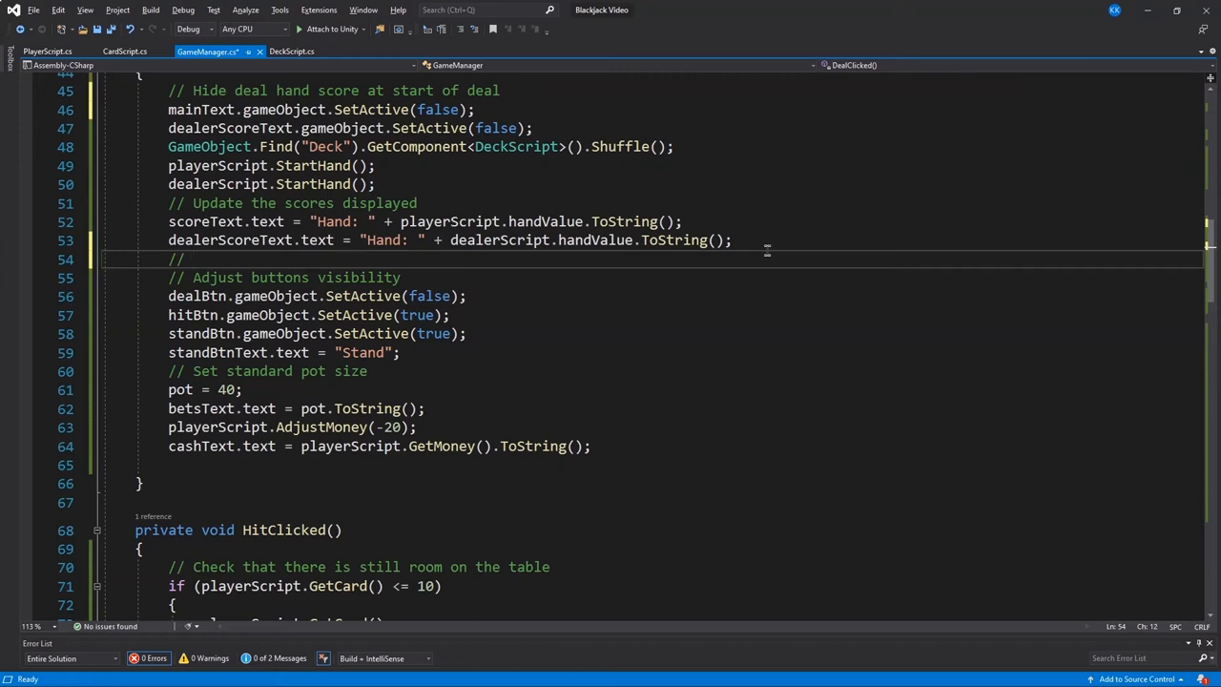
type("Enable to hide one of the dealer'")
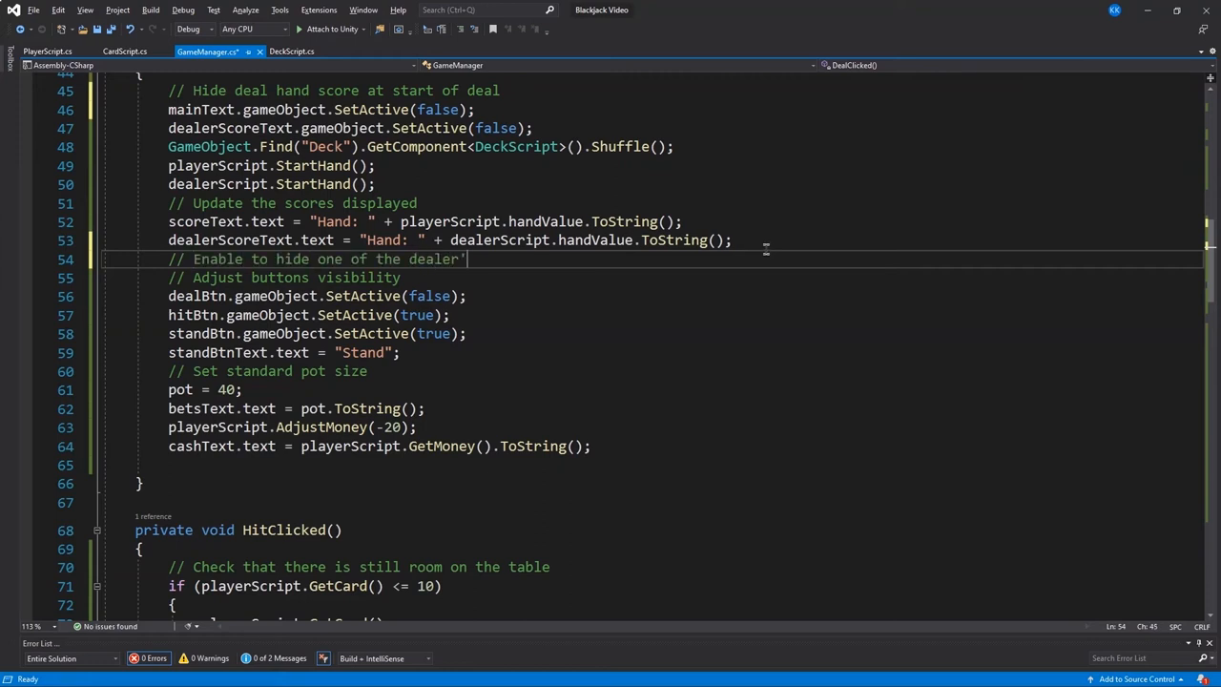
type("hideCard.GetComponent<E>")
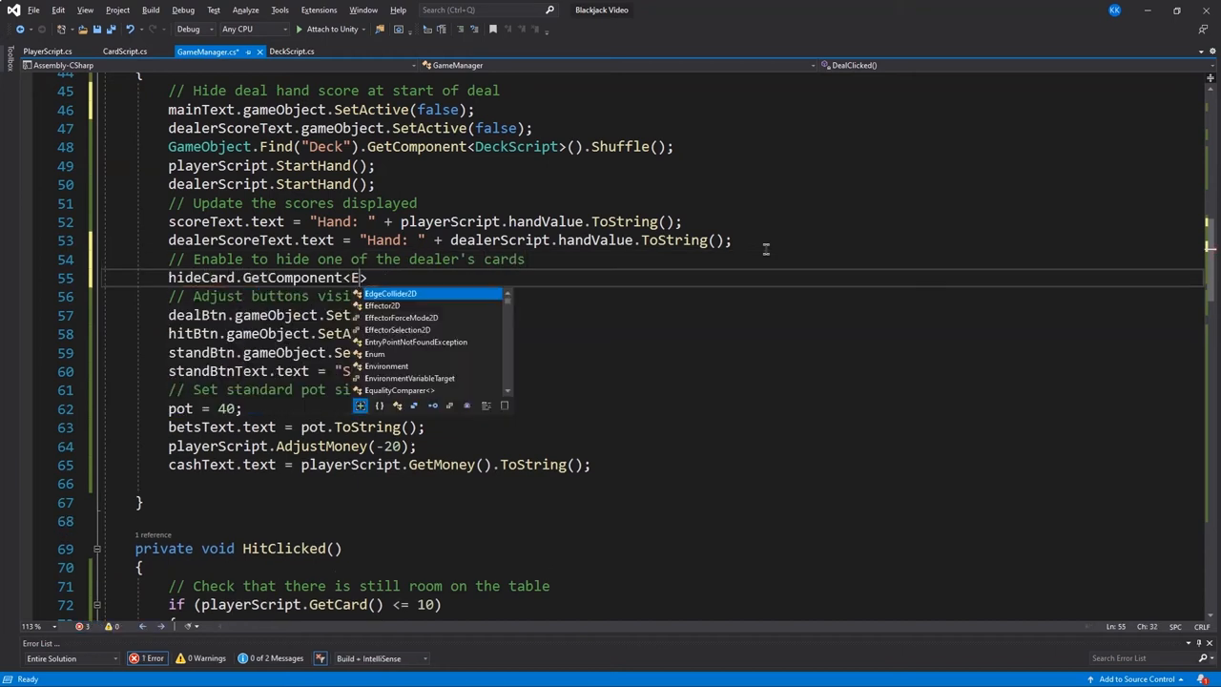
type("Renderer>().enabled")
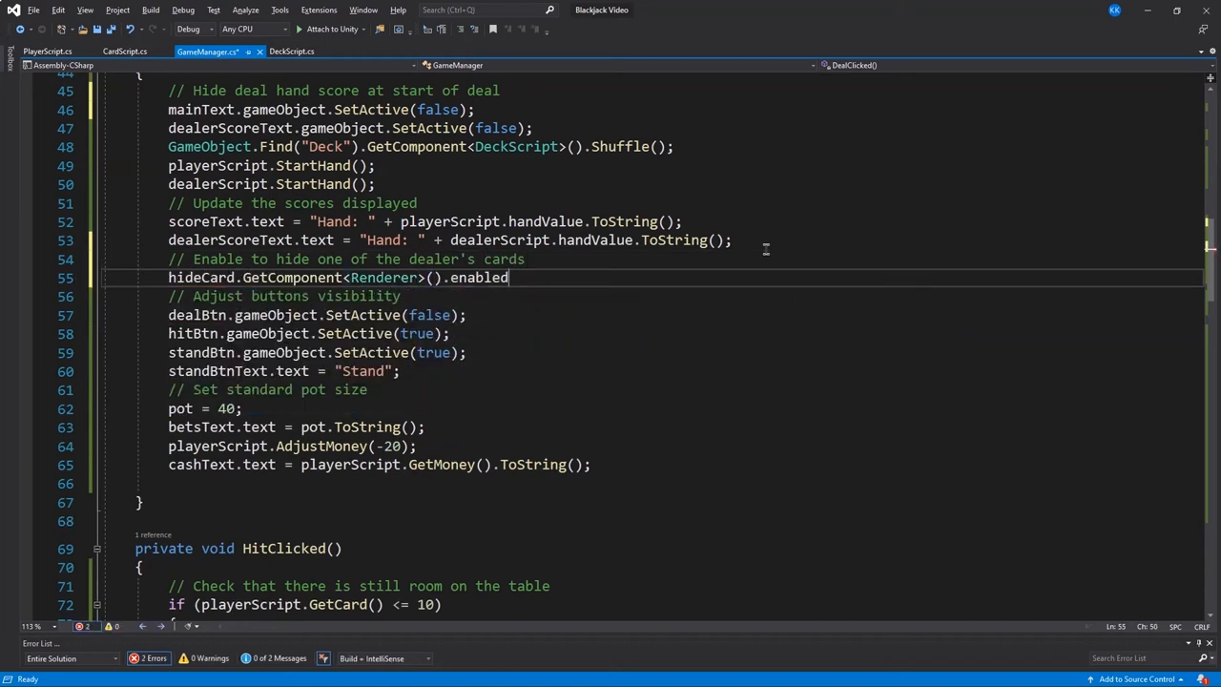
type("= true;")
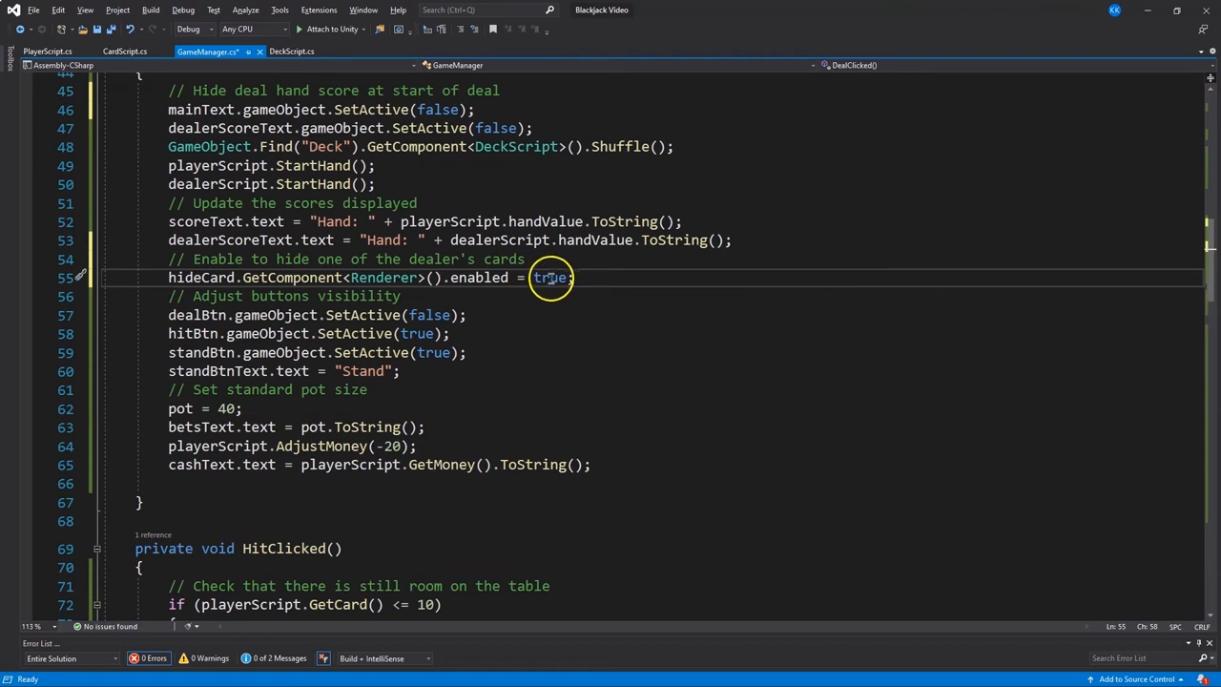
mouse_move(551, 276)
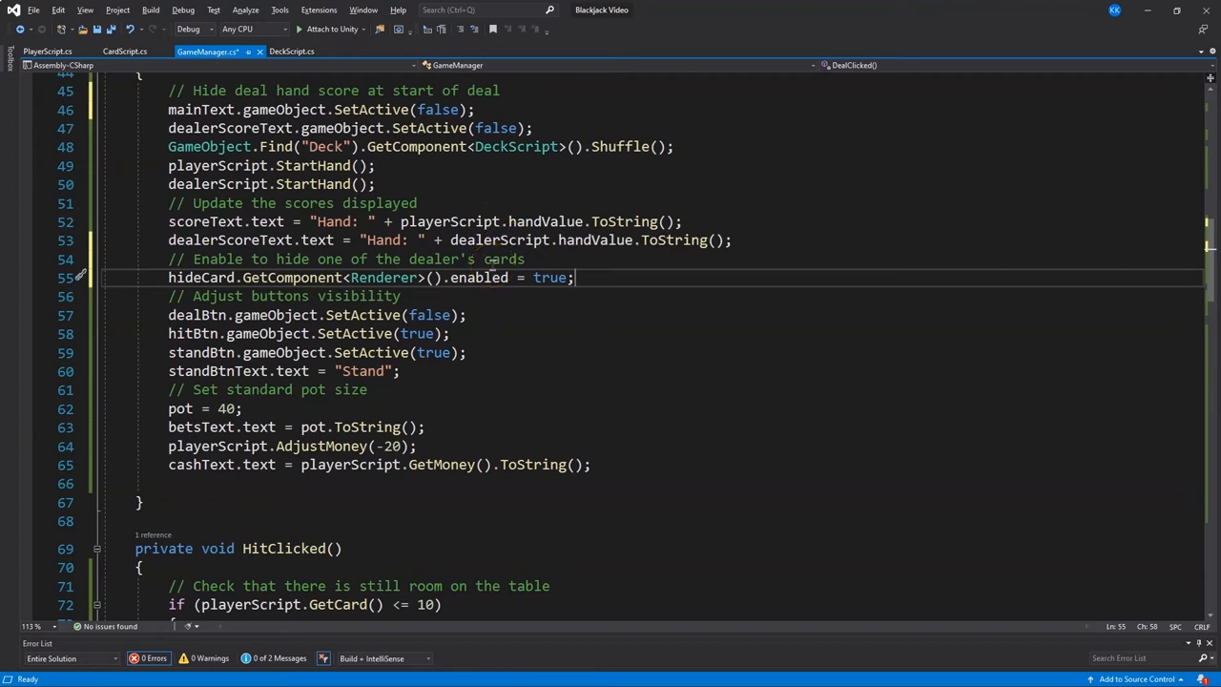
mouse_move(468, 208)
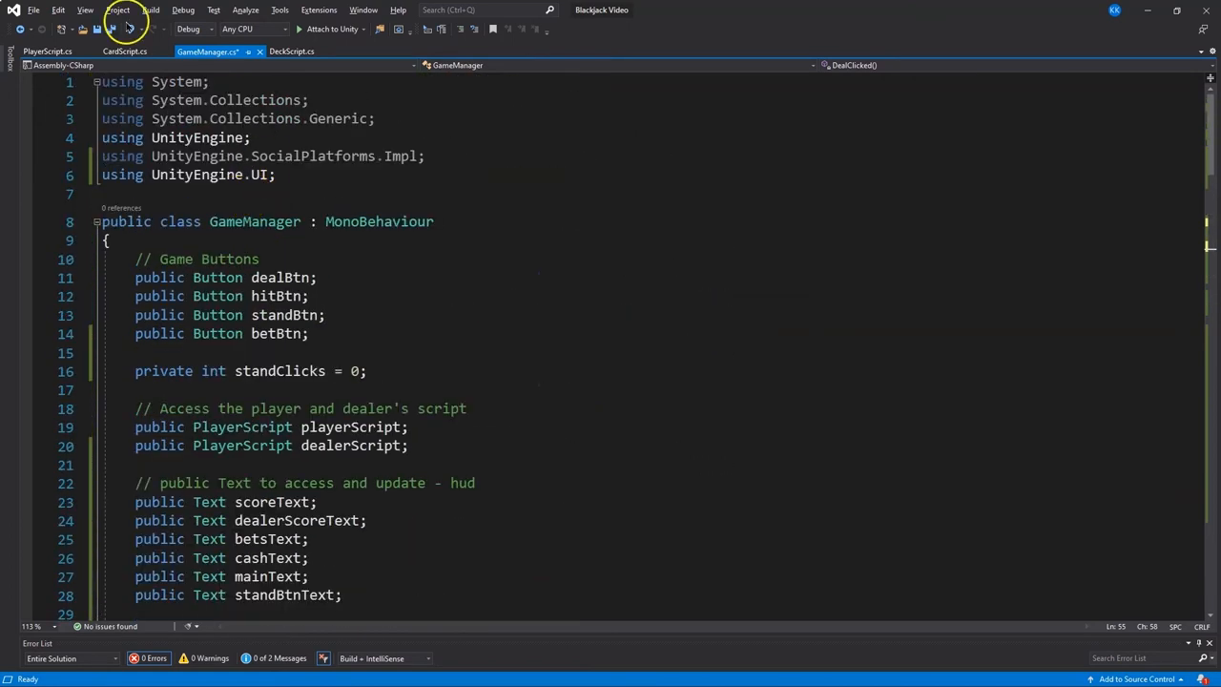
Save GameManager.cs and bring up PlayerScript.cs at its GetMoney function
left_click(53, 51)
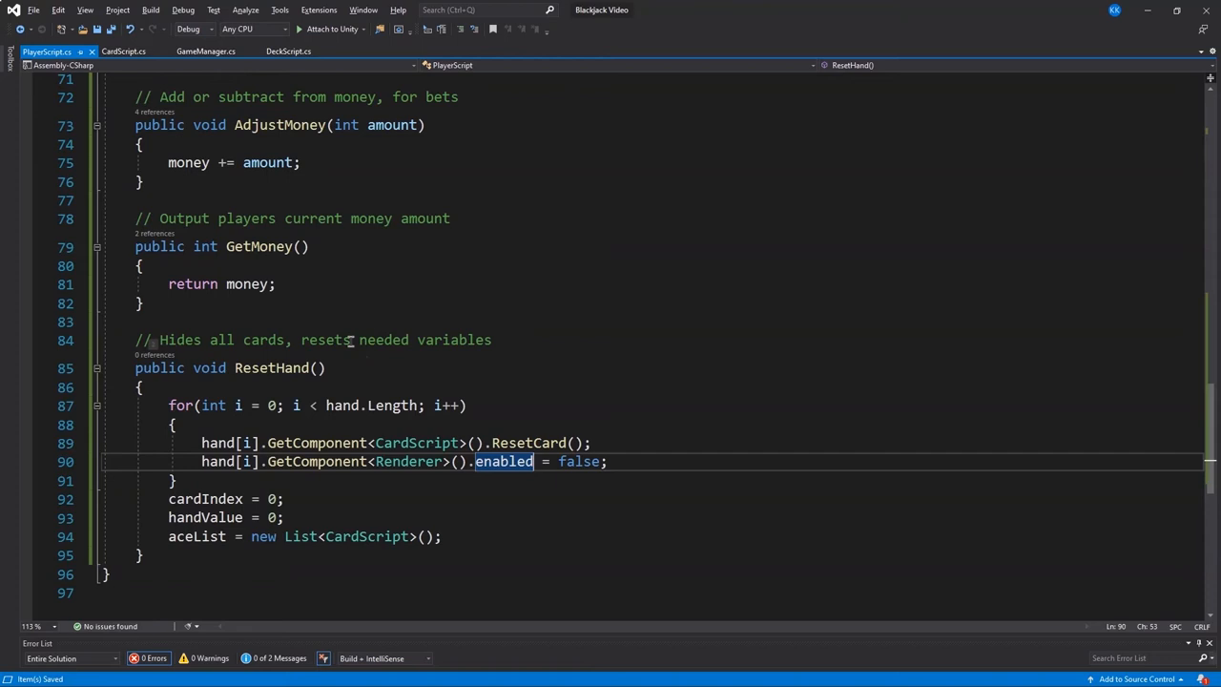
left_click(206, 51)
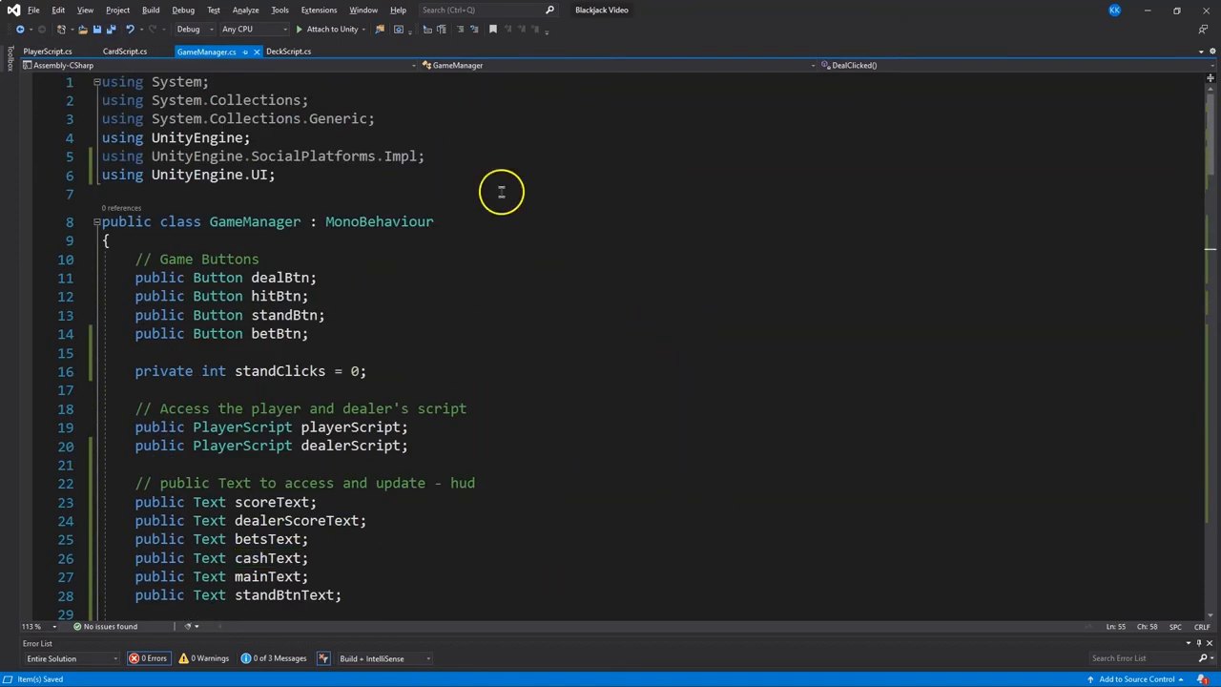
left_click(47, 51)
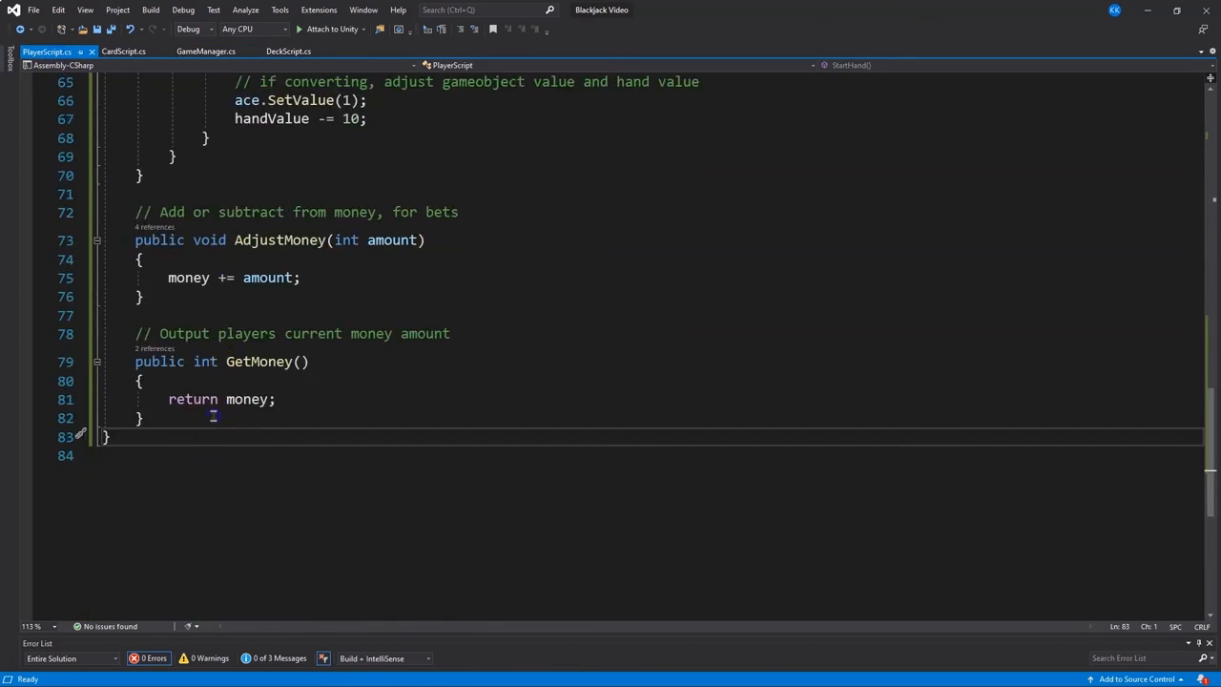
Below GetMoney, declare ResetHand() with a comment, after checking CardScript's ResetCard
key("enter")
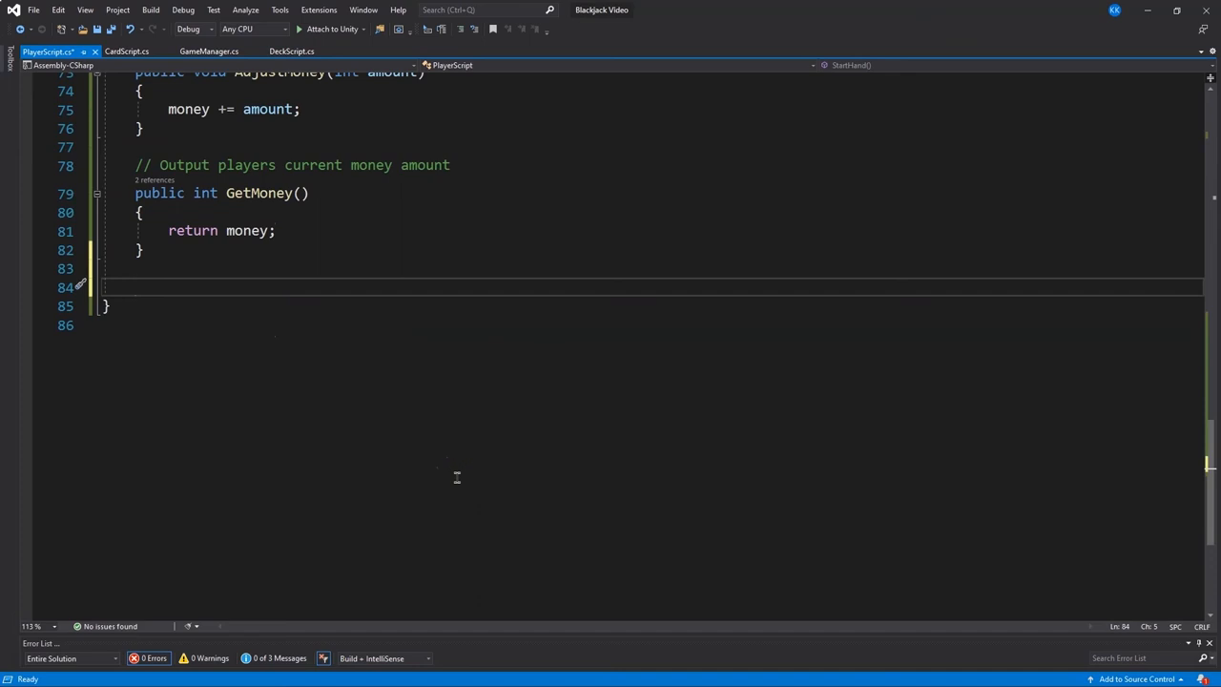
type("//")
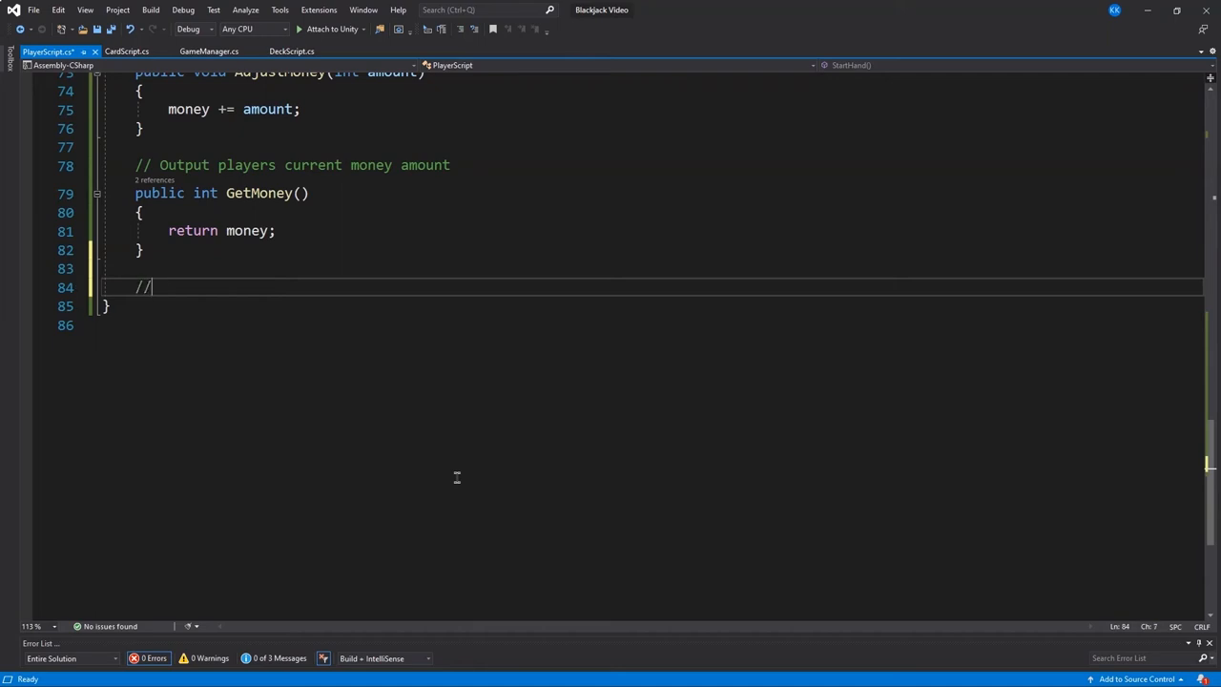
type("Hides all cards, resets")
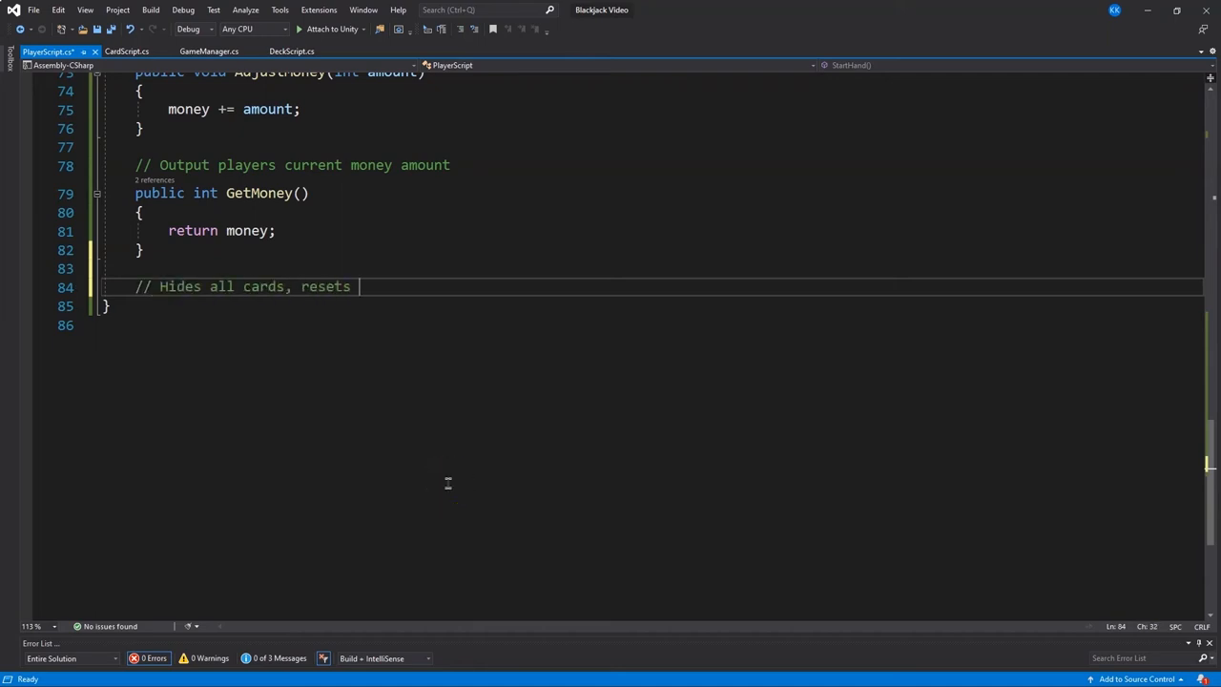
type("the needed variables")
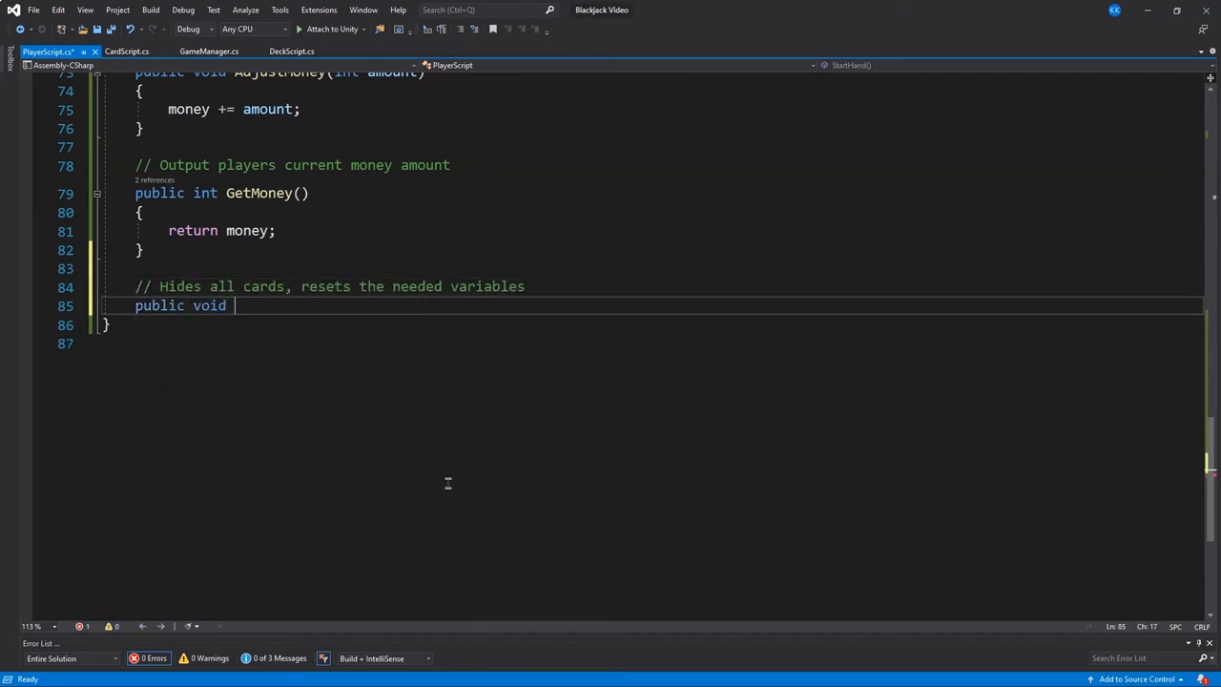
type("Reset")
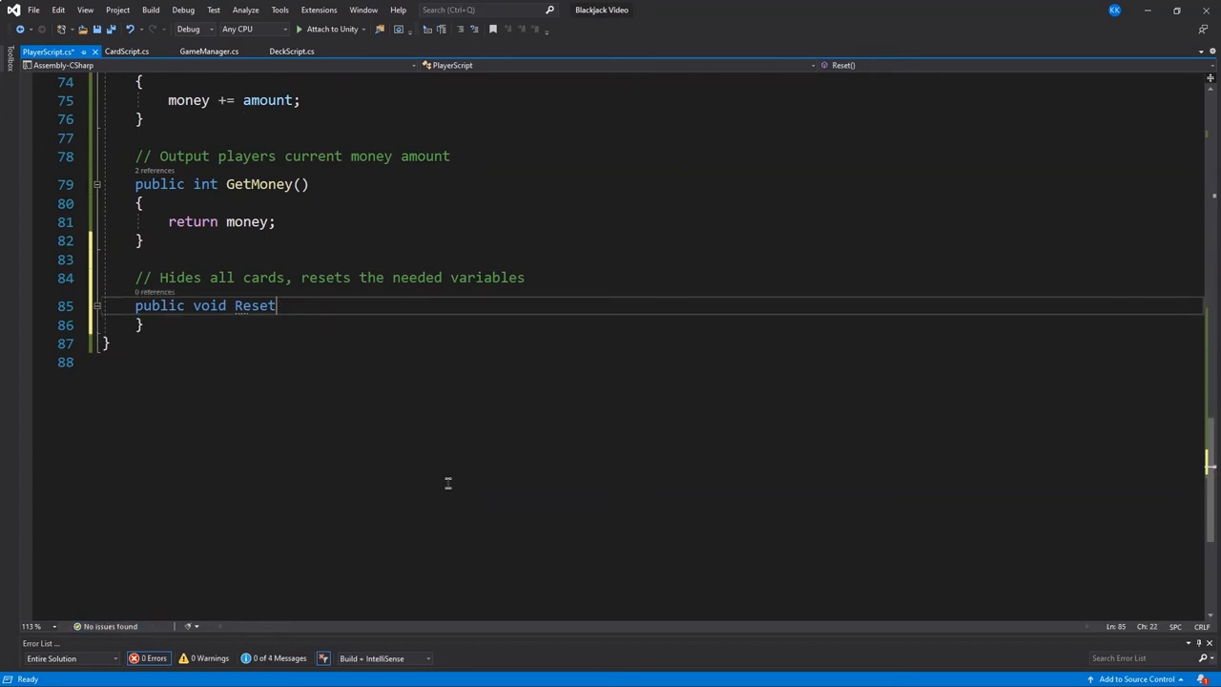
type("Hand()")
type("{")
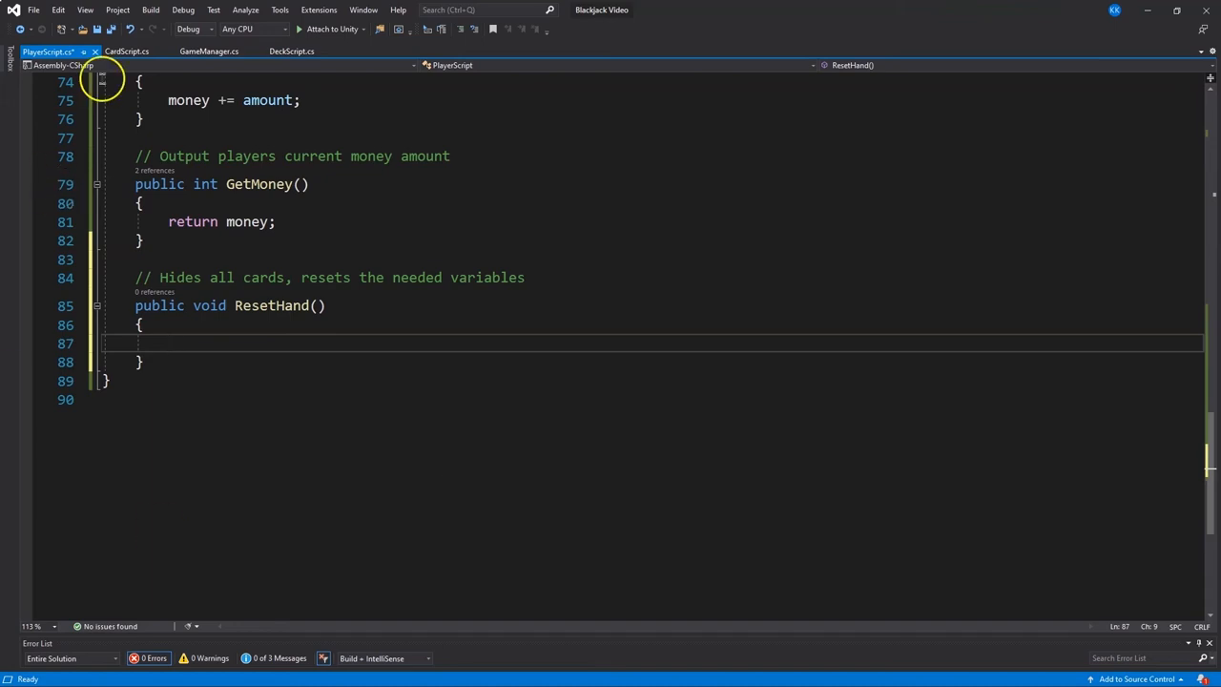
left_click(127, 51)
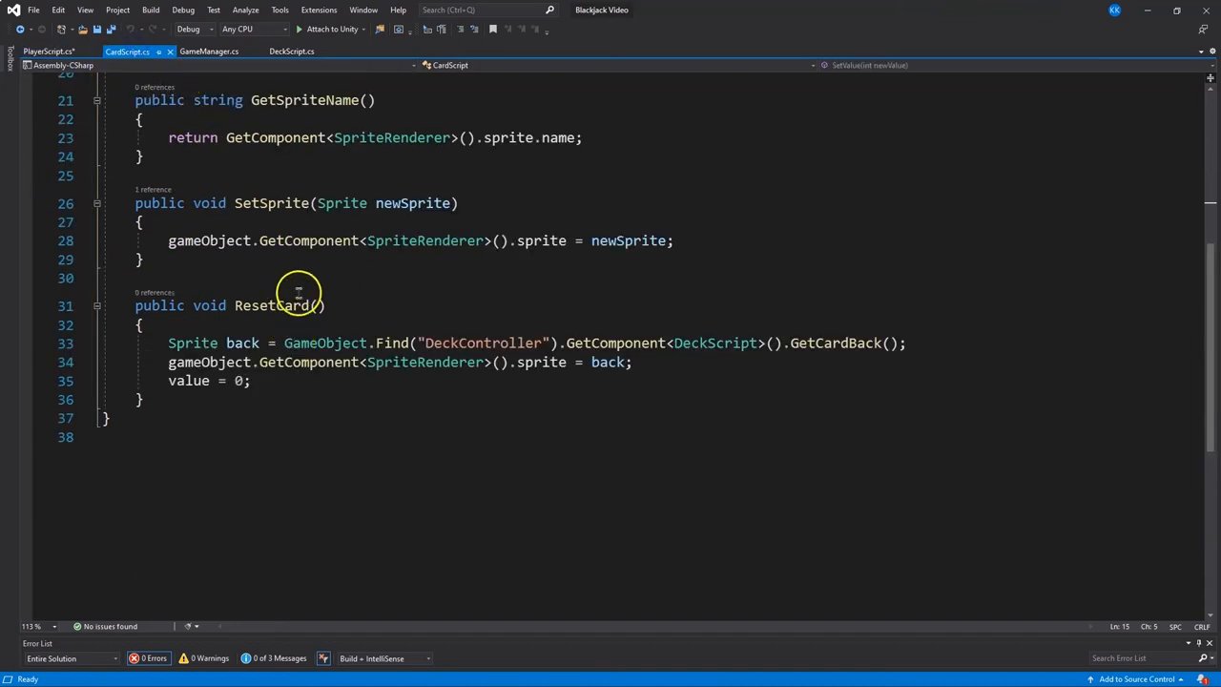
left_click(47, 51)
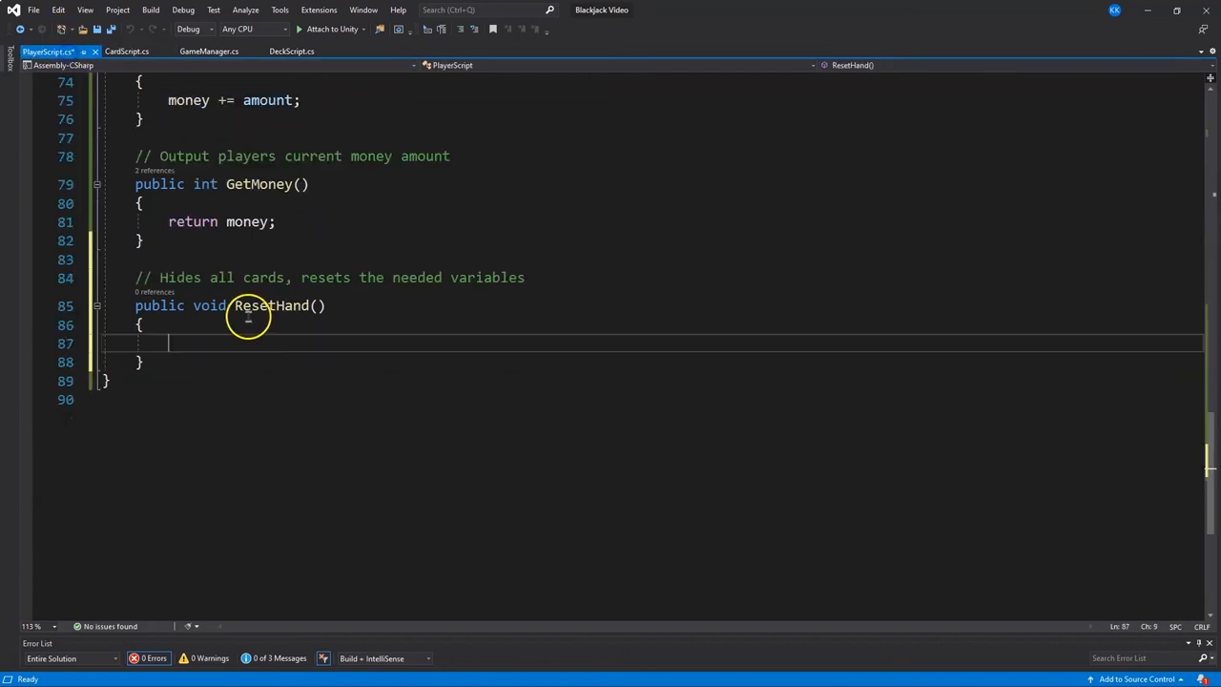
mouse_move(367, 488)
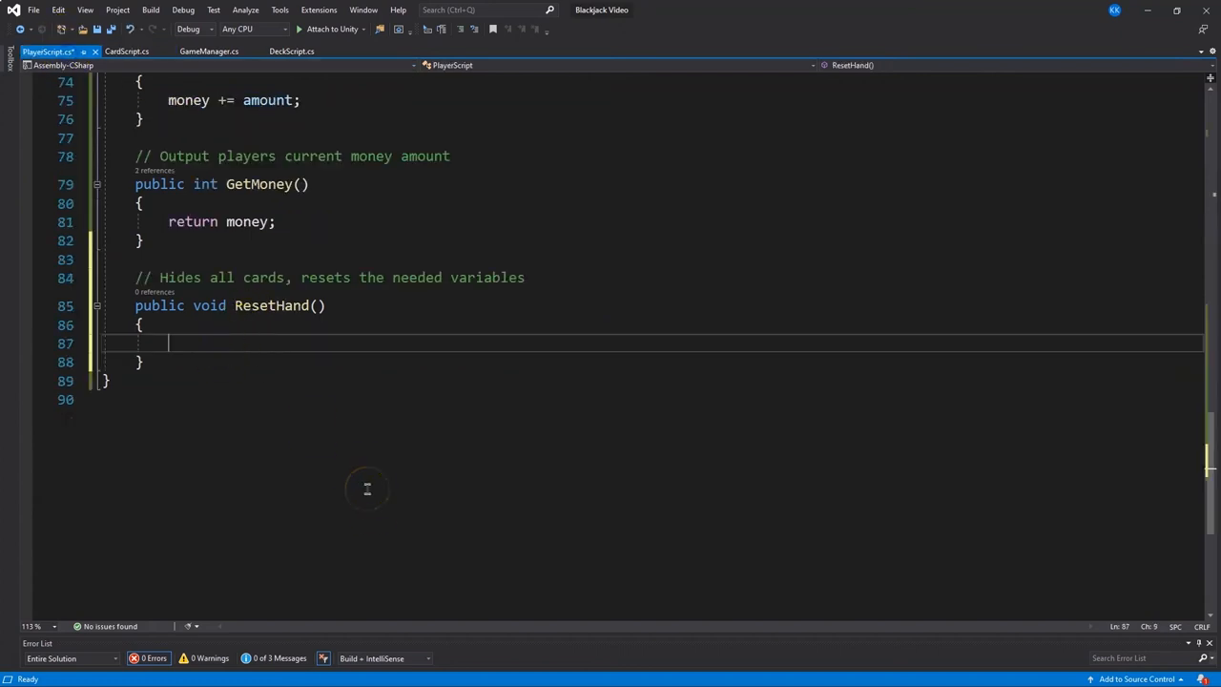
Fill ResetHand with a loop that resets and hides each card, then reset cardIndex and handValue
type("for()")
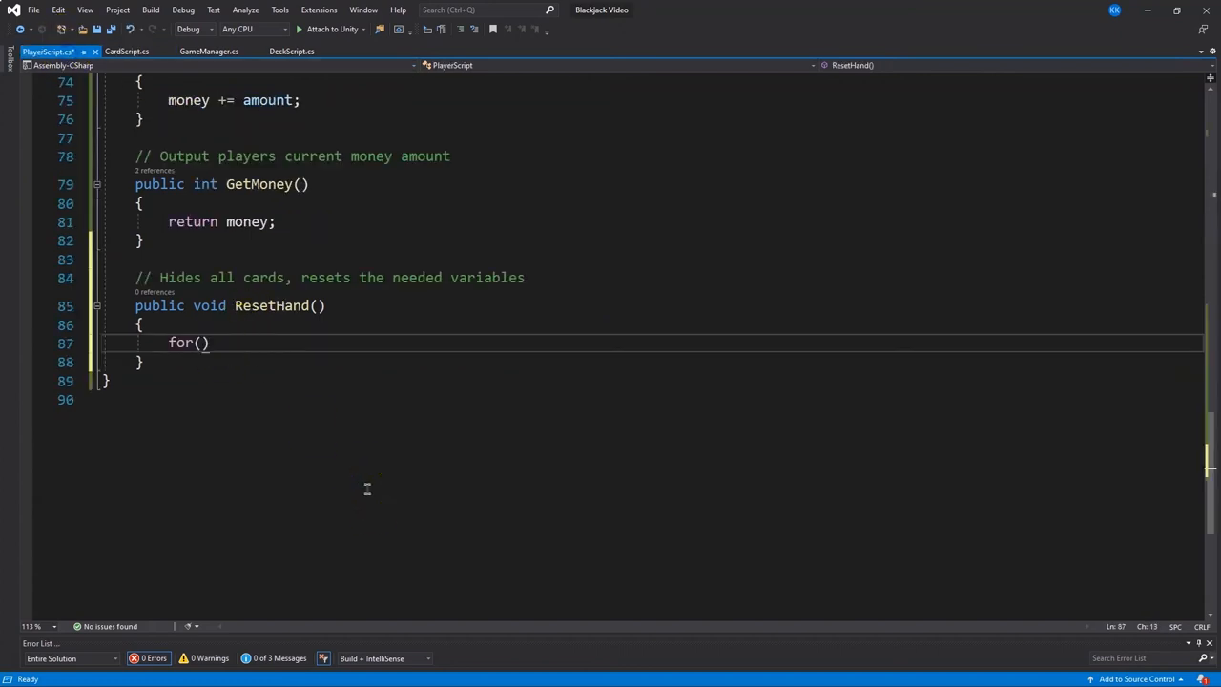
type("int i = 0; i < hand.Length; i++")
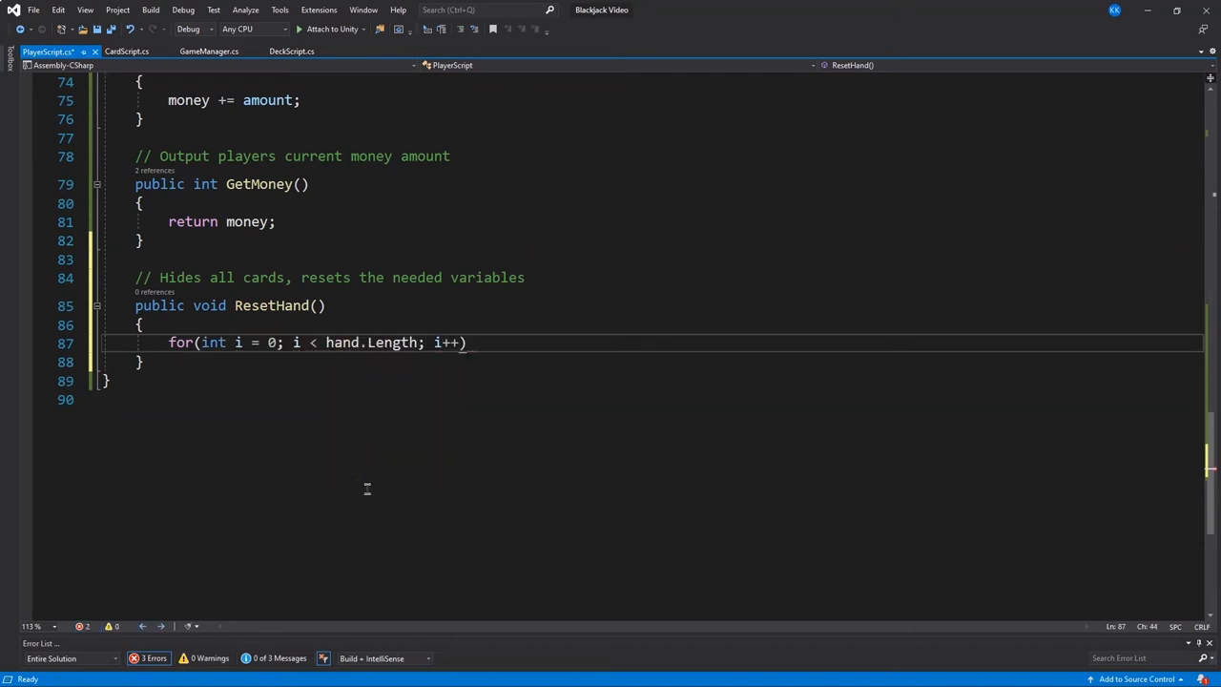
type("hand[i].GetComponent<CardScript>")
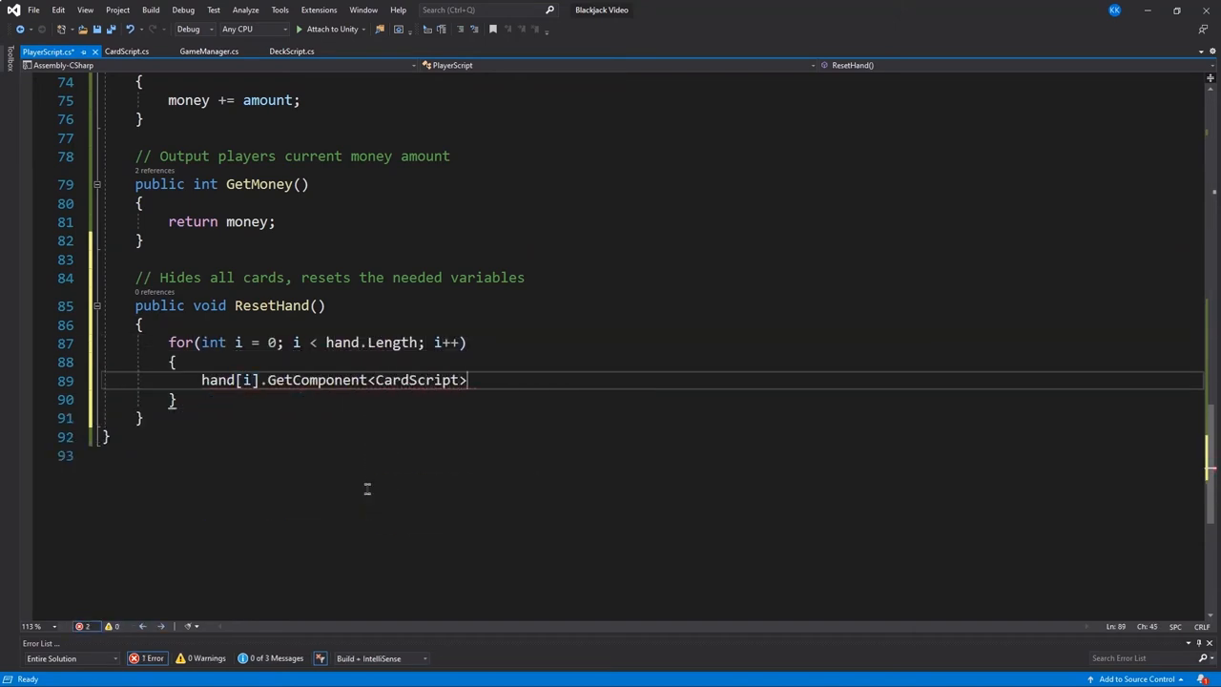
type("().ResetCard();")
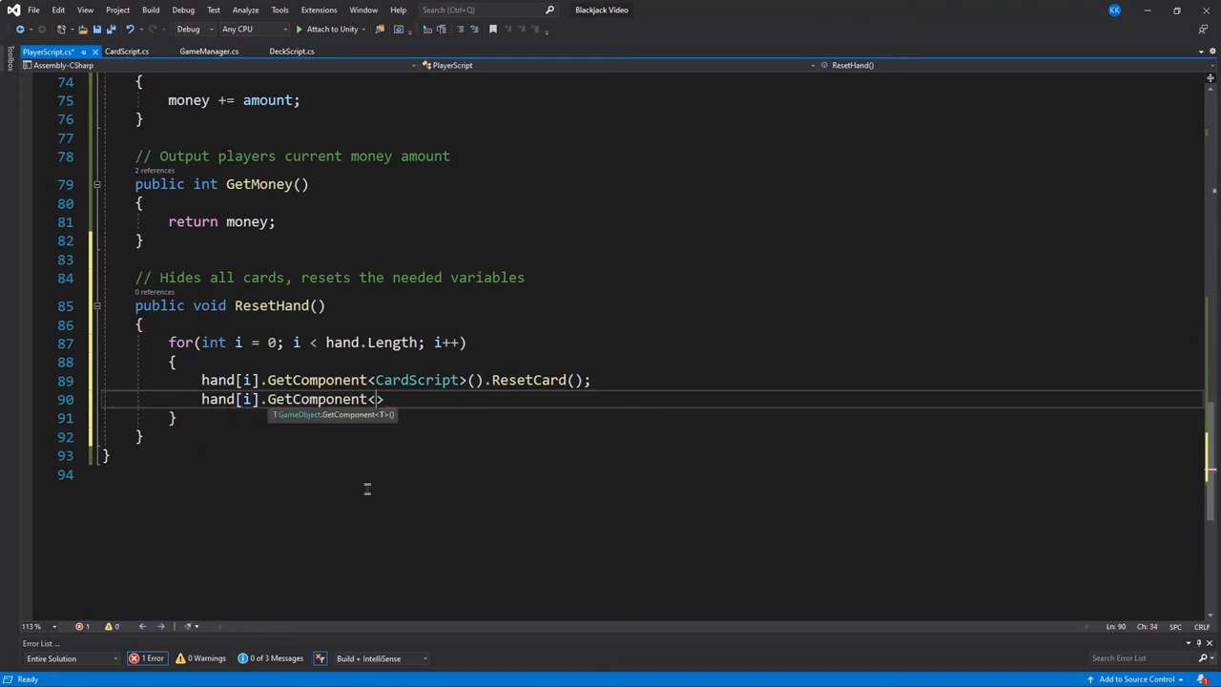
type("Renderer>().endabled = f")
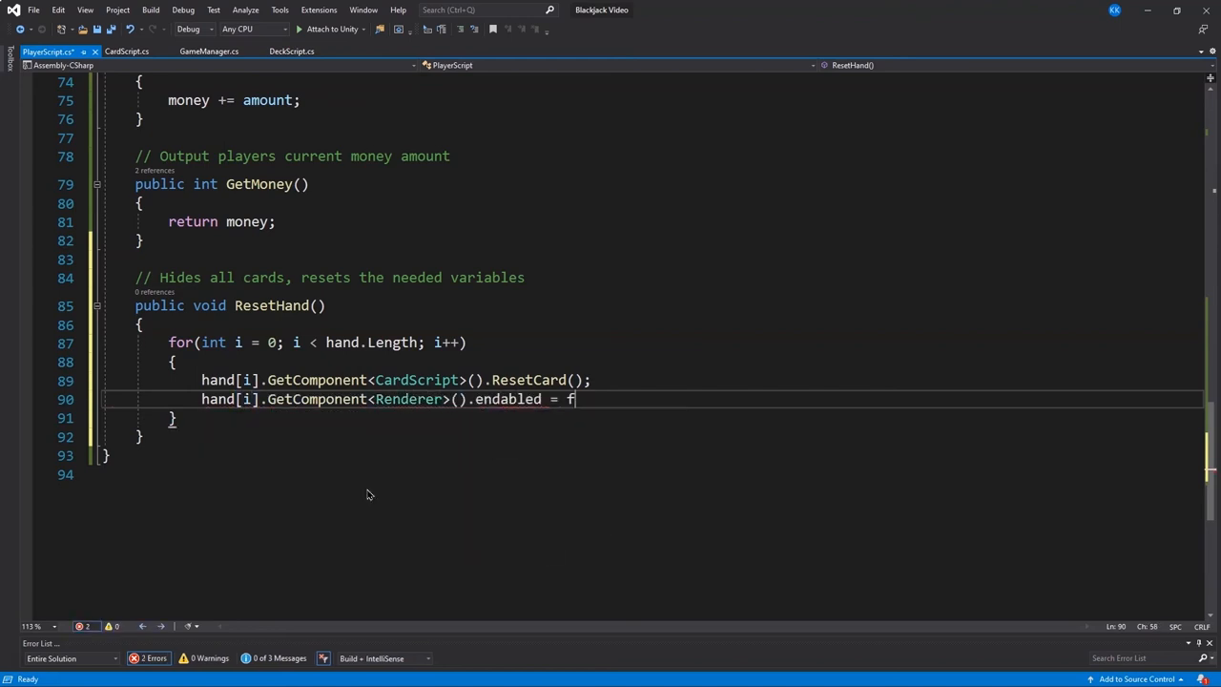
type("alse;")
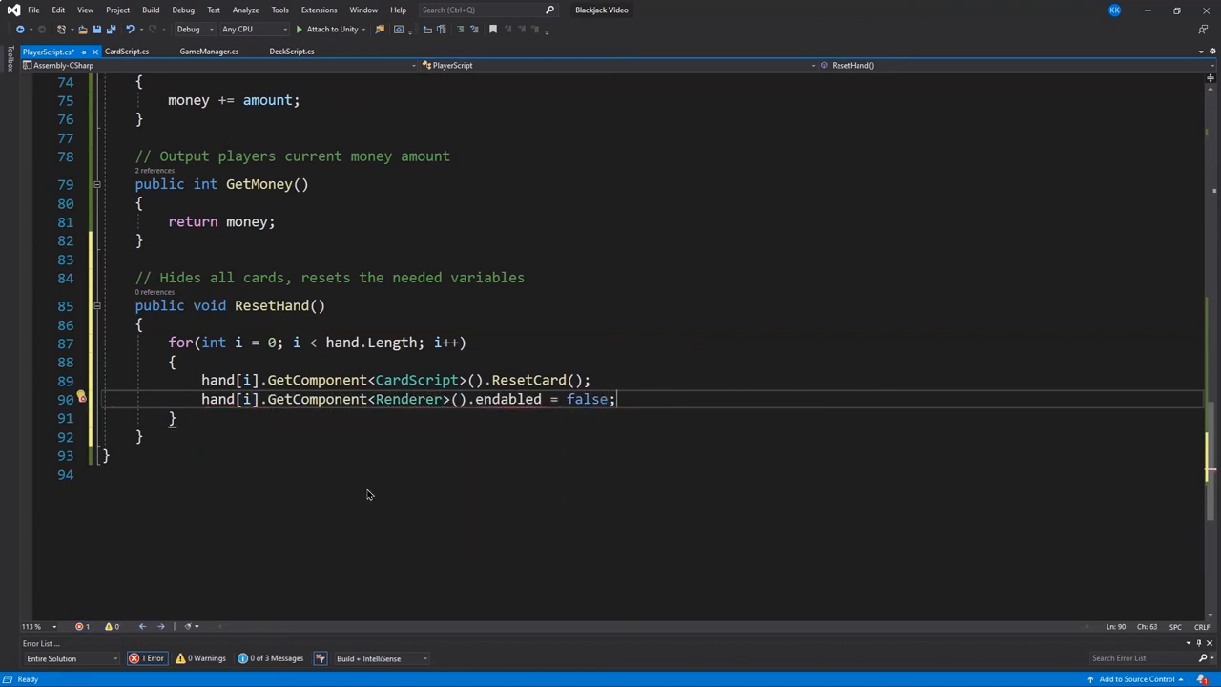
key("enter")
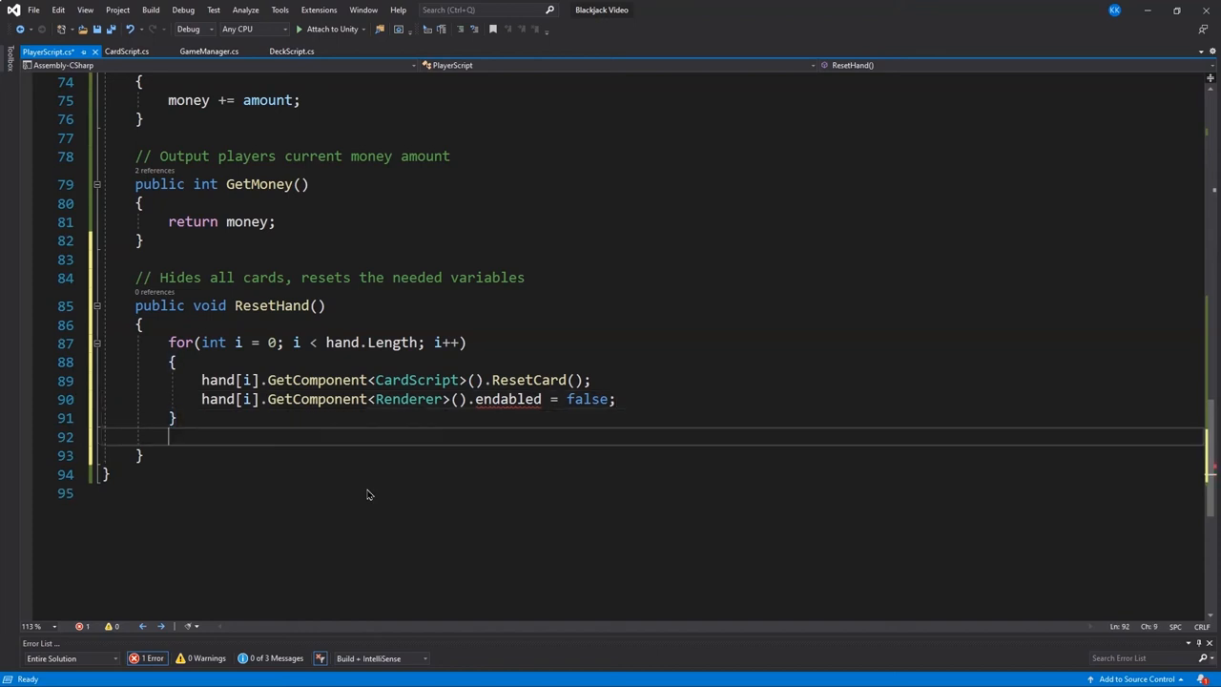
type("cardIndex = 0;")
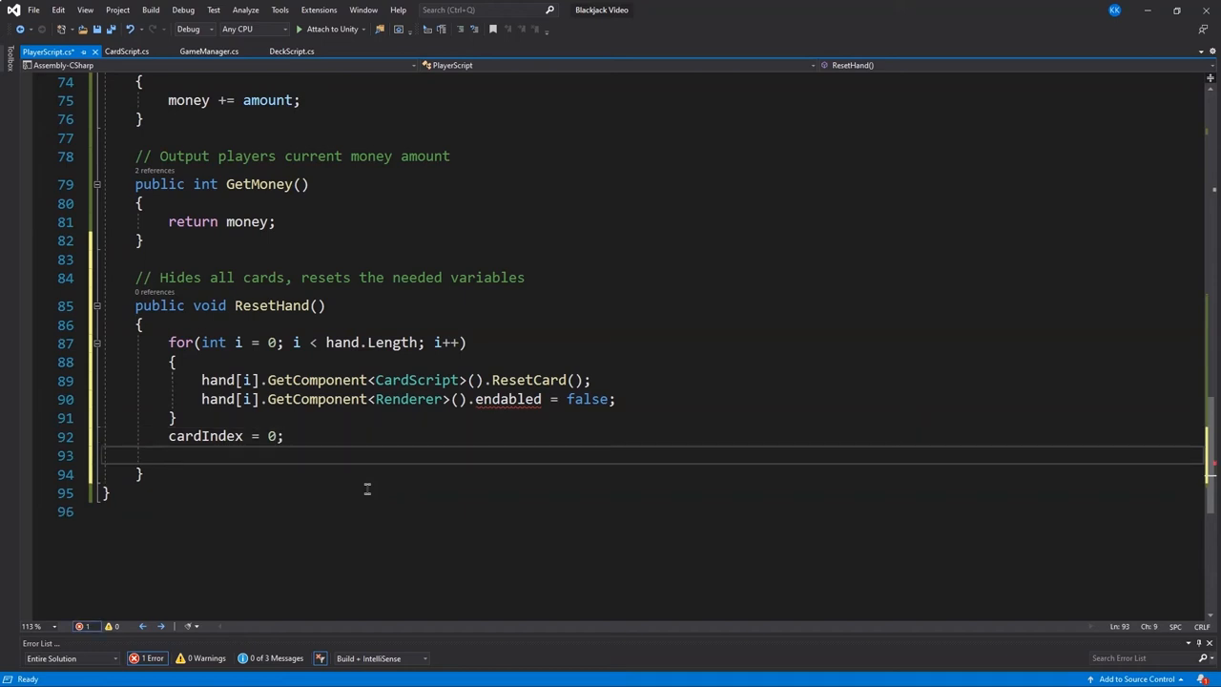
type("handValue = 0;")
type("aceList = new List<CardScript>();")
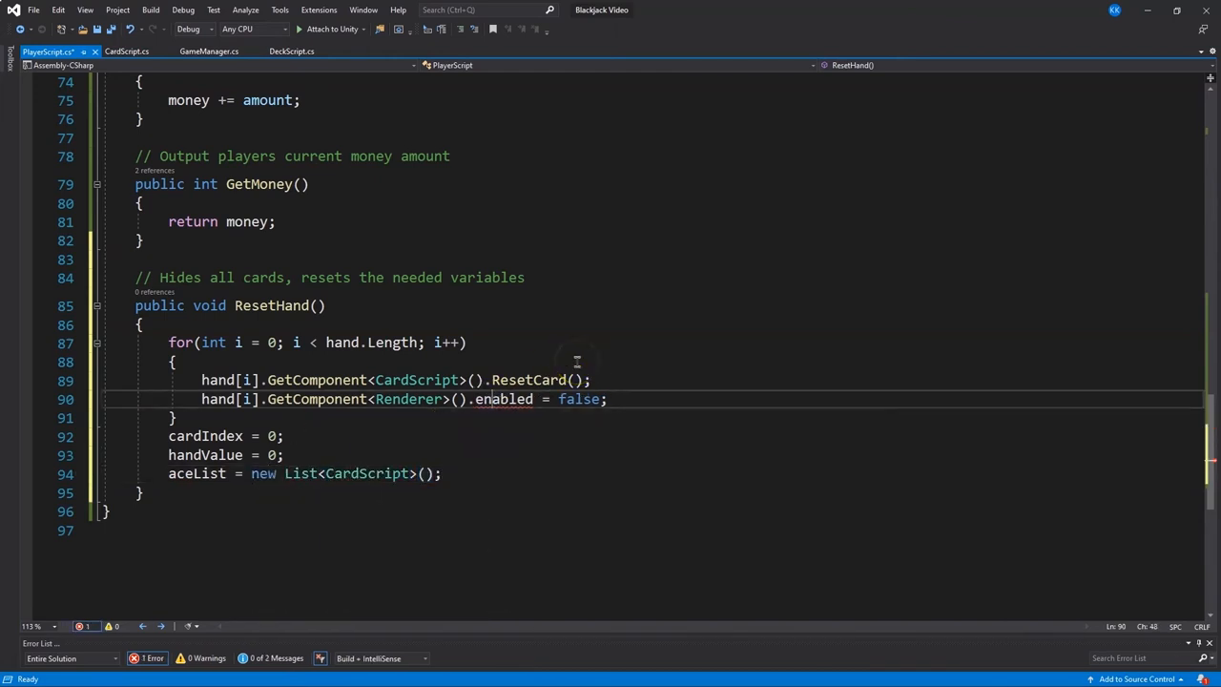
key("BackSpace")
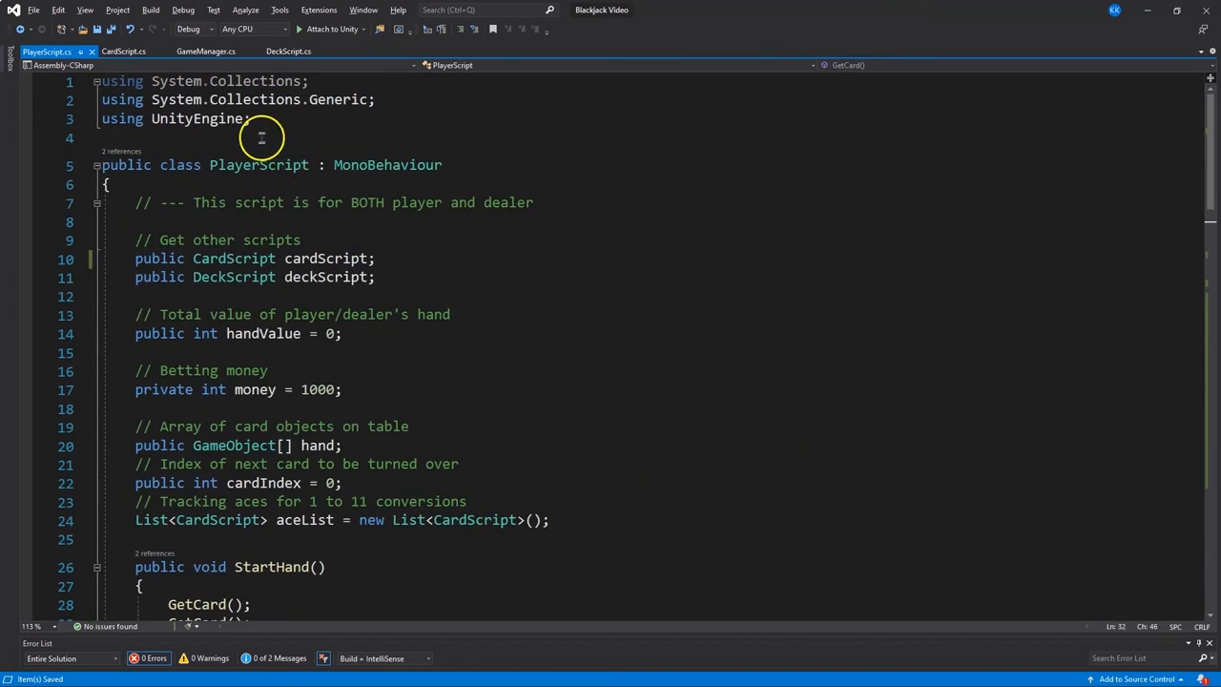
left_click(206, 50)
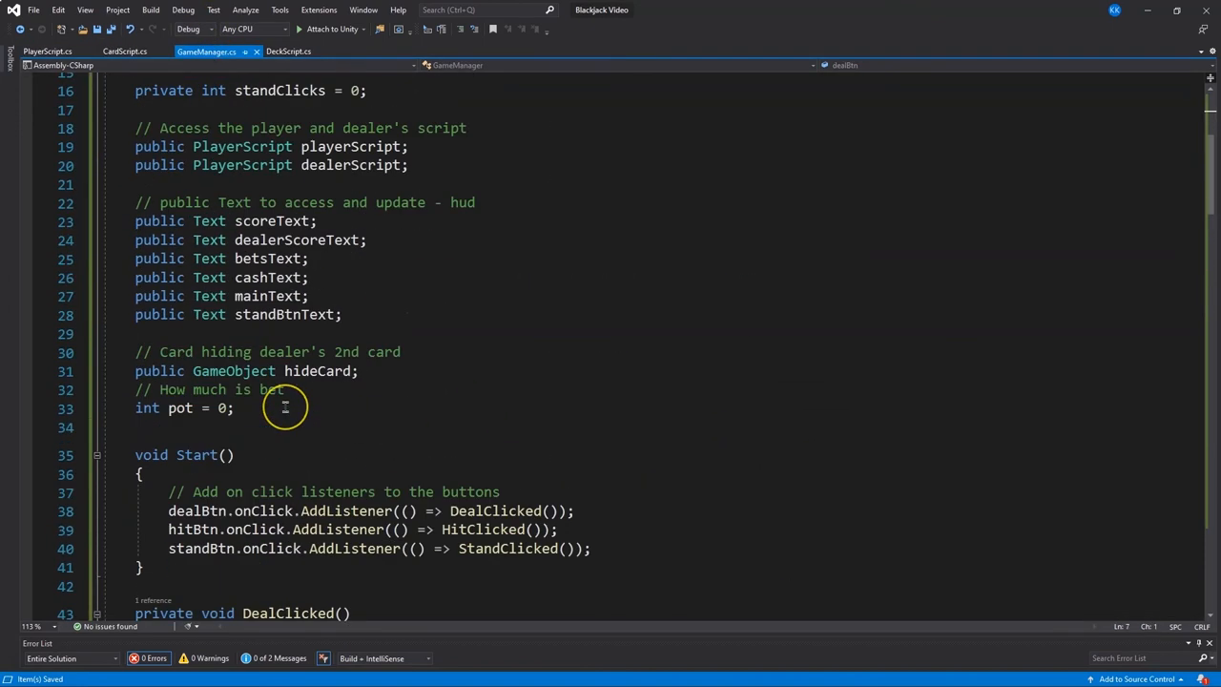
scroll("down", 3)
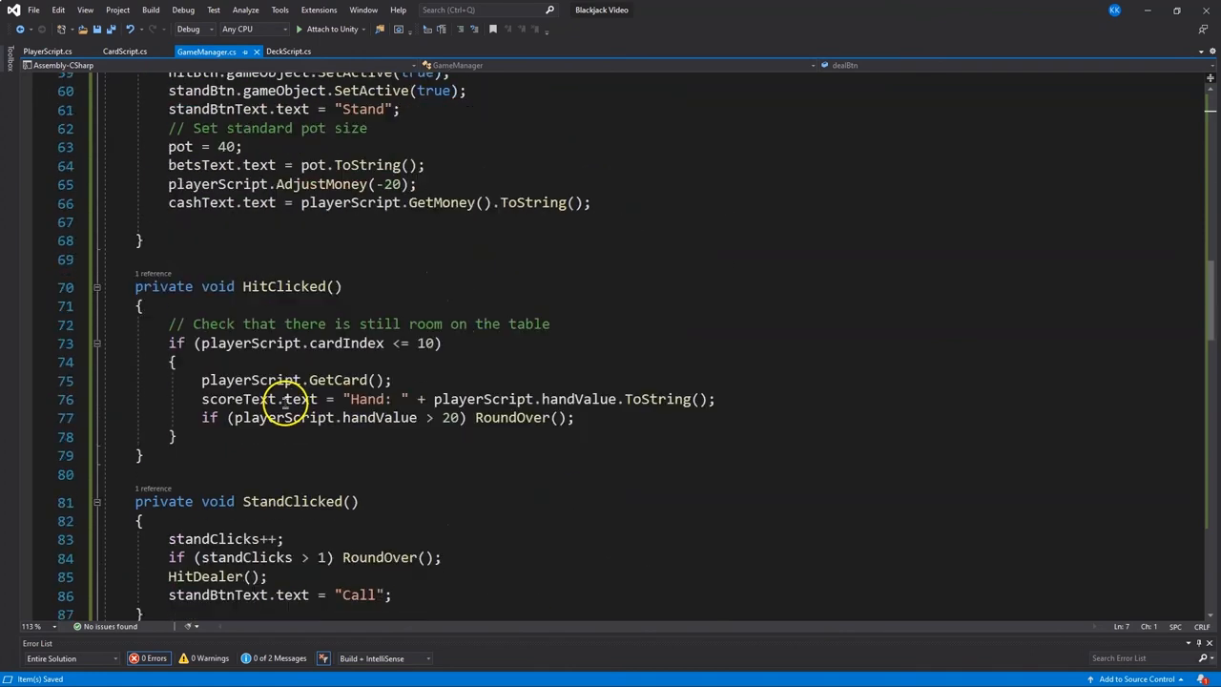
double_click(346, 343)
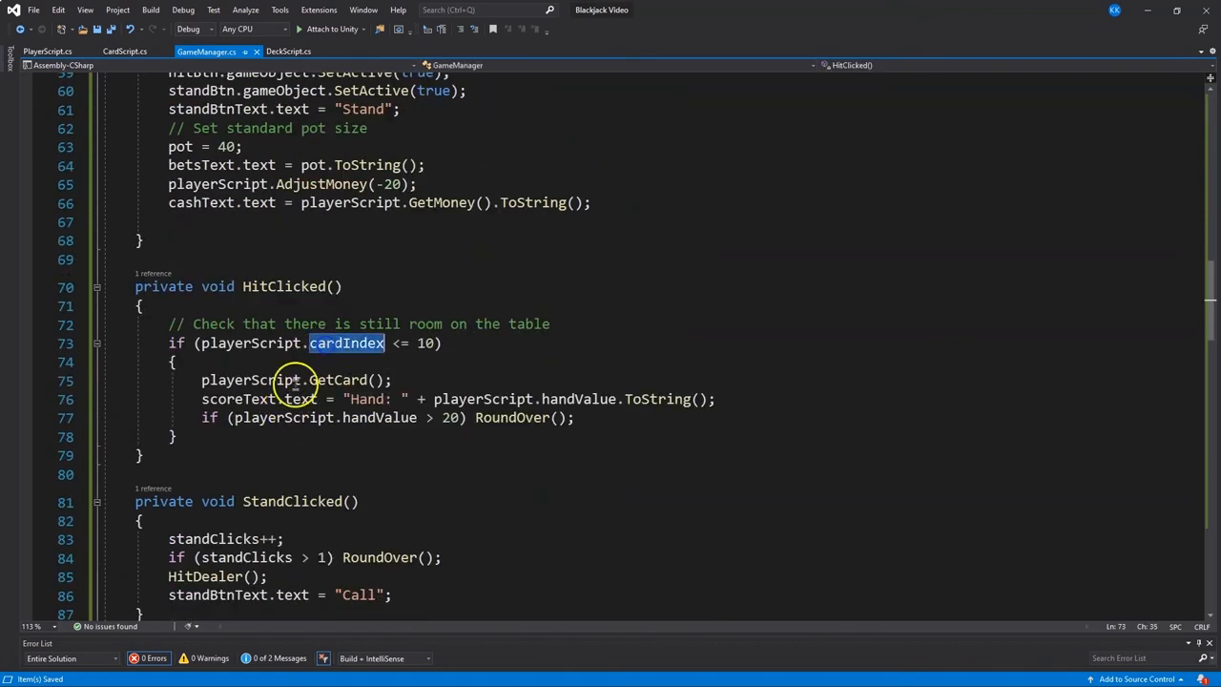
left_click(348, 344)
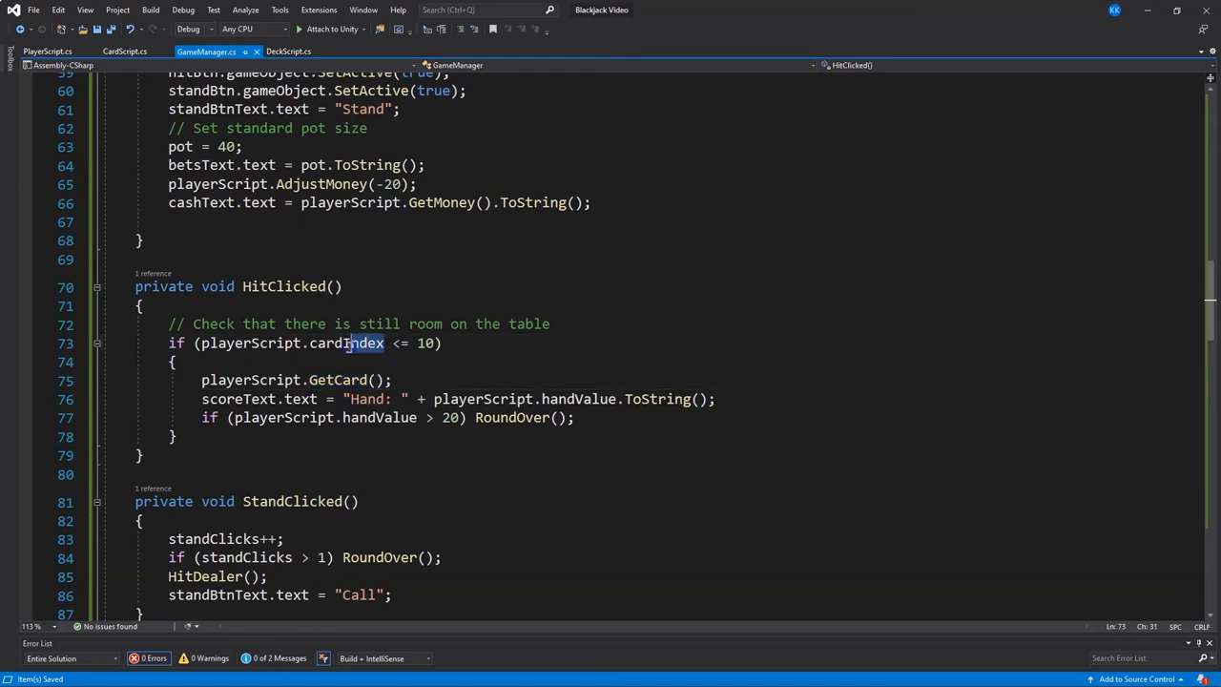
mouse_move(349, 343)
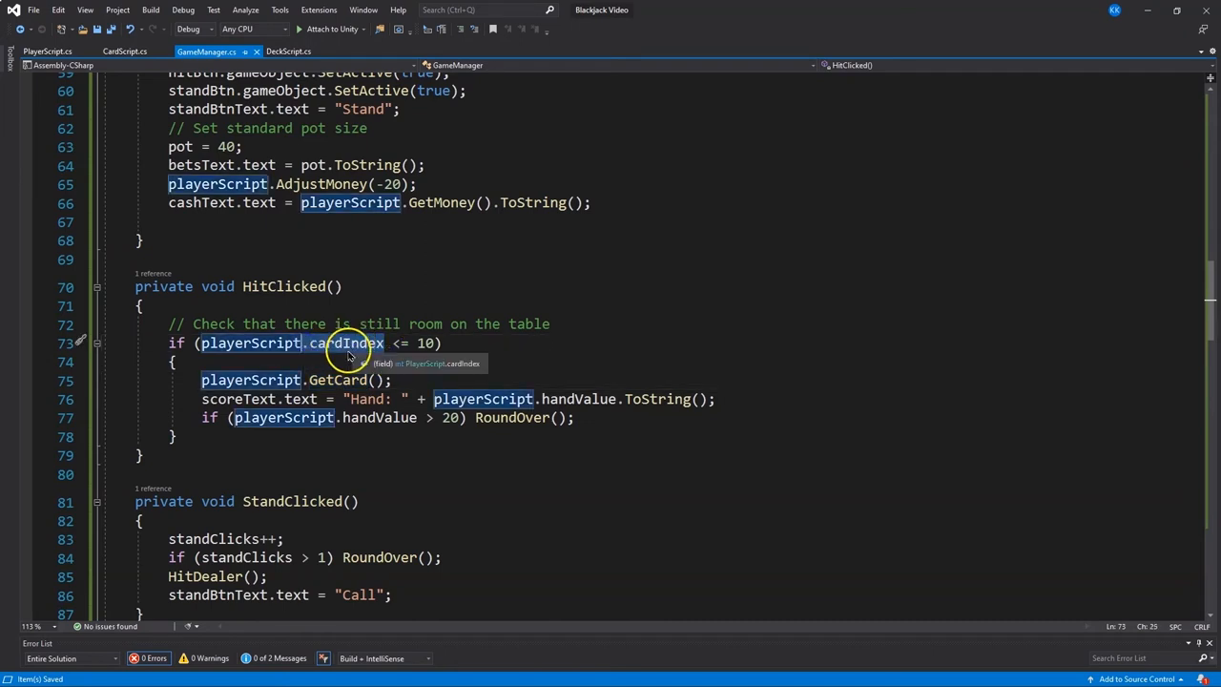
mouse_move(381, 348)
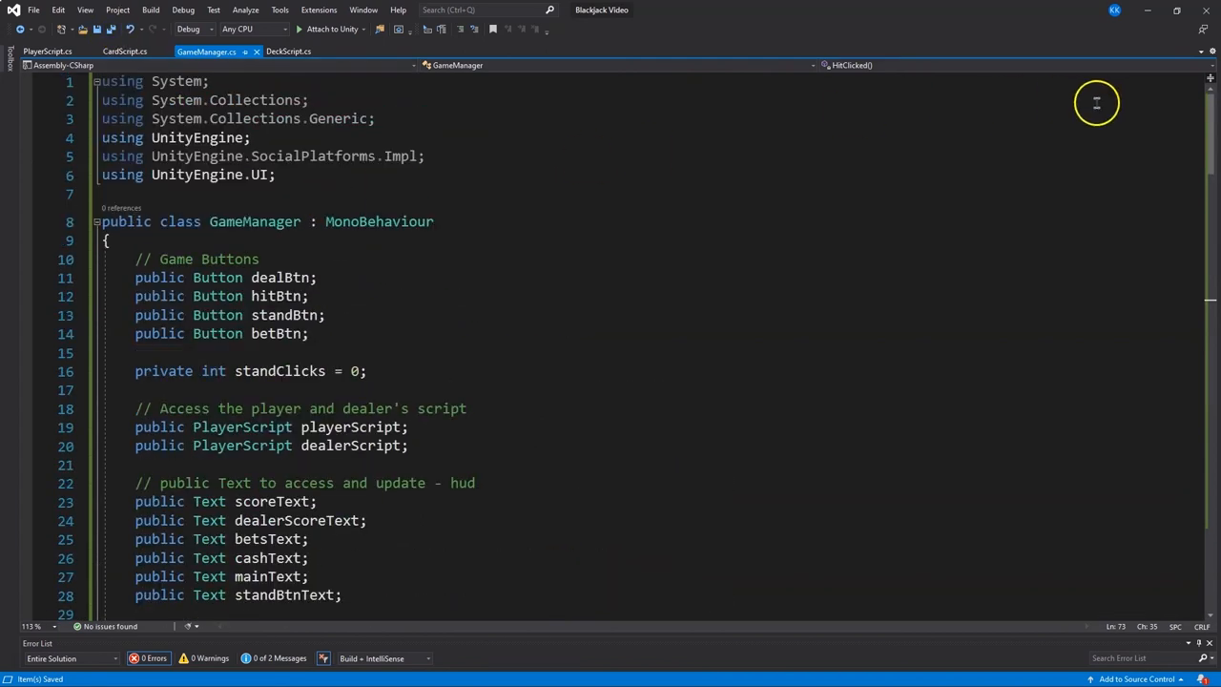
Bring Unity forward and select GameManager in the Hierarchy to check its script references
left_click(1175, 19)
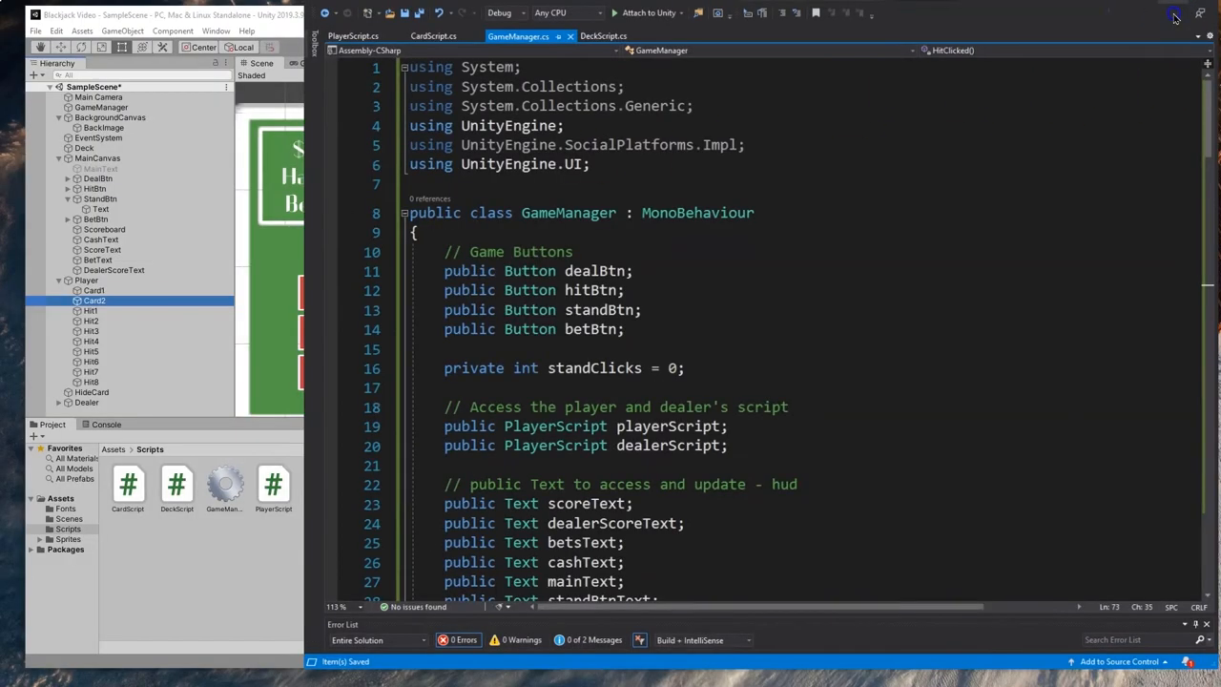
left_click(1175, 17)
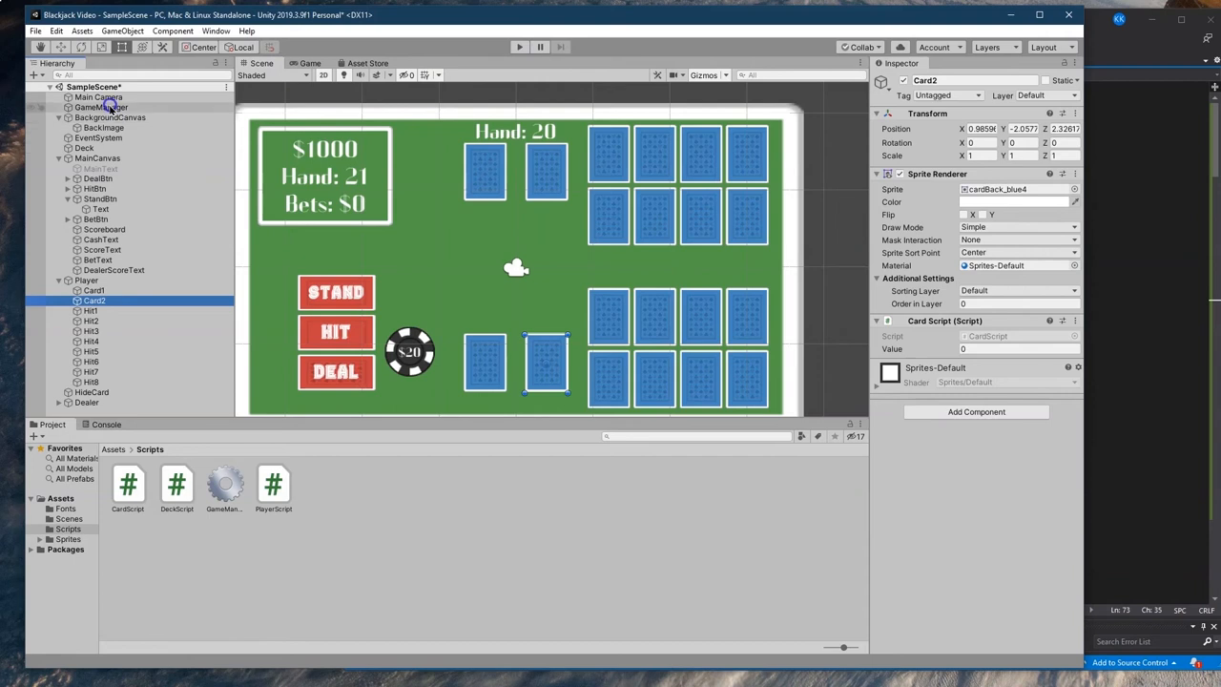
left_click(101, 106)
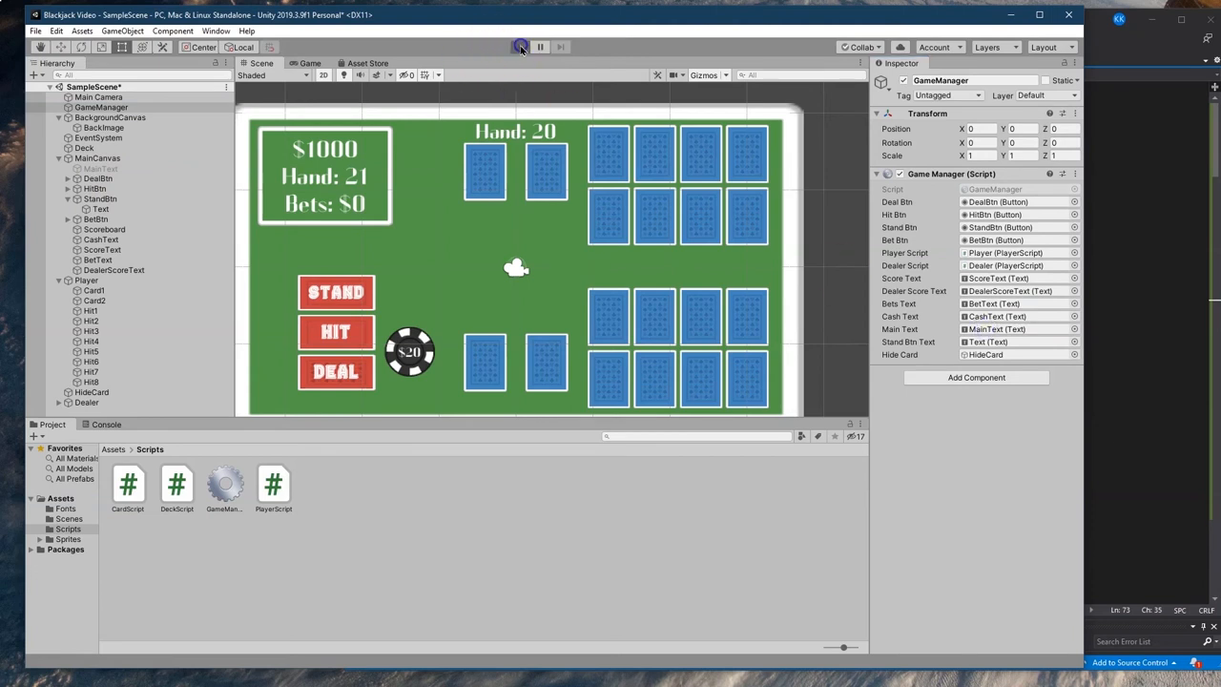
Play the game, dealing a winning hand and an all-bust hand, then stop play mode
left_click(519, 47)
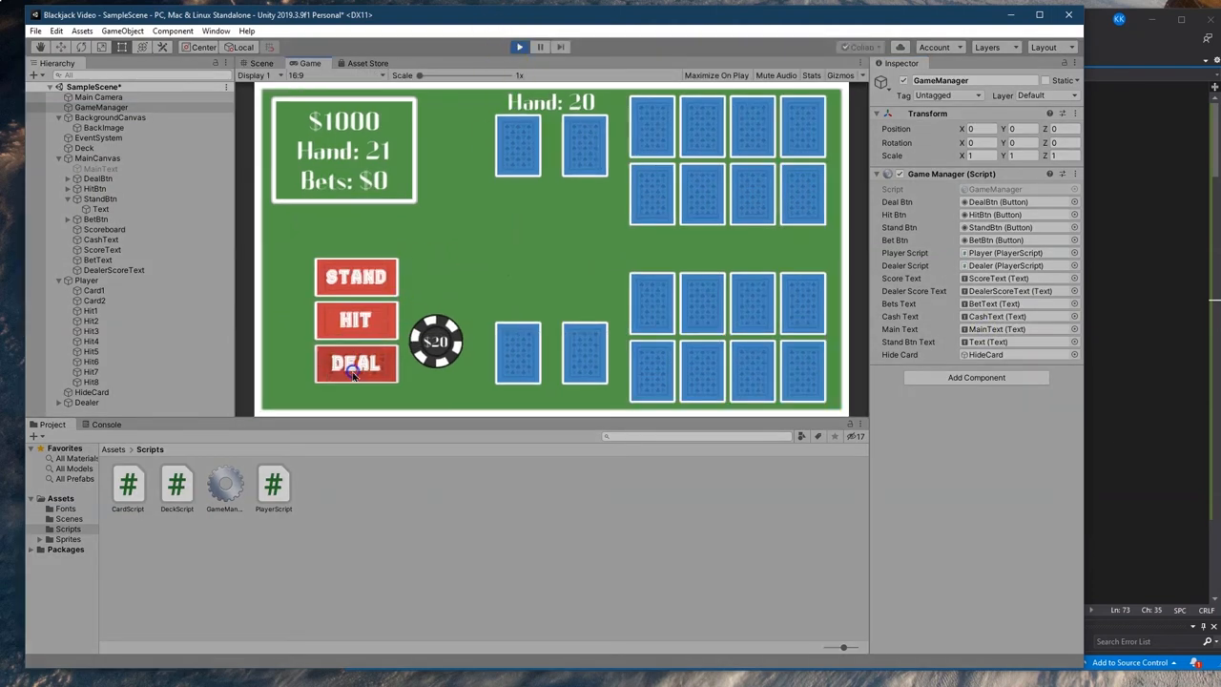
left_click(356, 363)
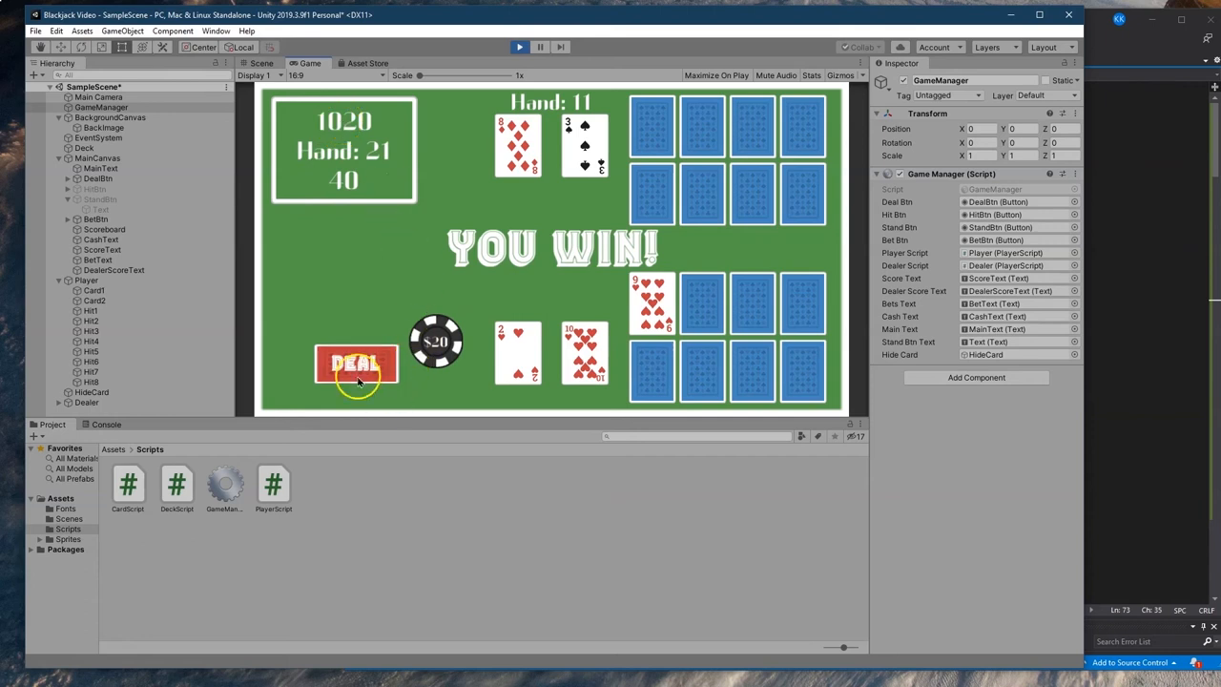
left_click(355, 365)
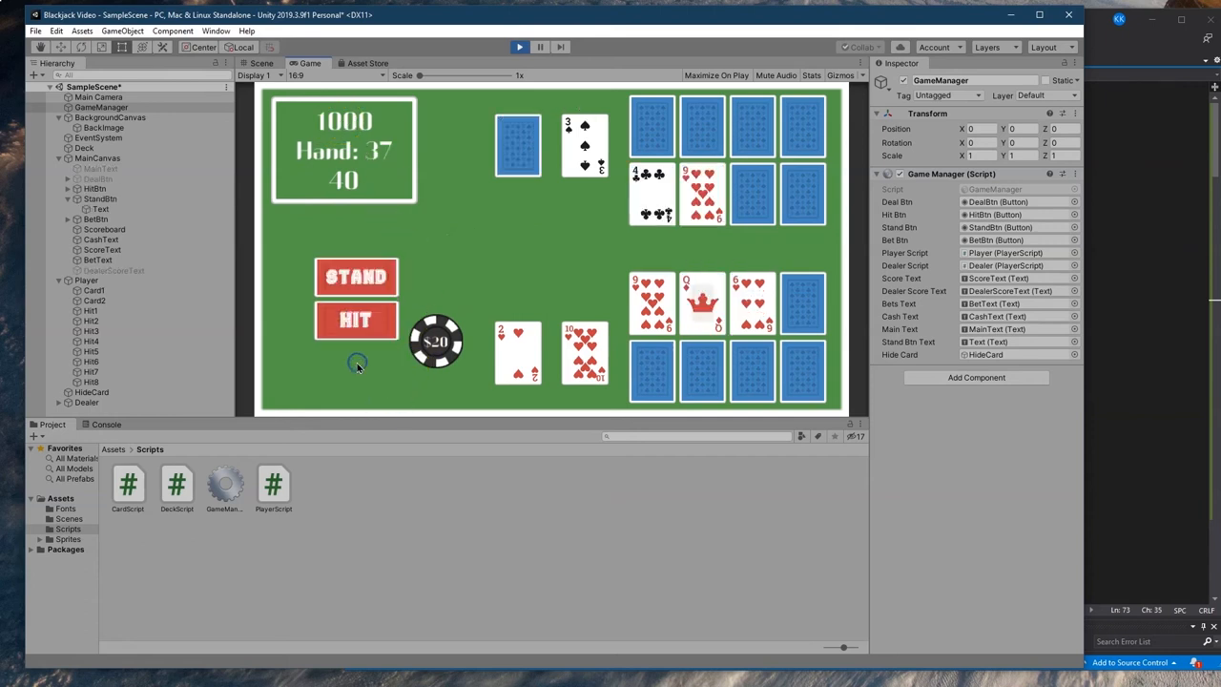
mouse_move(376, 148)
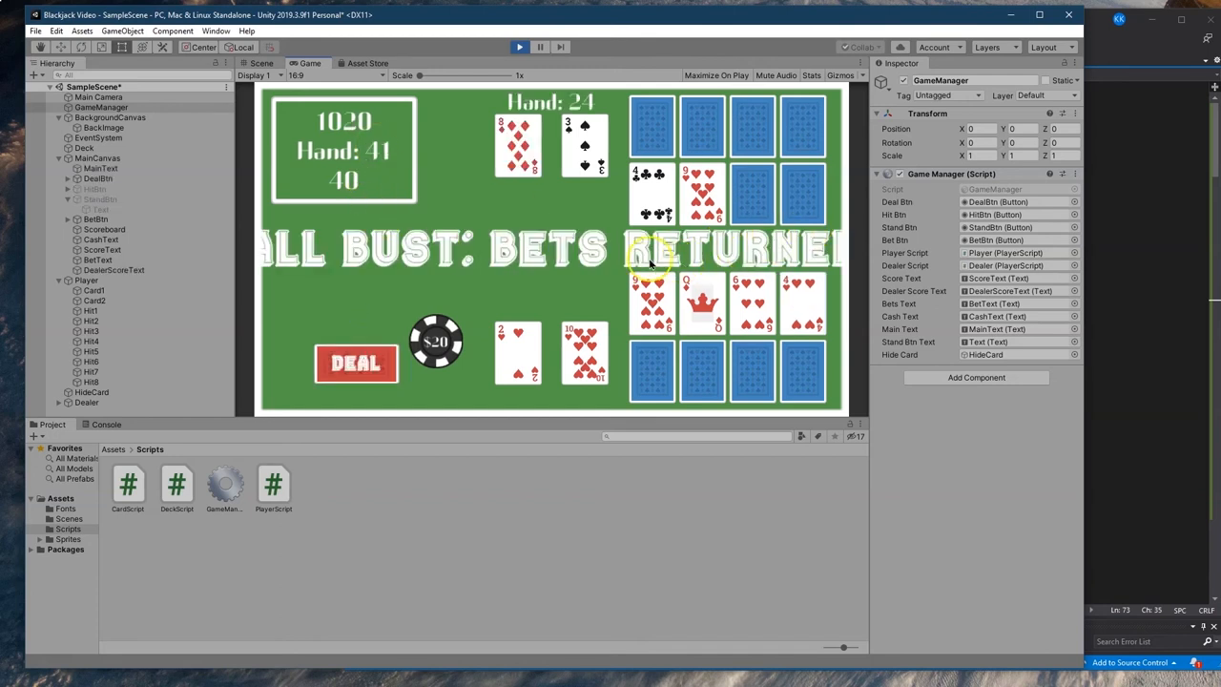
mouse_move(530, 57)
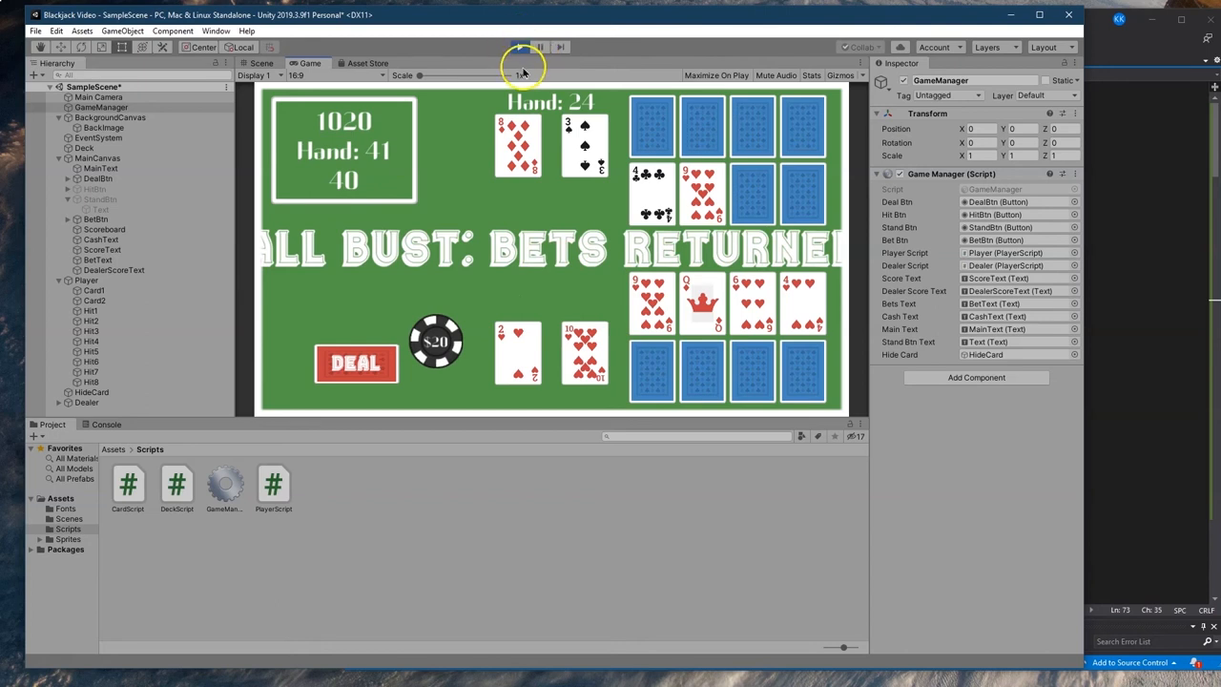
left_click(519, 47)
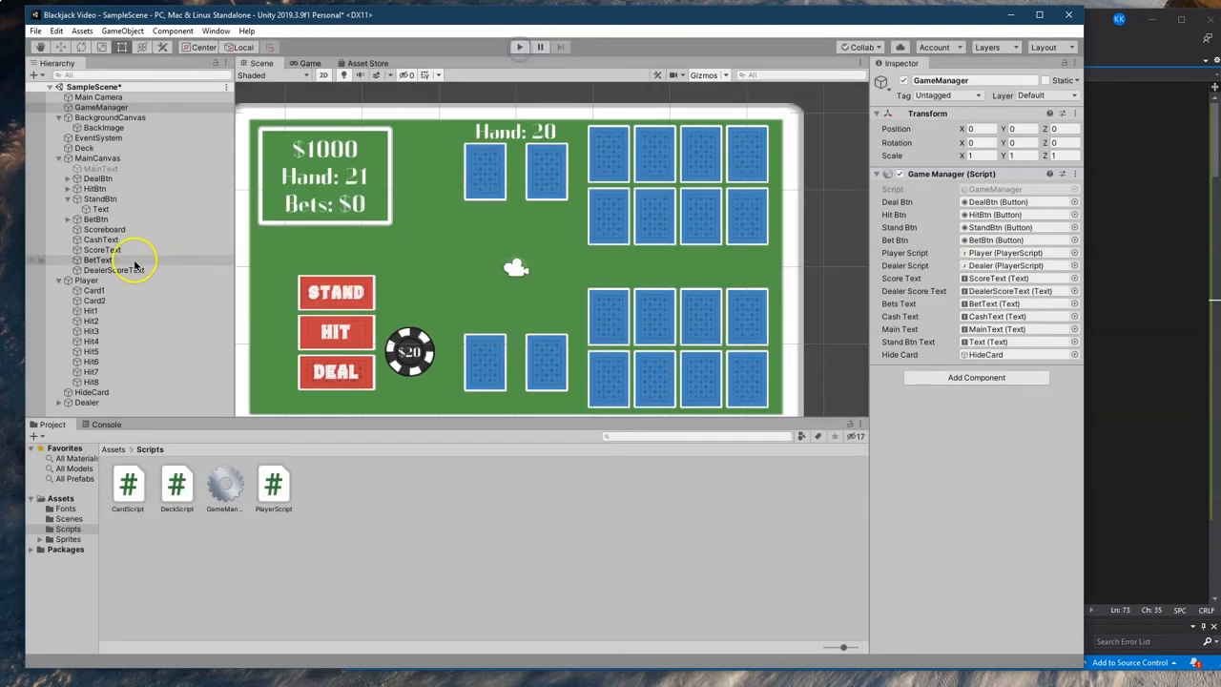
left_click(100, 168)
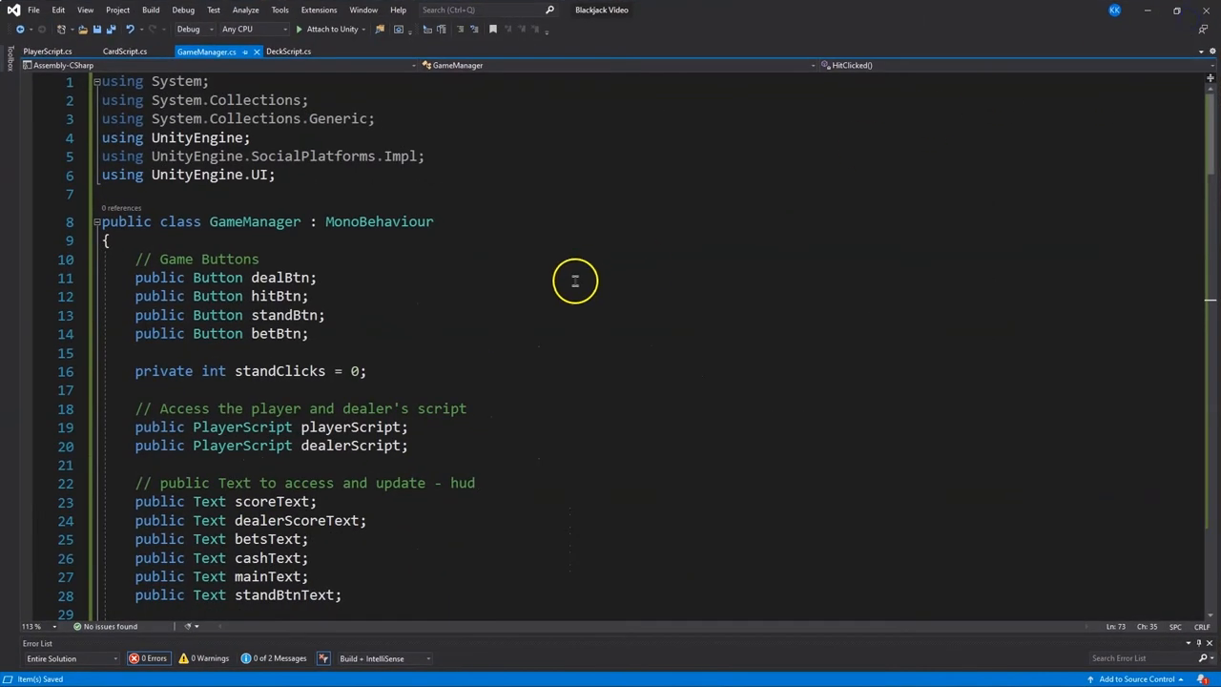
mouse_move(530, 235)
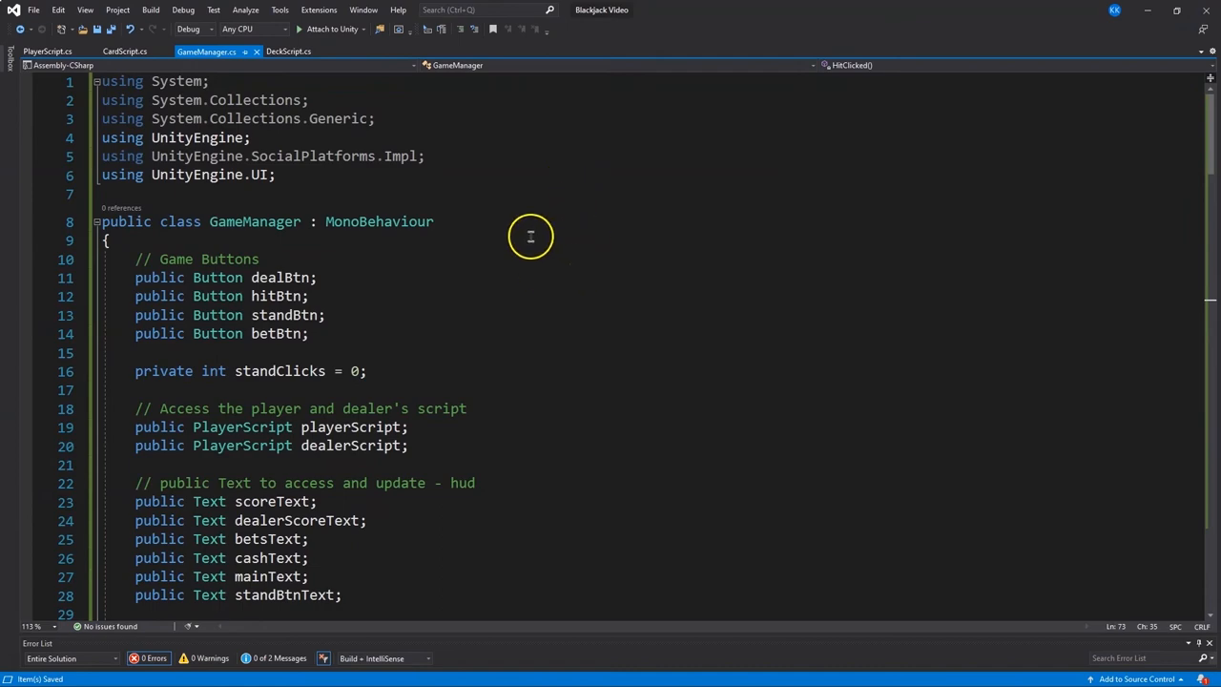
Start DealClicked with the comment 'Reset round, hide text, prep for new hand' and playerScript.ResetHand()
scroll("down", 3)
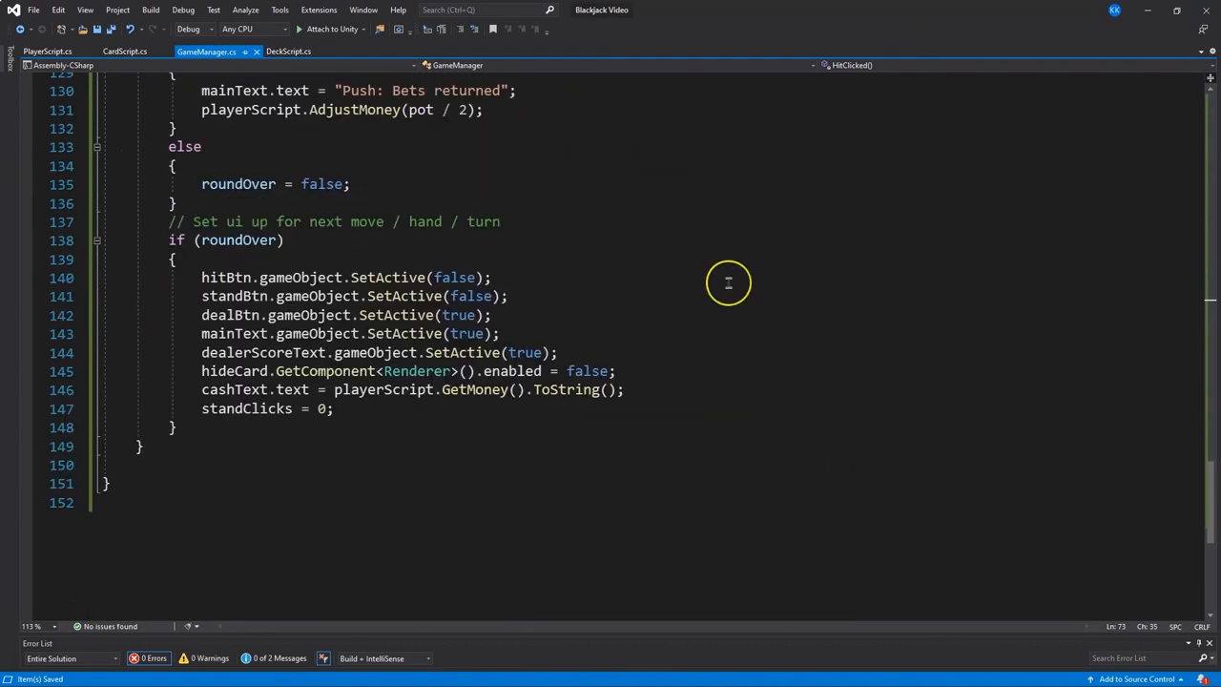
mouse_move(358, 417)
type("//")
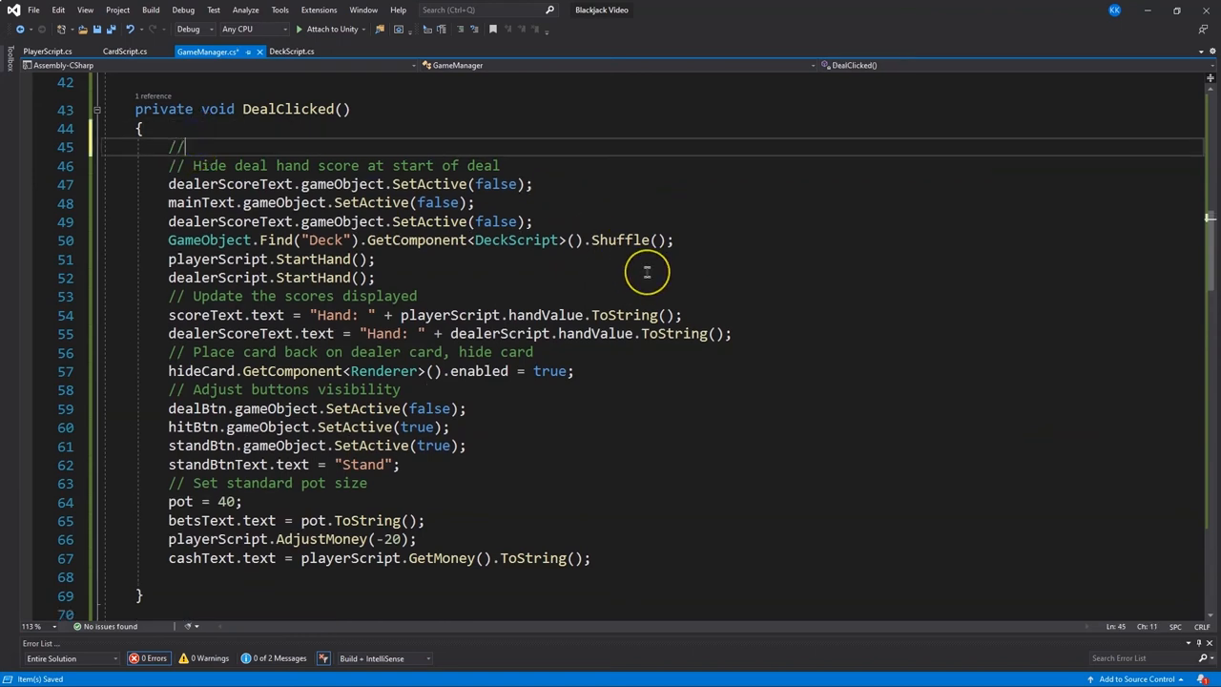
type("Reset rou")
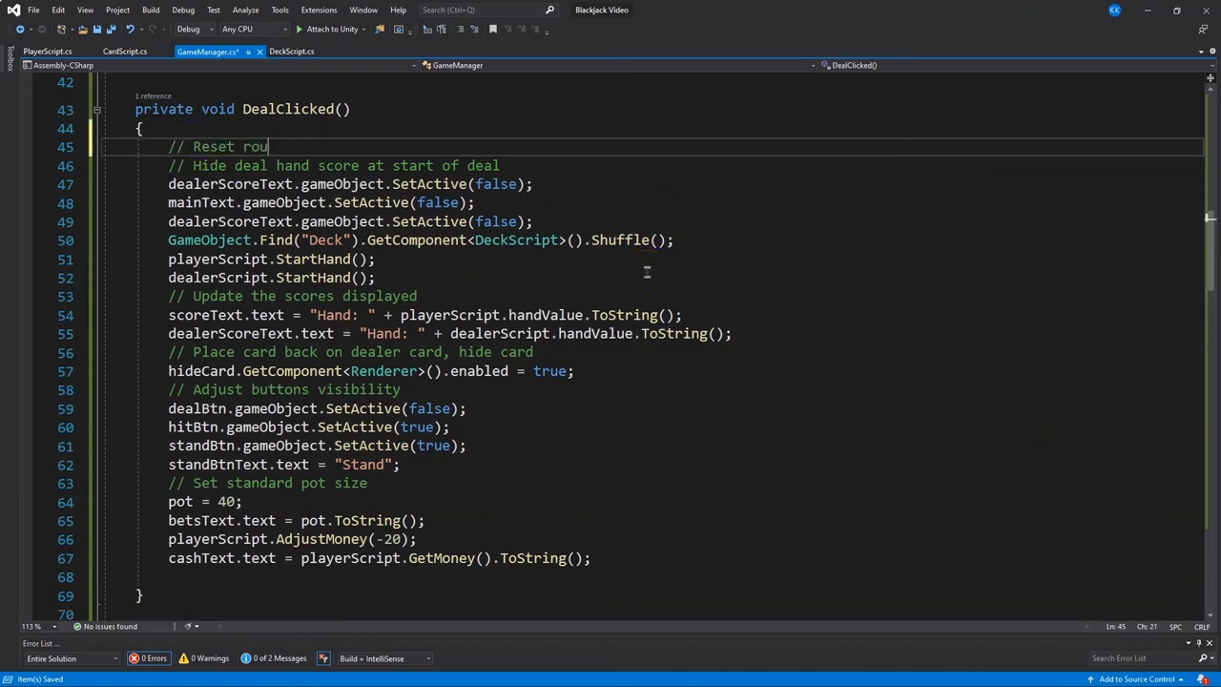
type("nd, hide text, prep for new hand")
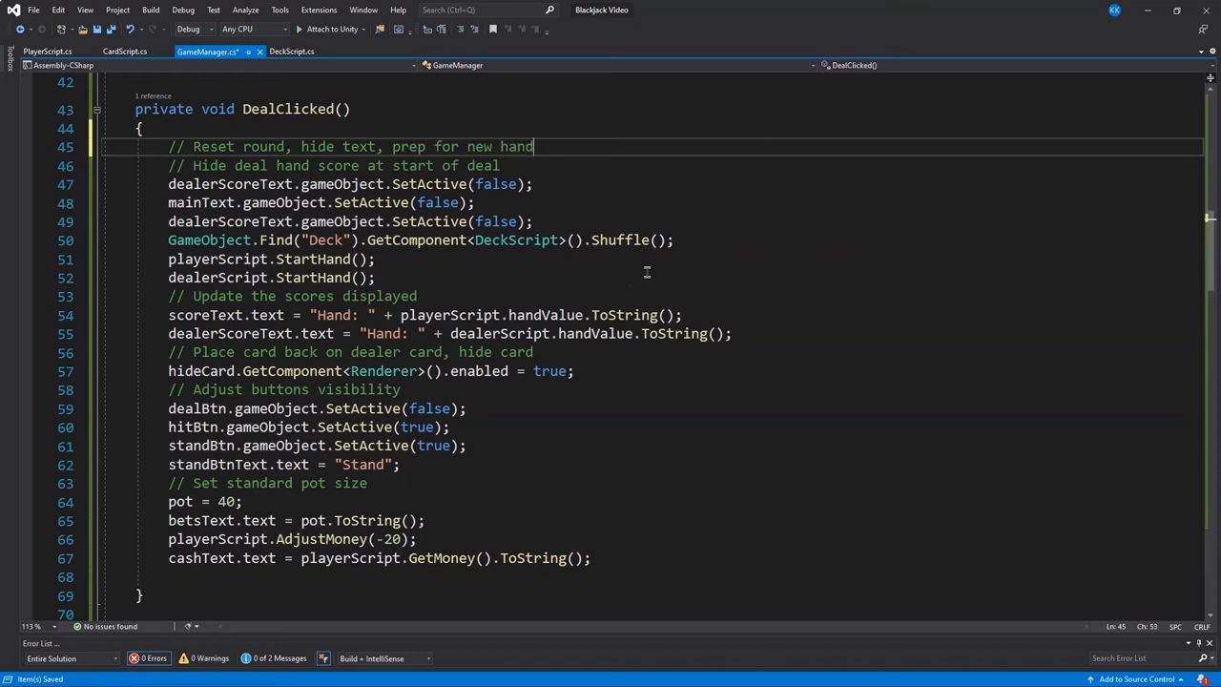
type("playerScript.ResetHand()")
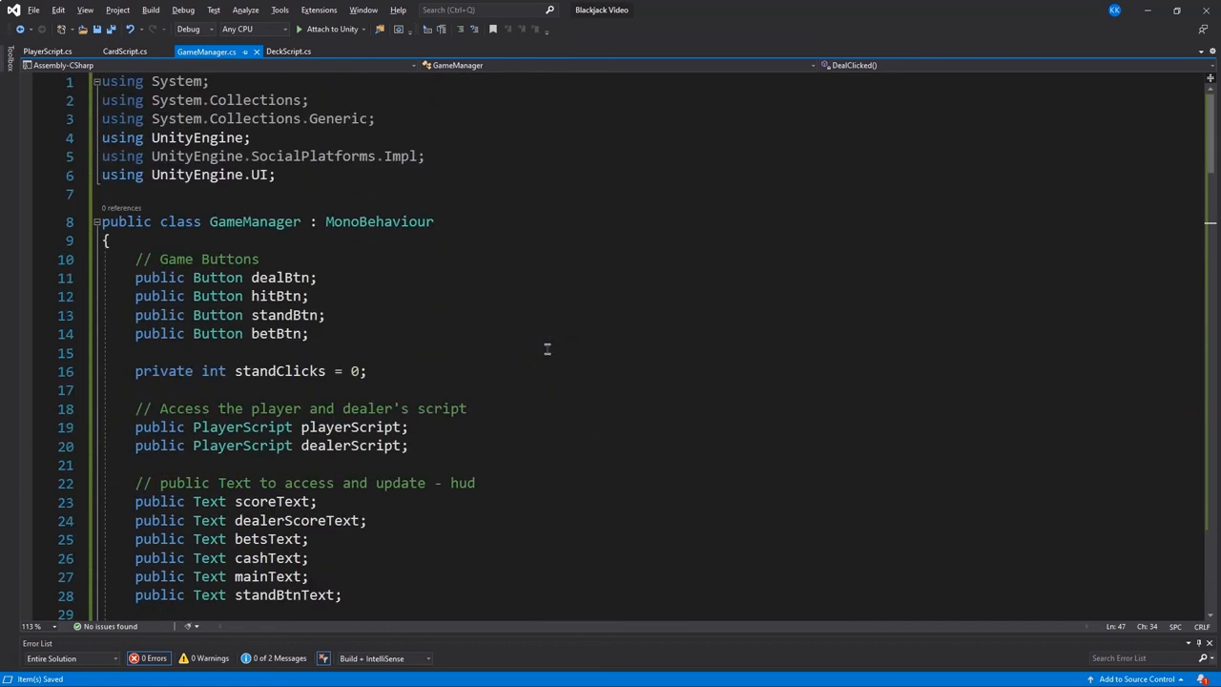
mouse_move(263, 333)
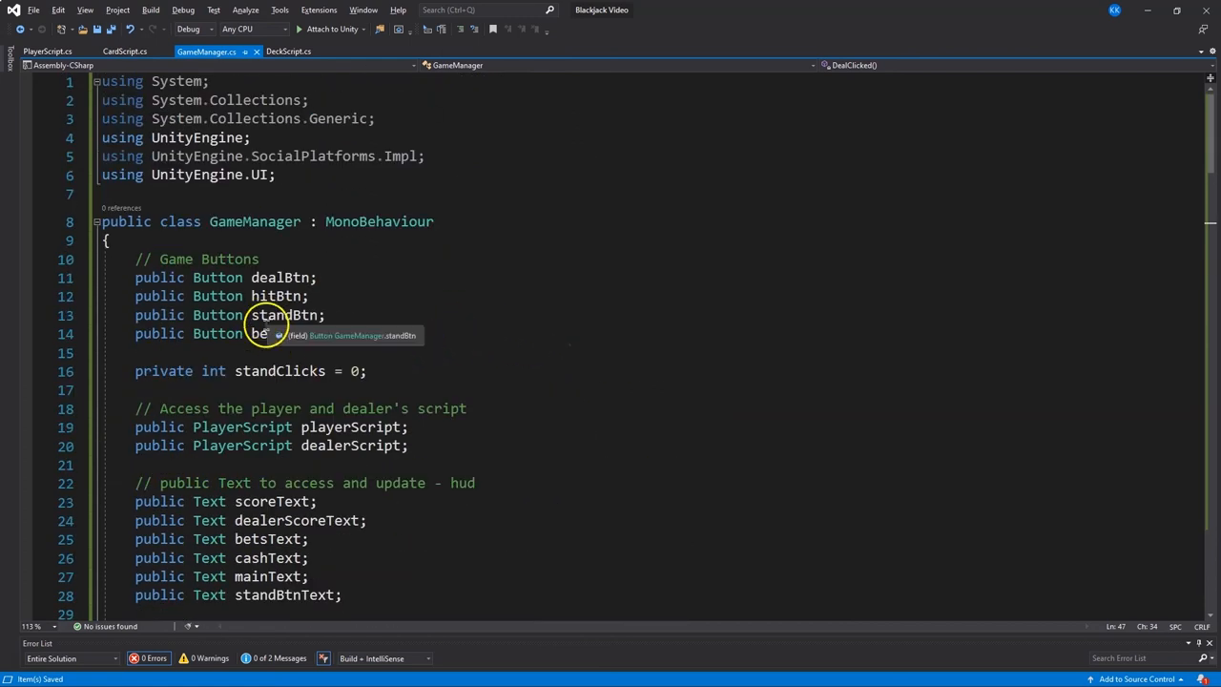
In BetClicked, get the bet button's Text and parse it into intBet
scroll("down", 3)
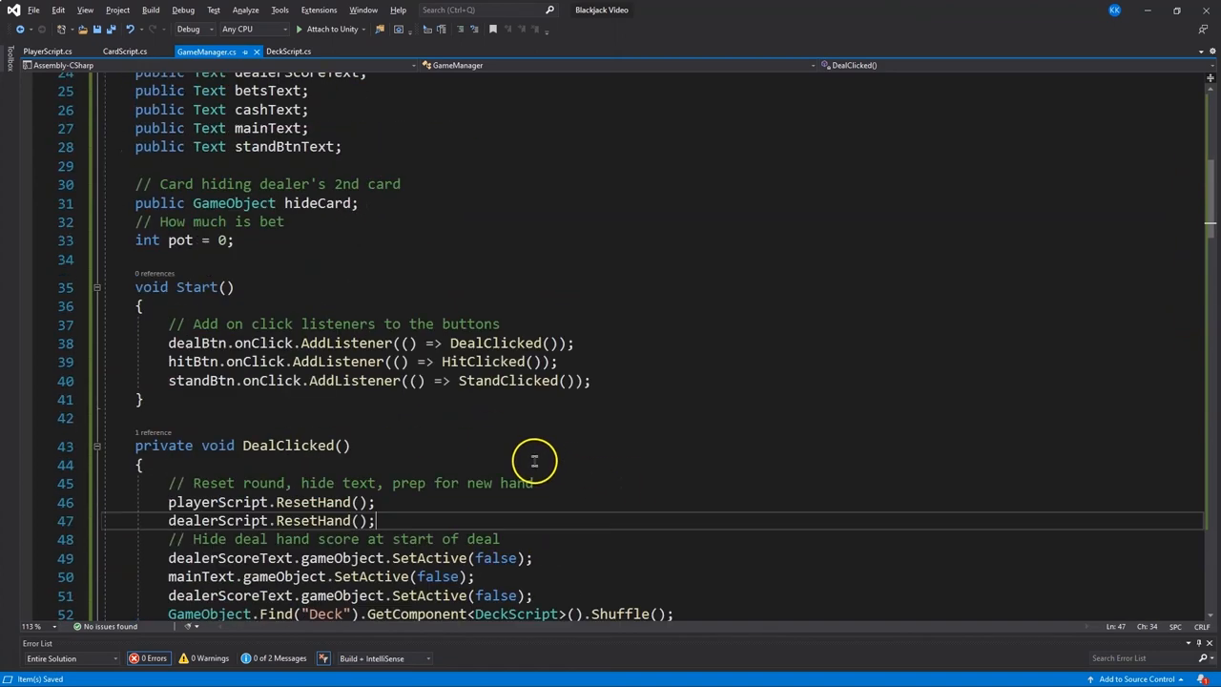
scroll("down", 3)
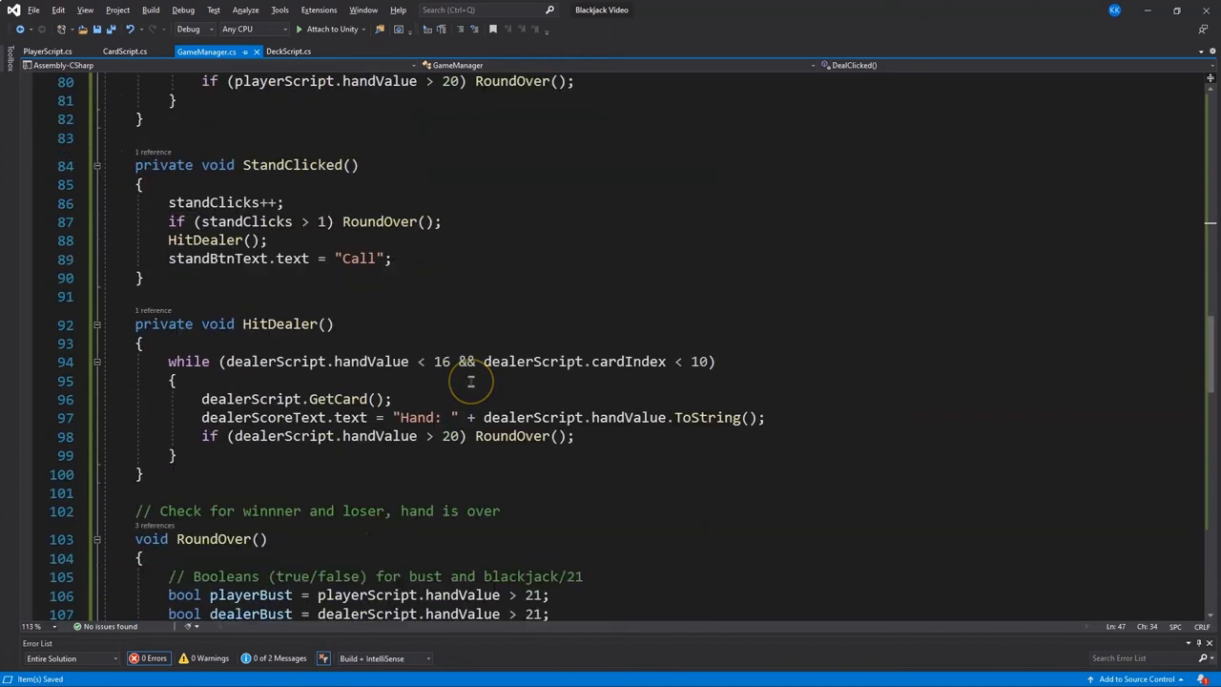
scroll("down", 3)
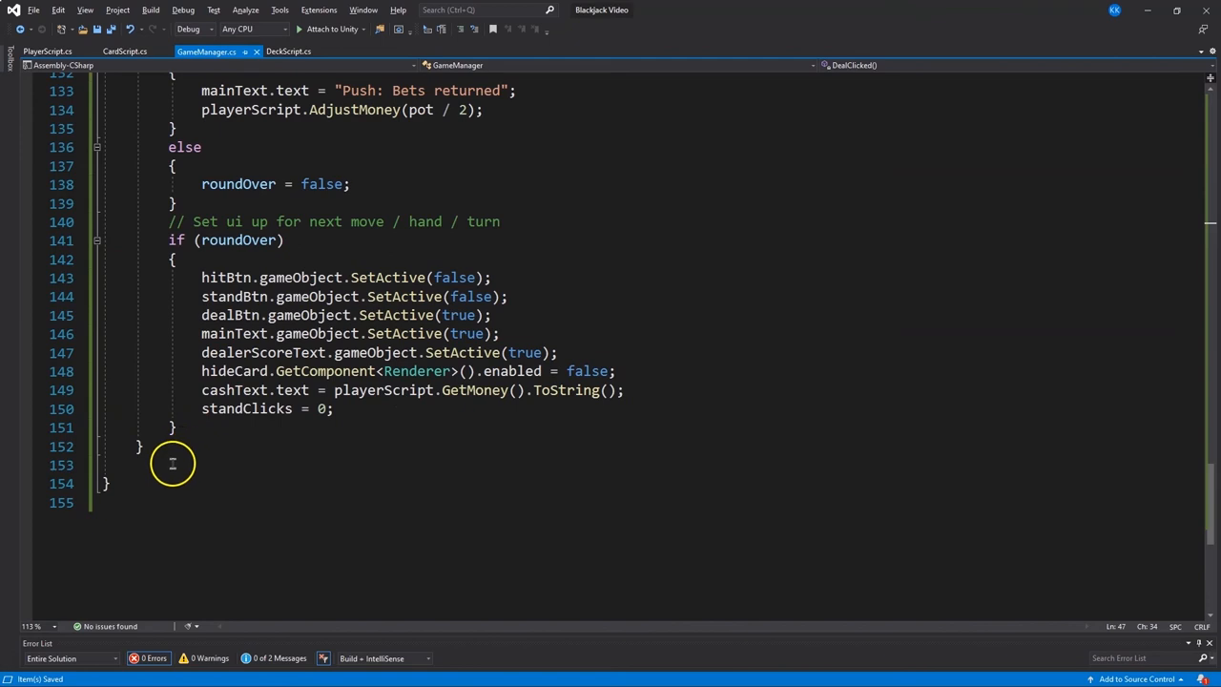
type("//")
type("Text newBet = betBtn.GetComponentInChildren")
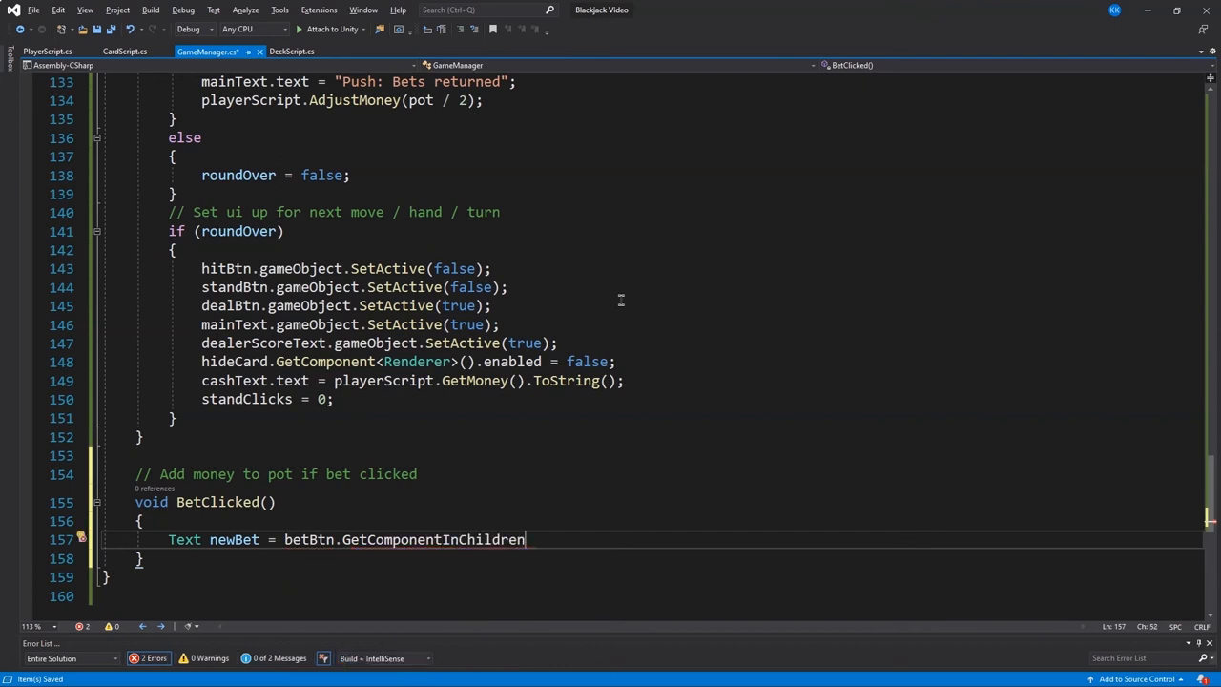
type("(typeof(Text))")
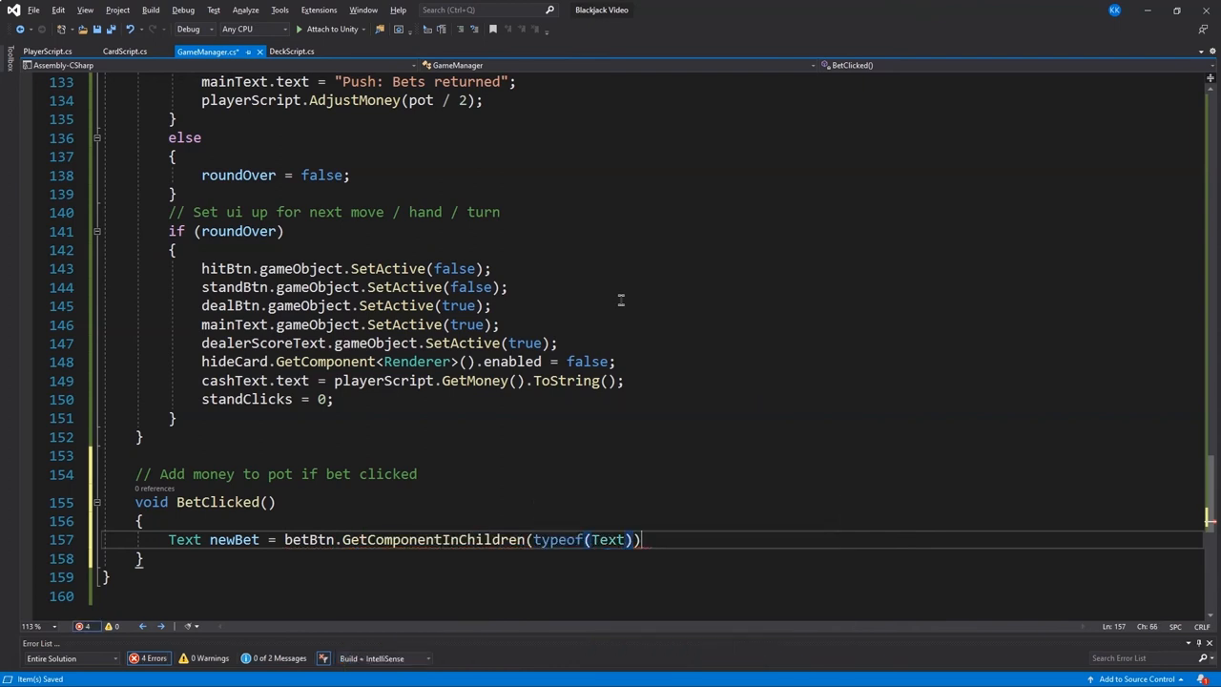
type("as Text;")
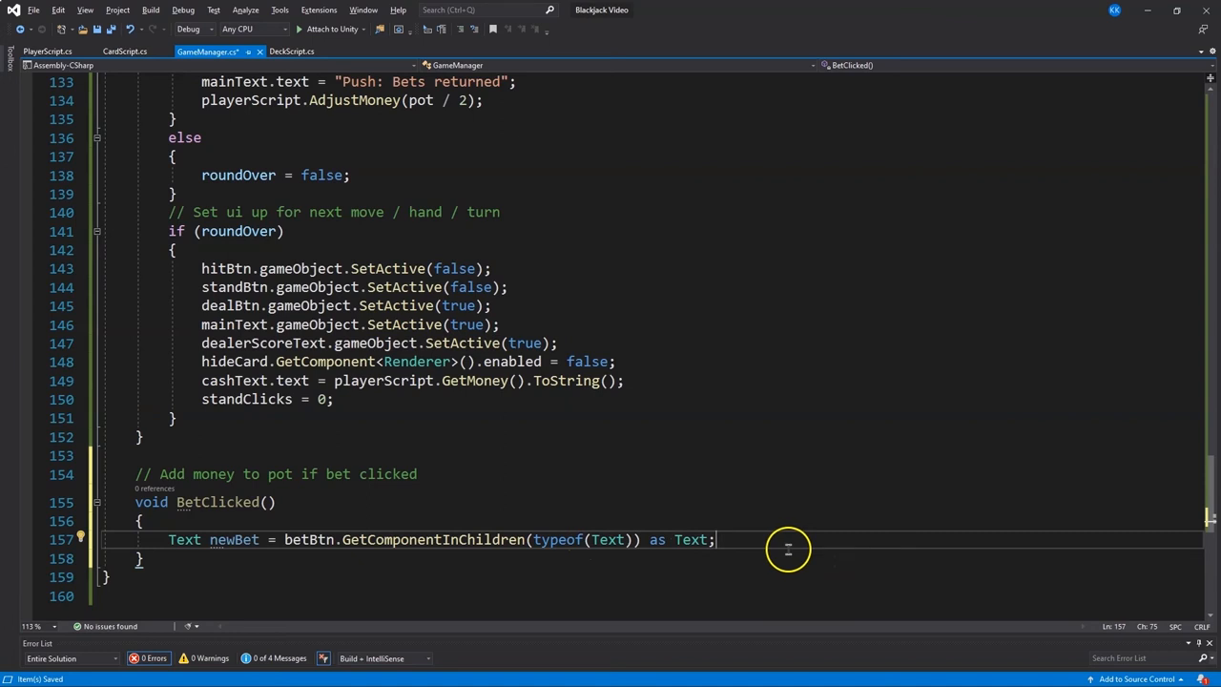
mouse_move(776, 558)
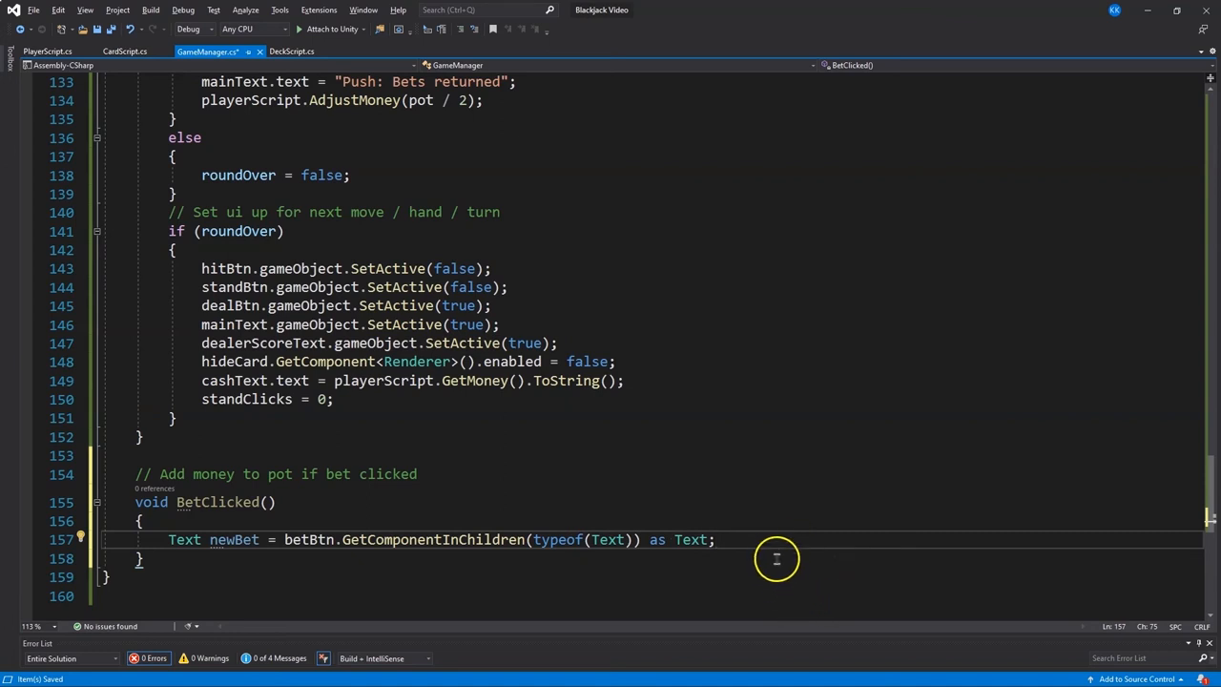
mouse_move(727, 539)
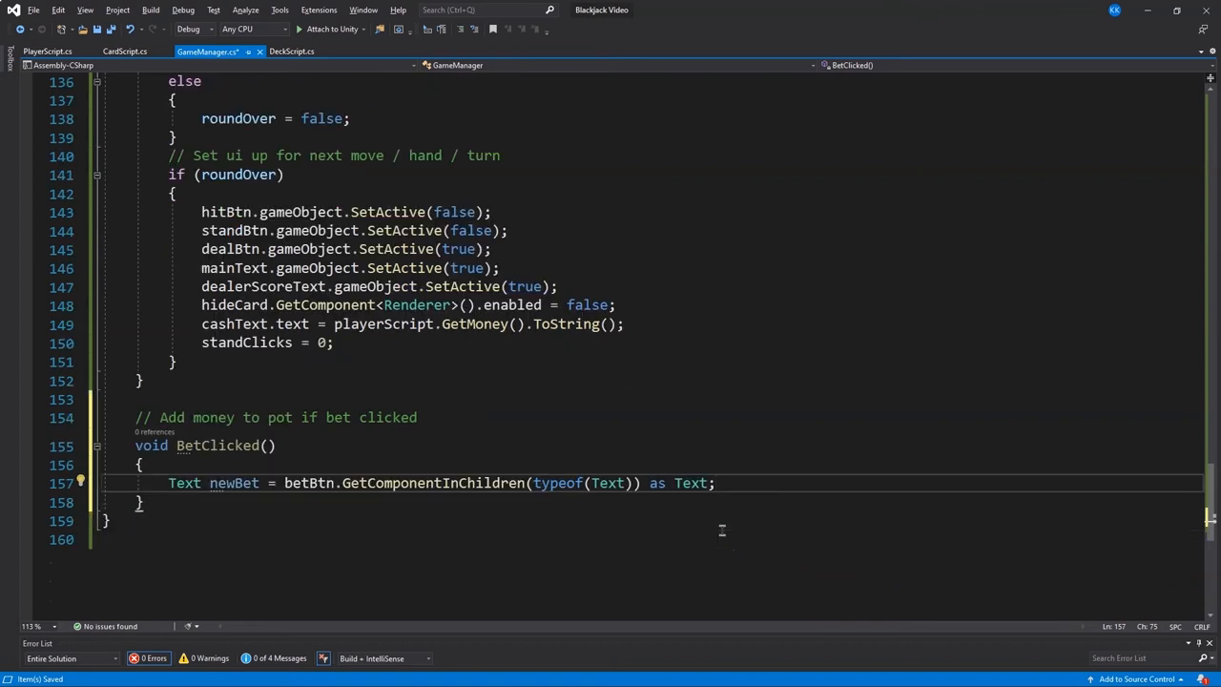
mouse_move(420, 503)
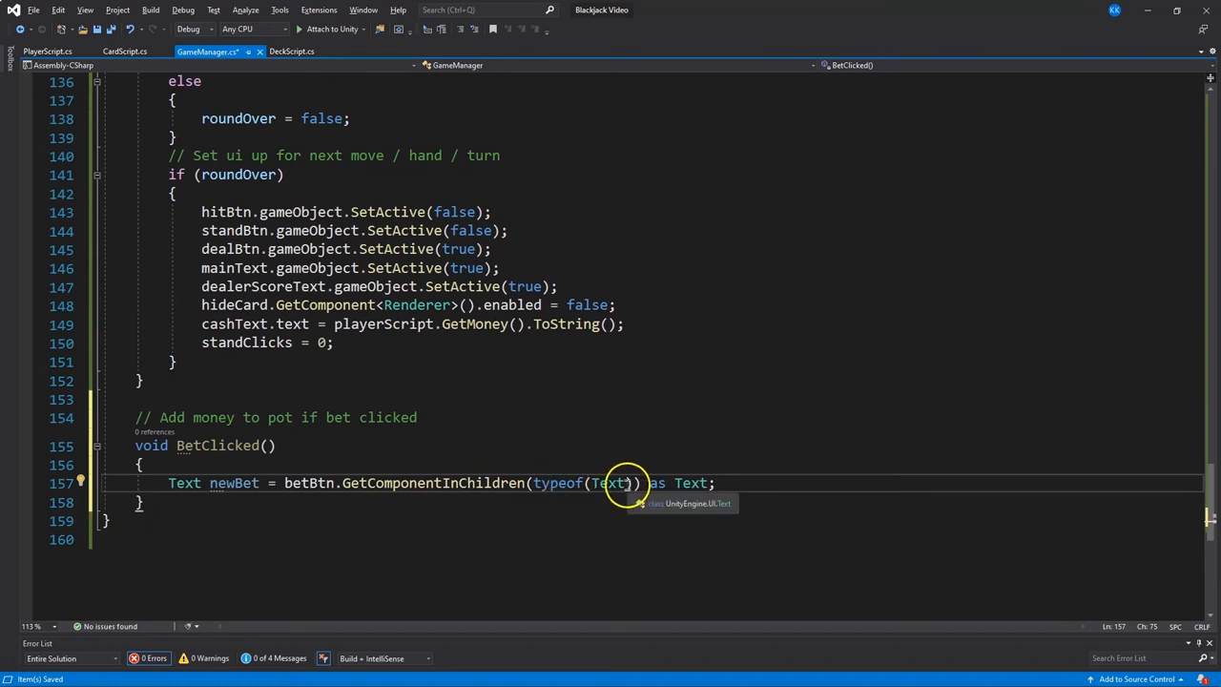
mouse_move(729, 498)
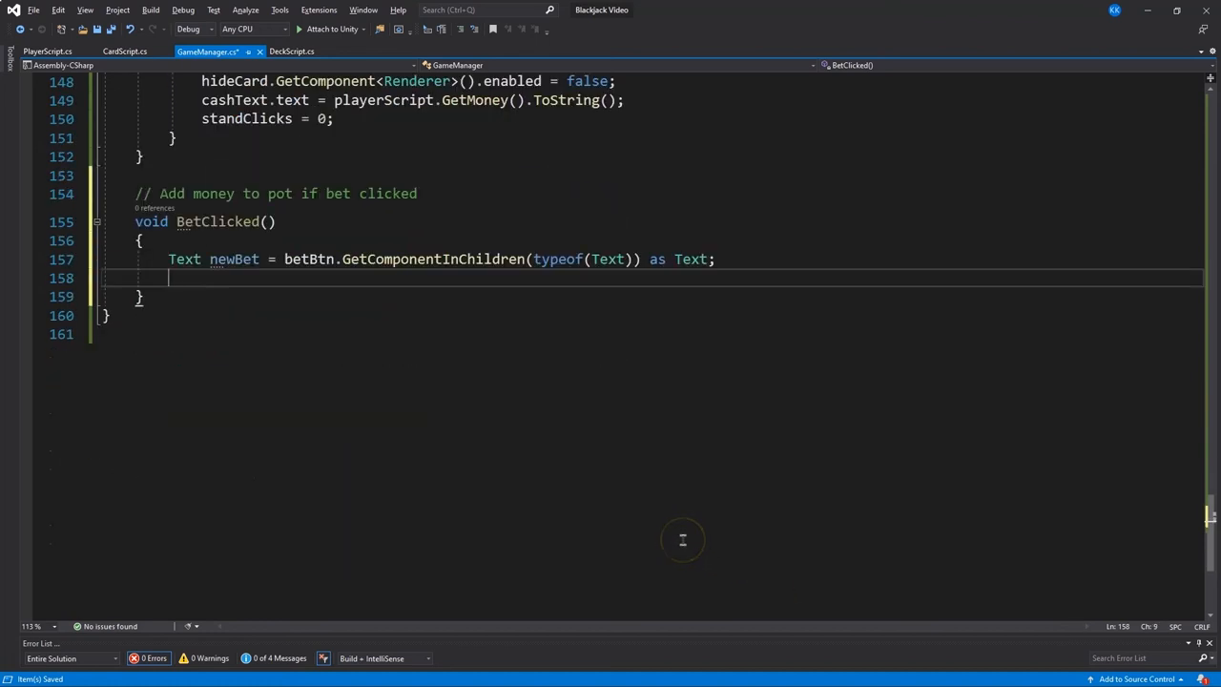
type("int intBet int.Parse(new")
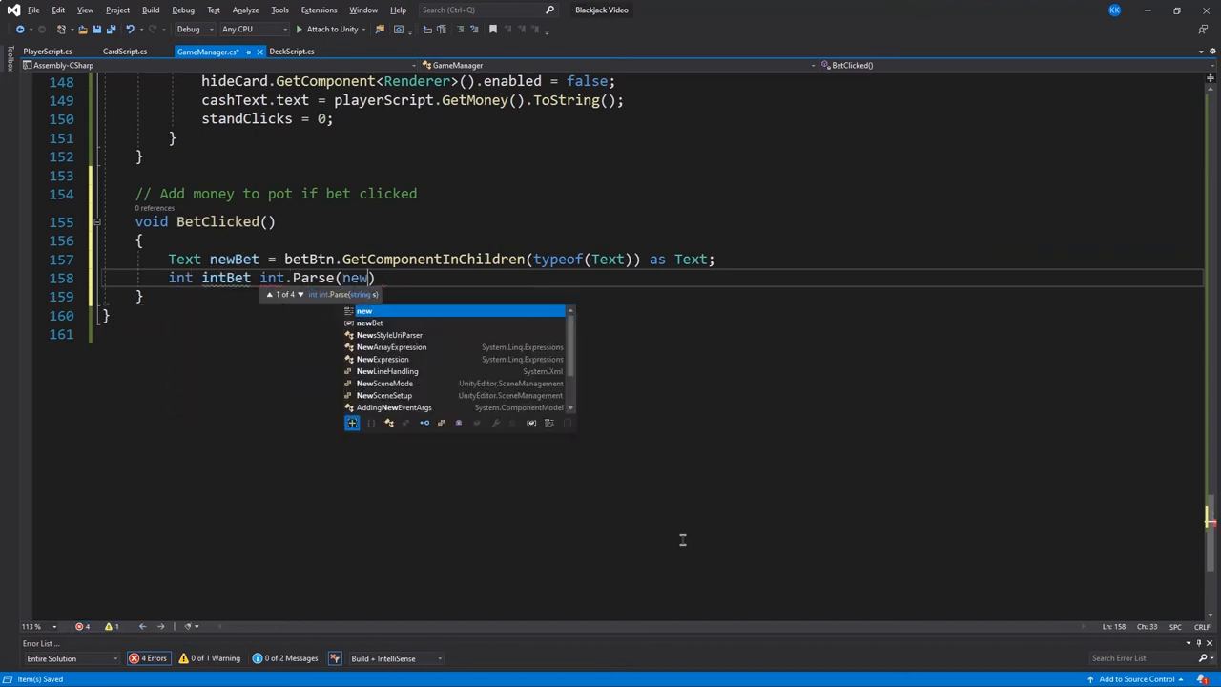
type("Bet.text.ToString().Remove(0, 1))")
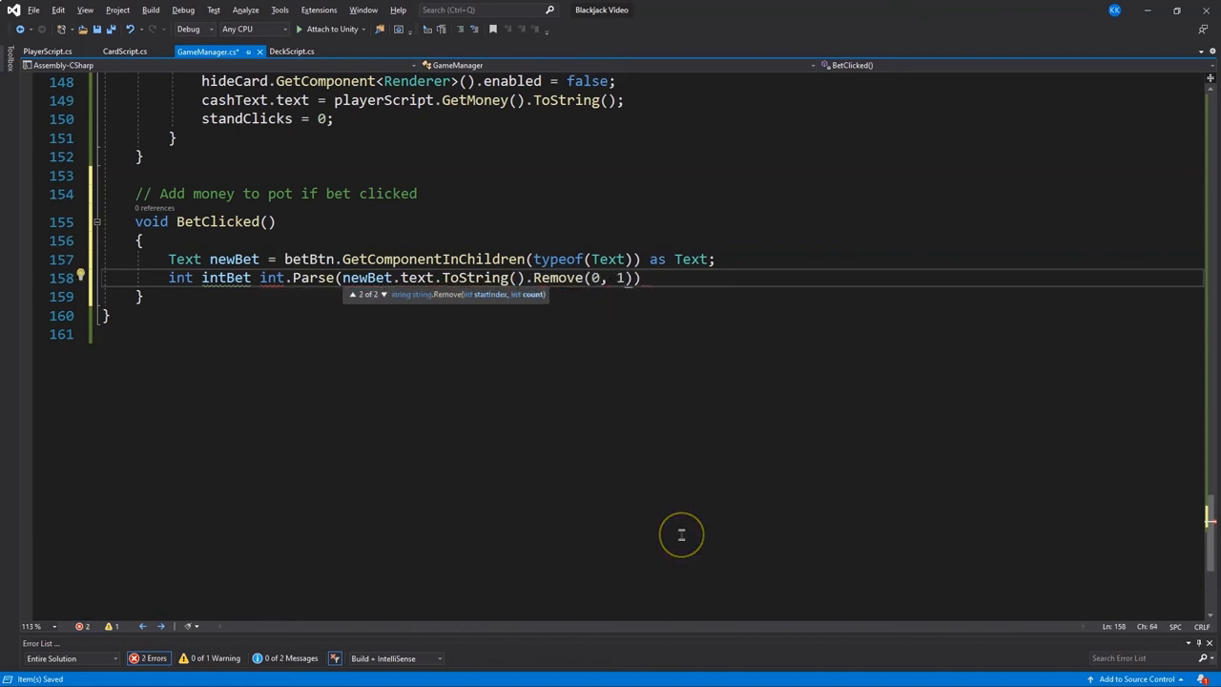
type(";")
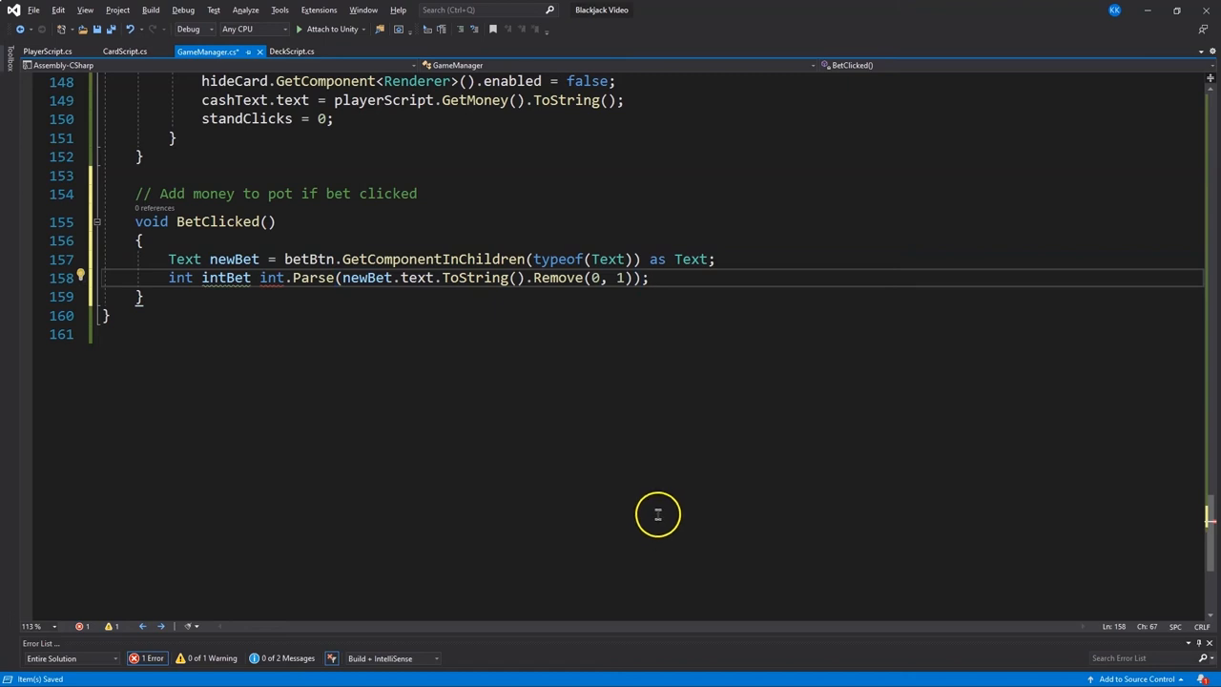
mouse_move(717, 528)
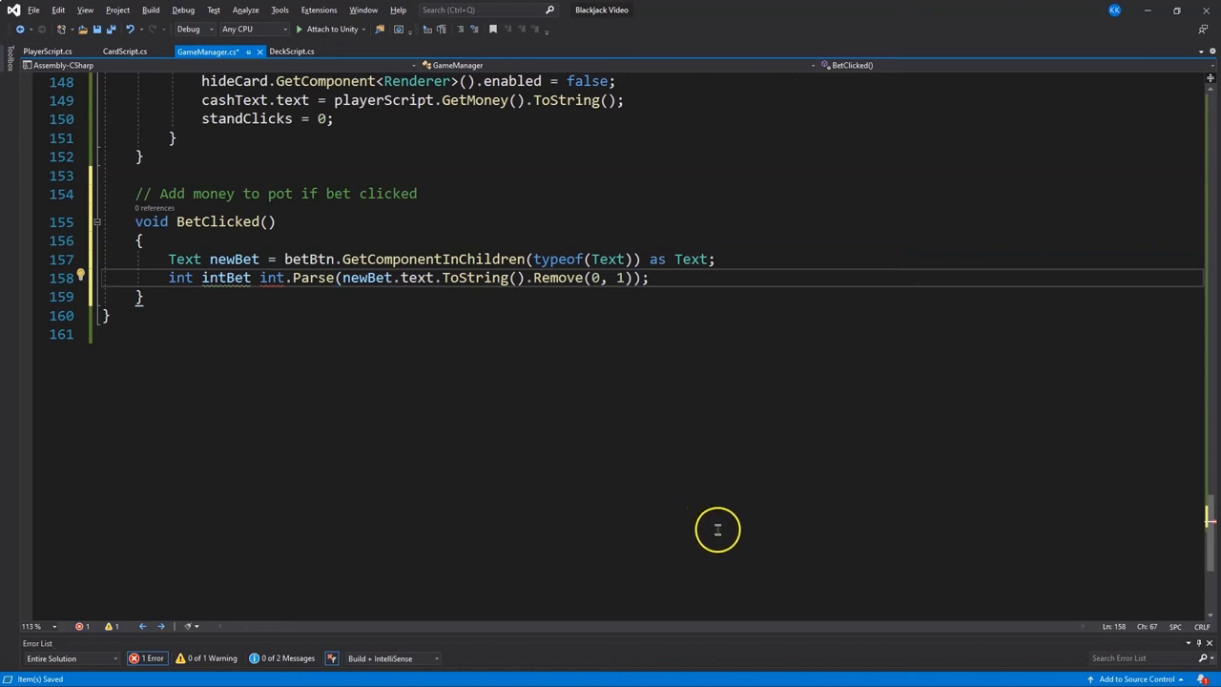
Deduct intBet from the player's money and refresh cashText with GetMoney()
type("playerScript.AdjustMoney(")
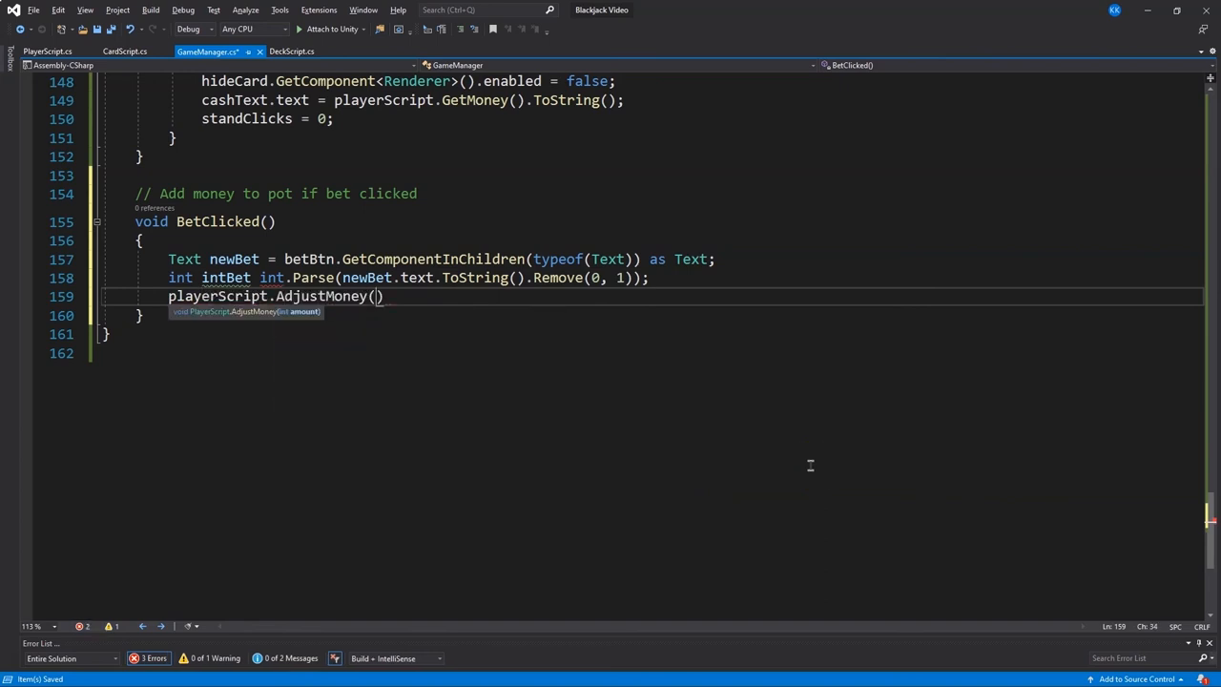
type("-intBet")
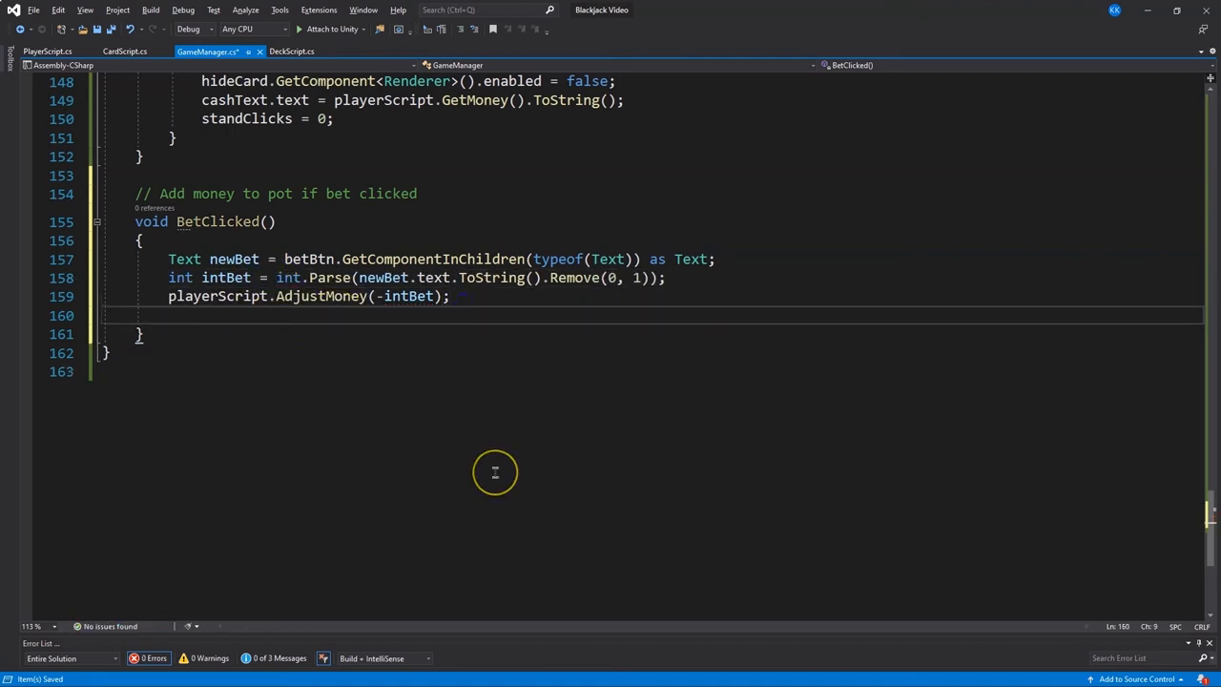
type("cashText.text = playerScript.Get")
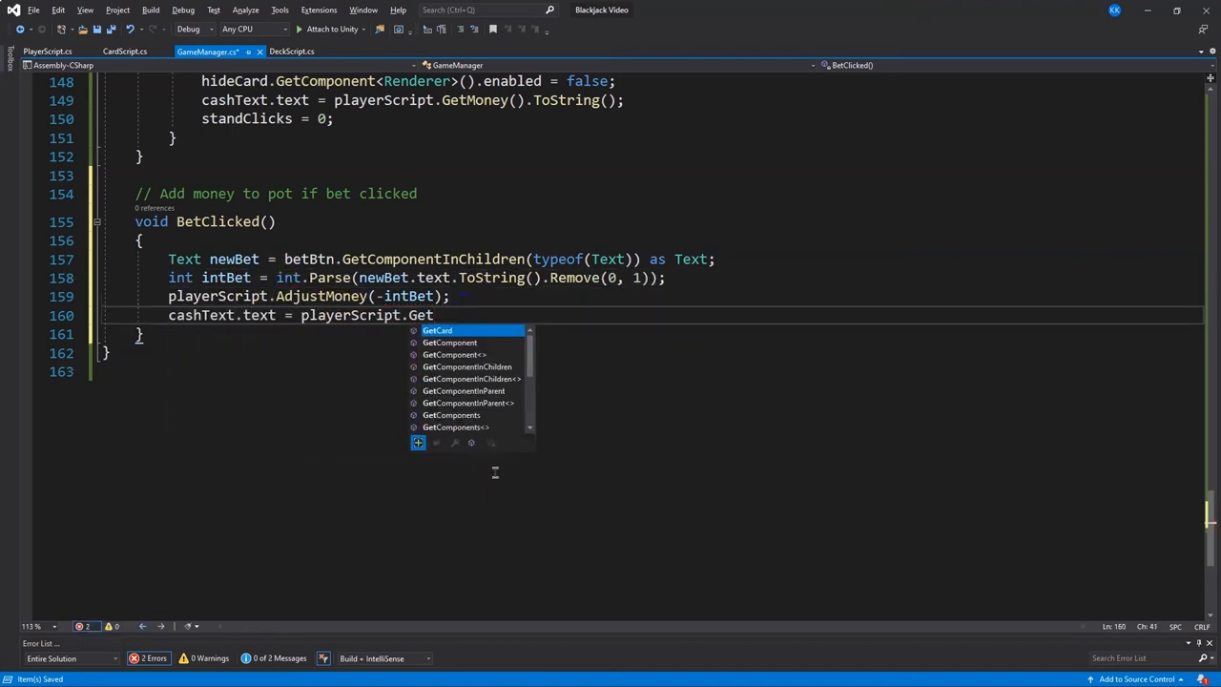
type("Money().ToString();")
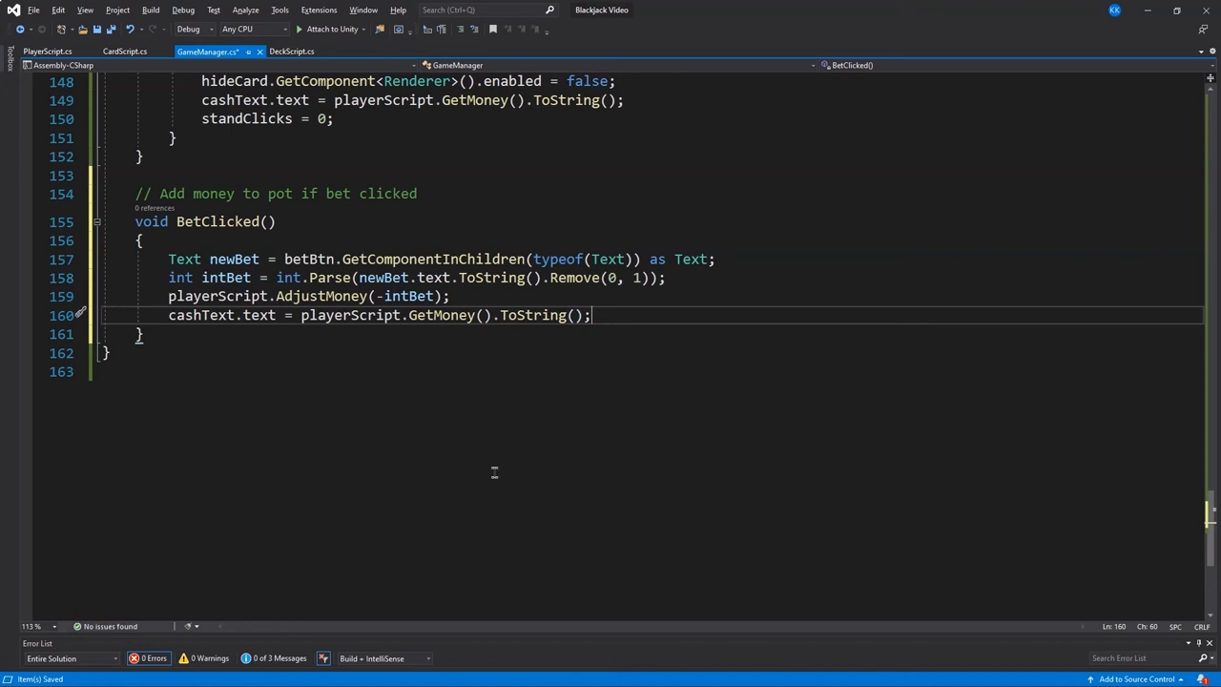
Add intBet * 2 to the pot and show the pot in betsText
type("pot +=")
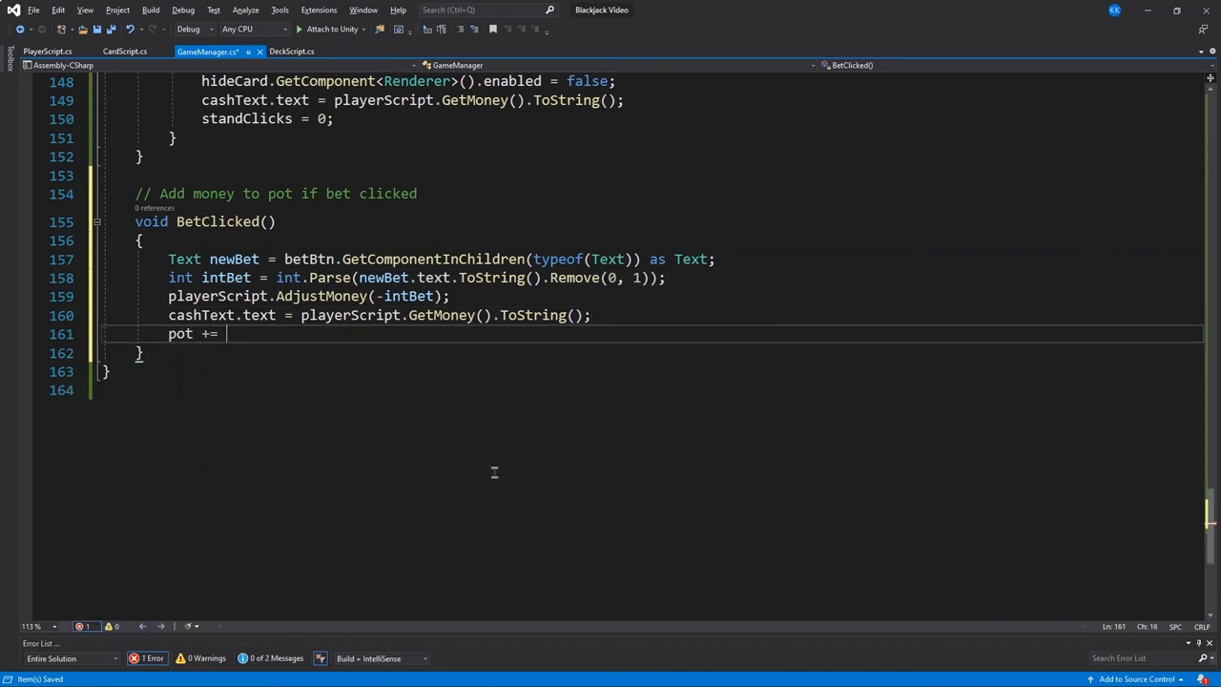
type("(intBet)")
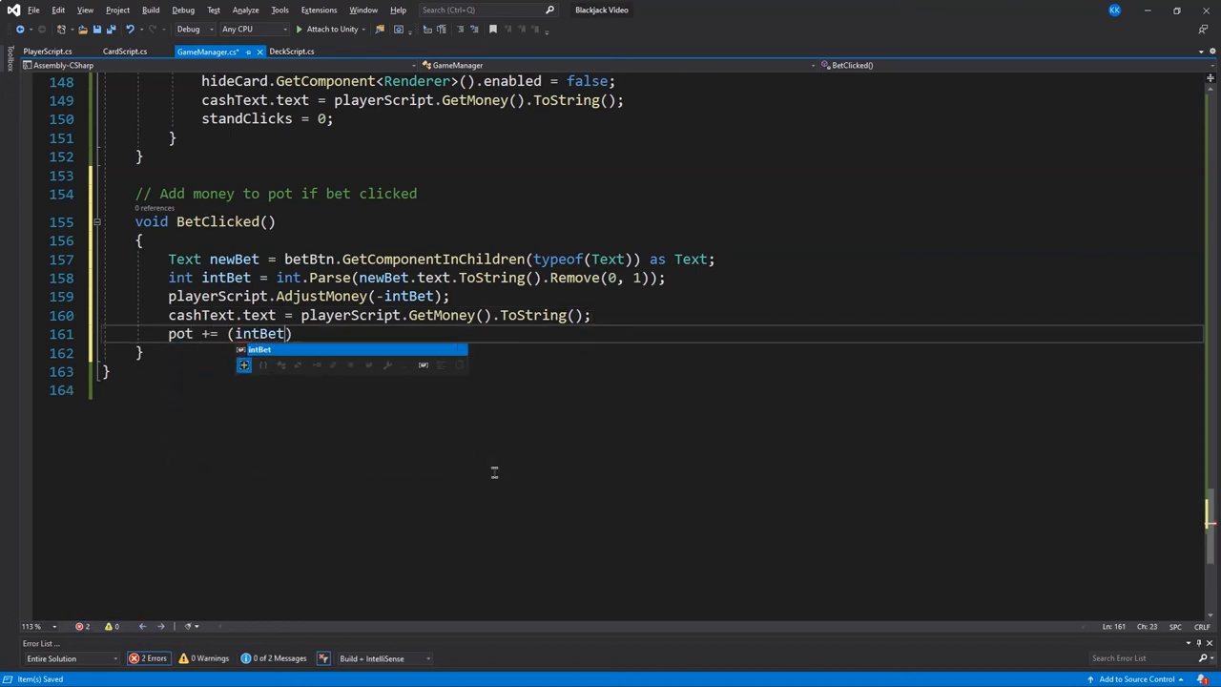
type("* 2);")
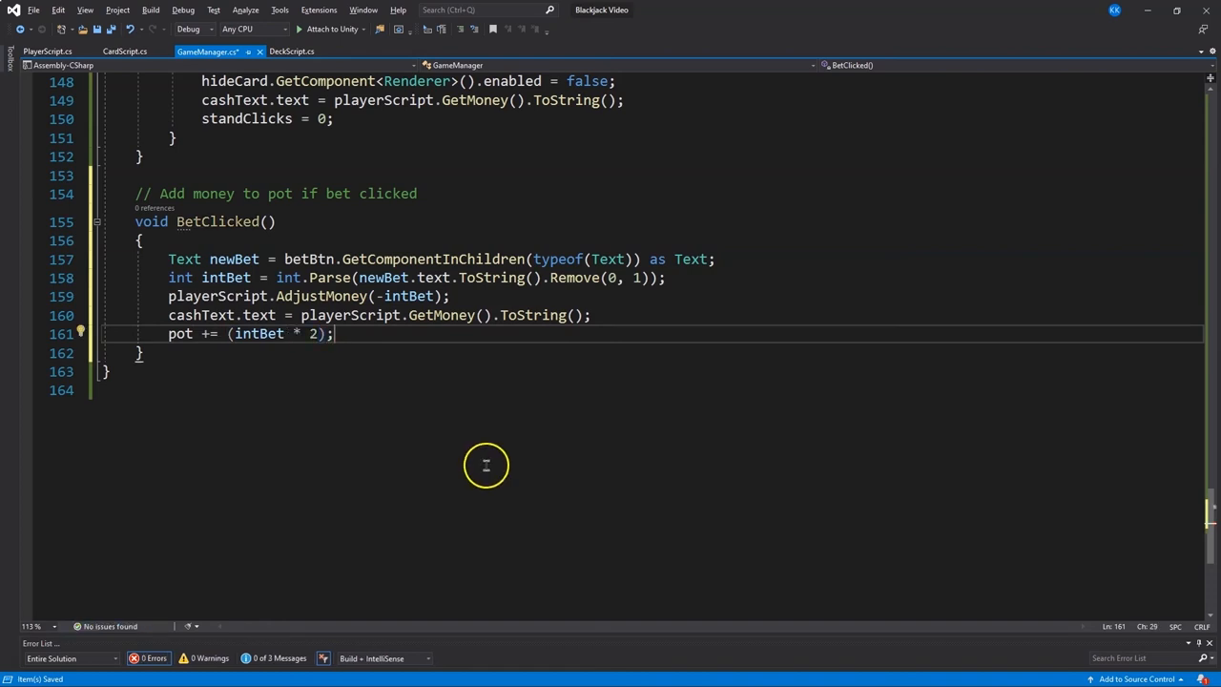
mouse_move(262, 333)
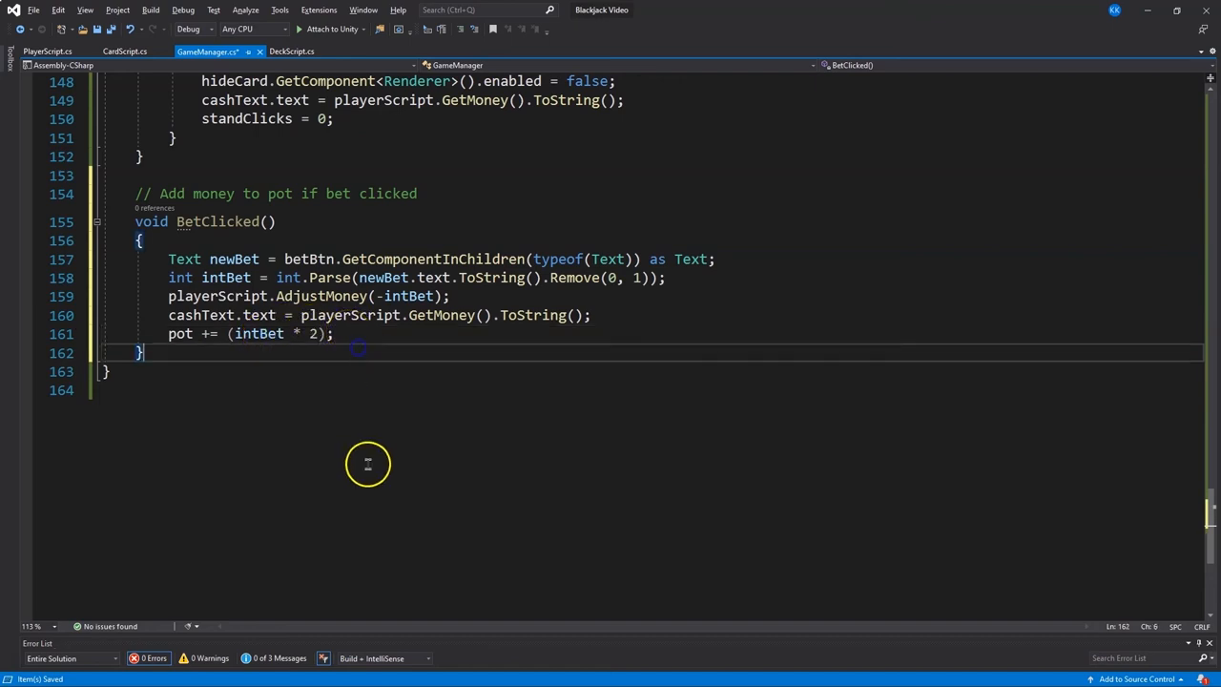
type("betsText.text")
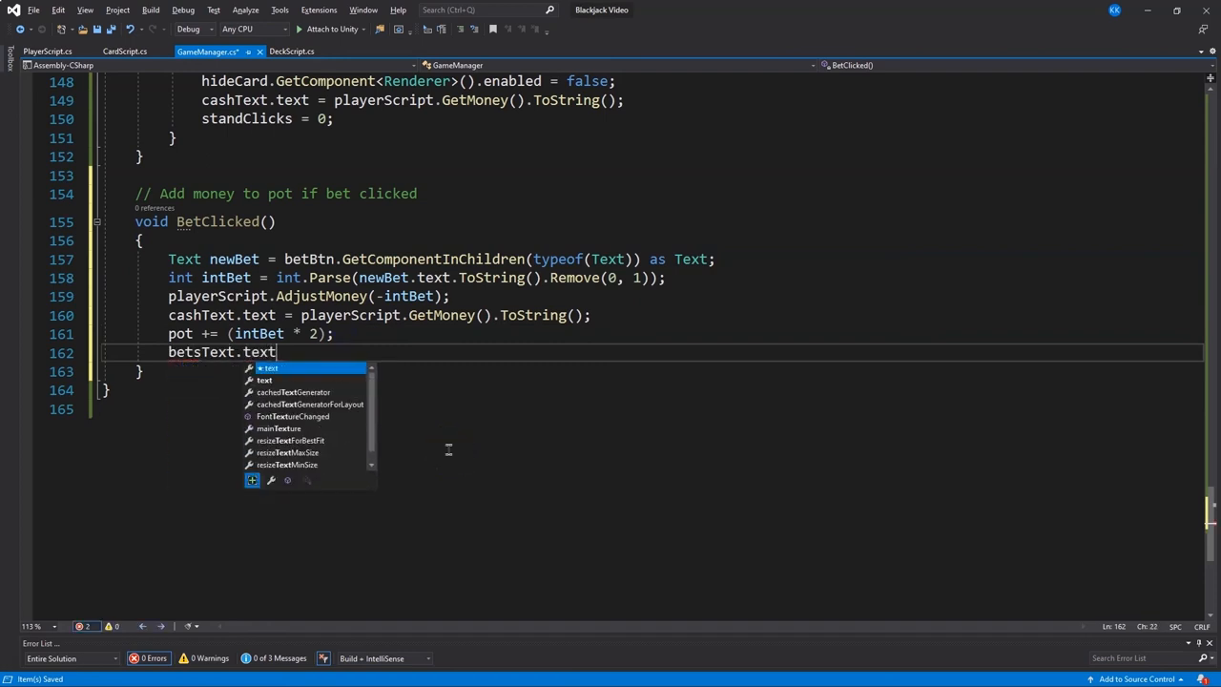
type("= pot.ToString()")
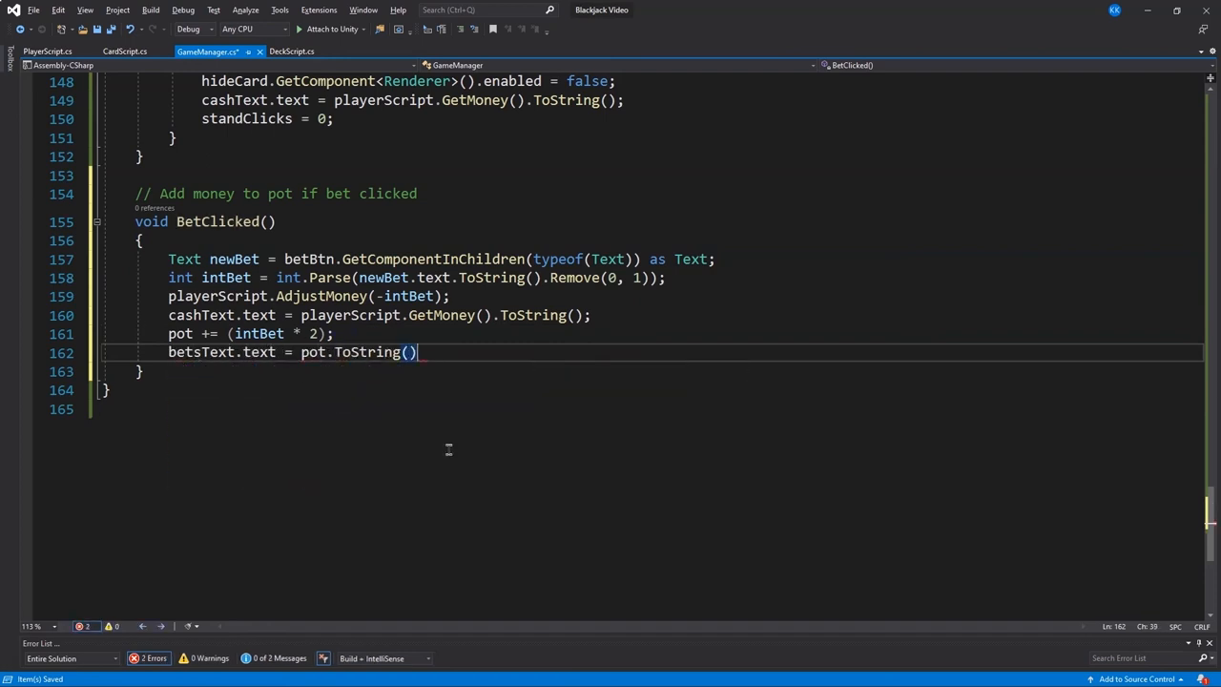
type(";")
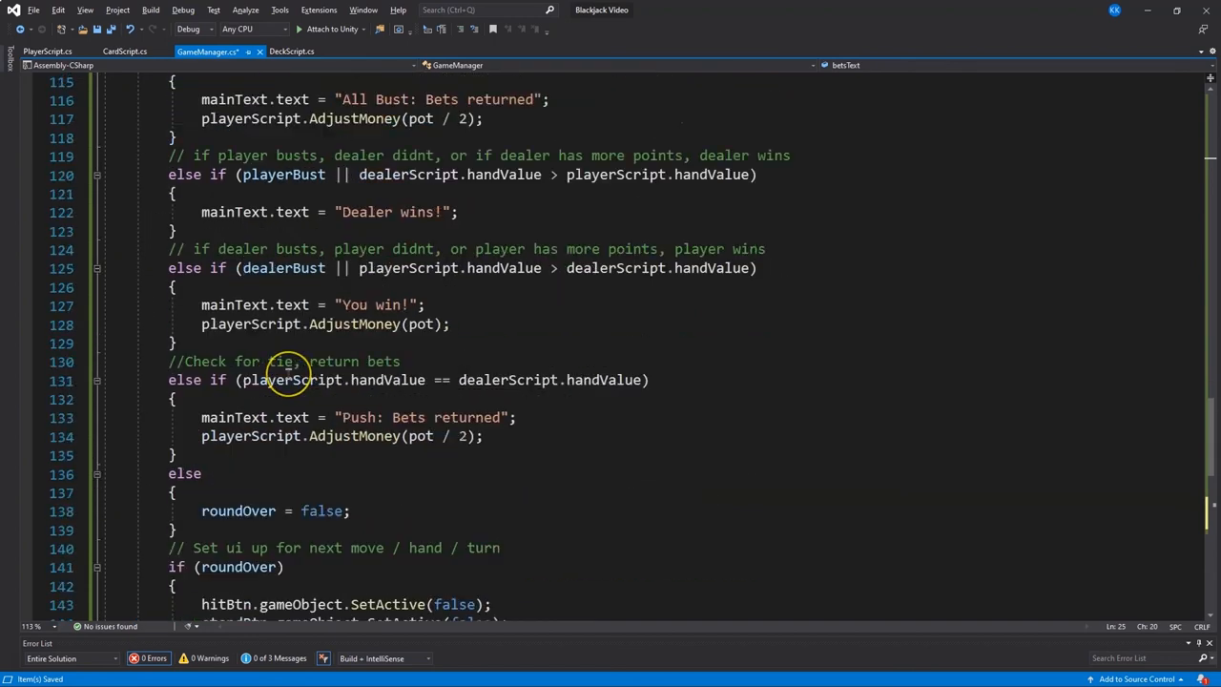
Show CardScript's ResetCard in a restored window beside Unity, selecting 'Deck' in its Find call
scroll("down", 3)
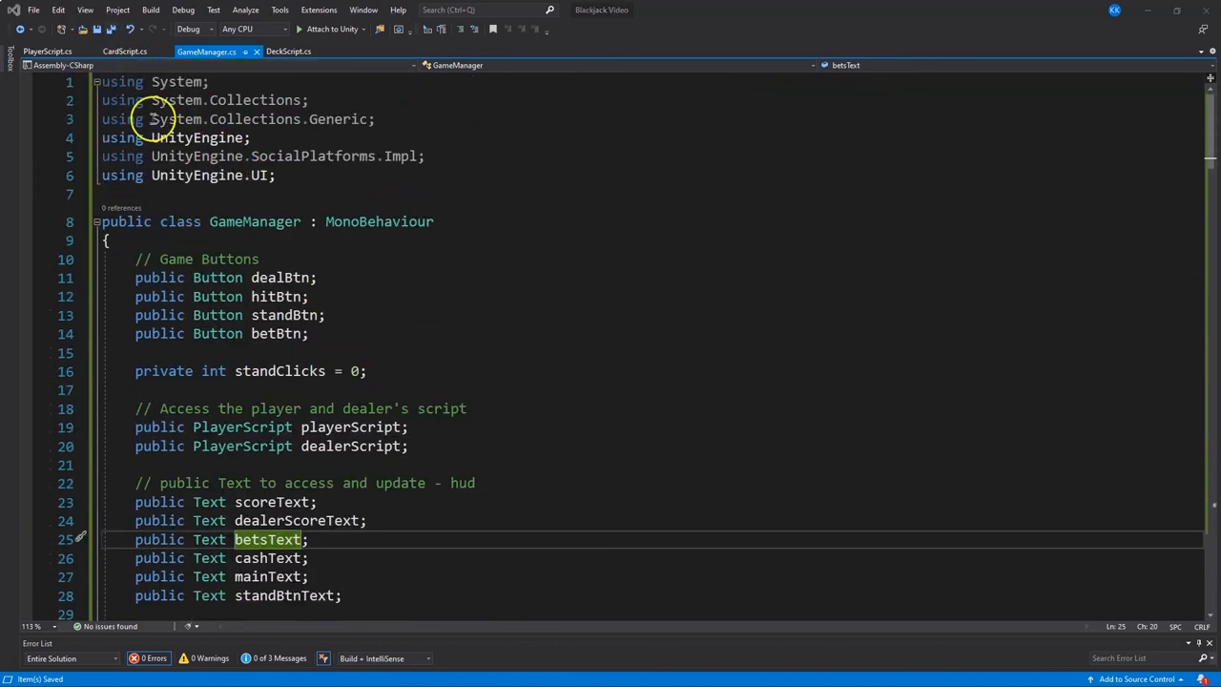
left_click(123, 51)
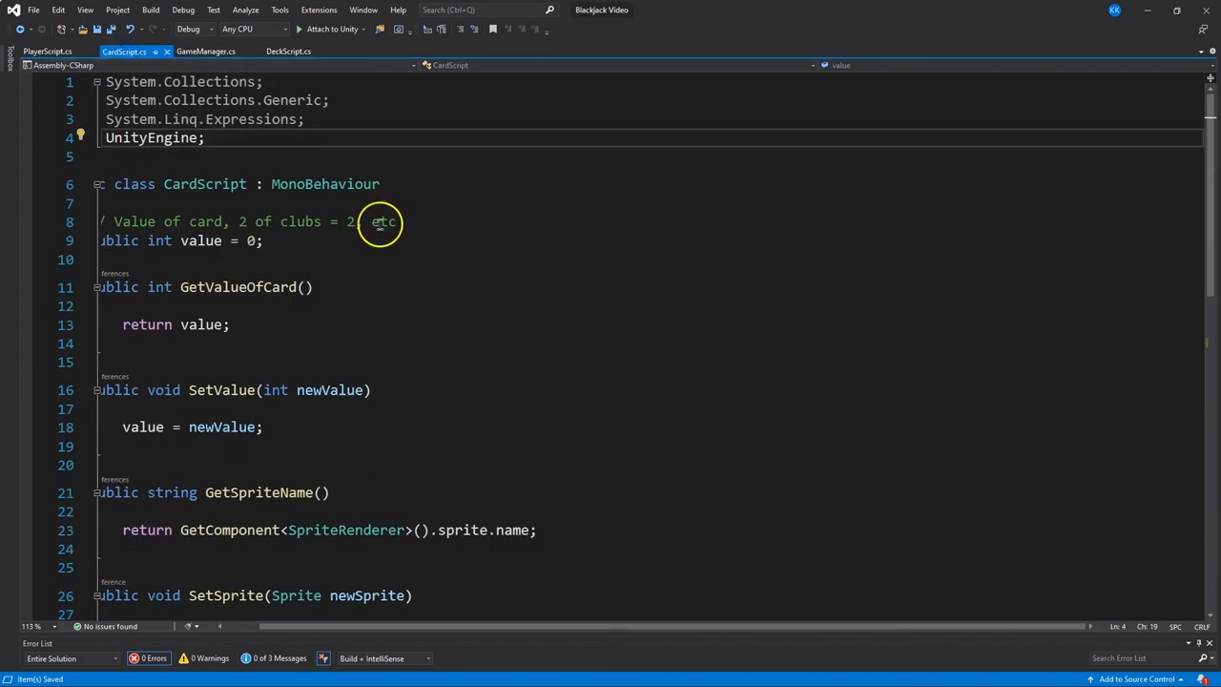
scroll("down", 3)
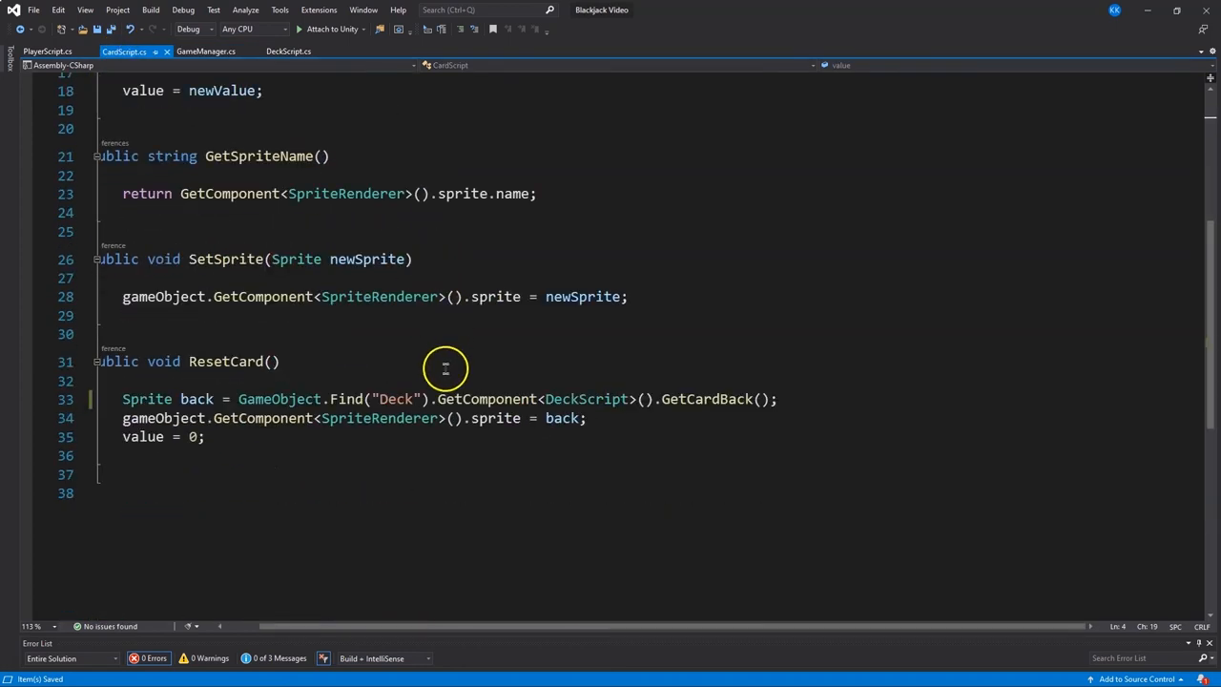
double_click(394, 398)
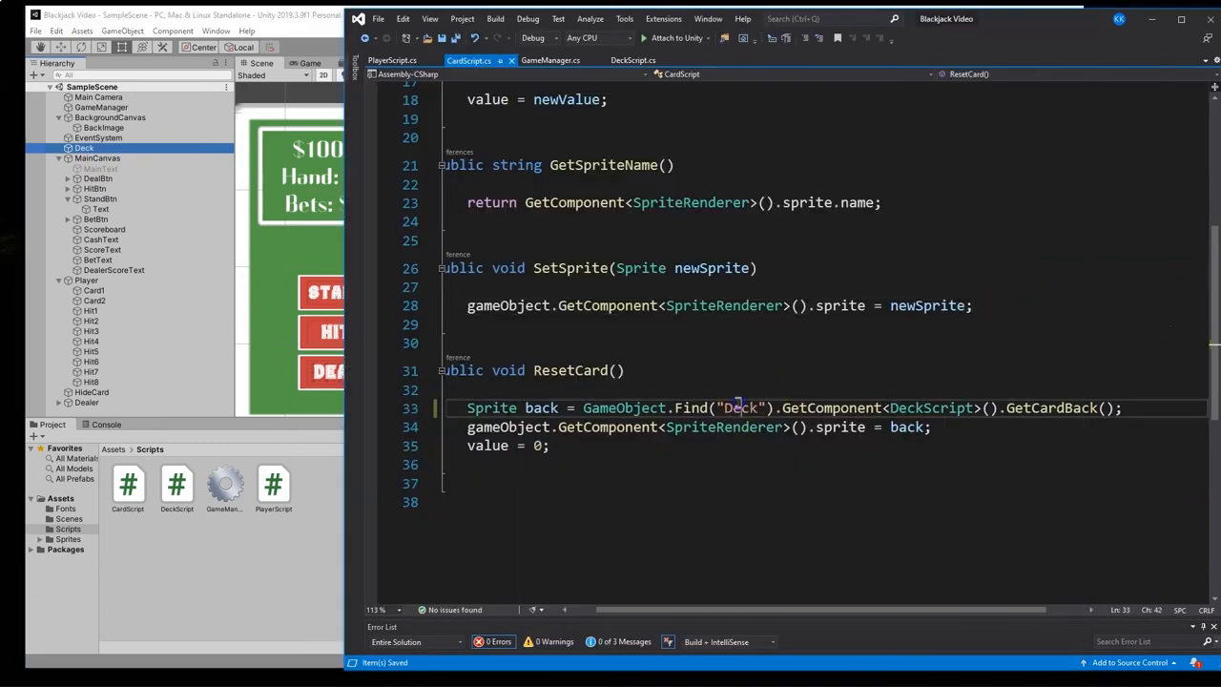
double_click(739, 407)
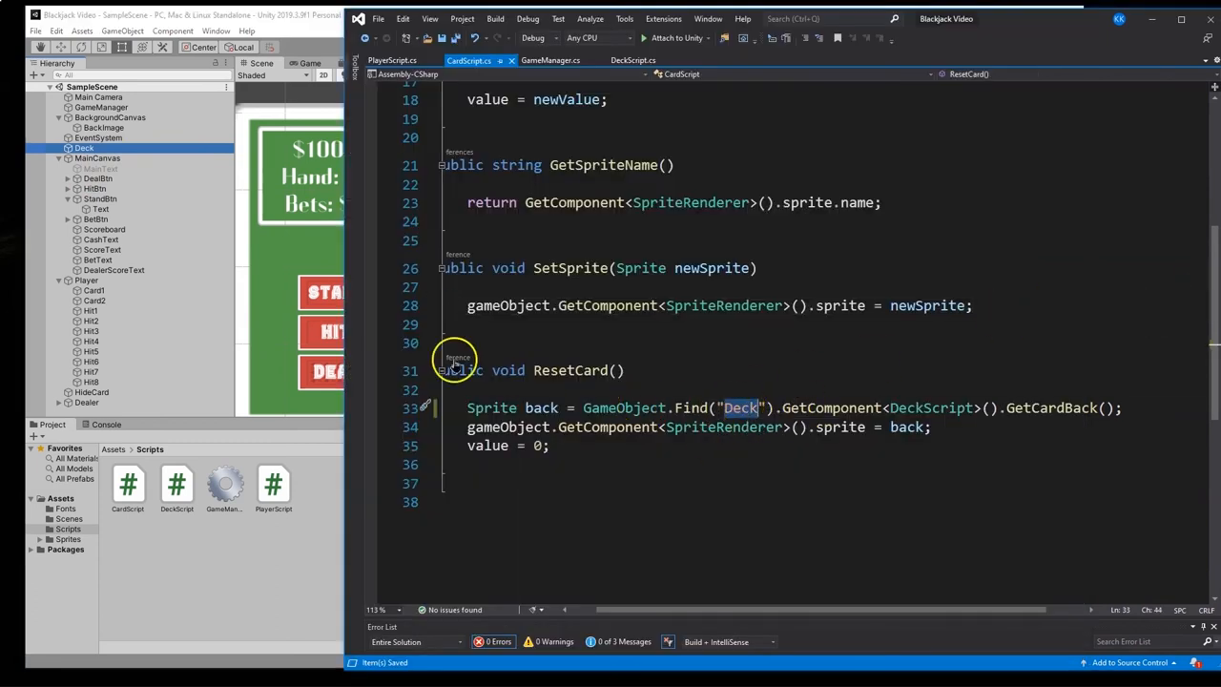
mouse_move(794, 467)
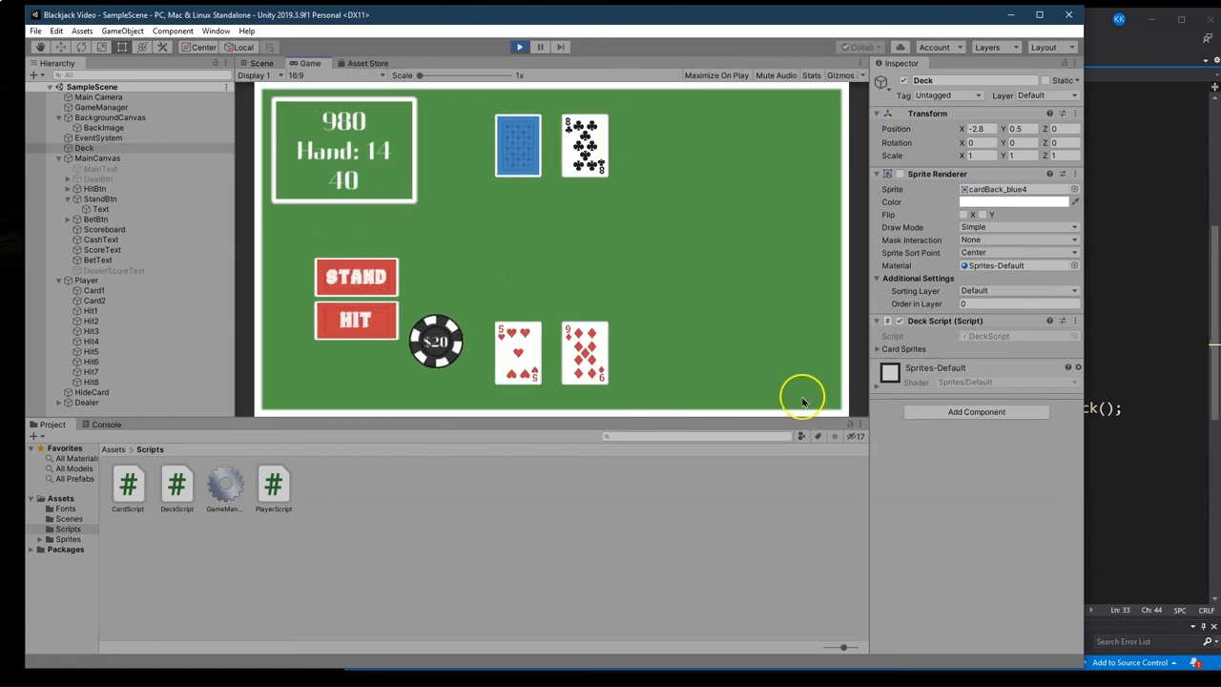
mouse_move(725, 141)
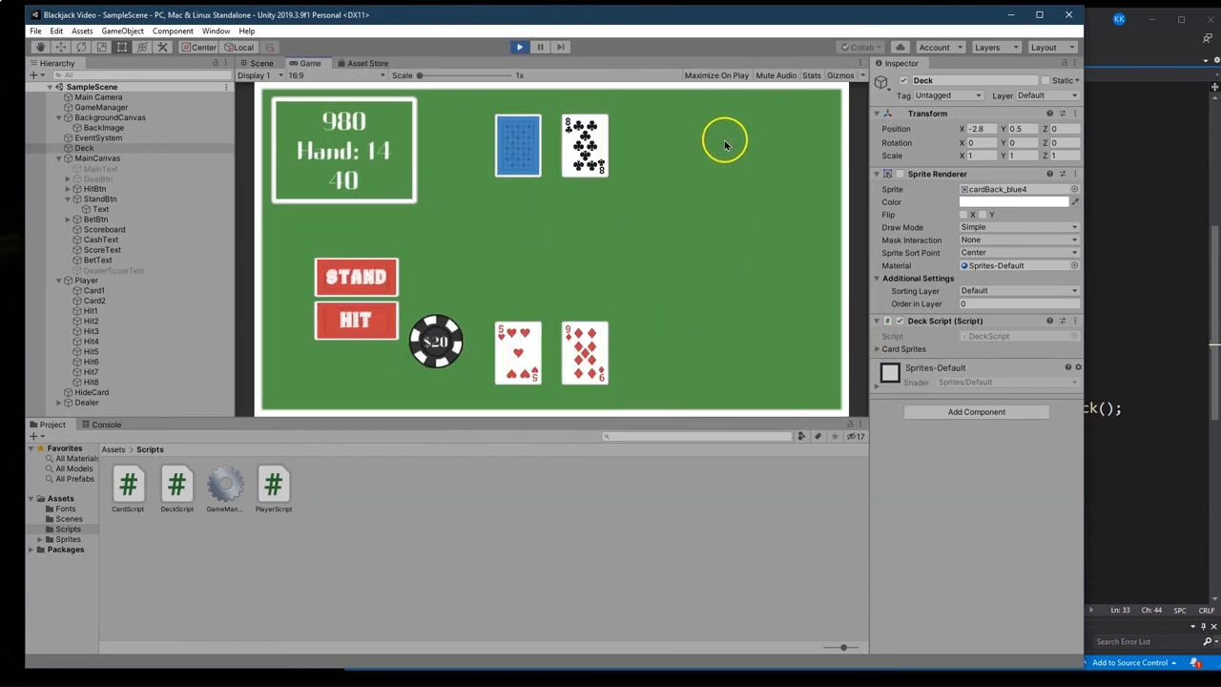
mouse_move(339, 120)
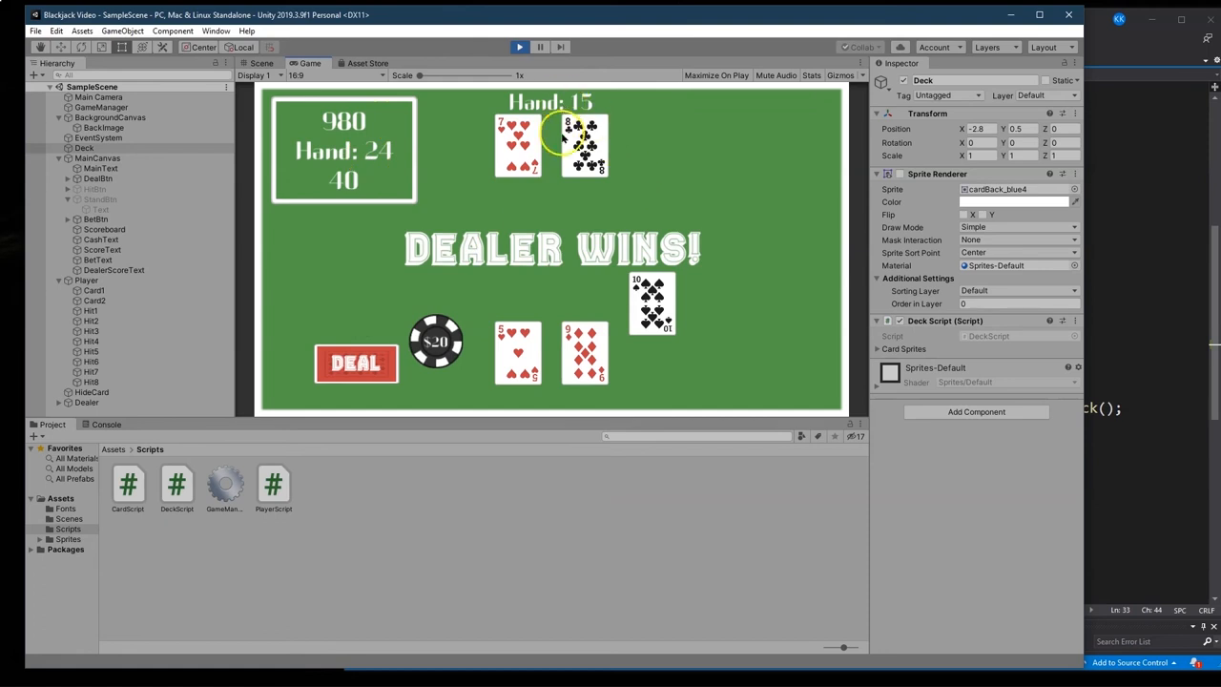
Deal a hand, hit twice and stand to reach 'Push: Bets returned', then stop play mode
left_click(354, 363)
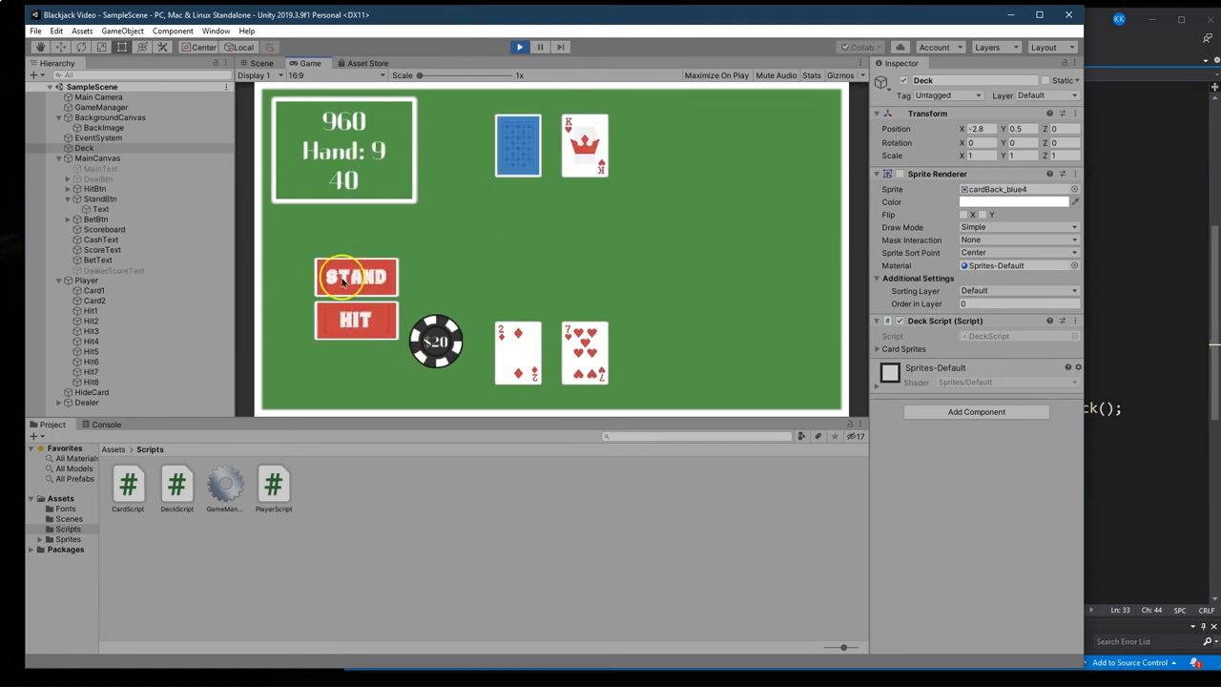
mouse_move(656, 389)
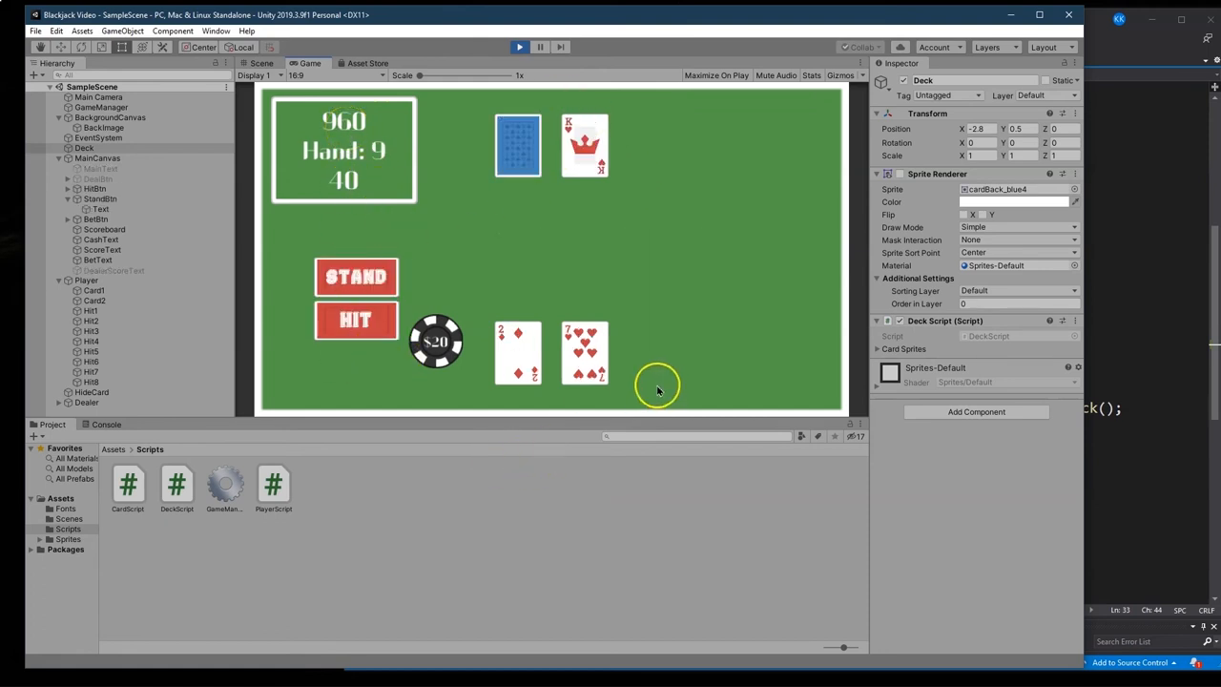
left_click(354, 276)
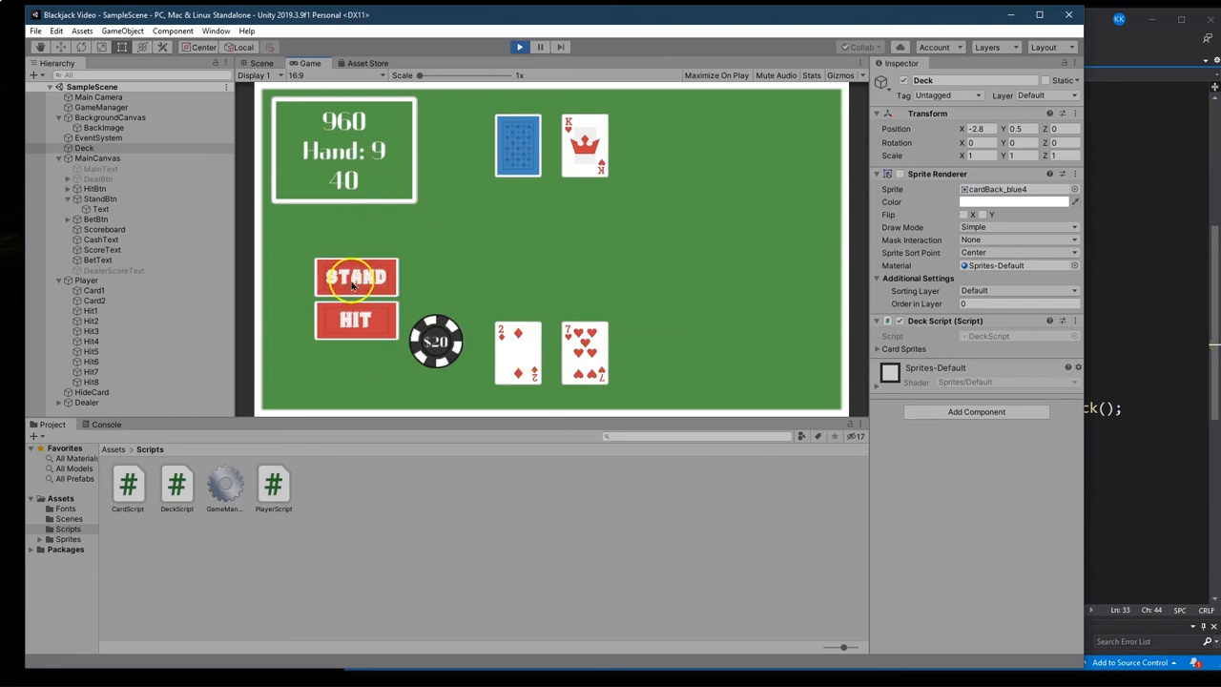
left_click(355, 320)
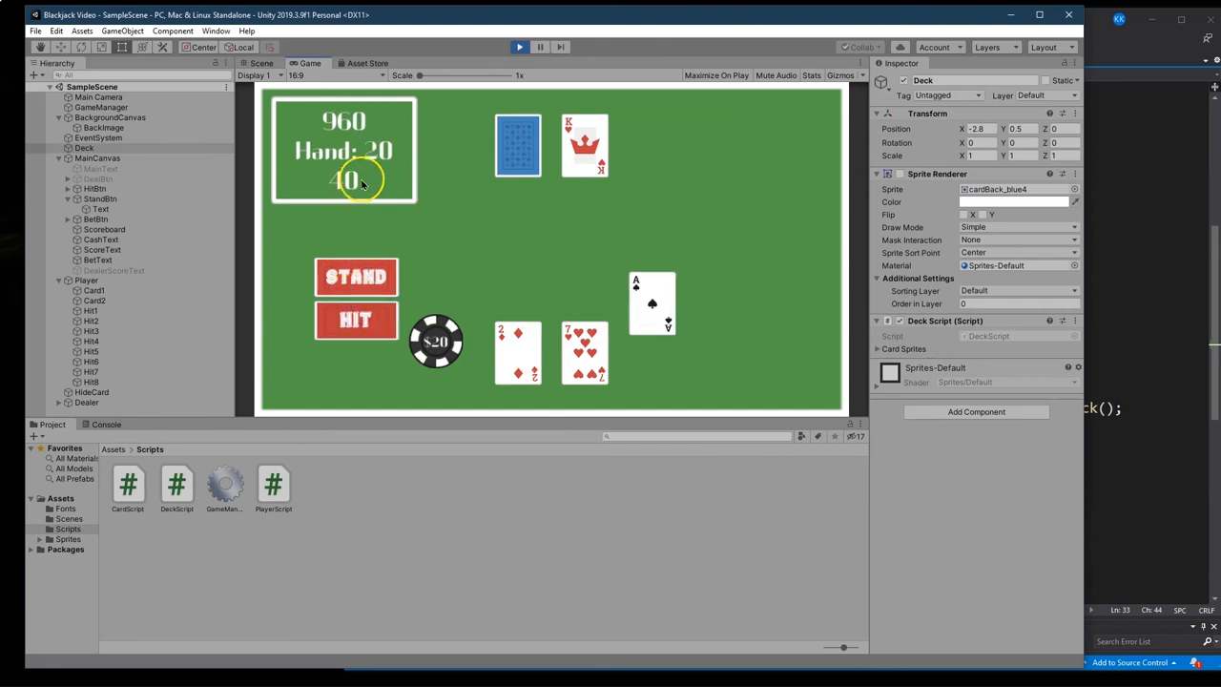
left_click(355, 319)
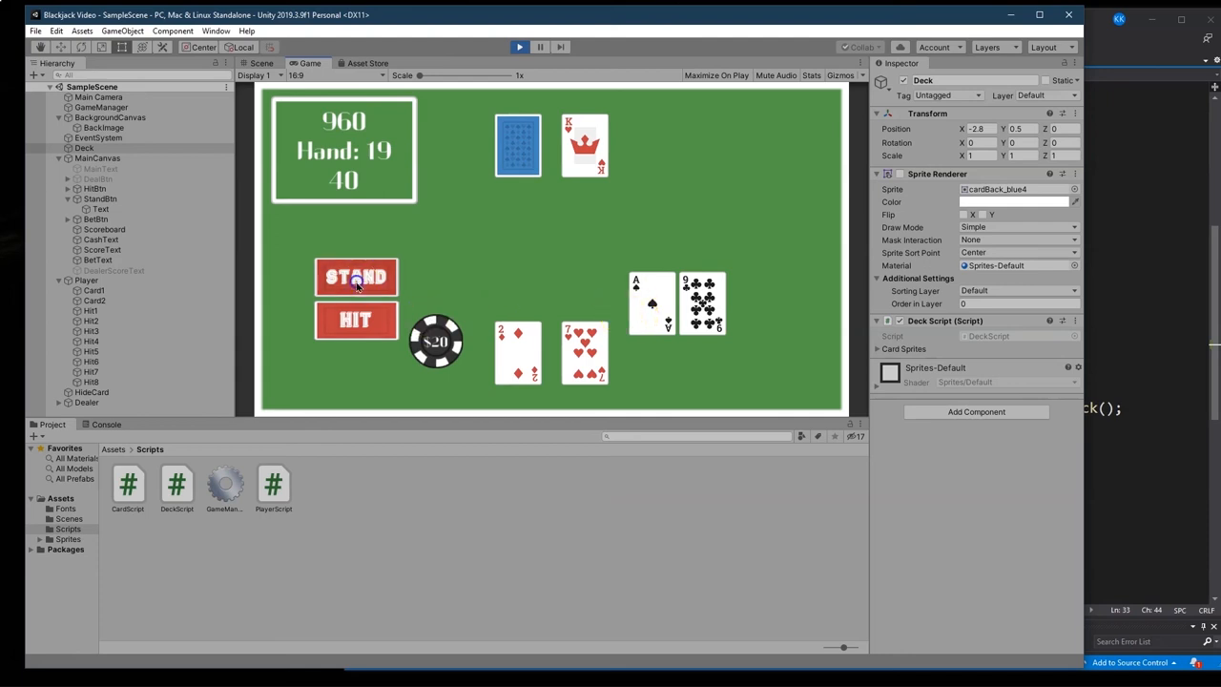
left_click(356, 277)
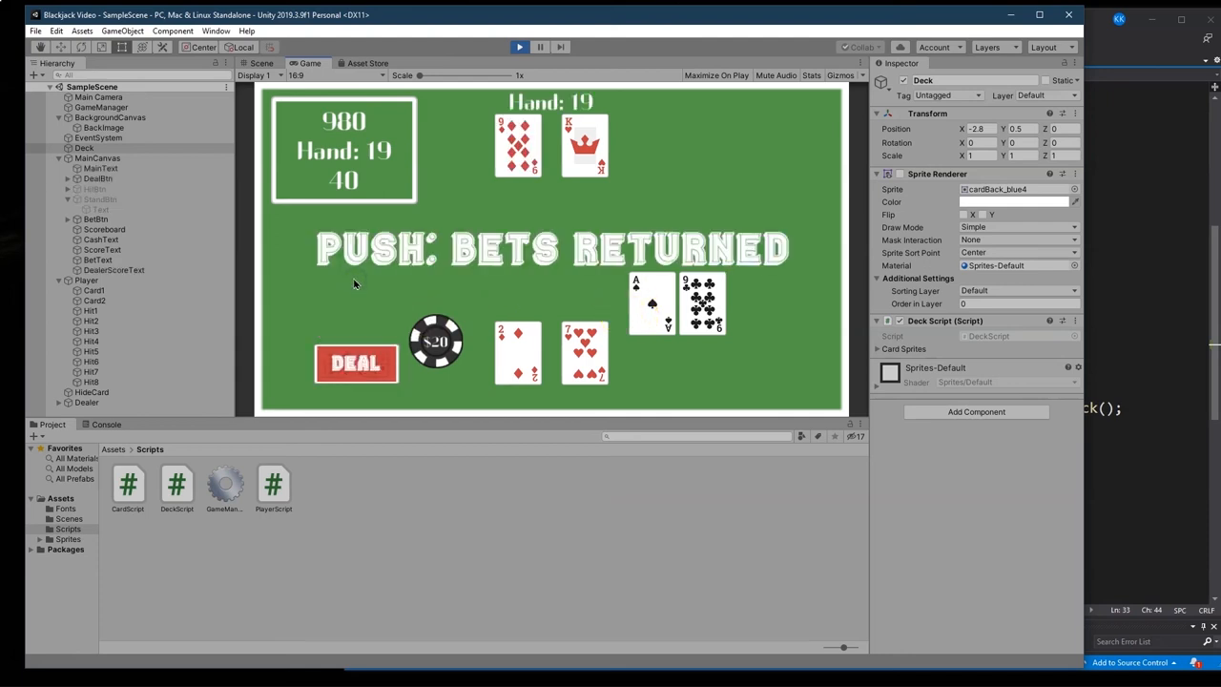
mouse_move(380, 405)
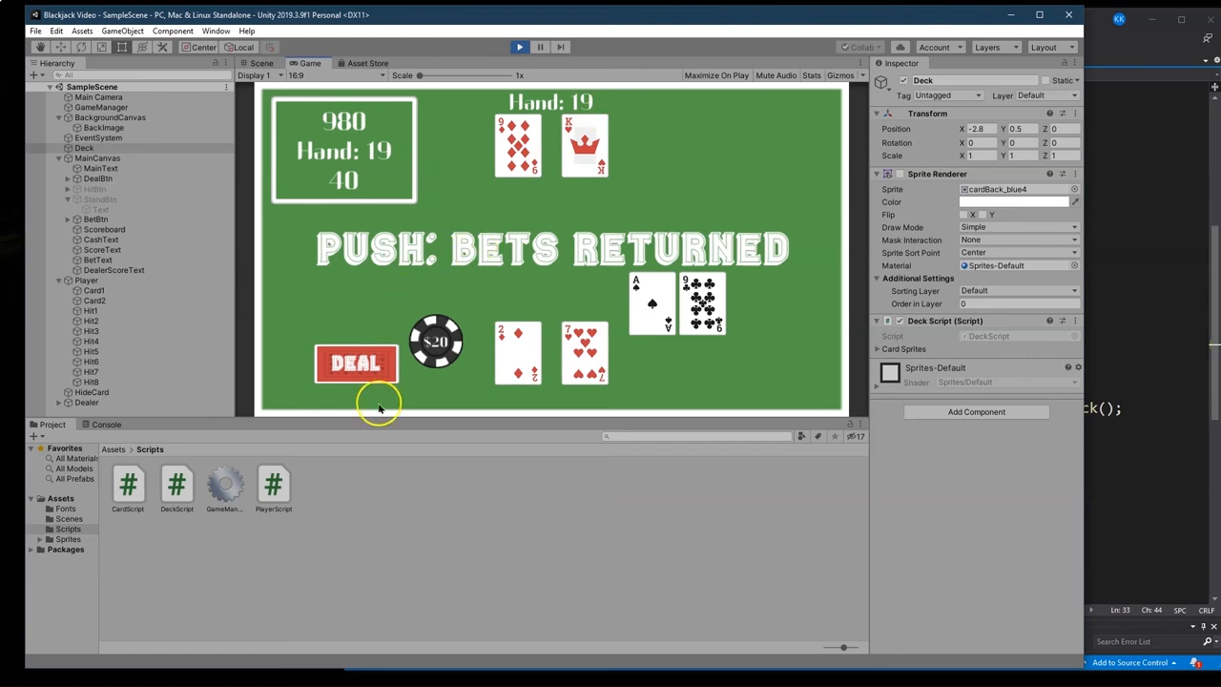
mouse_move(363, 313)
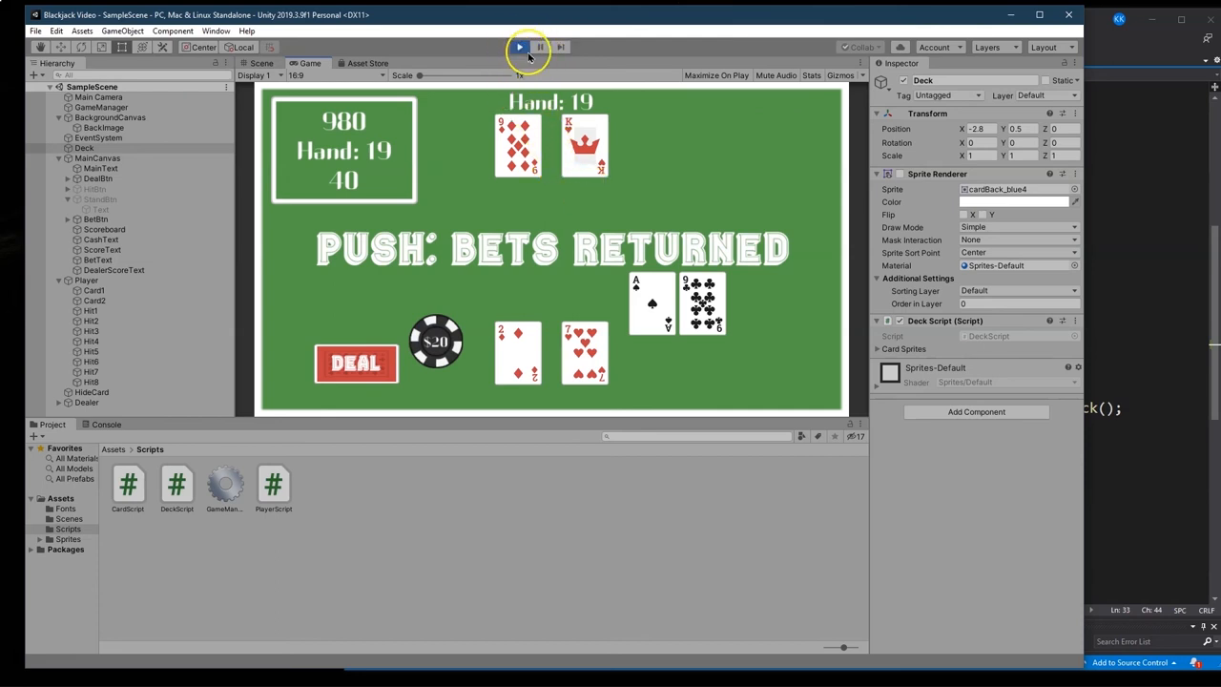
left_click(519, 47)
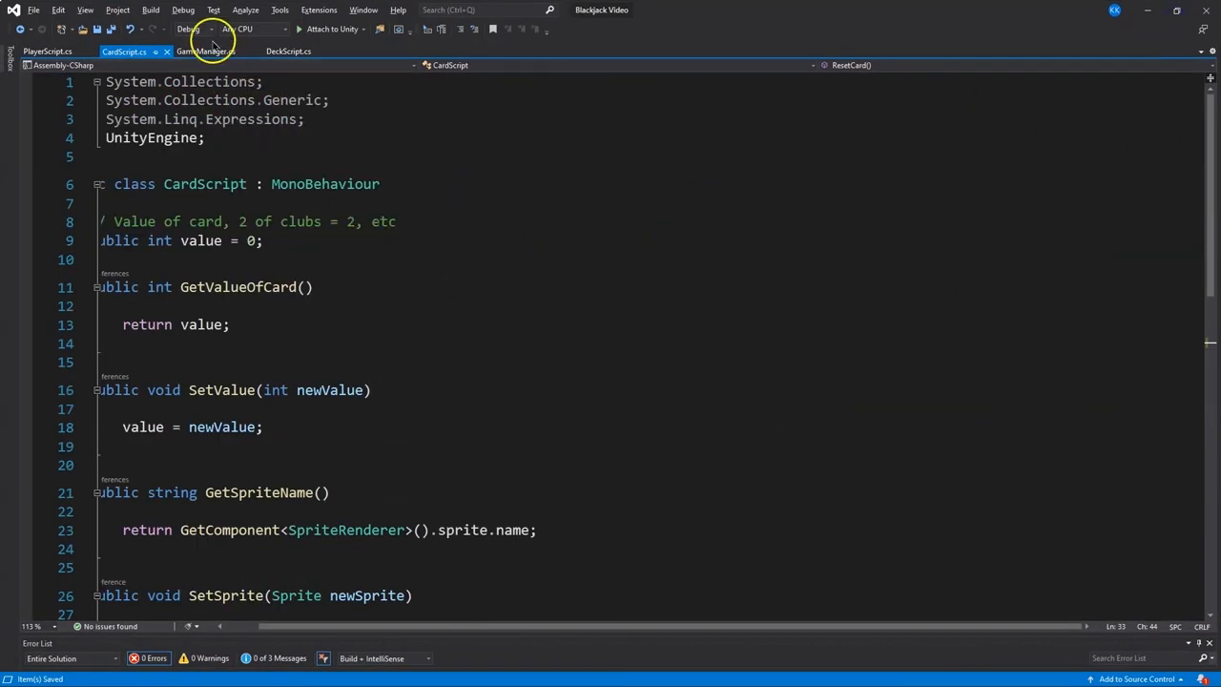
In GameManager's Start, add betBtn.onClick.AddListener(() => BetClicked());
left_click(206, 51)
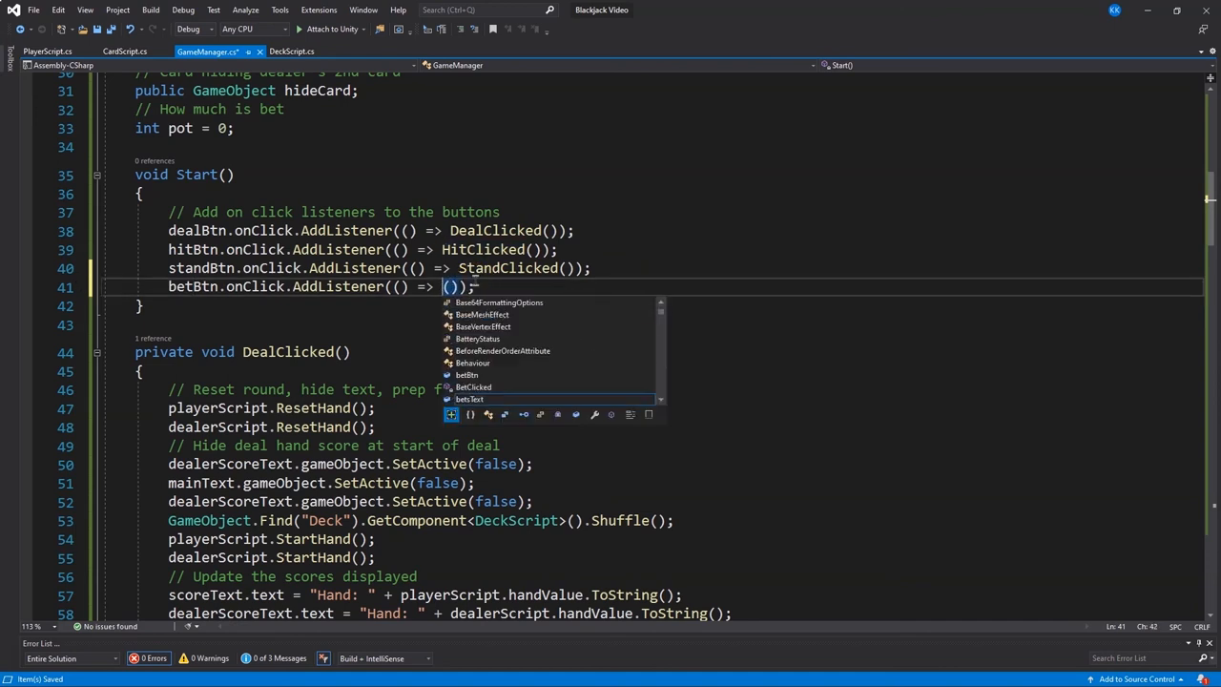
type("BetClicked")
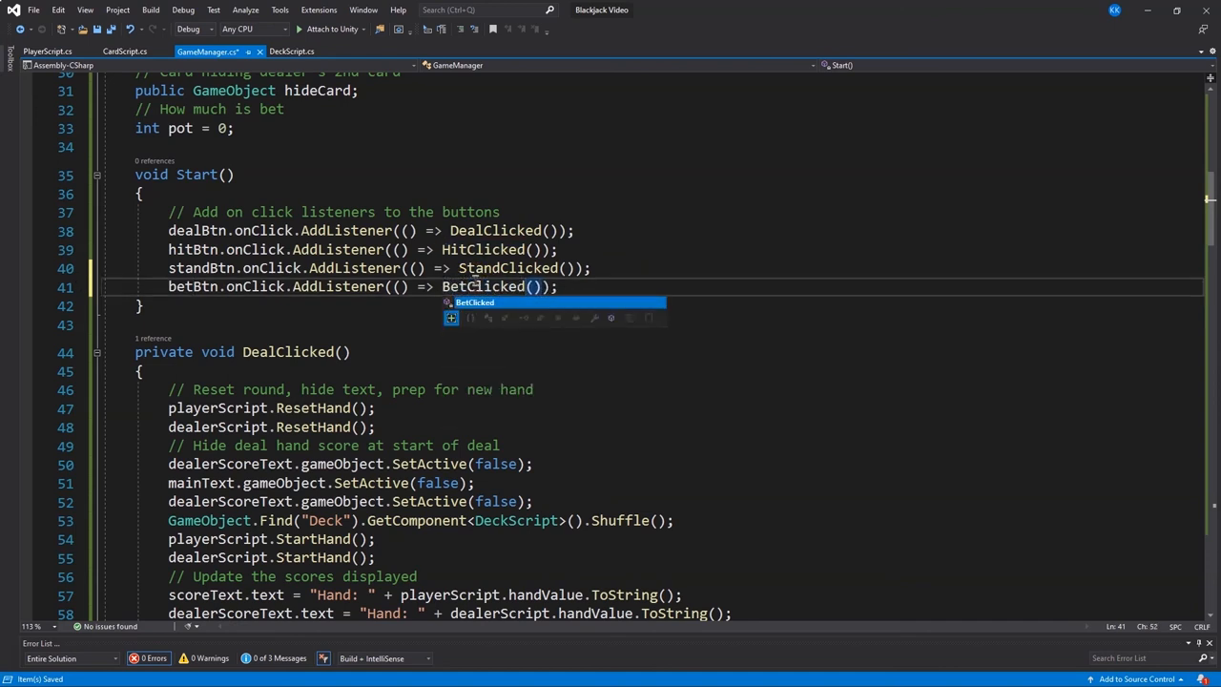
left_click(43, 51)
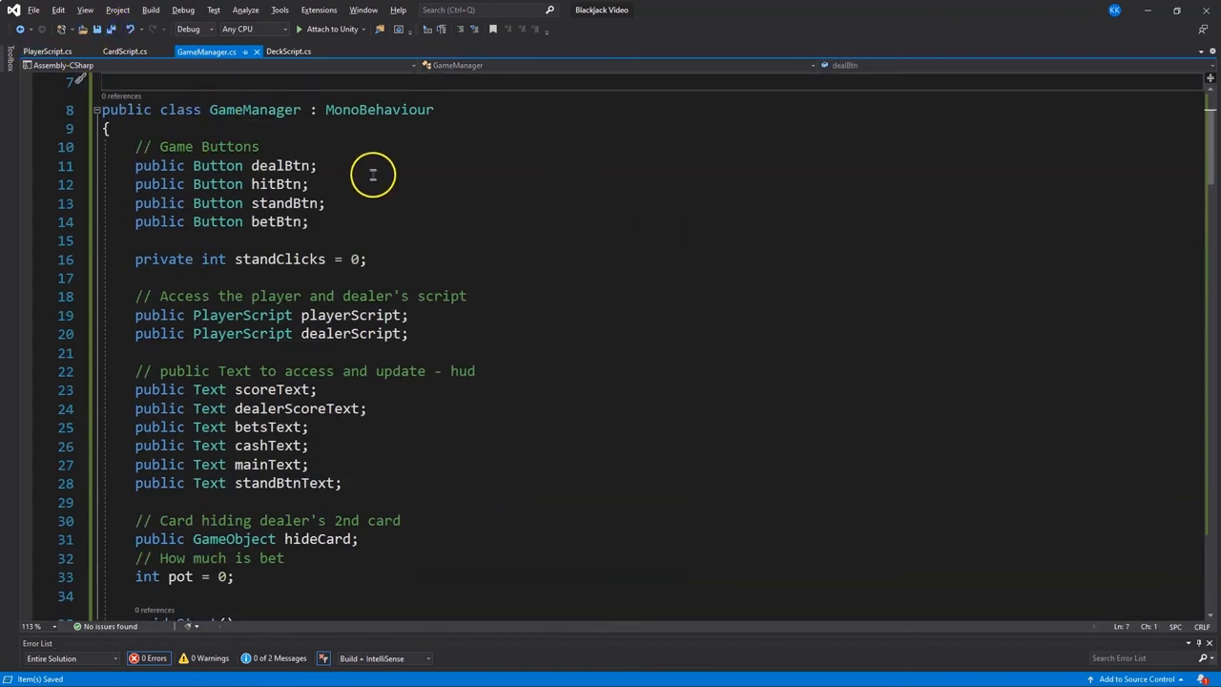
mouse_move(286, 52)
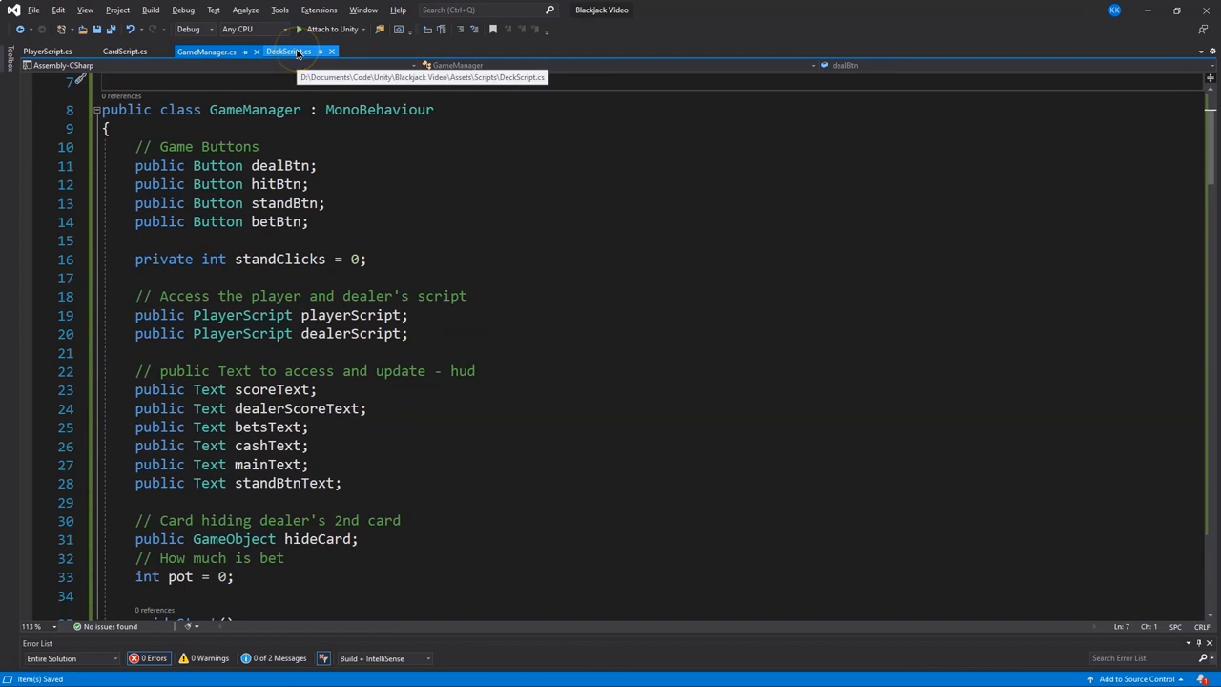
In DeckScript.cs, move currentIndex = 1; from GetCardValues to after the Shuffle loop
left_click(289, 52)
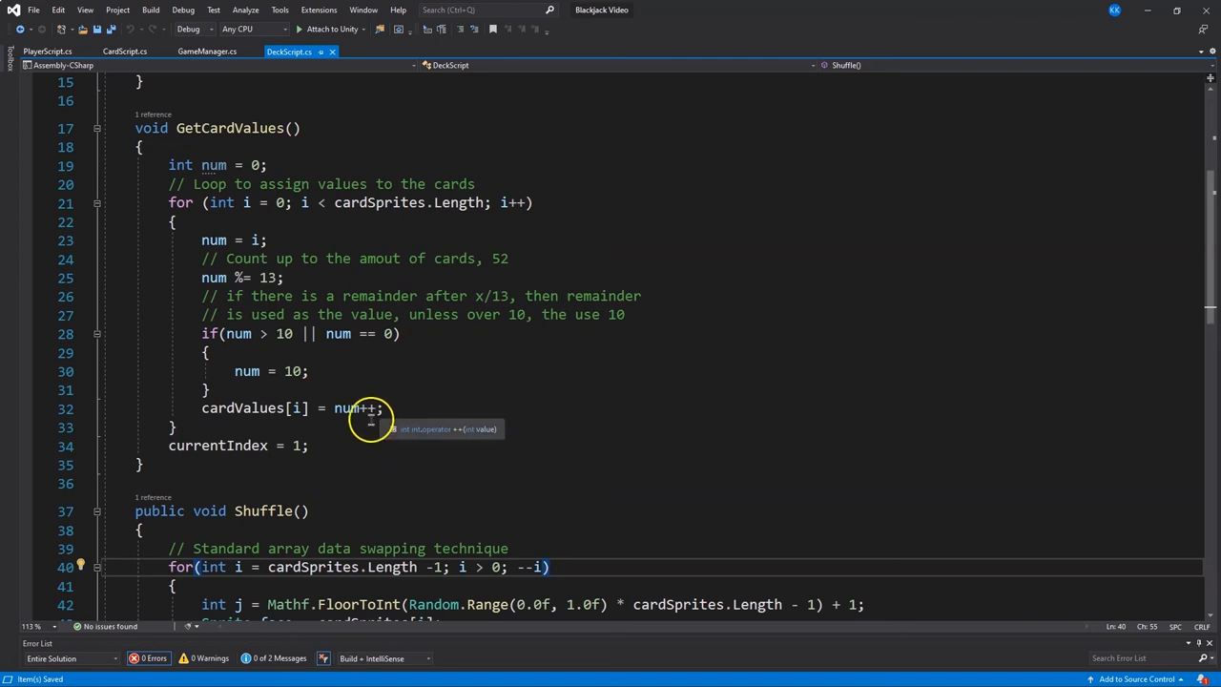
mouse_move(331, 450)
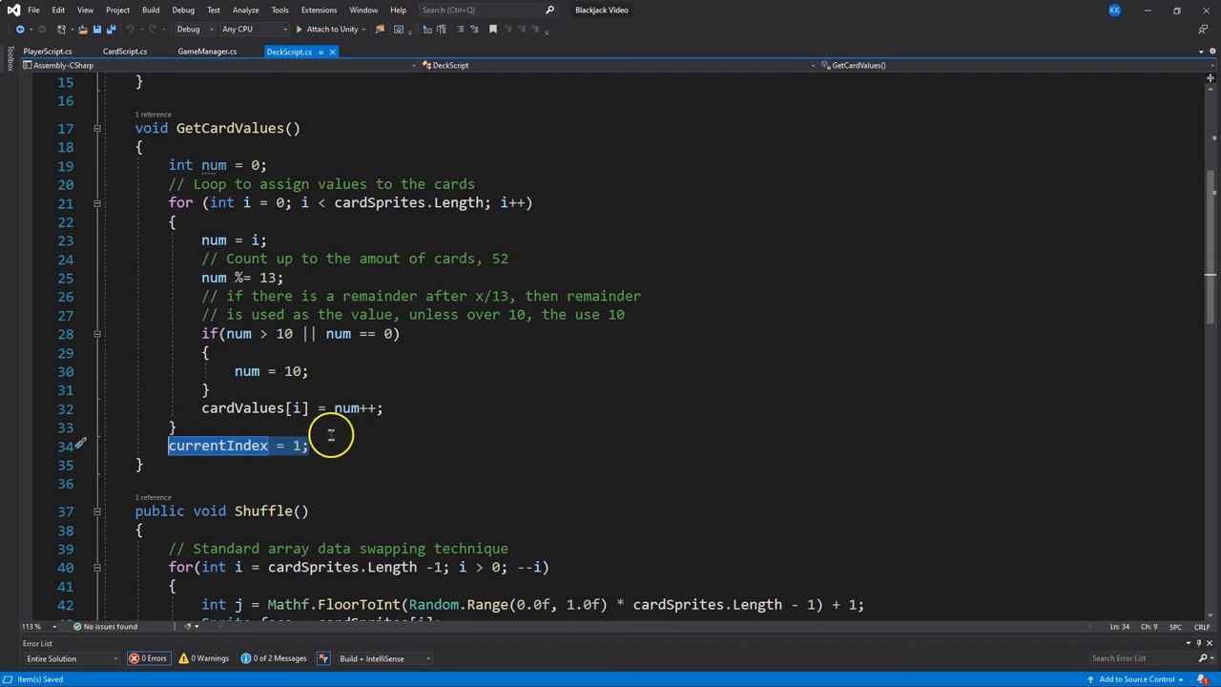
key("Delete")
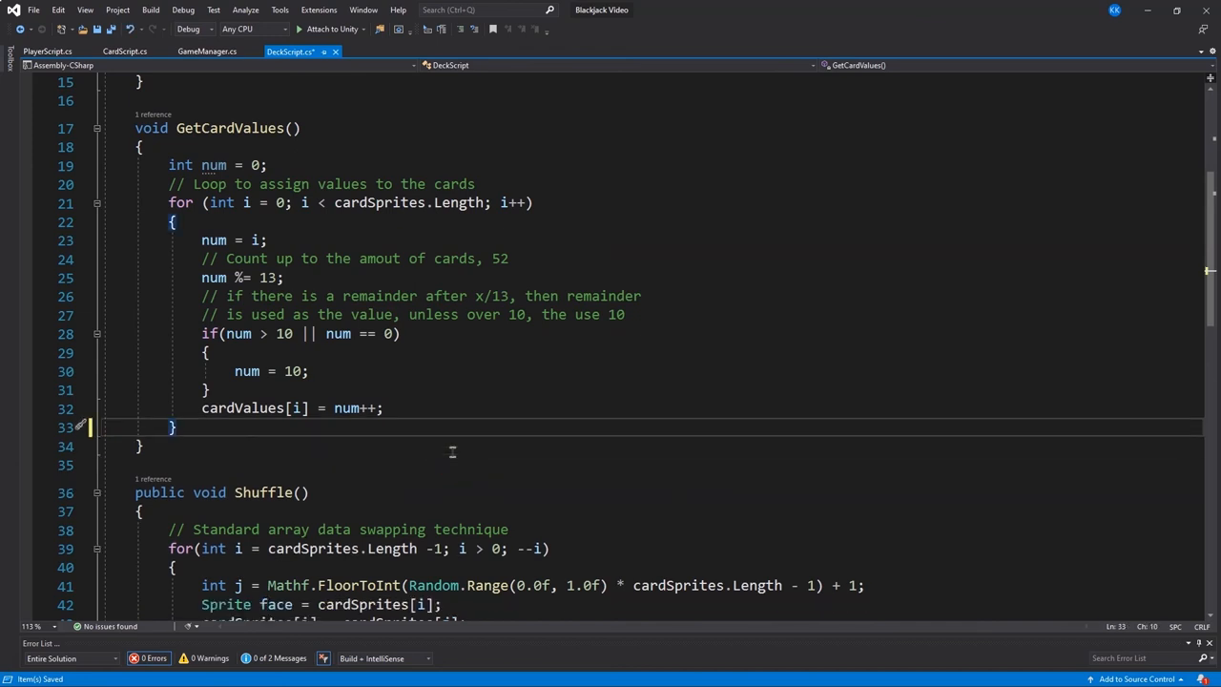
scroll("down", 3)
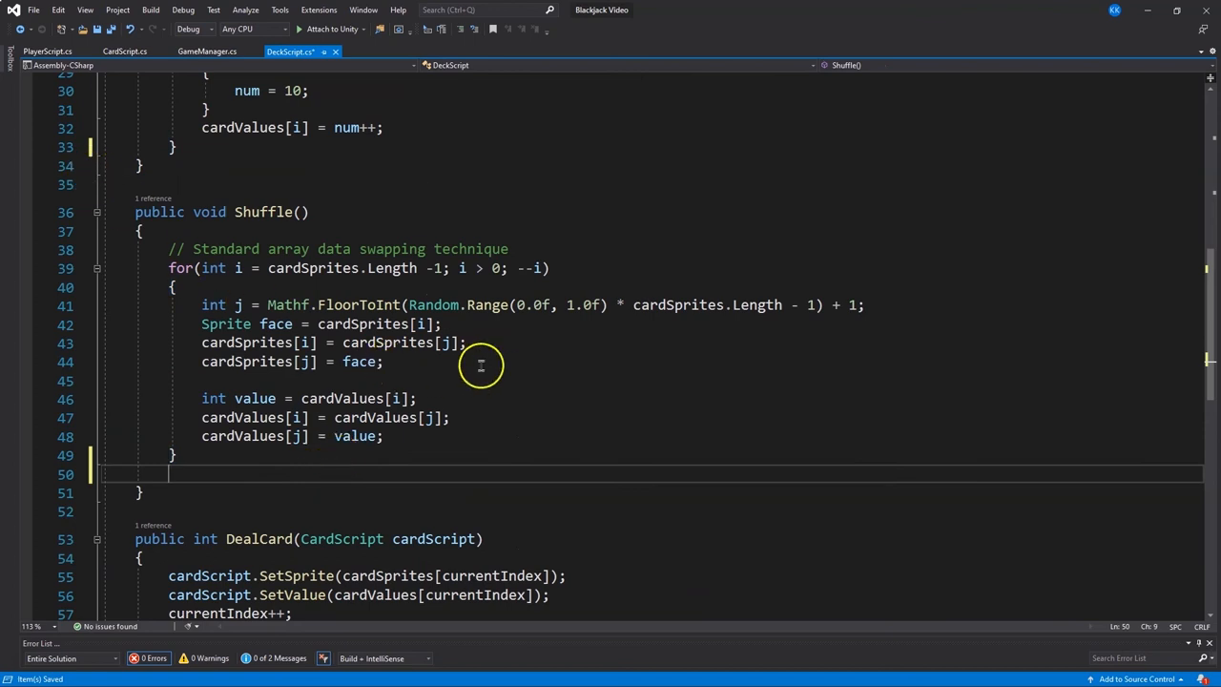
type("currentIndex = 1;")
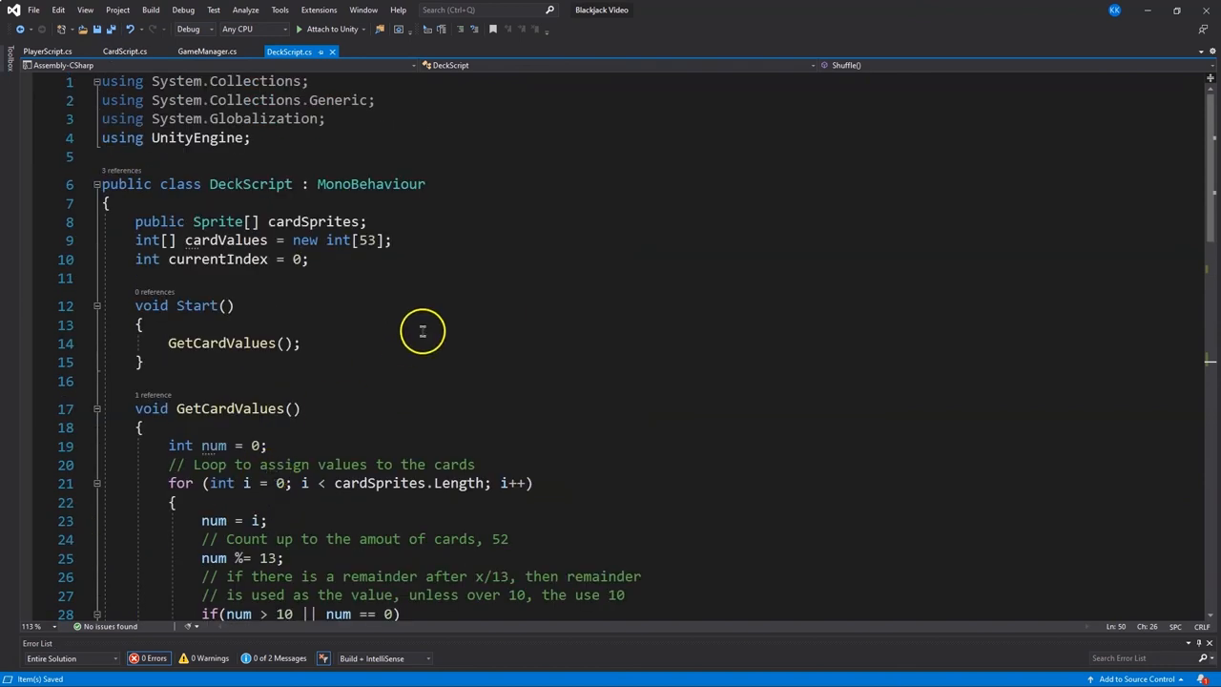
mouse_move(406, 126)
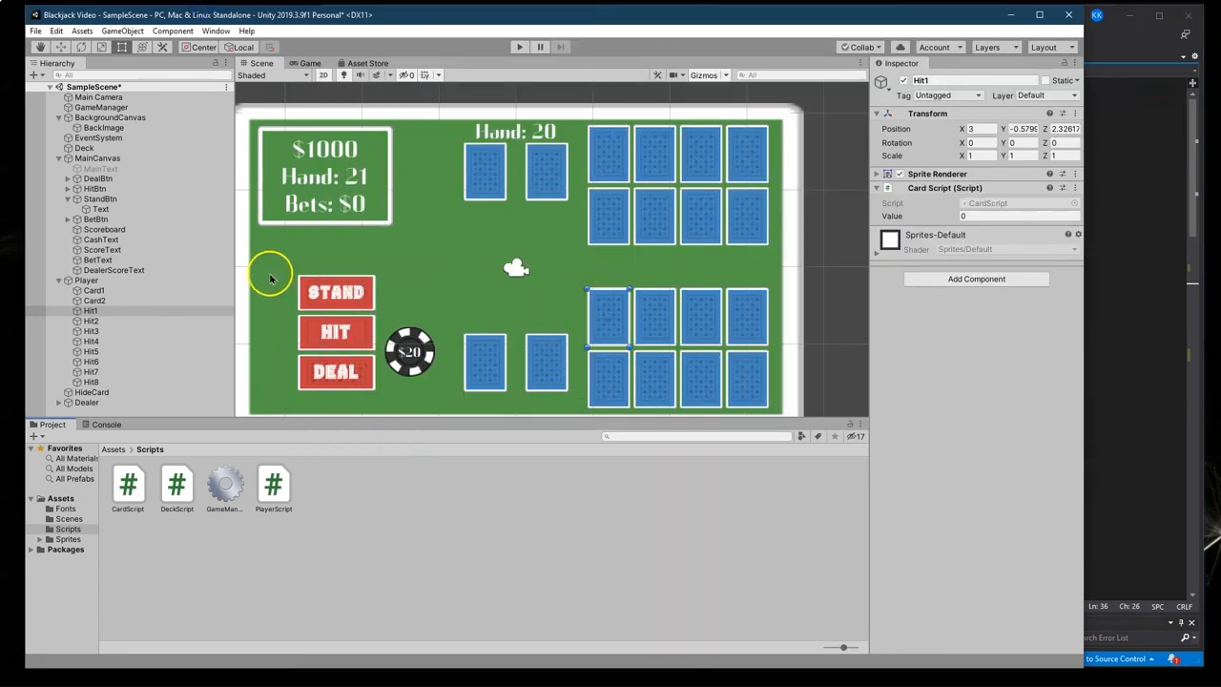
mouse_move(313, 310)
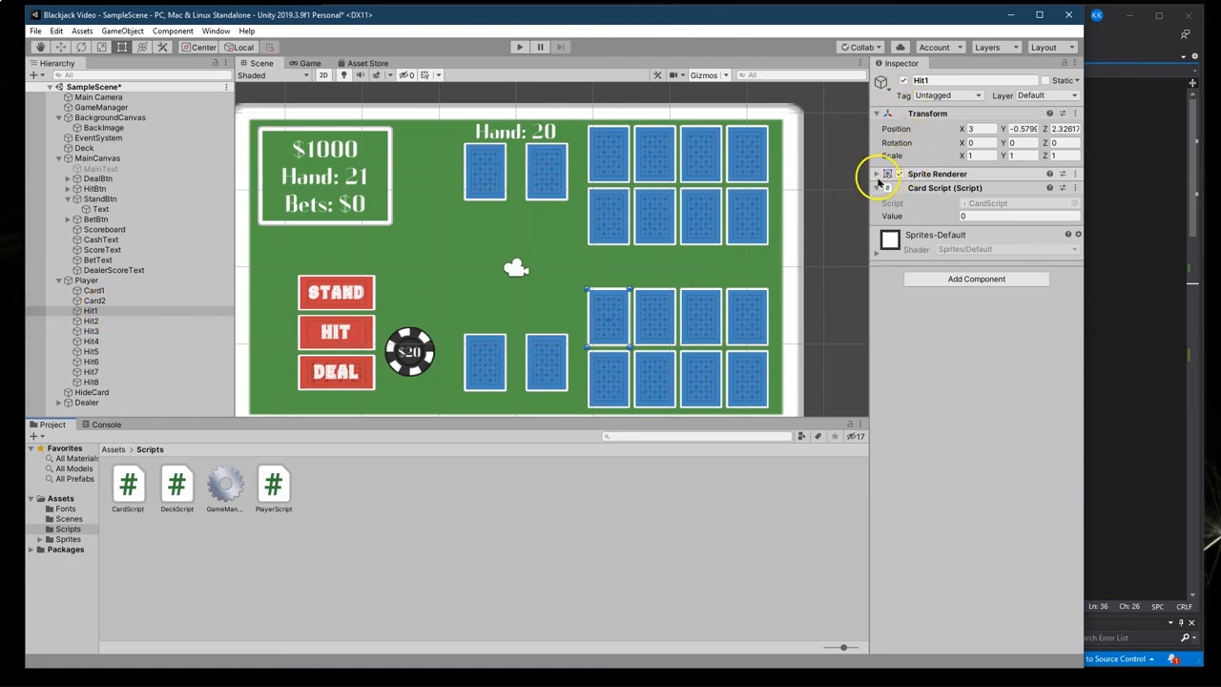
Turn off Sprite Renderers on the extra player and dealer hit cards, then run the game
left_click(876, 174)
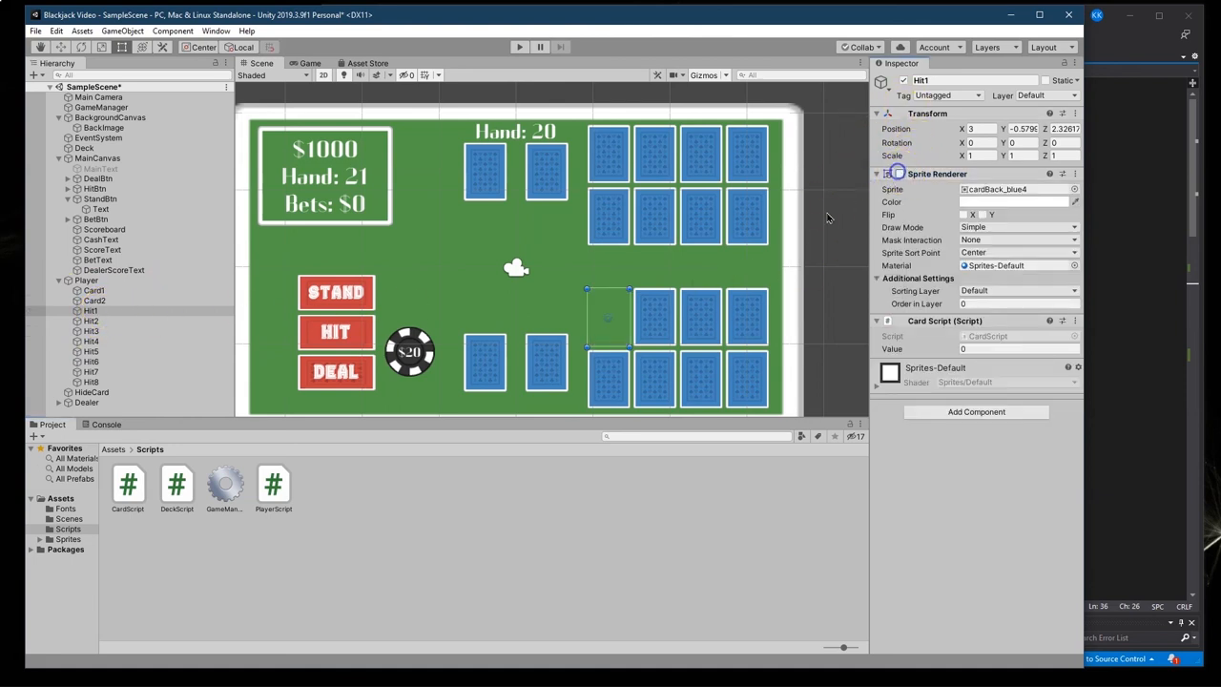
left_click(91, 320)
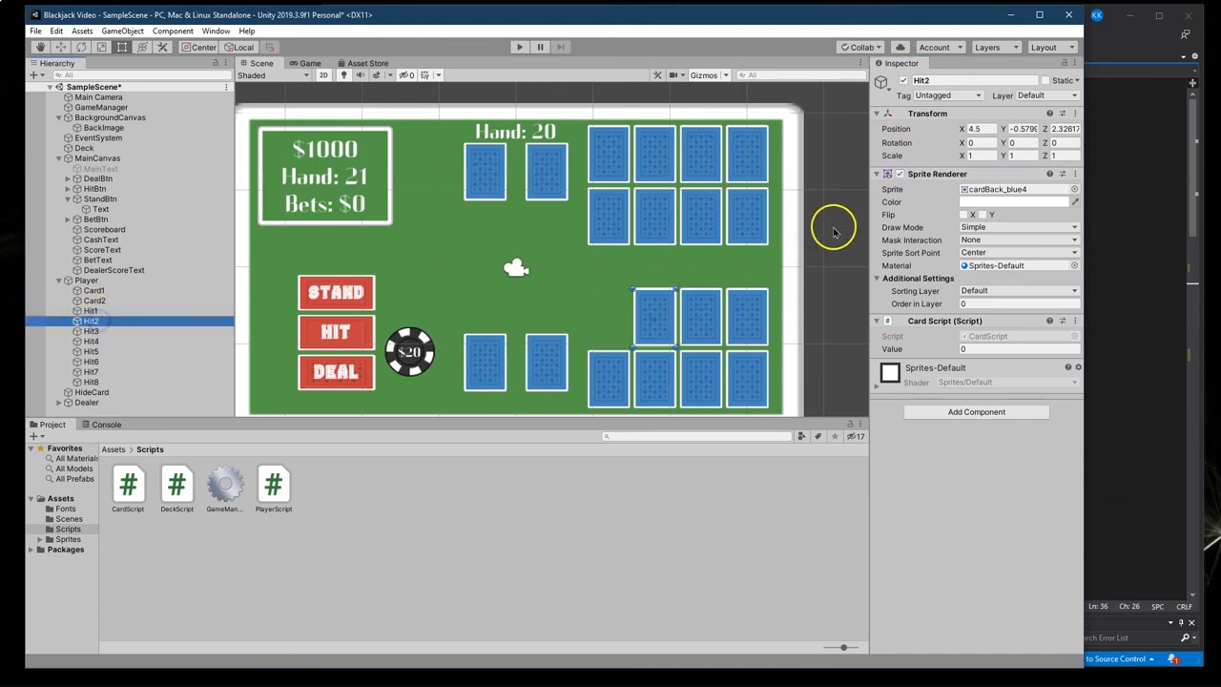
left_click(91, 331)
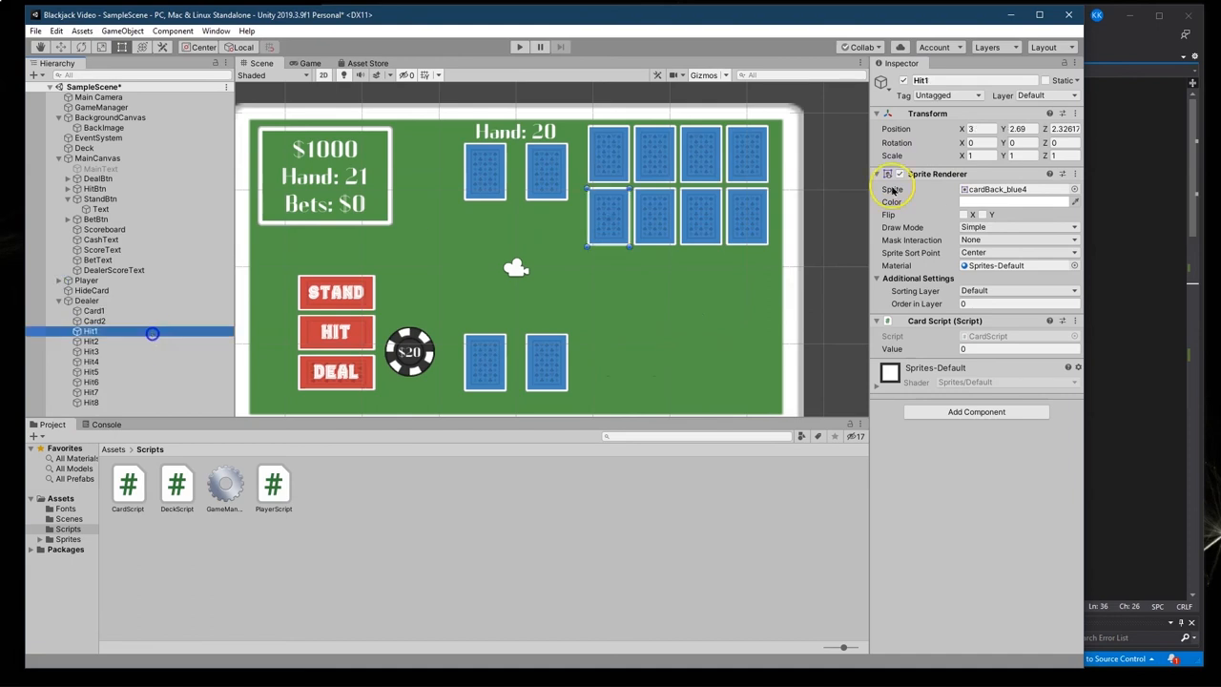
left_click(90, 401)
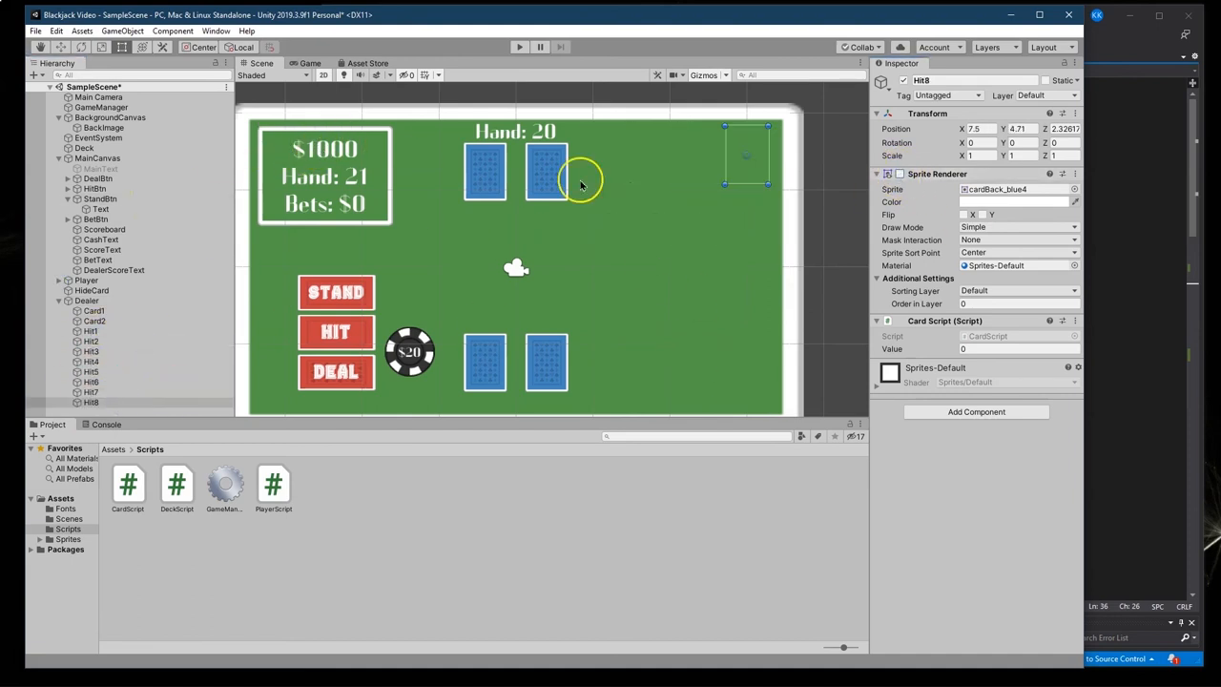
mouse_move(436, 217)
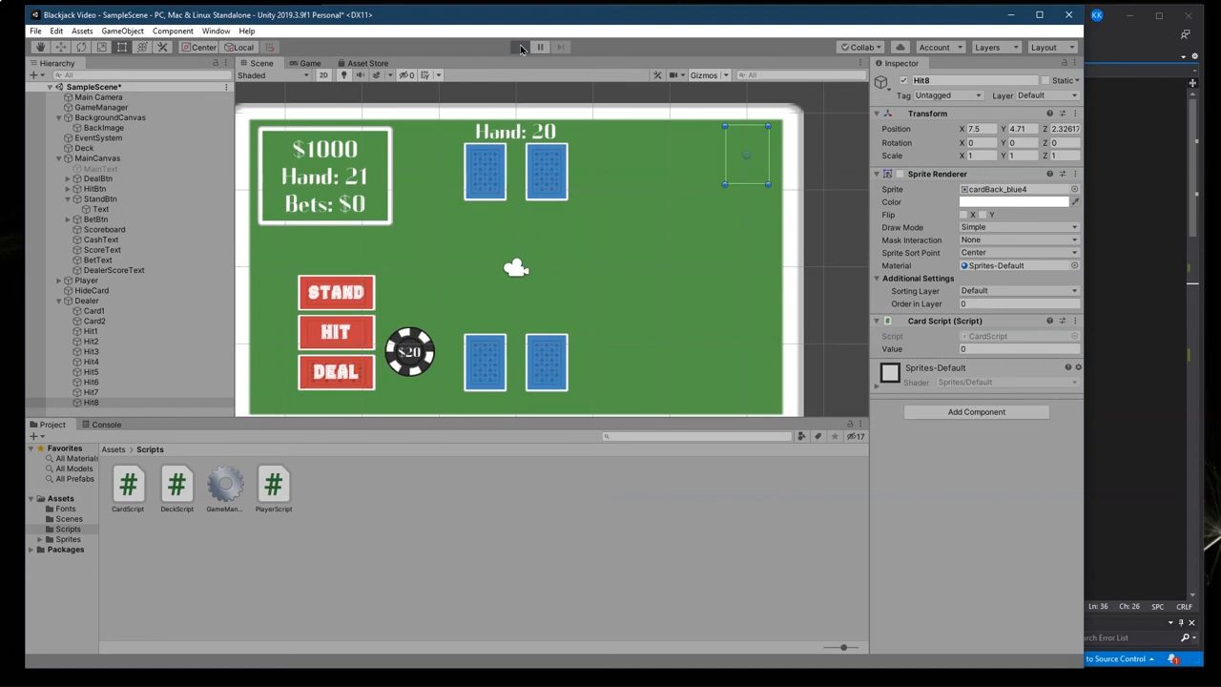
left_click(519, 47)
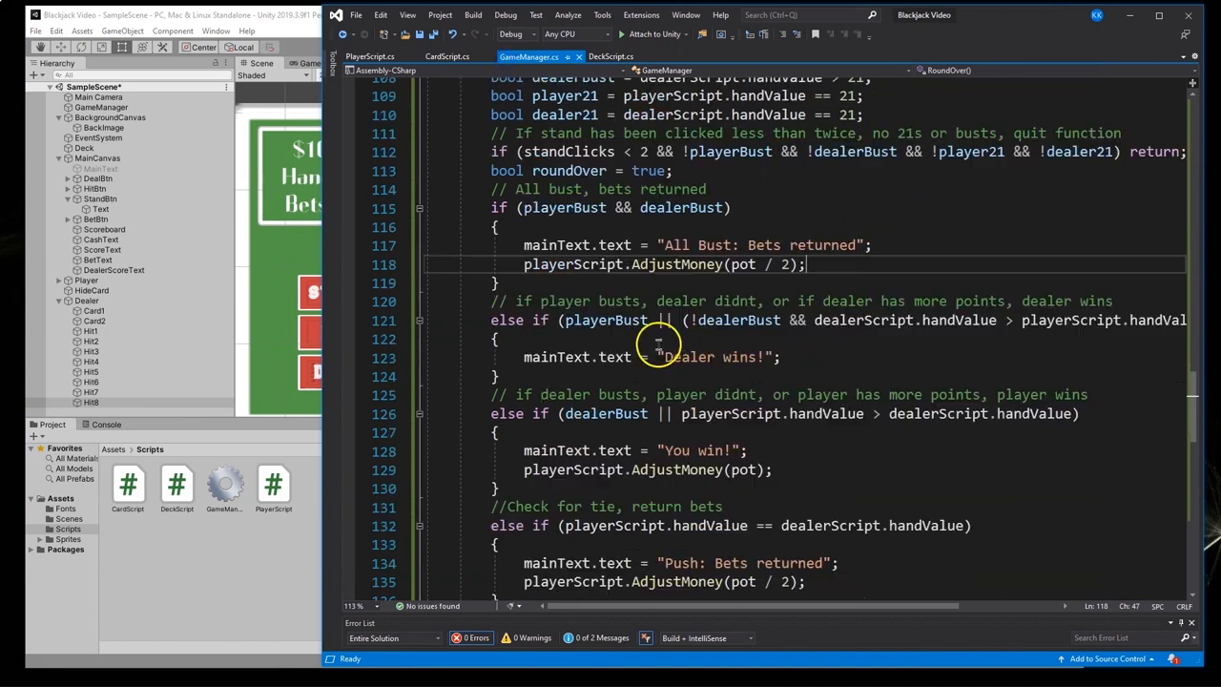
Prefix cashText with "$" before playerScript.GetMoney() in RoundOver and BetClicked
scroll("down", 3)
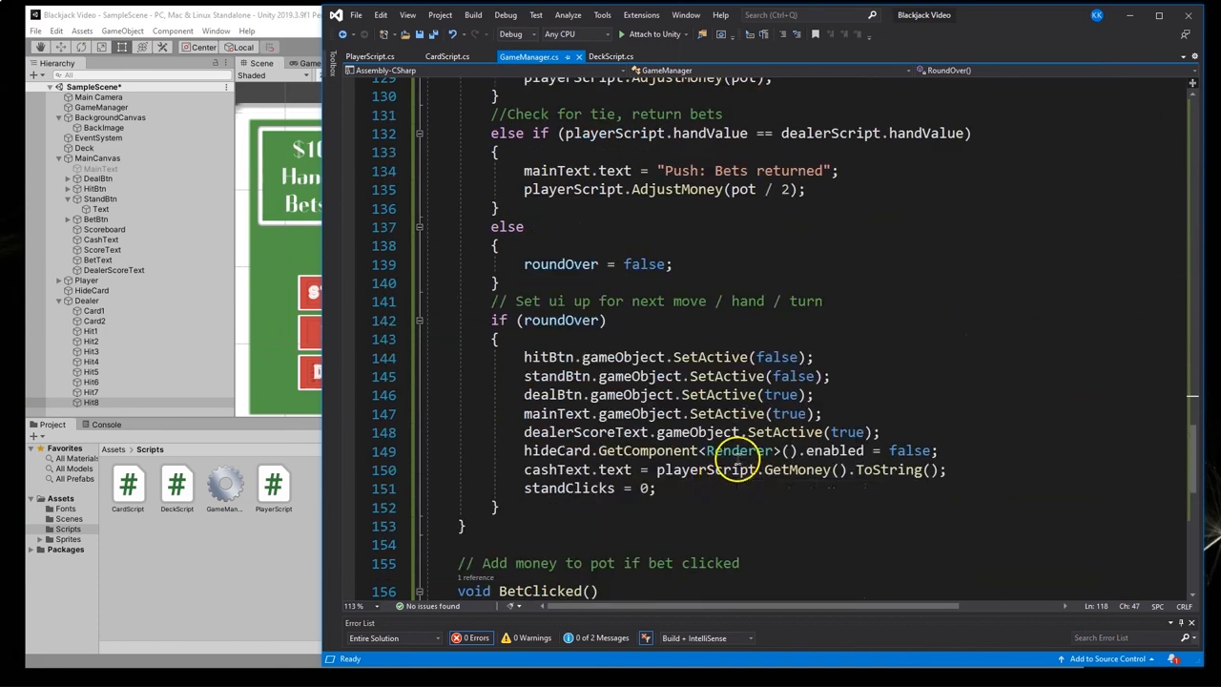
double_click(557, 469)
type("\"")
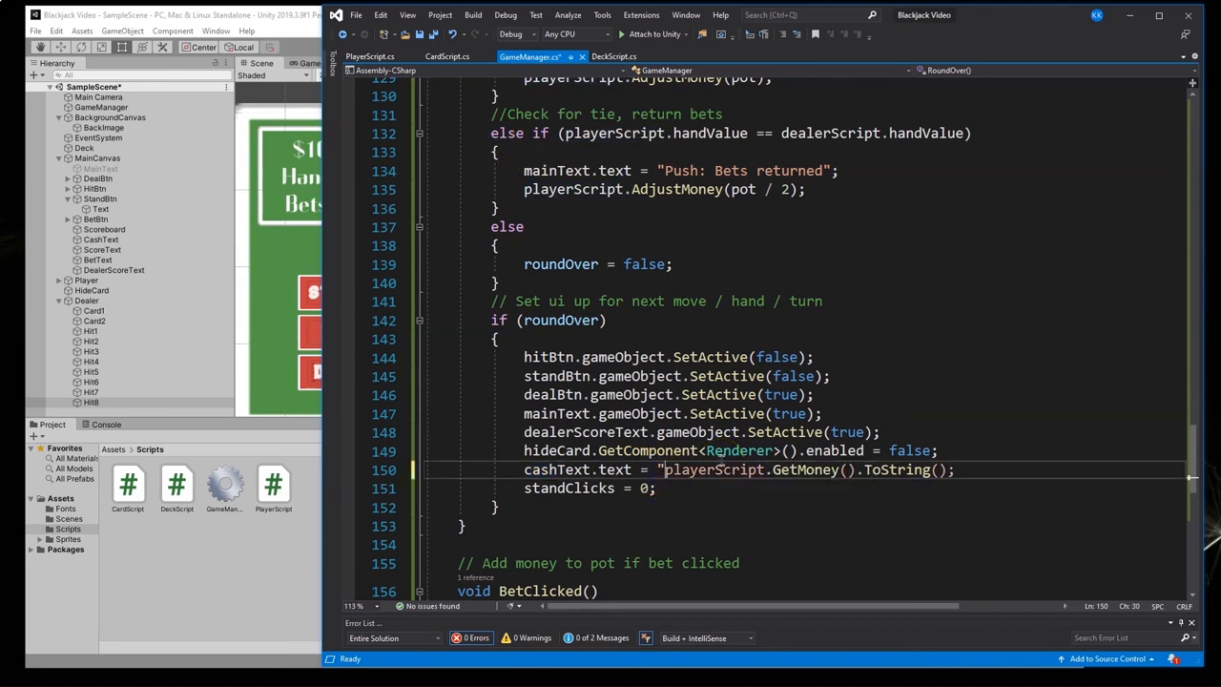
type("$\" +")
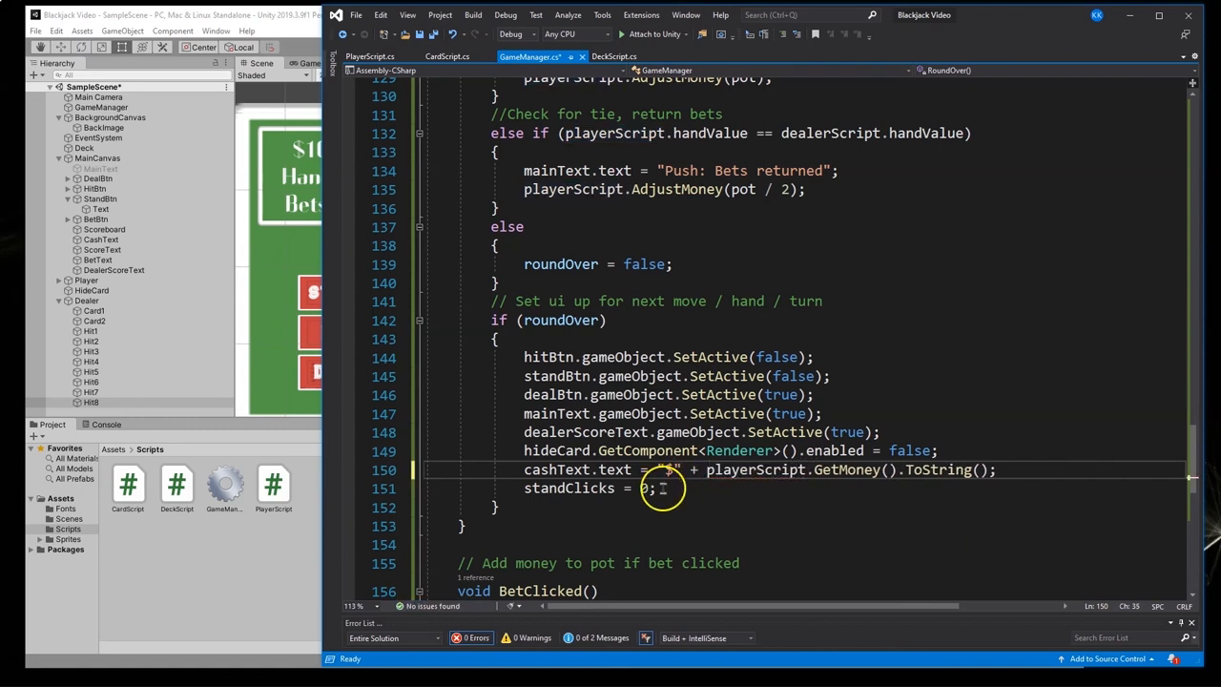
double_click(557, 468)
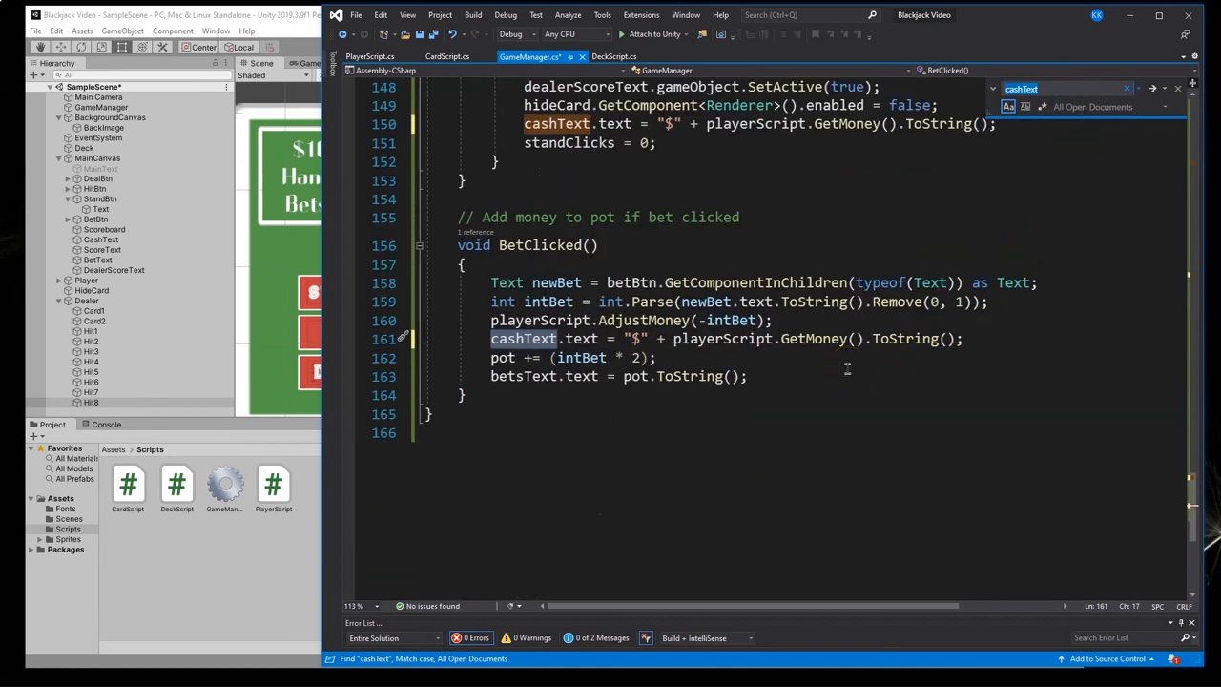
mouse_move(727, 320)
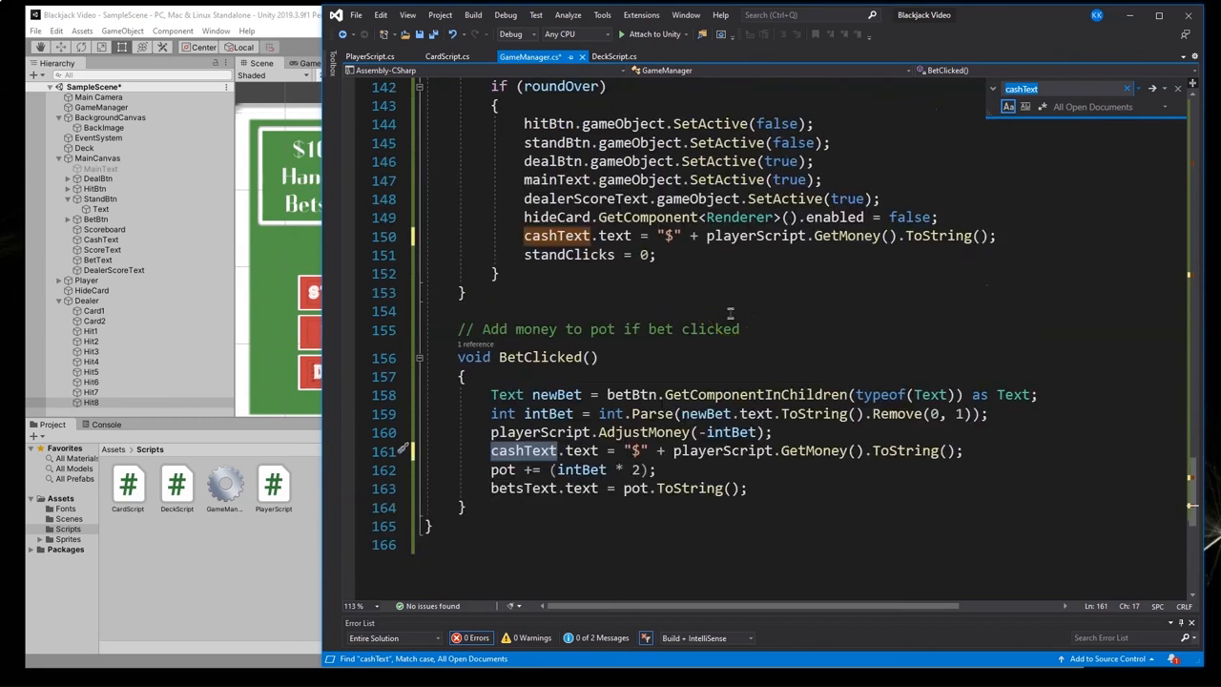
mouse_move(527, 487)
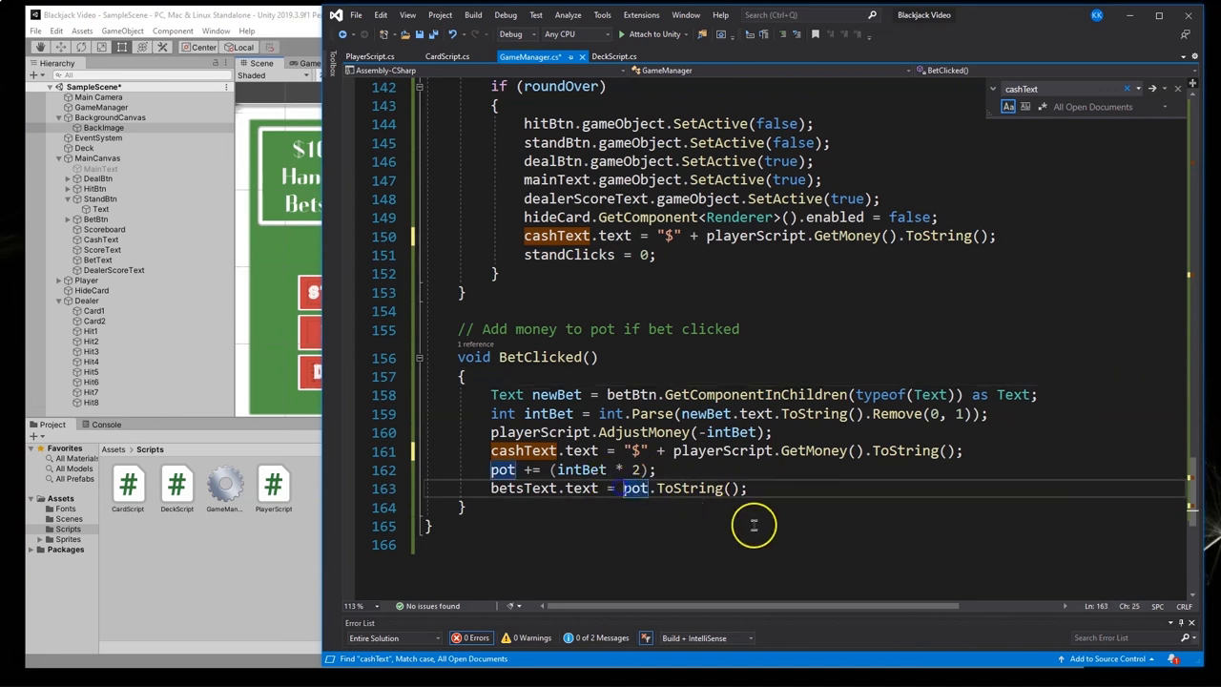
Set betsText in BetClicked to "Bets: $" + pot.ToString()
type("\"Bets: $\" +")
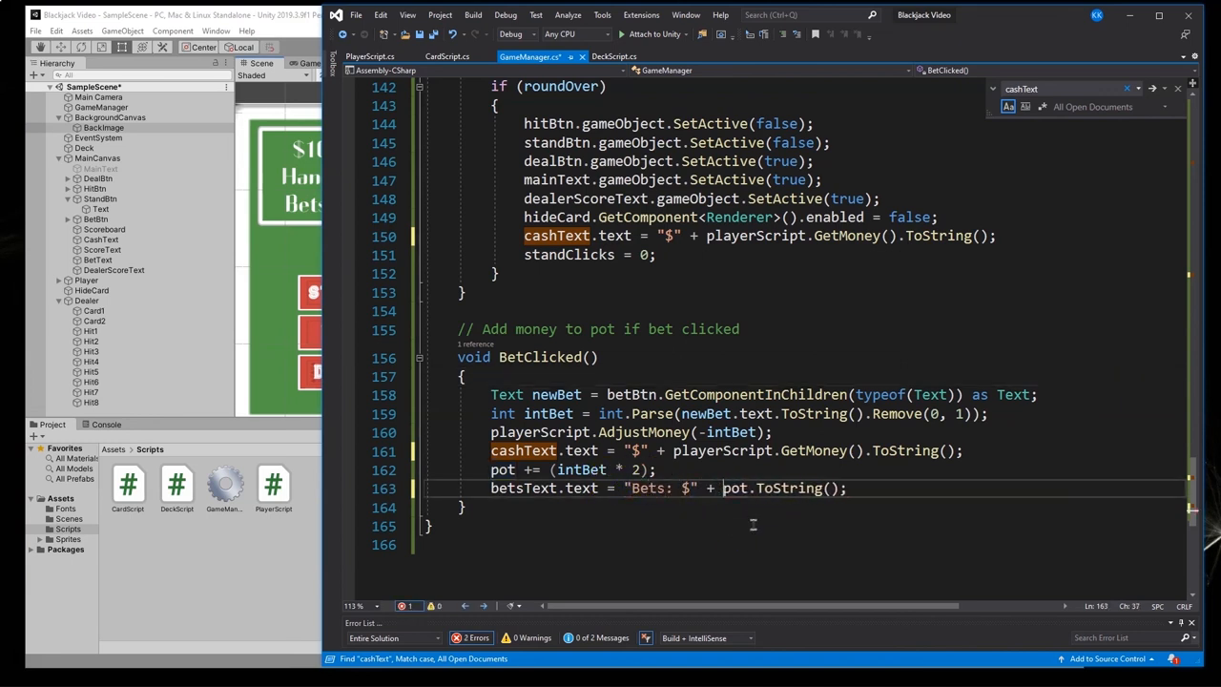
double_click(653, 488)
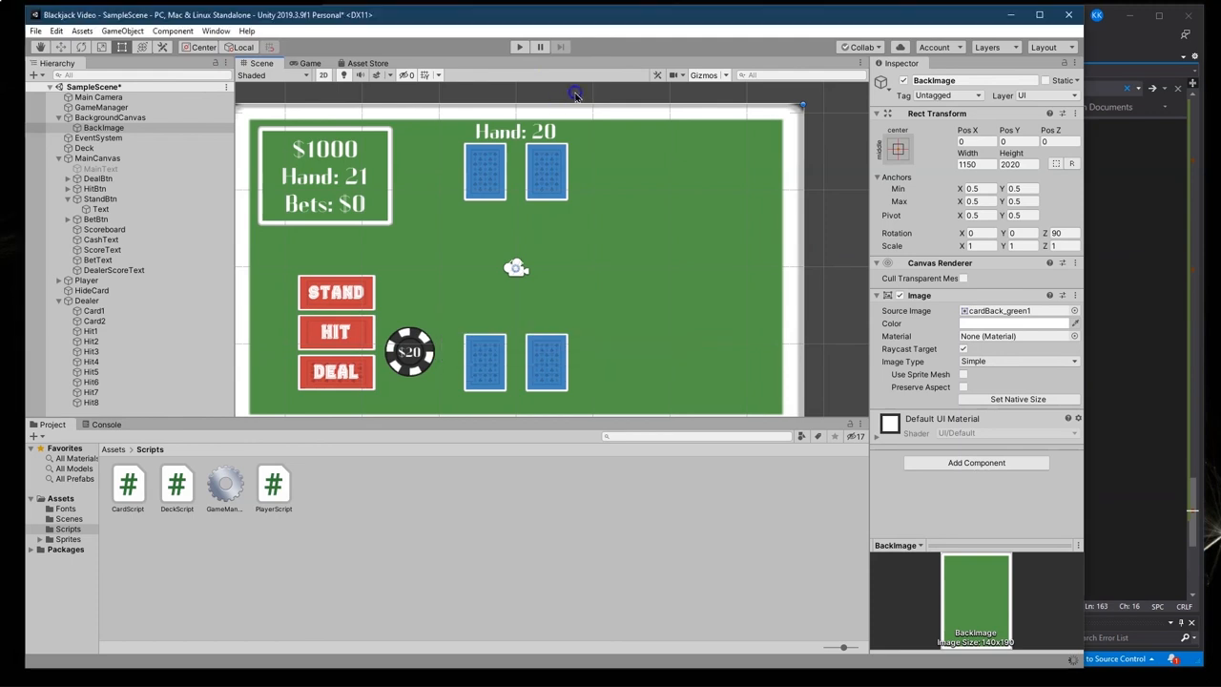
mouse_move(666, 88)
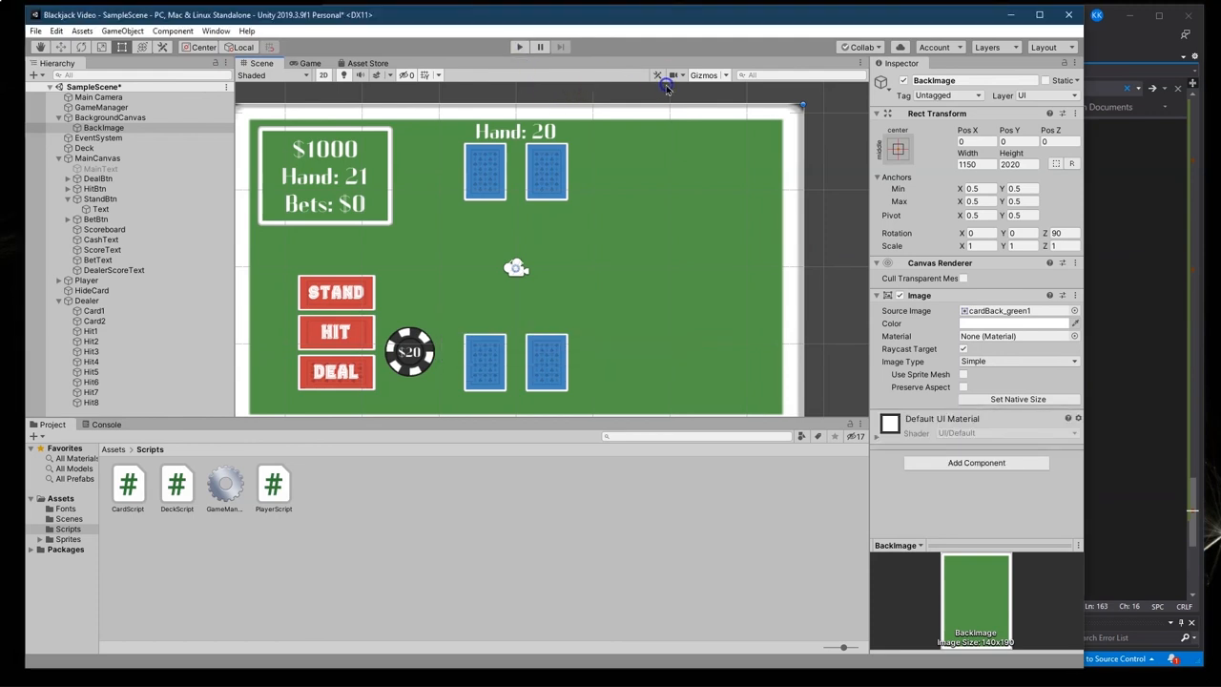
Enter Play mode to run the Blackjack table showing $1000 cash and Bets: $0
left_click(309, 63)
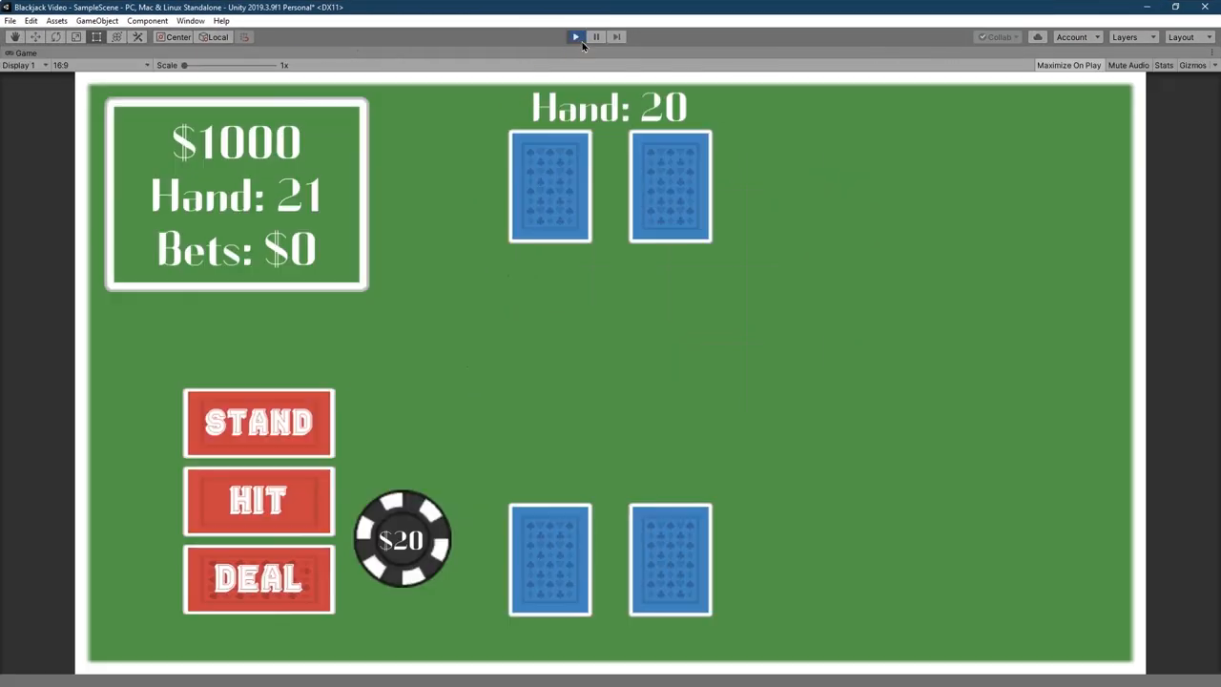
Deal hands, bet $20, hit and stand, playing through a dealer win
left_click(258, 579)
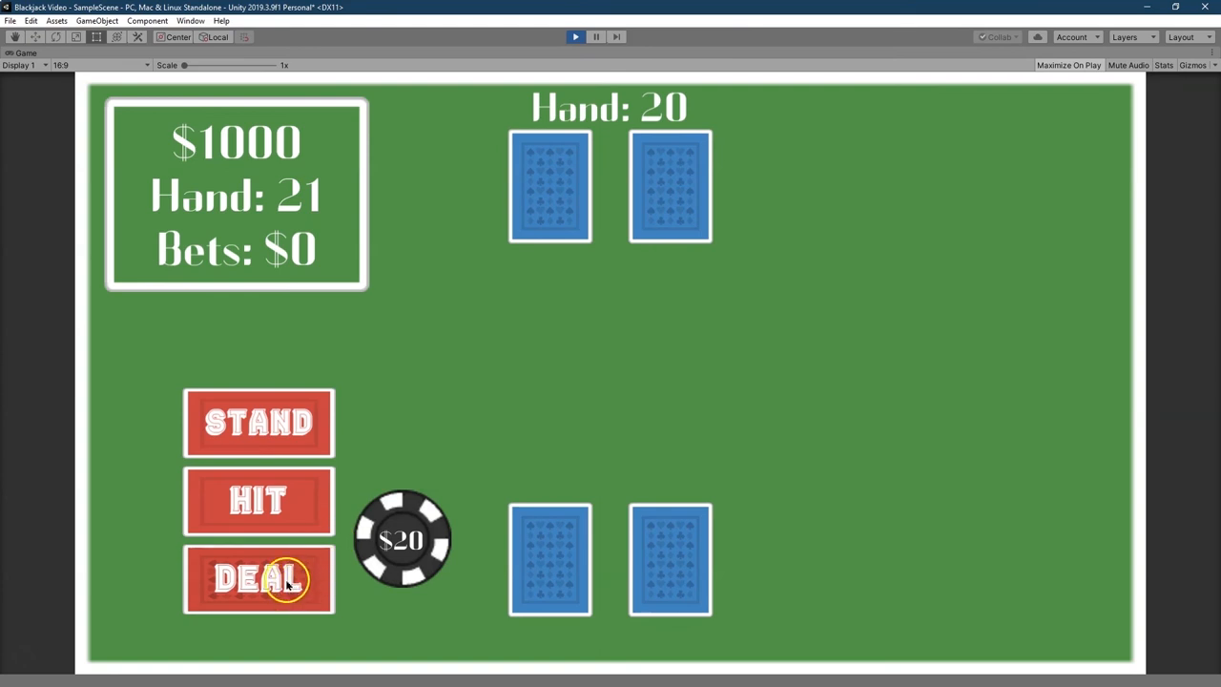
left_click(257, 579)
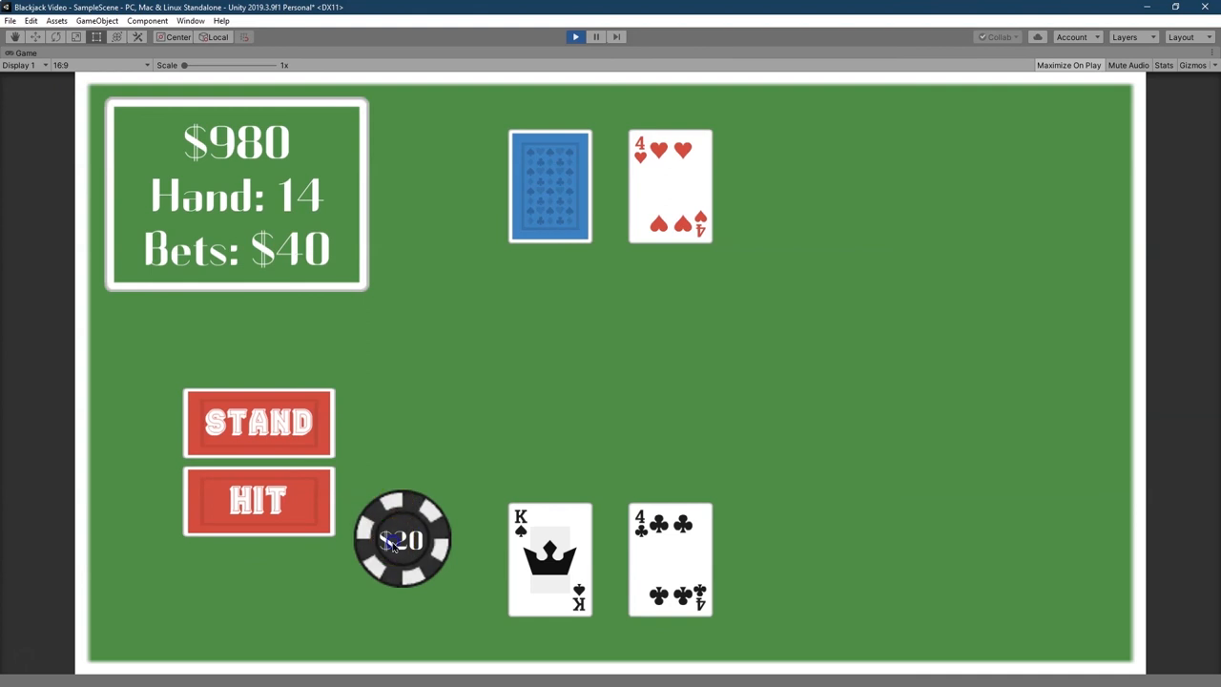
left_click(257, 500)
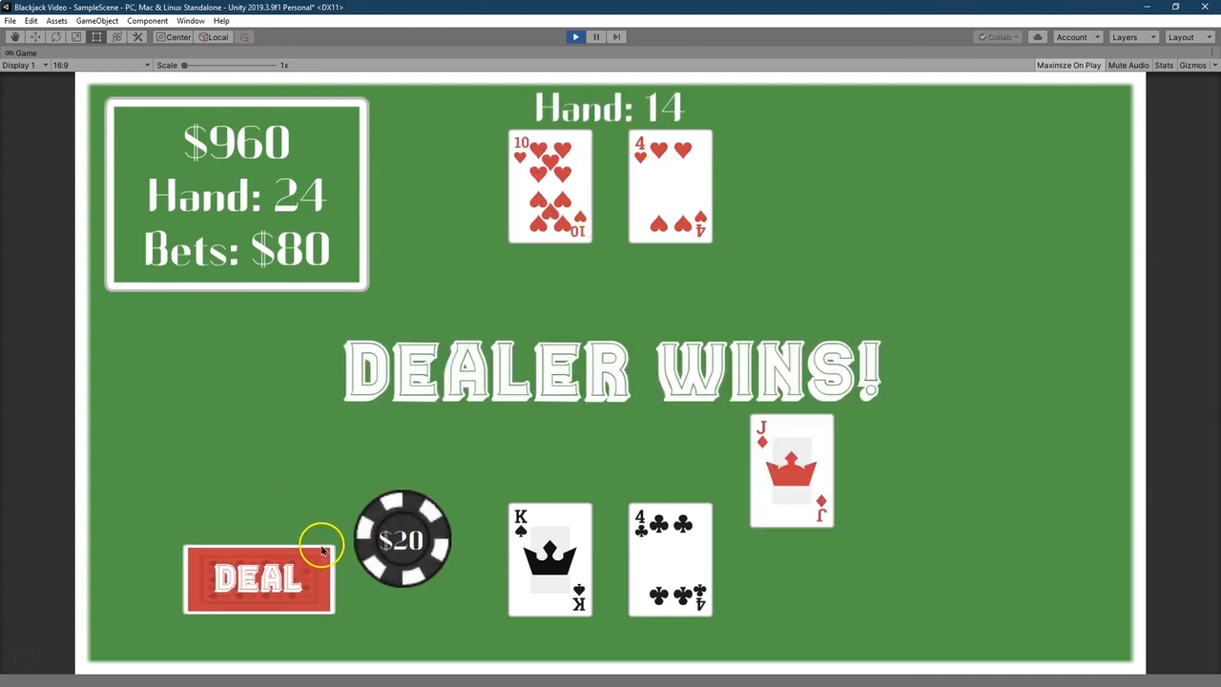
left_click(257, 579)
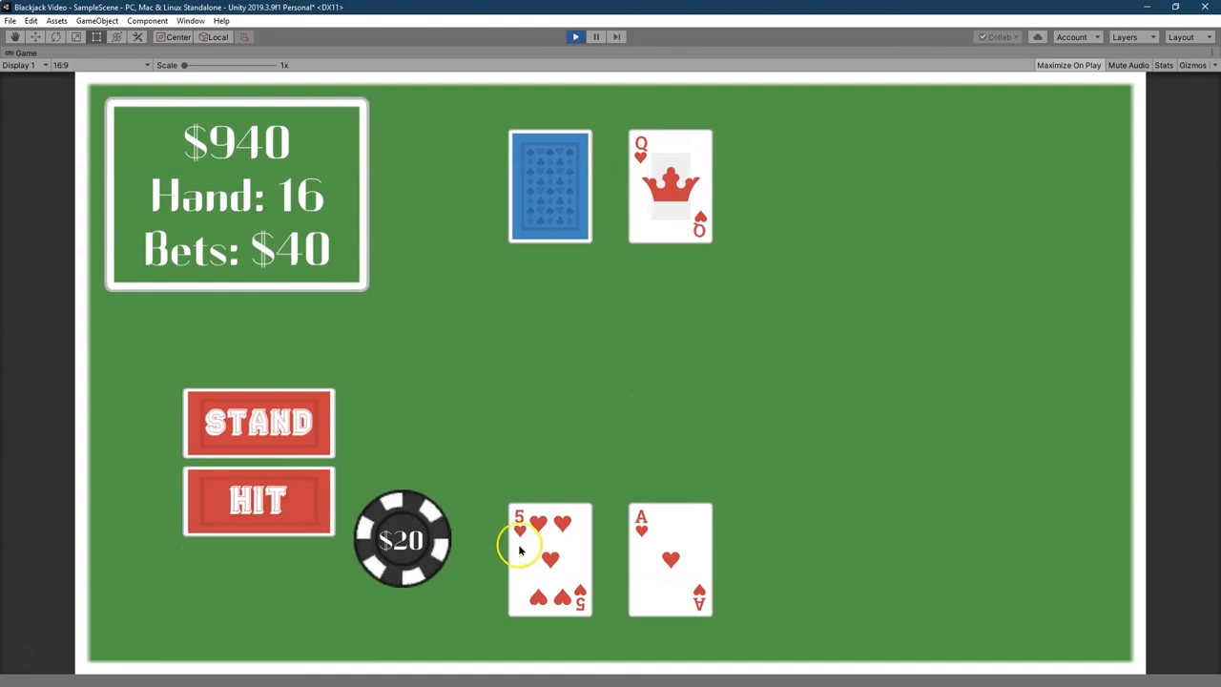
left_click(257, 501)
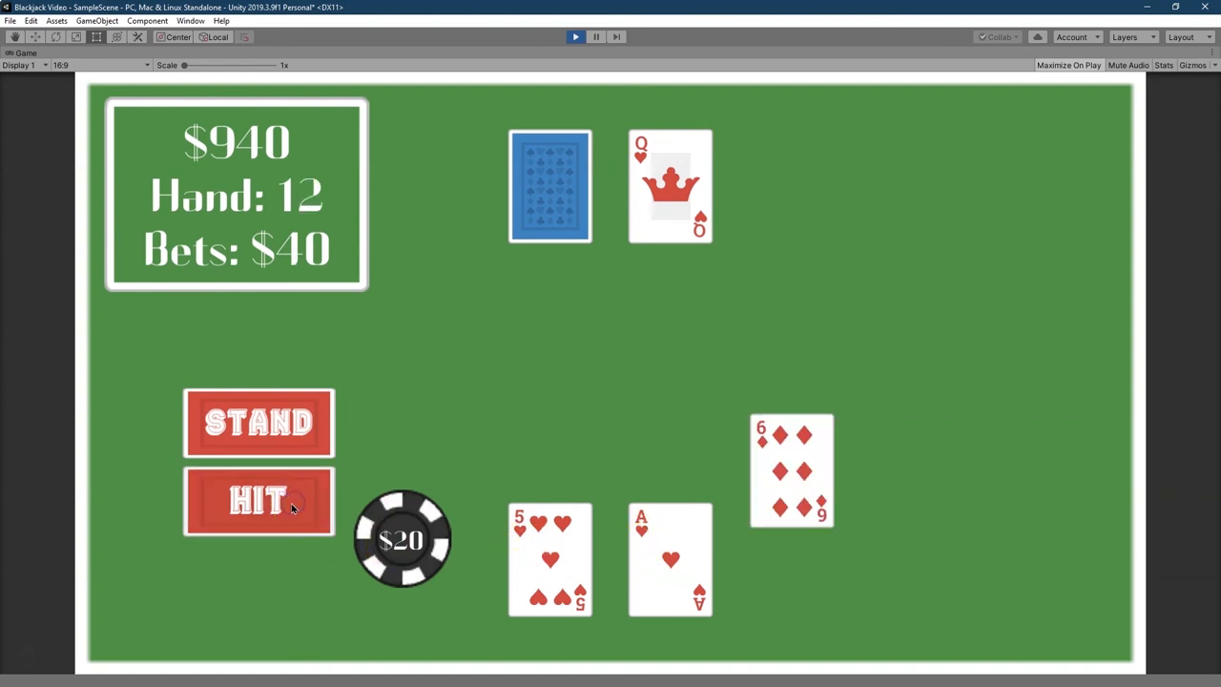
mouse_move(660, 563)
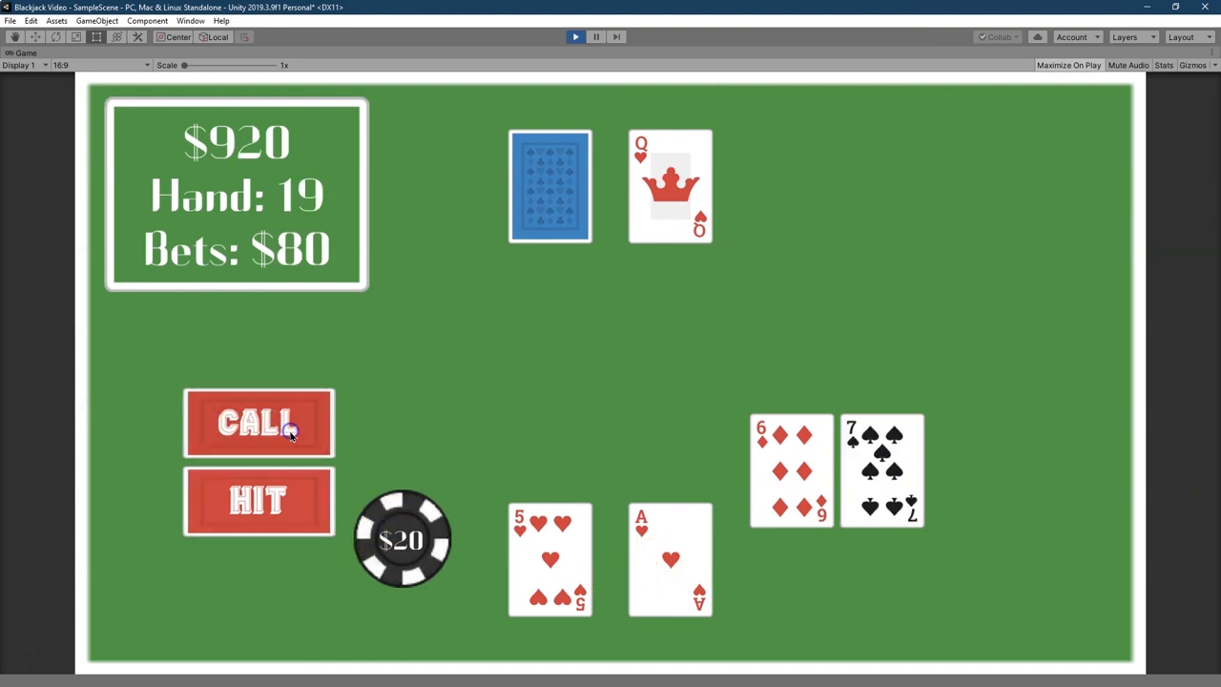
left_click(258, 421)
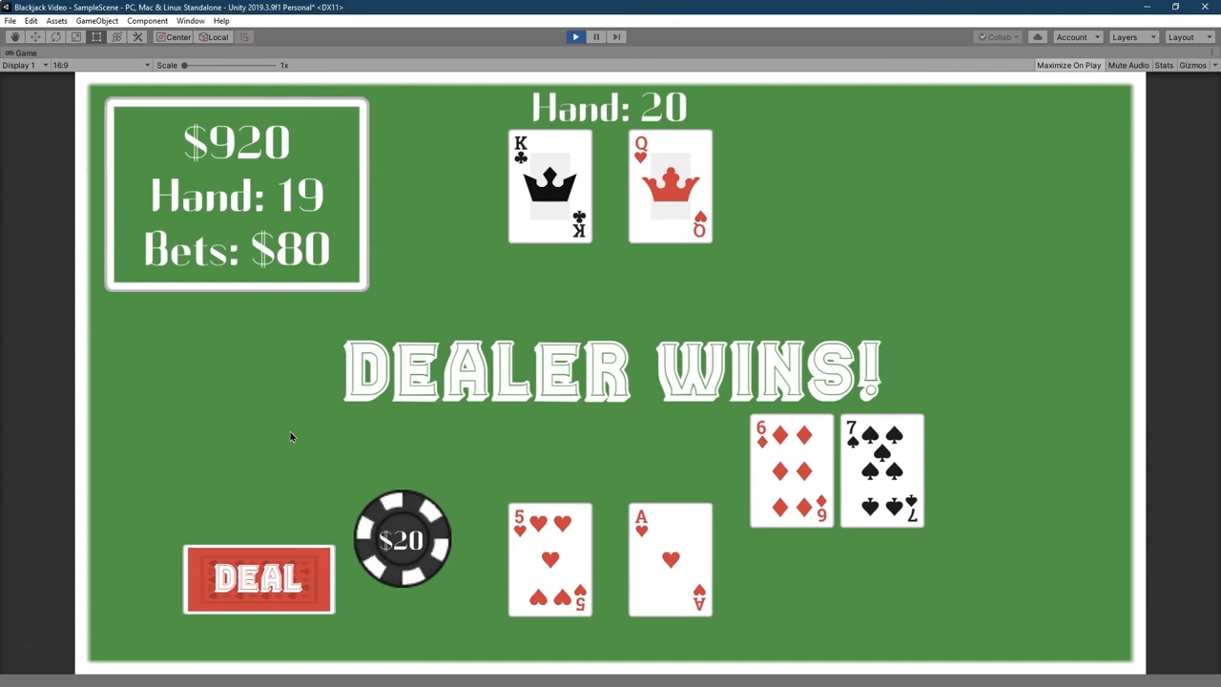
Deal another hand, raise the bet, hit and stand on 19 for a push
left_click(258, 579)
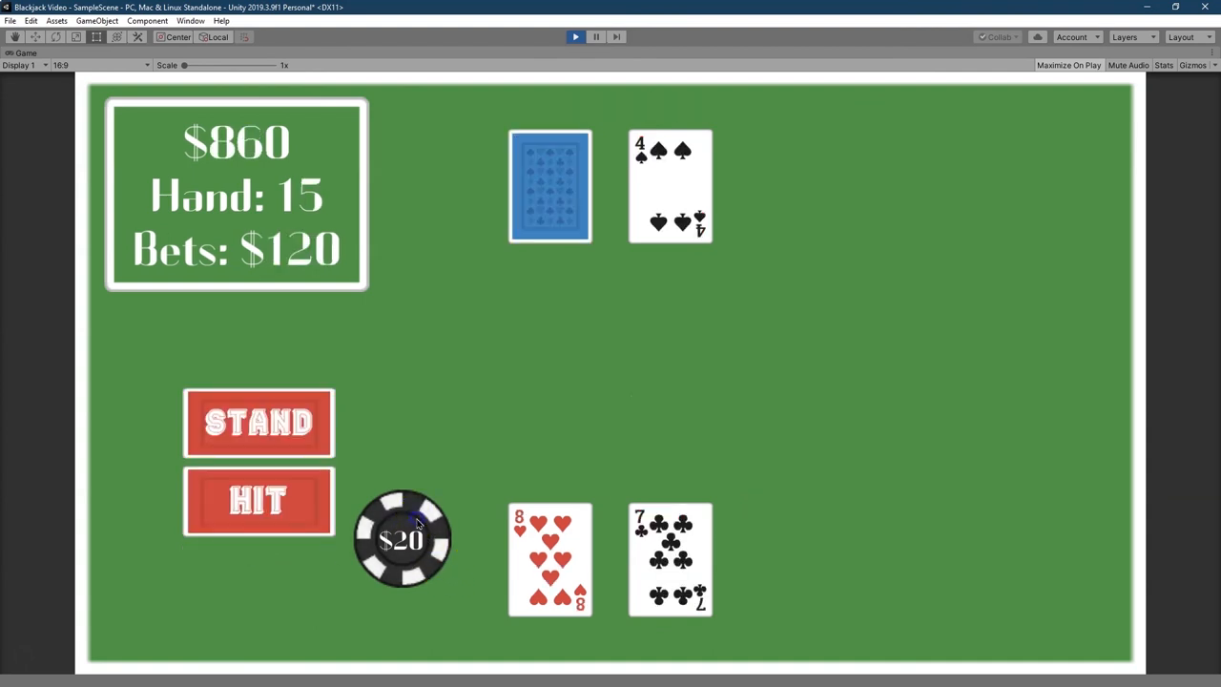
left_click(257, 501)
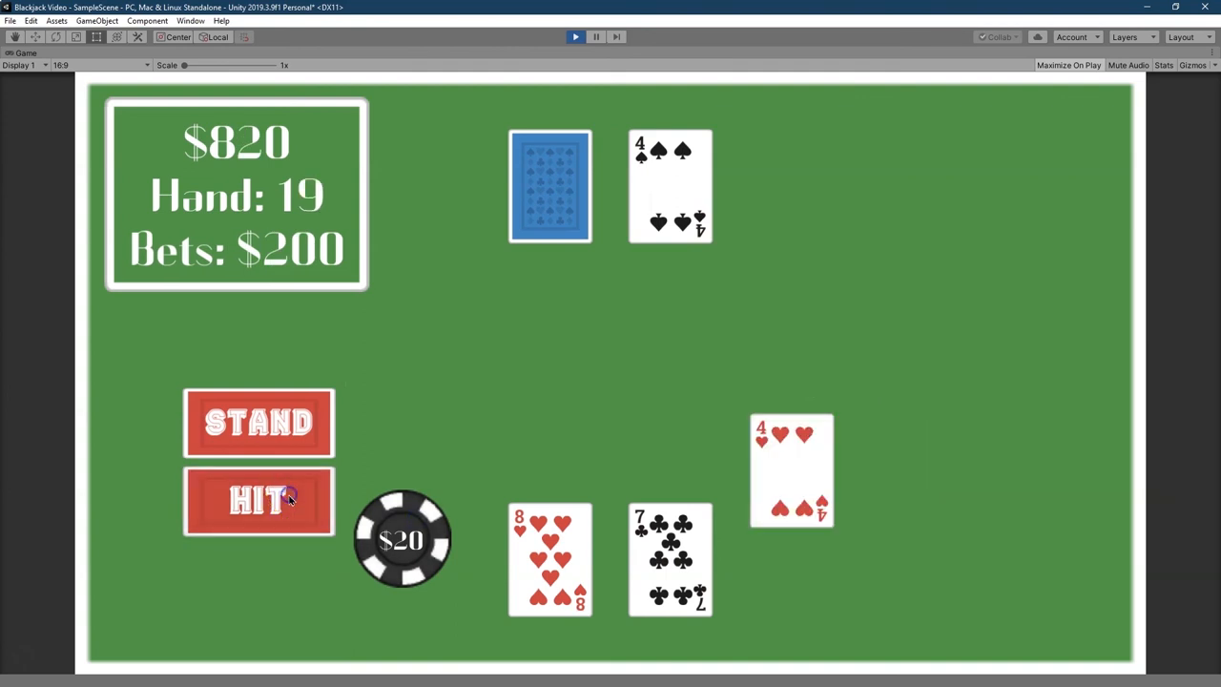
left_click(257, 501)
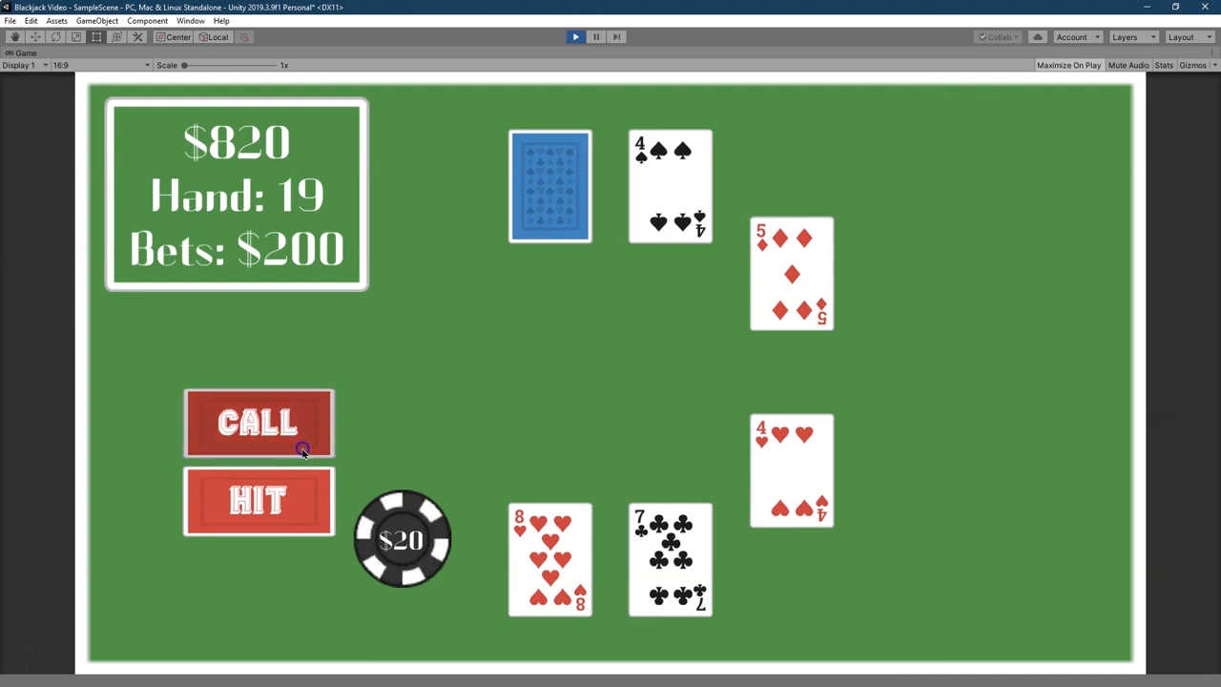
left_click(258, 423)
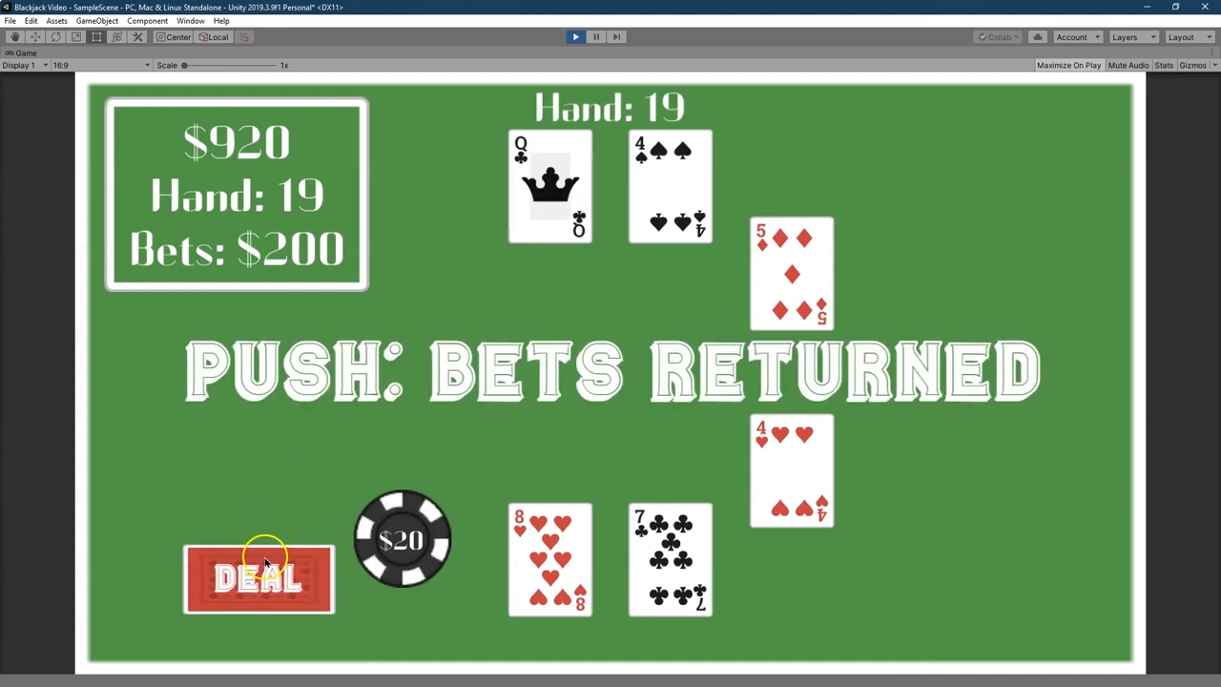
left_click(257, 578)
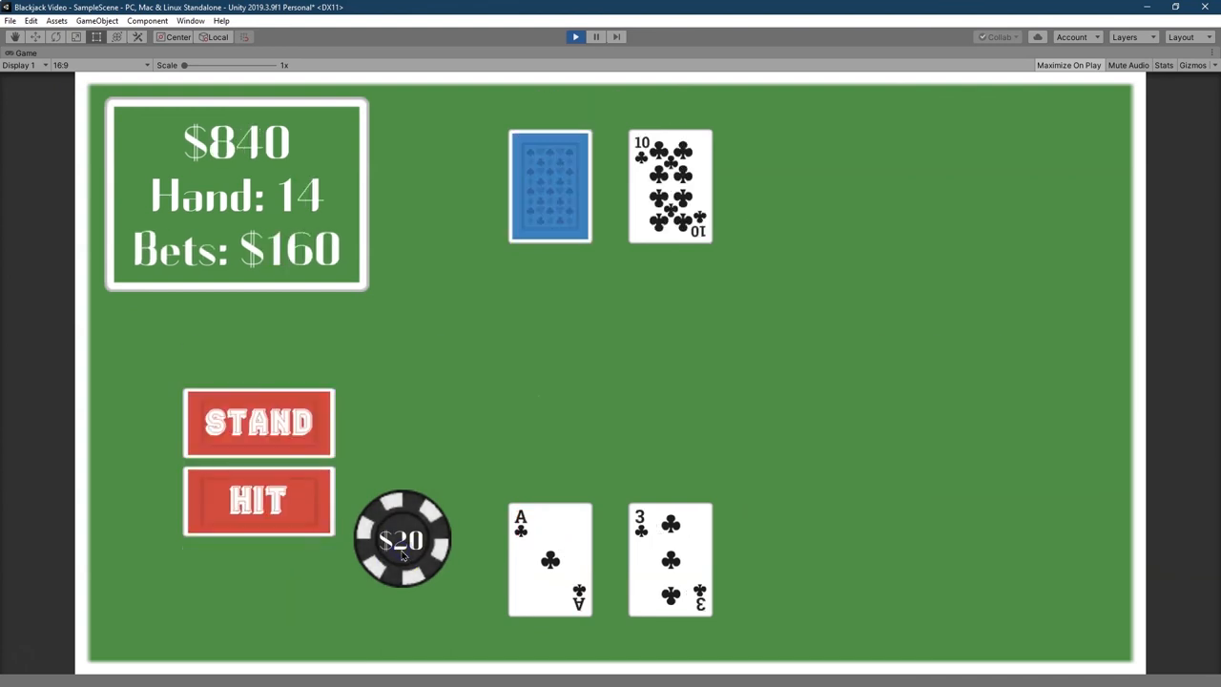
Finish a hand standing on 19, then bet on a new hand and win with 21
left_click(258, 501)
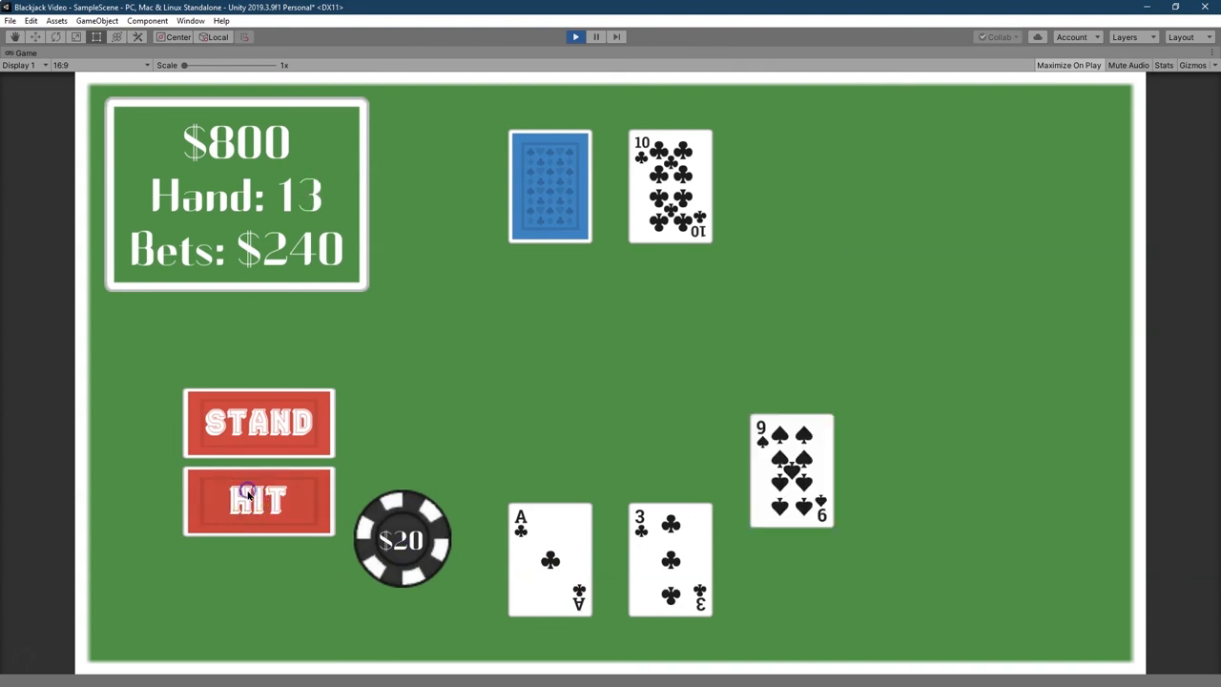
left_click(257, 500)
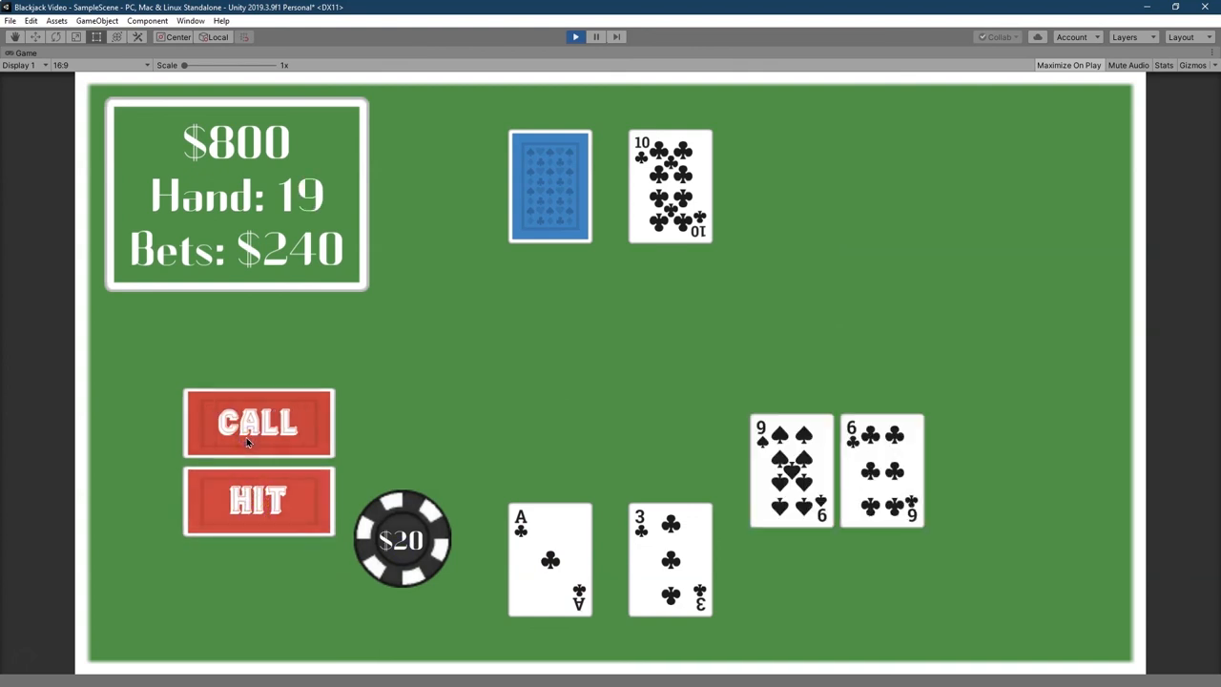
left_click(258, 422)
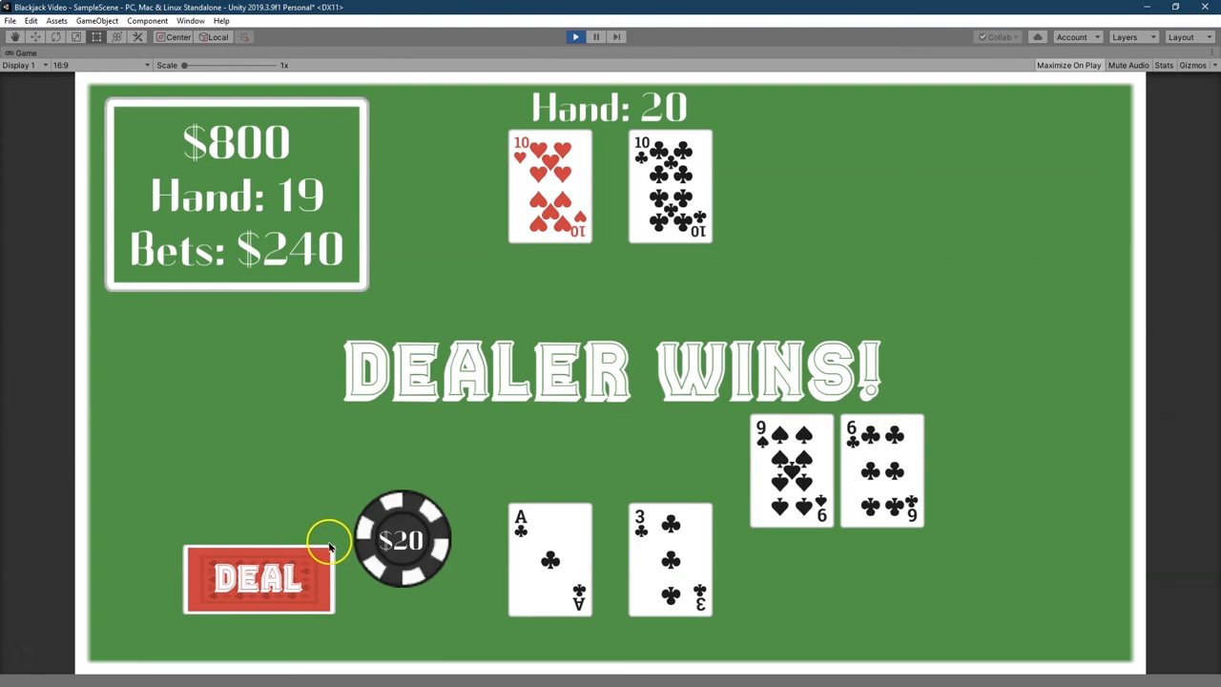
left_click(257, 579)
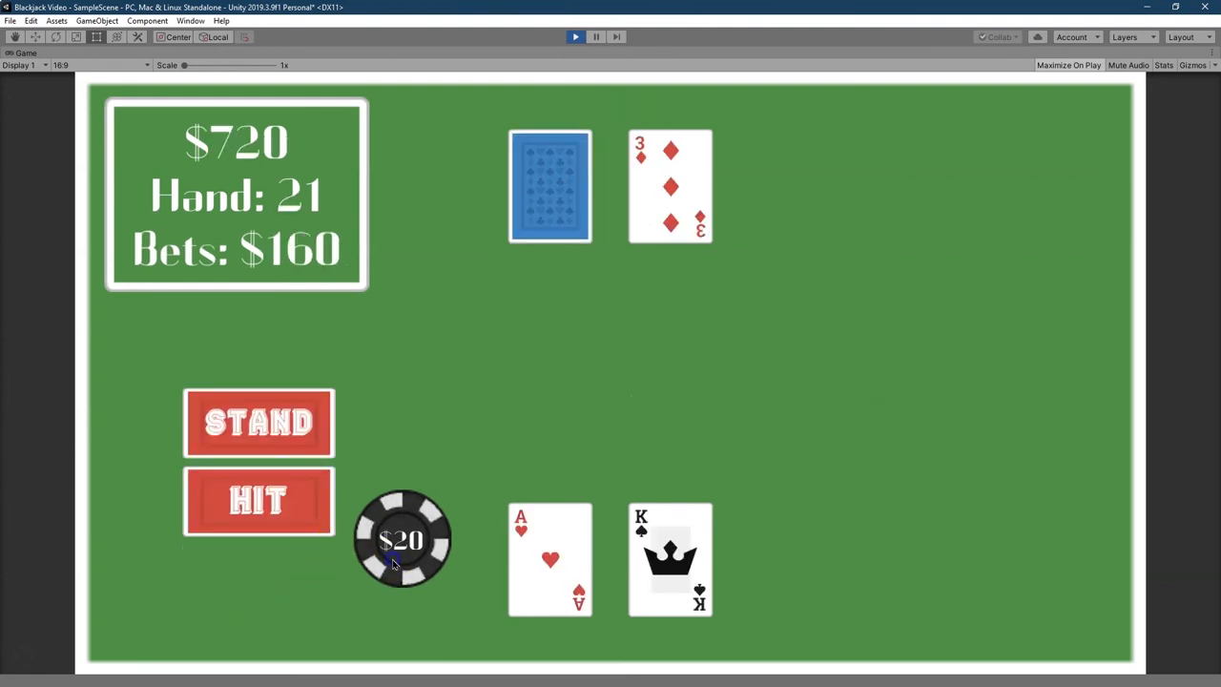
left_click(401, 538)
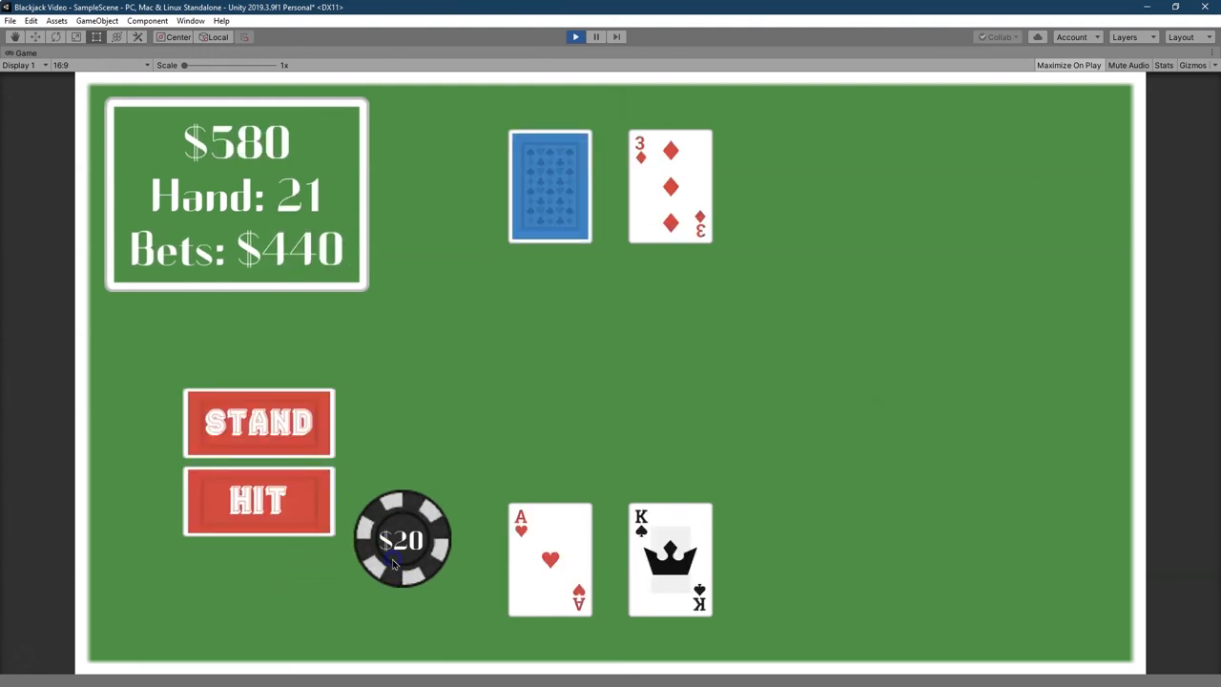
left_click(257, 501)
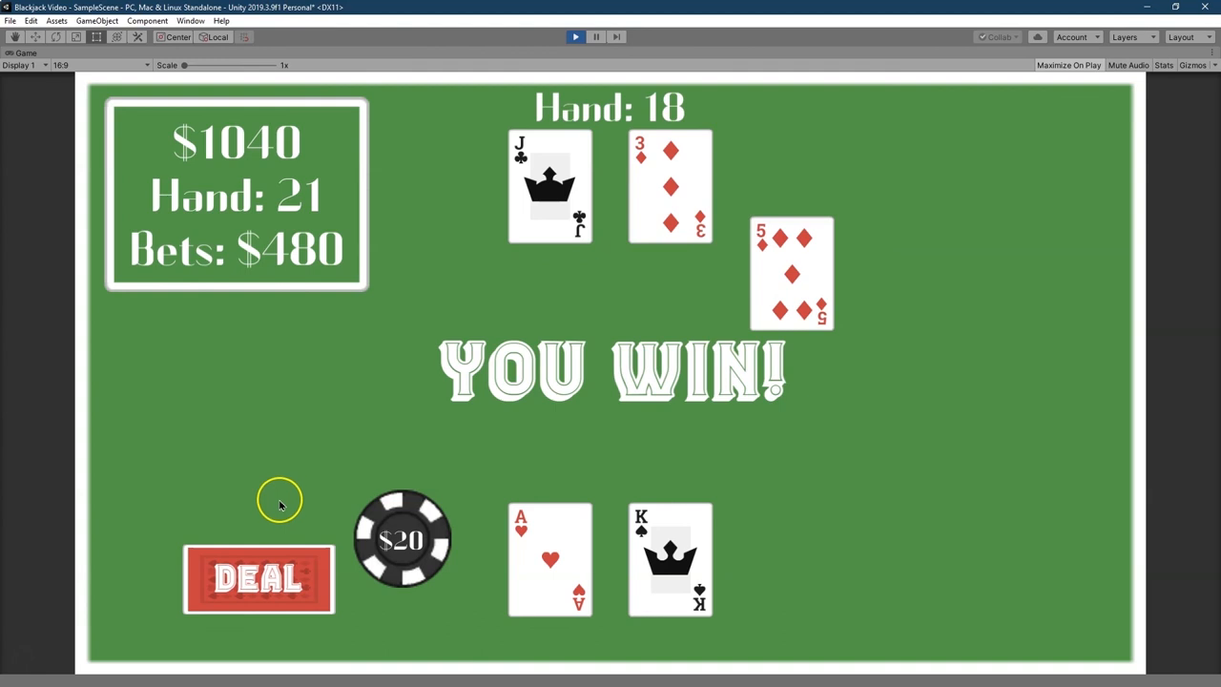
left_click(258, 578)
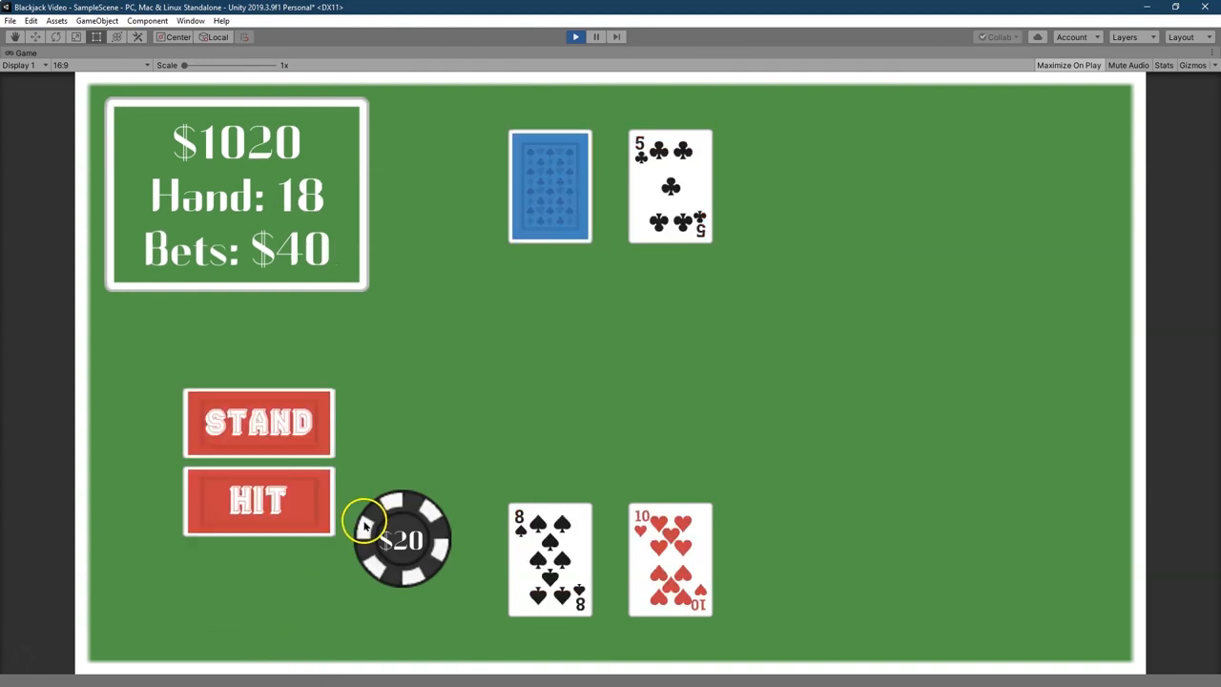
Play more hands standing on 18 and 16, reaching a push and $1100 cash
left_click(401, 538)
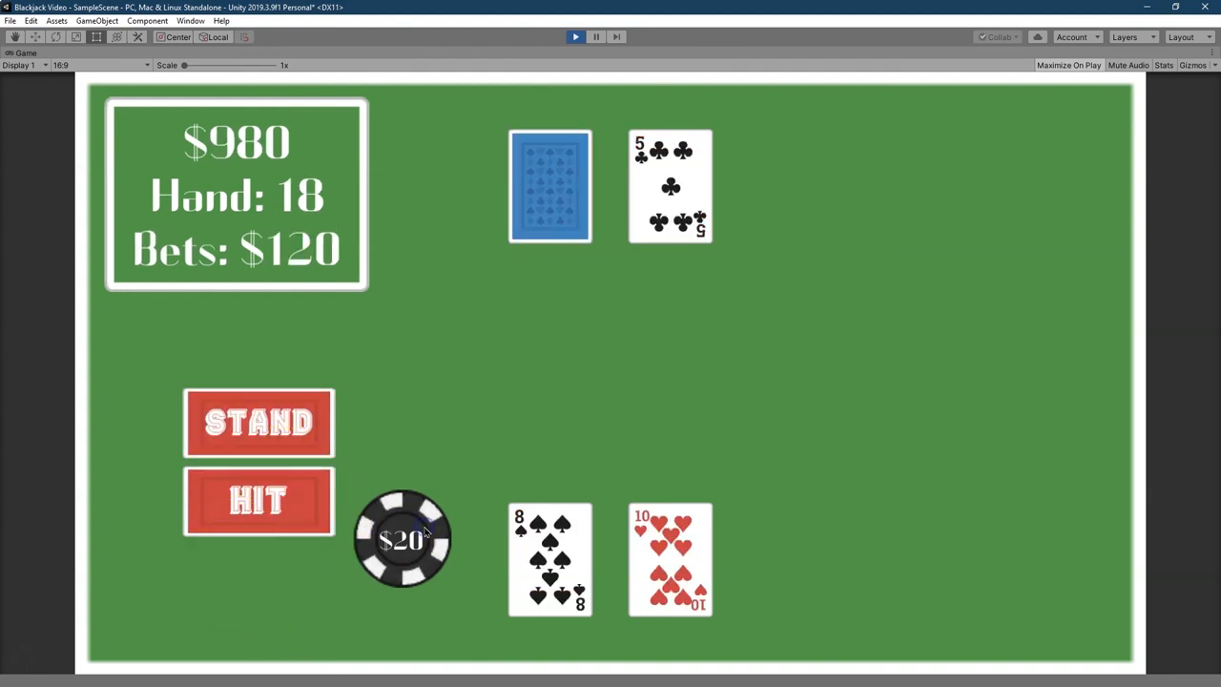
left_click(258, 501)
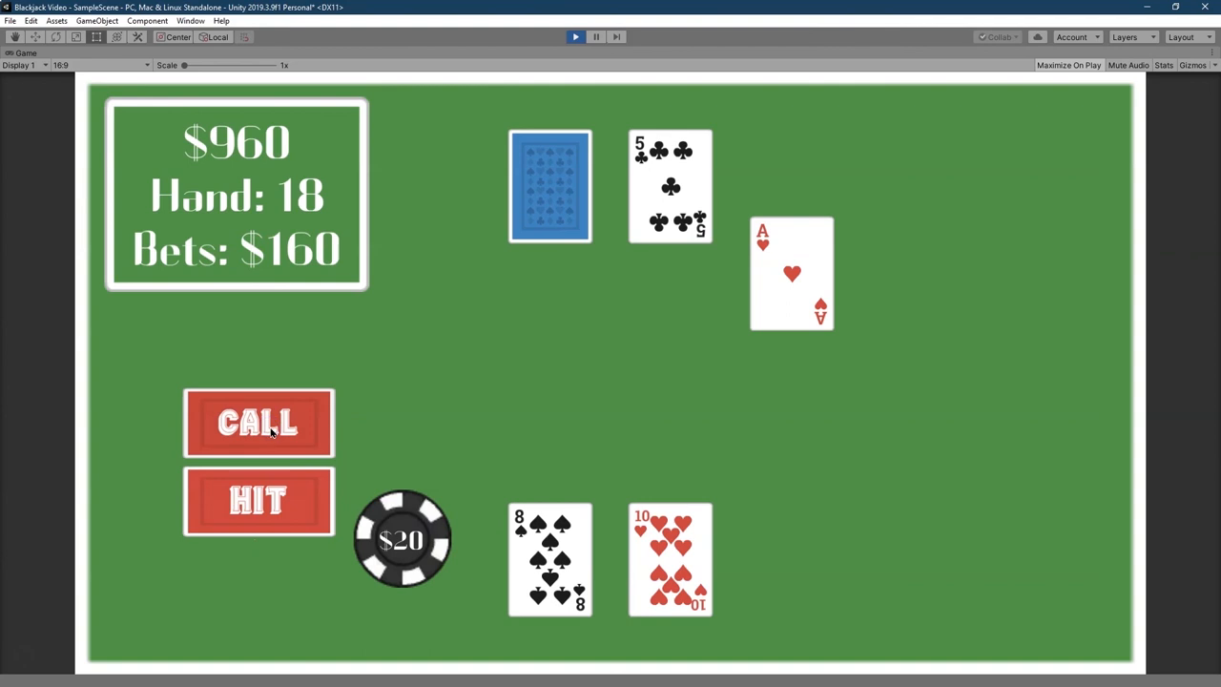
left_click(257, 423)
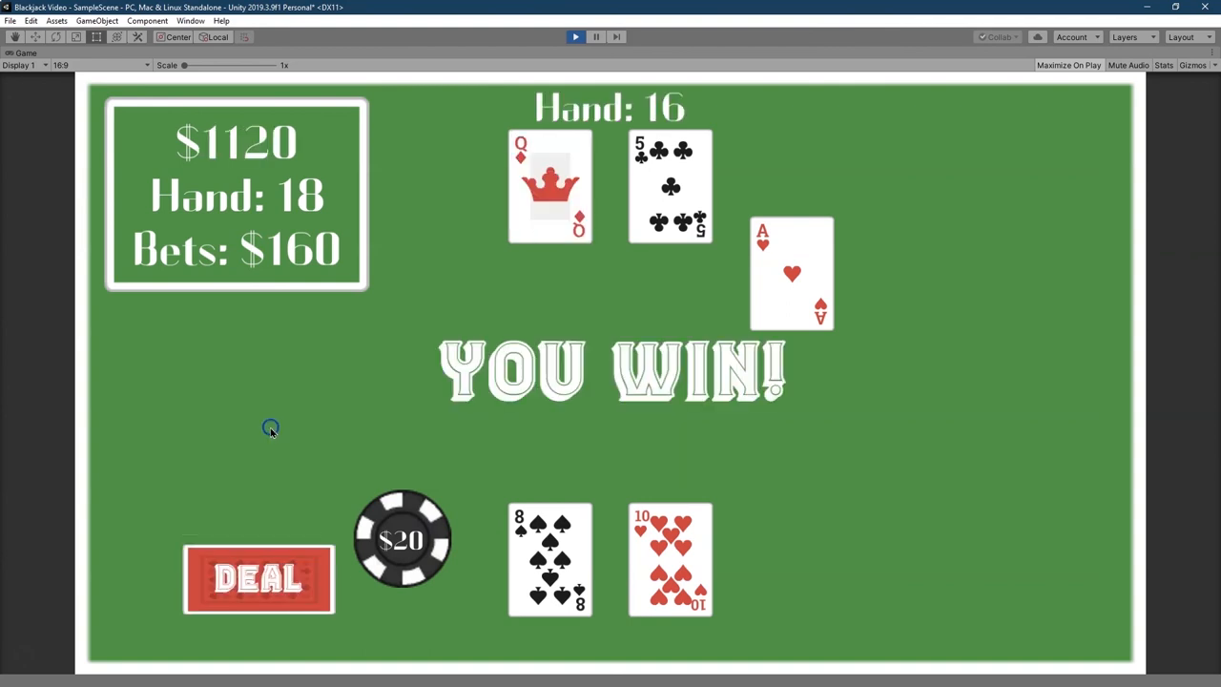
mouse_move(310, 603)
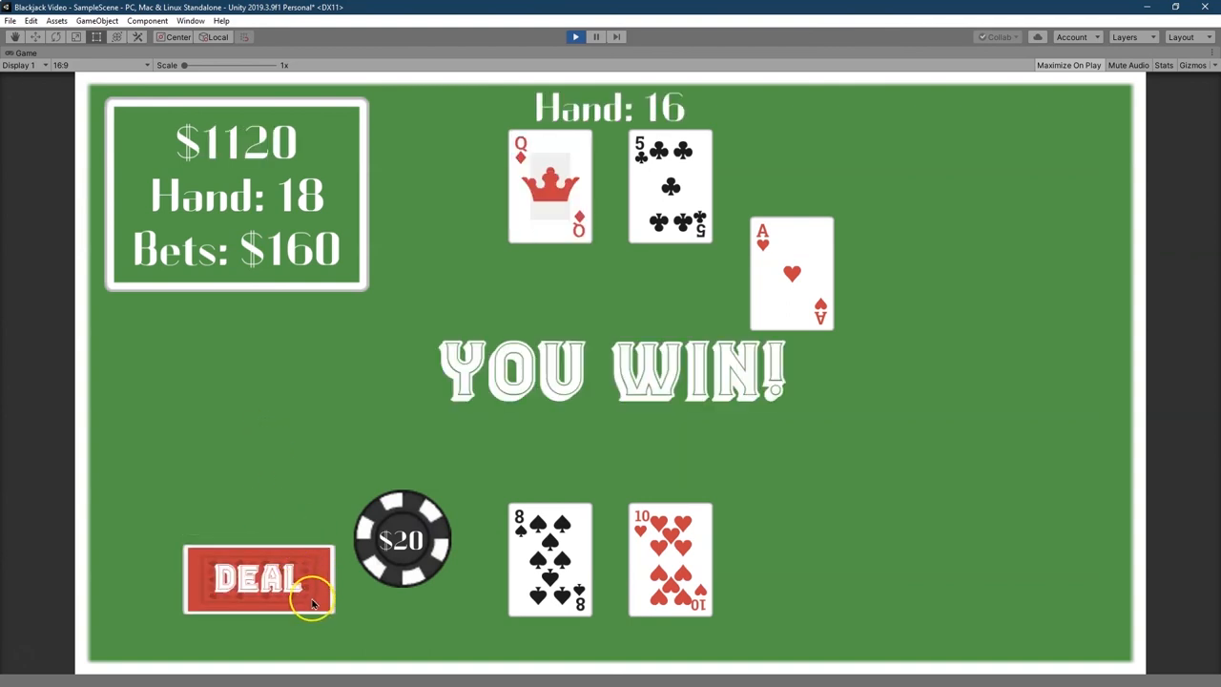
left_click(257, 579)
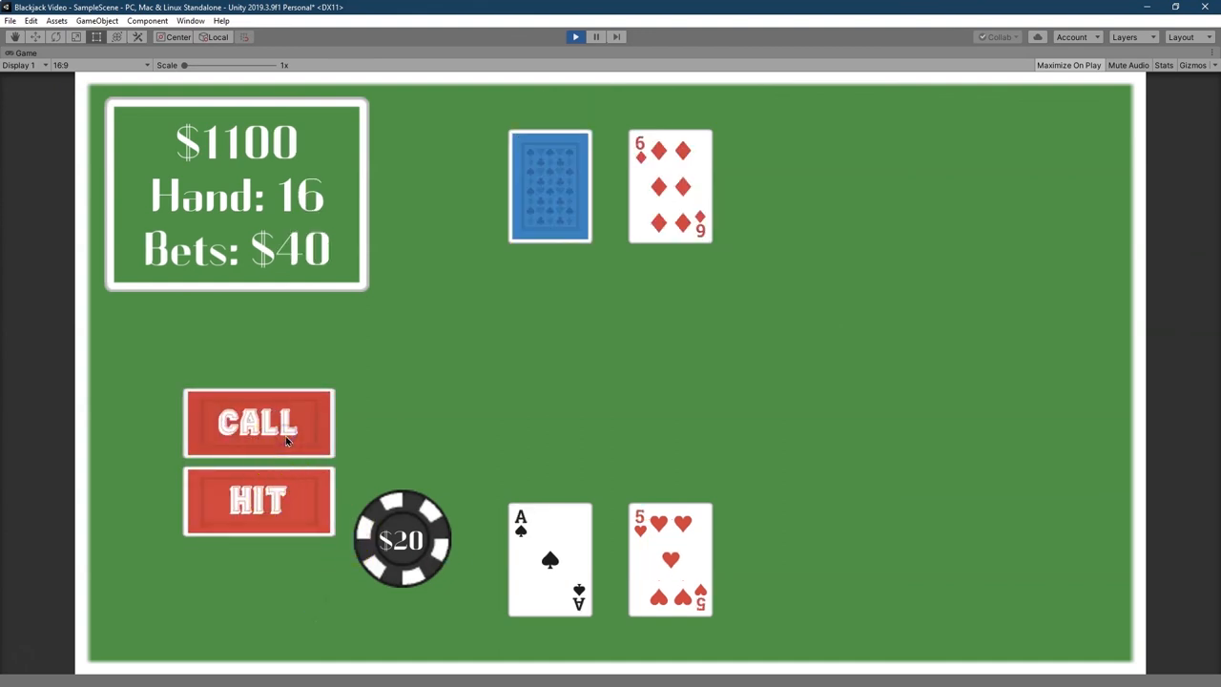
left_click(257, 423)
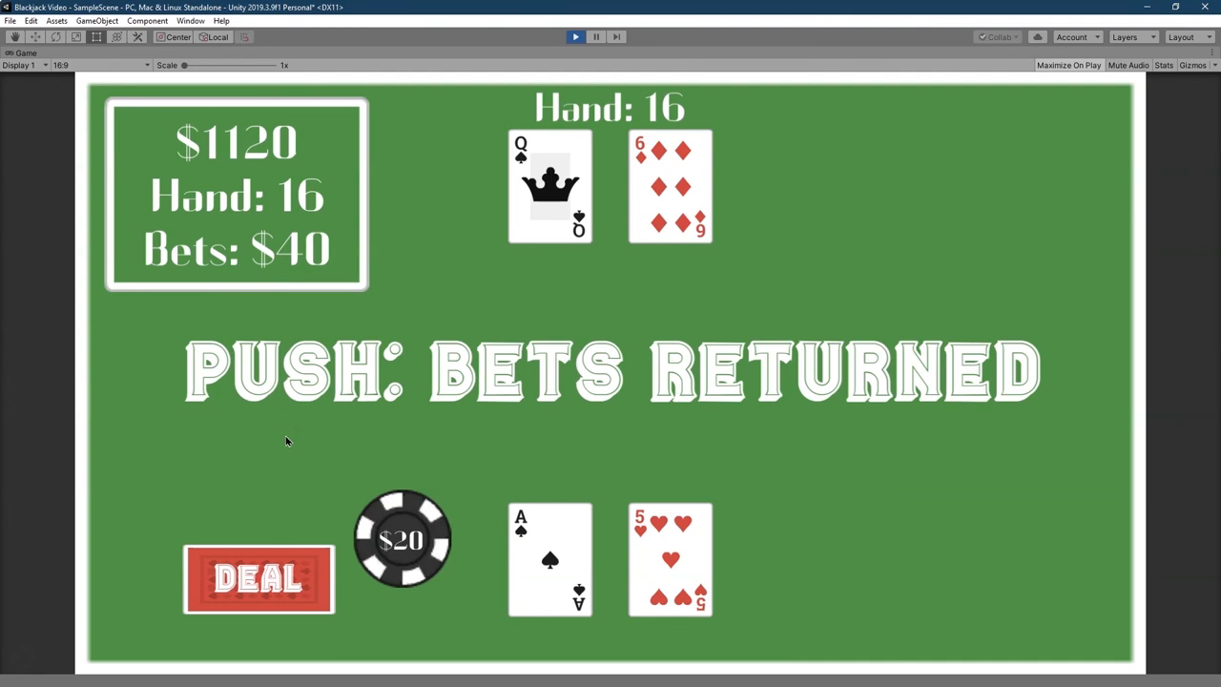
left_click(258, 579)
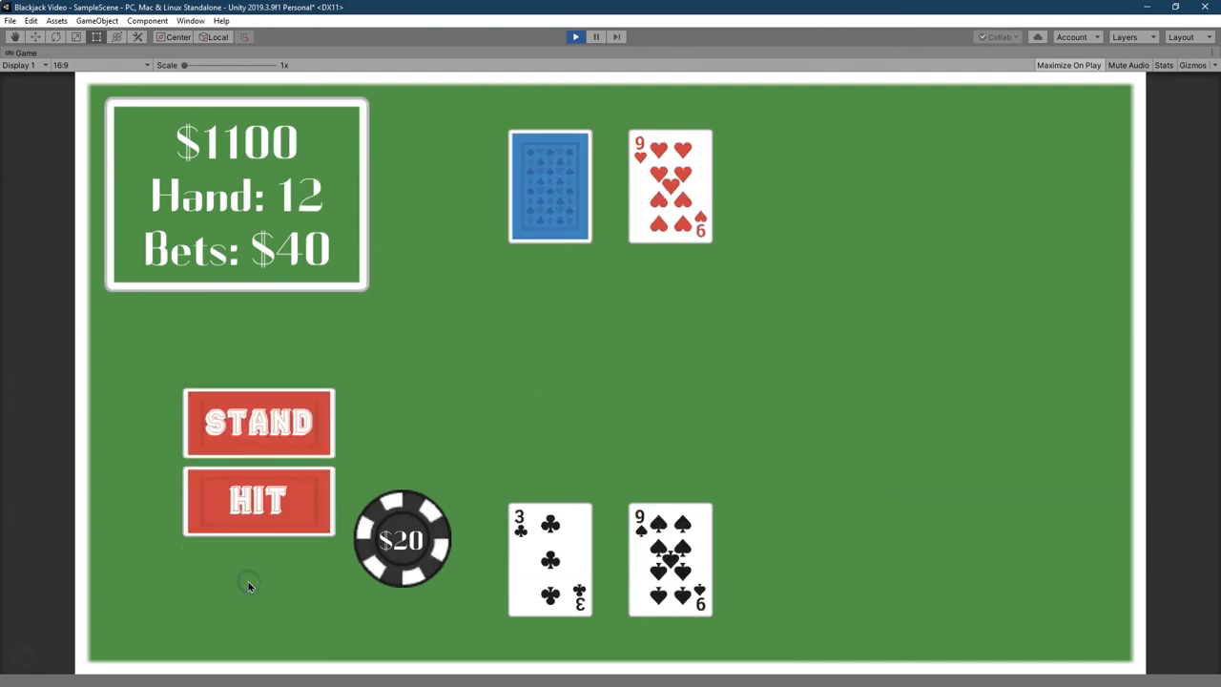
mouse_move(295, 160)
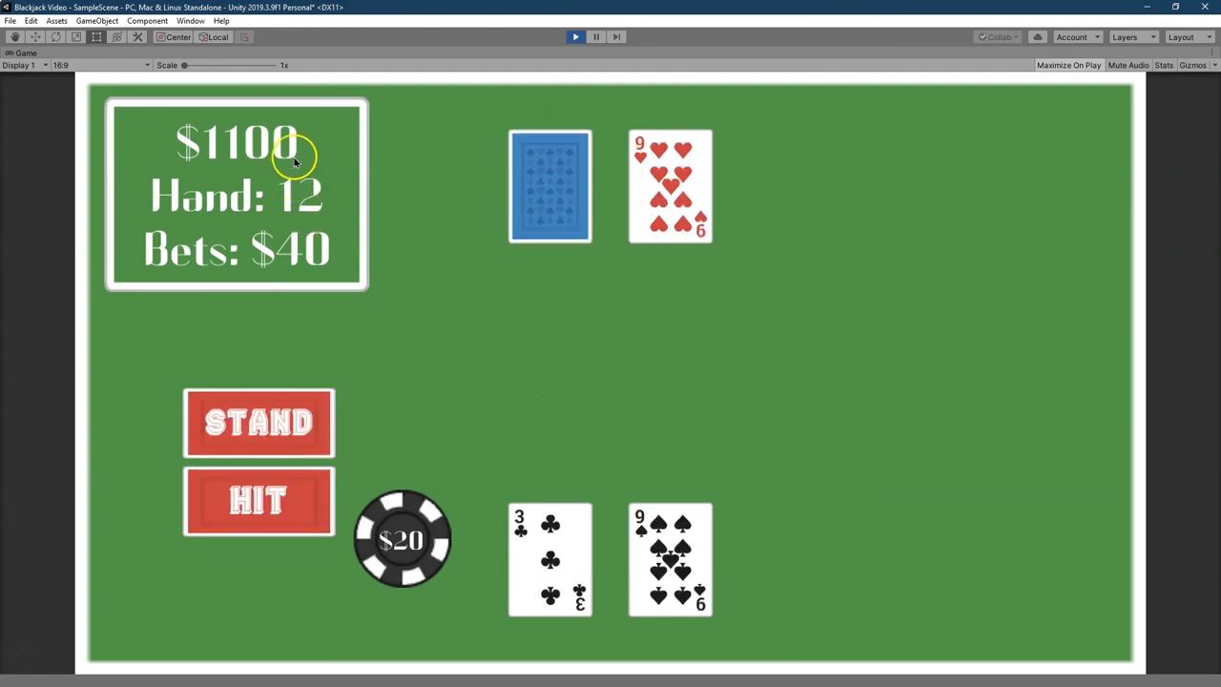
mouse_move(274, 246)
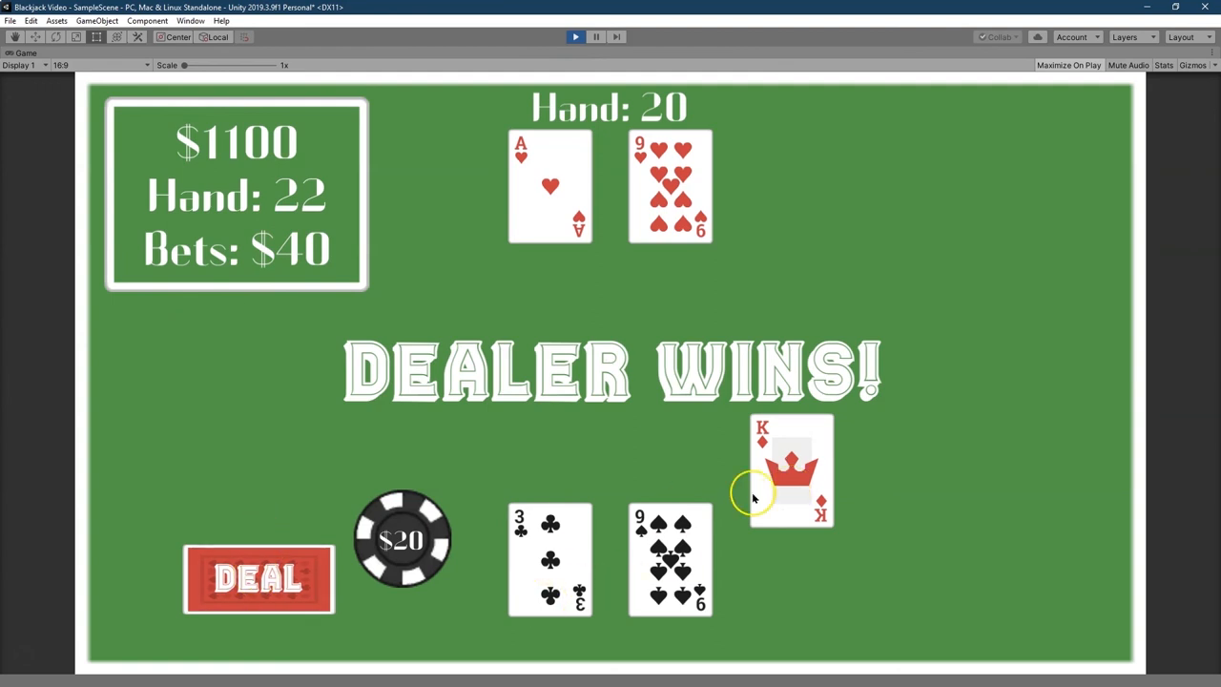
mouse_move(184, 289)
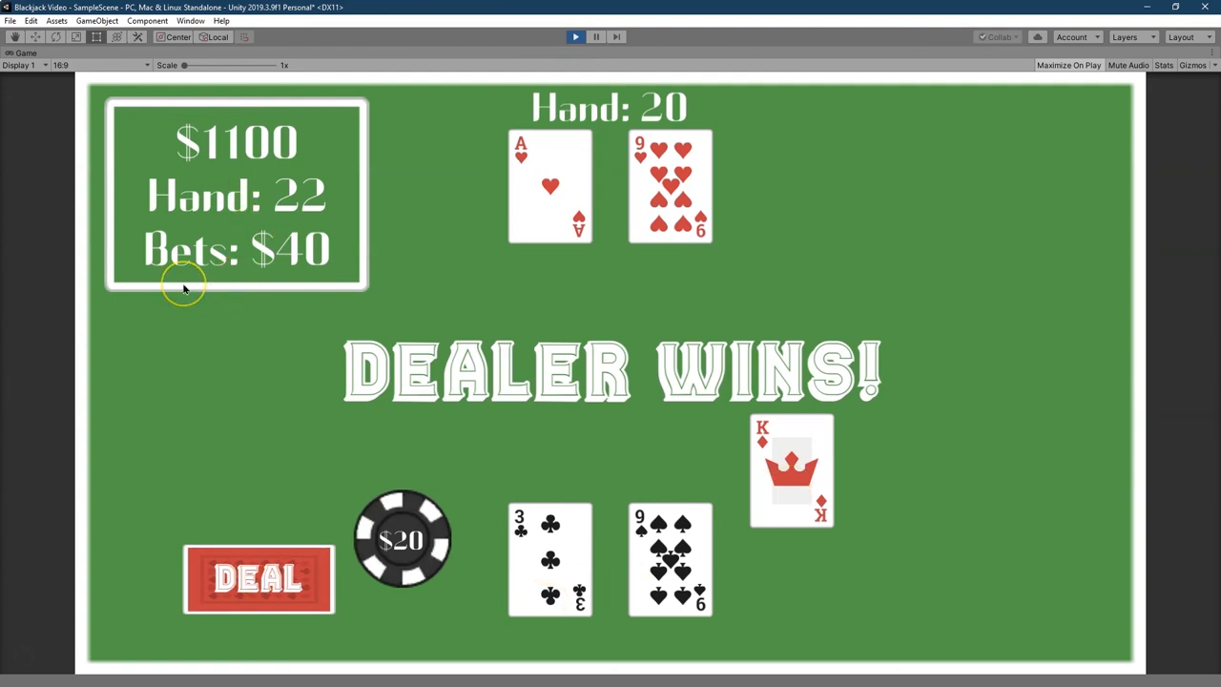